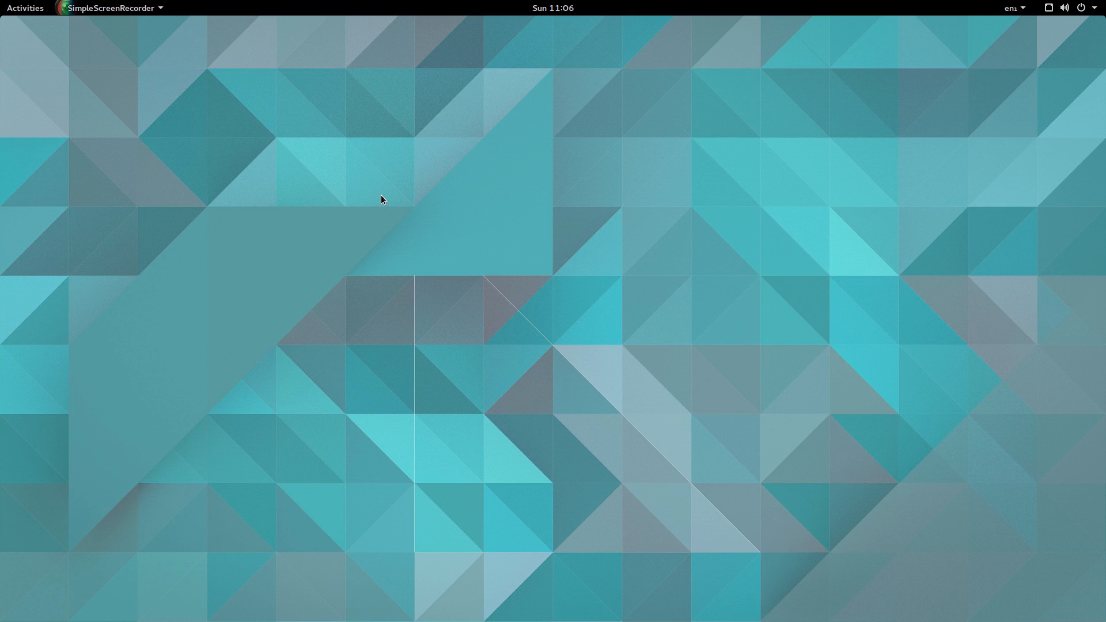
pyautogui.moveTo(551, 164)
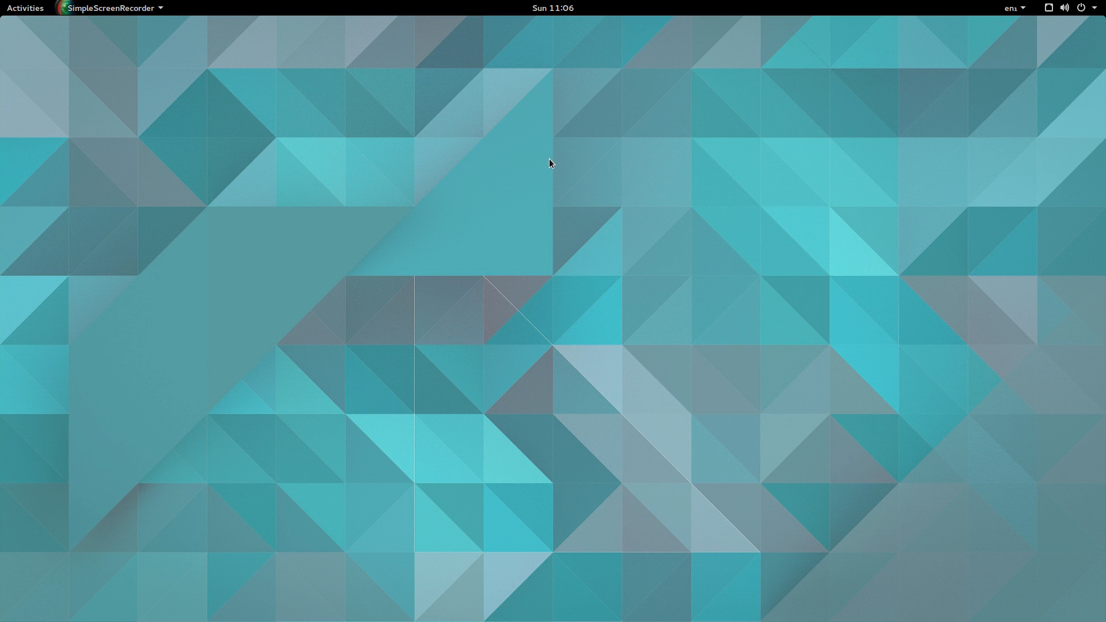
pyautogui.moveTo(570, 56)
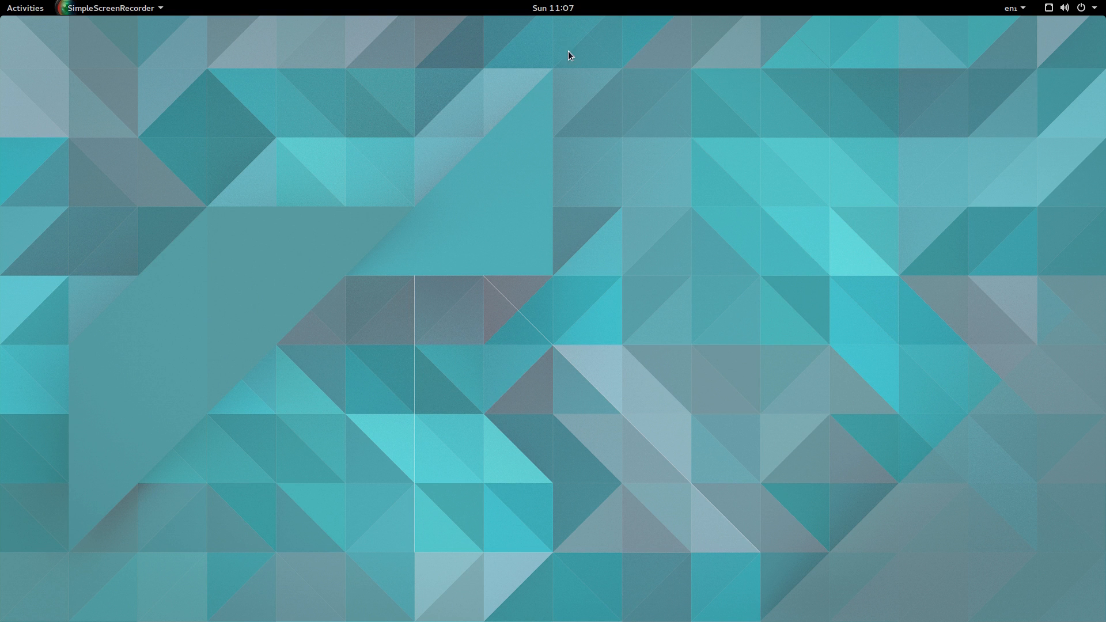
pyautogui.moveTo(450, 100)
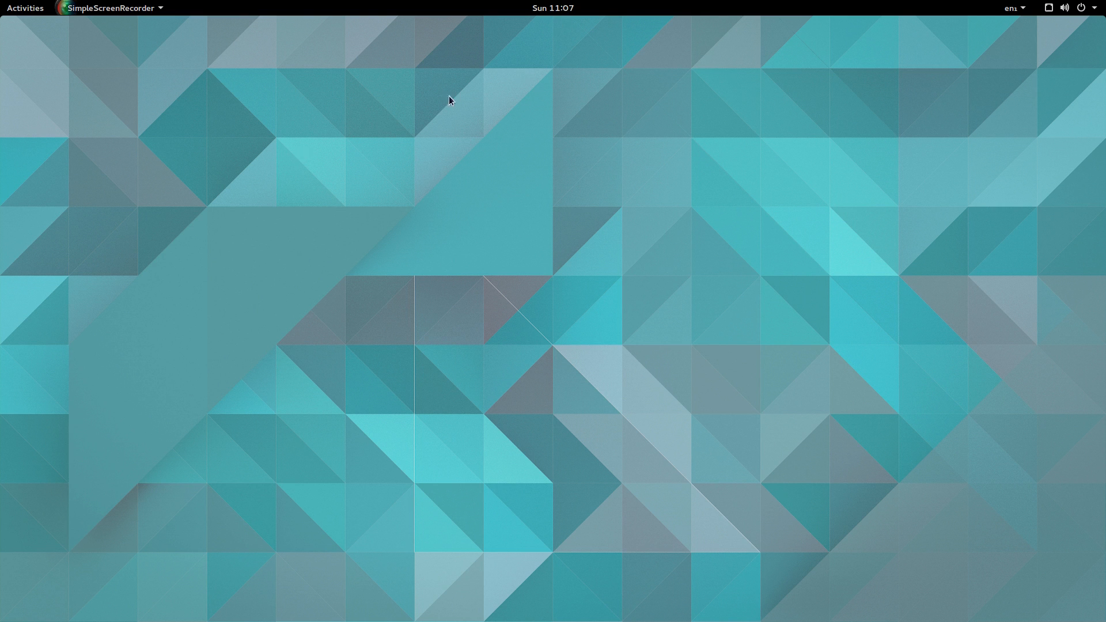
pyautogui.moveTo(559, 82)
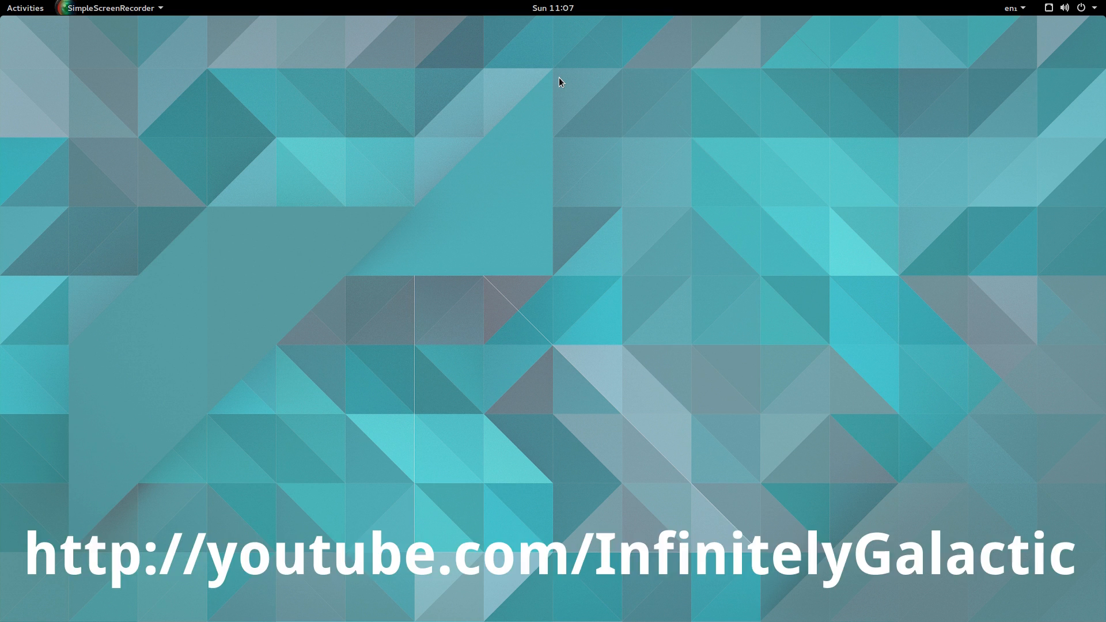
pyautogui.moveTo(493, 151)
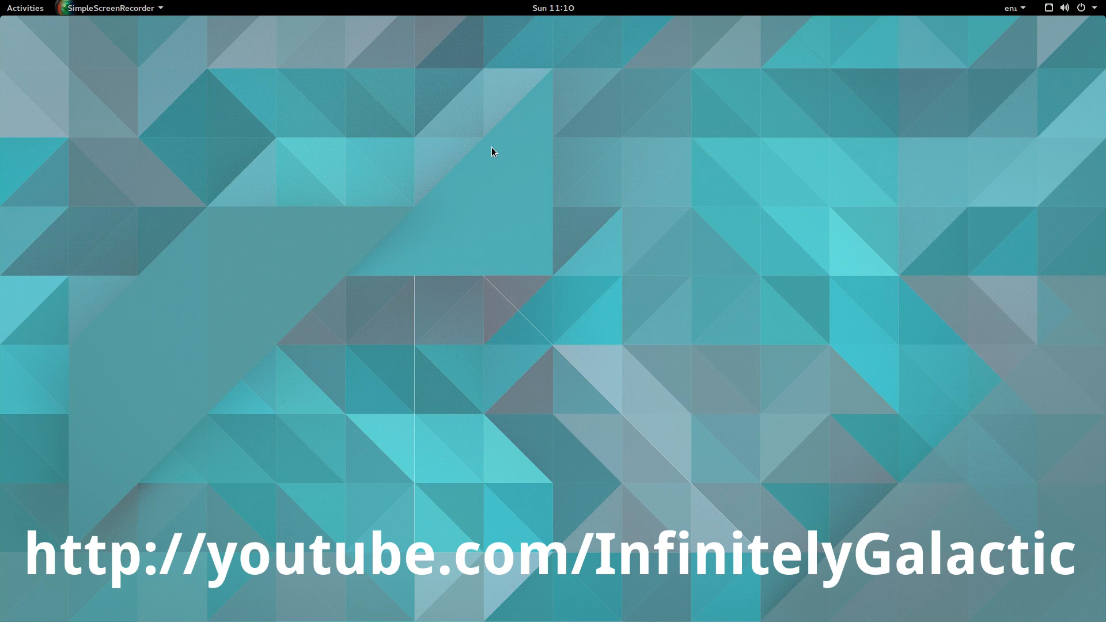
pyautogui.moveTo(460, 186)
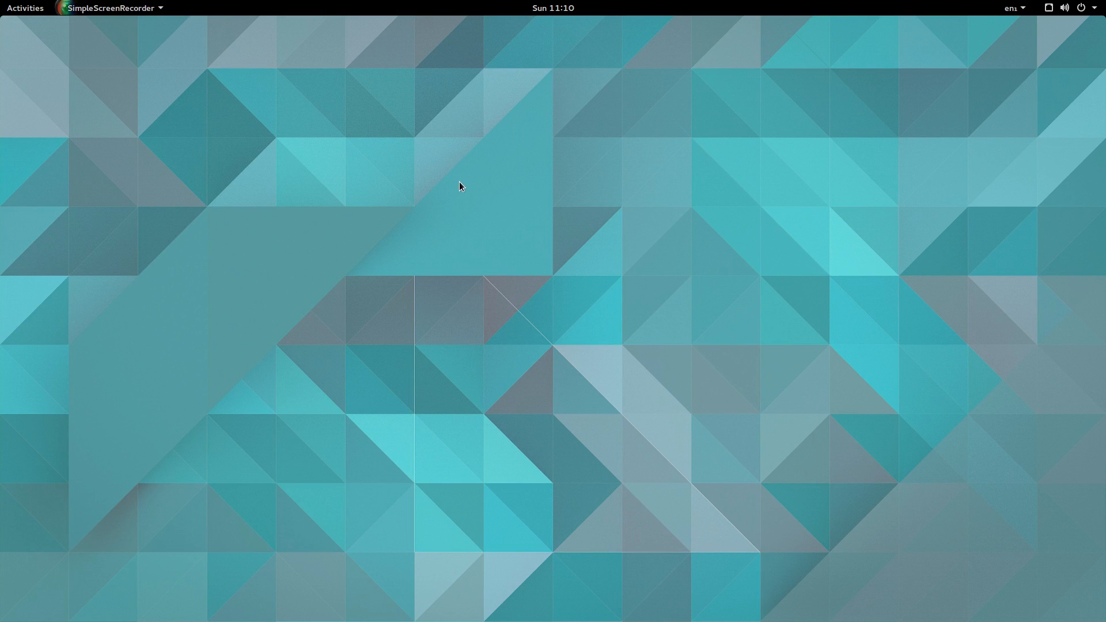
# Step: Open the Activities overview and search 'te' to list Terminal among matching apps
pyautogui.click(26, 7)
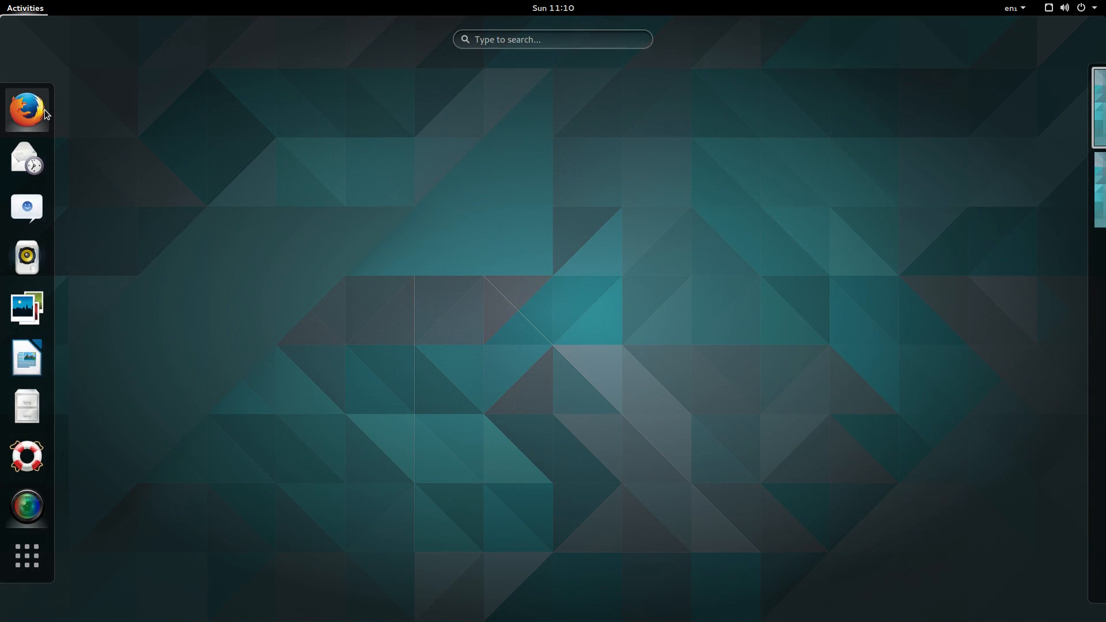
pyautogui.moveTo(26, 357)
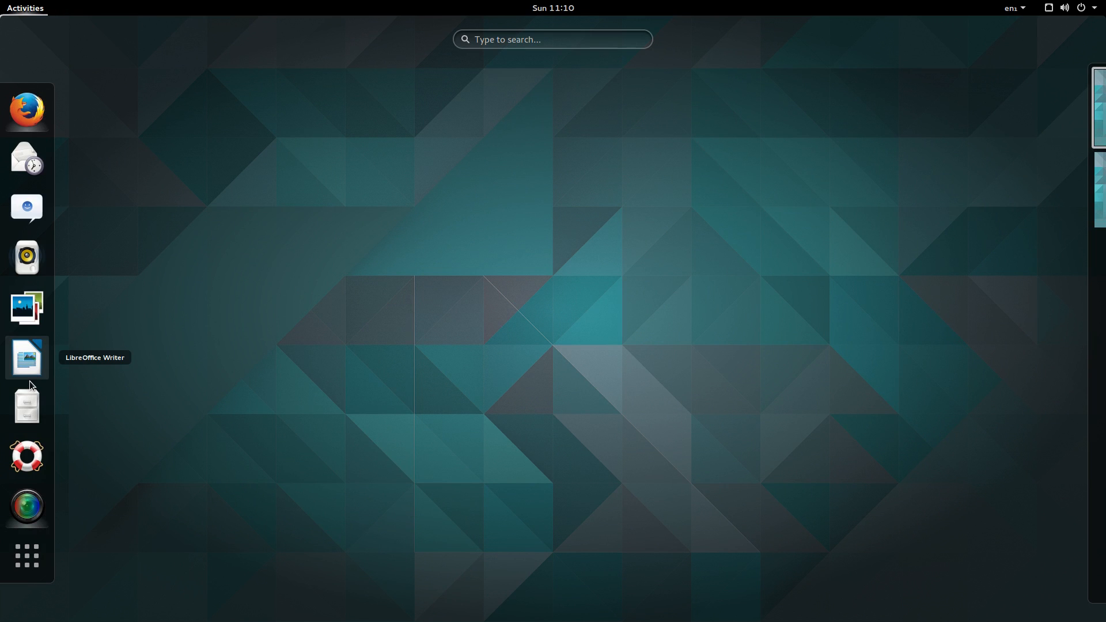
pyautogui.moveTo(505, 230)
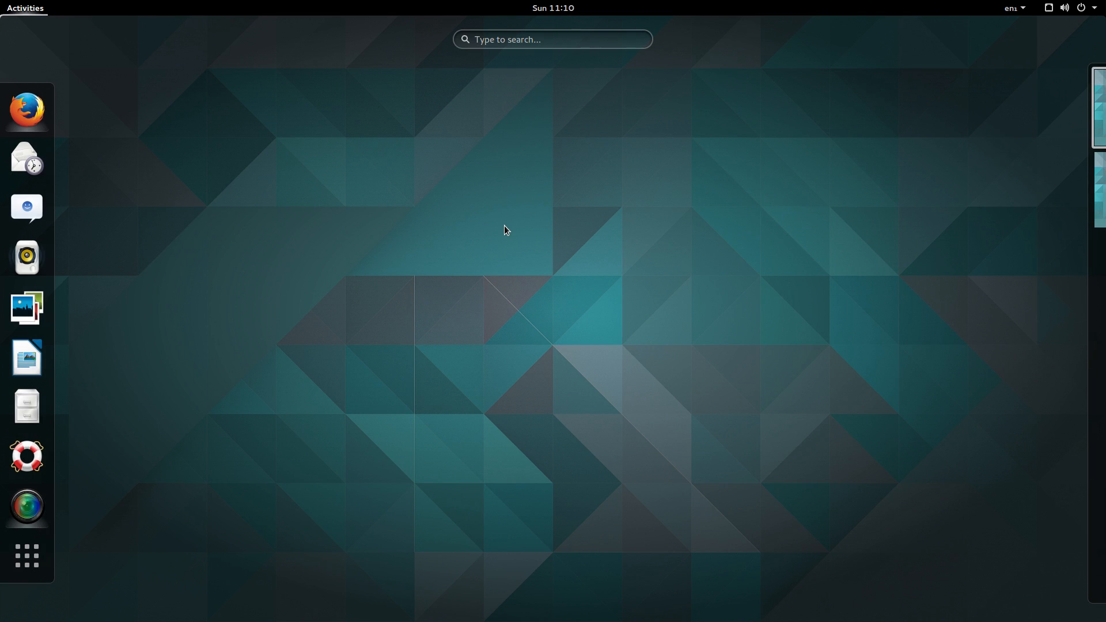
pyautogui.moveTo(27, 408)
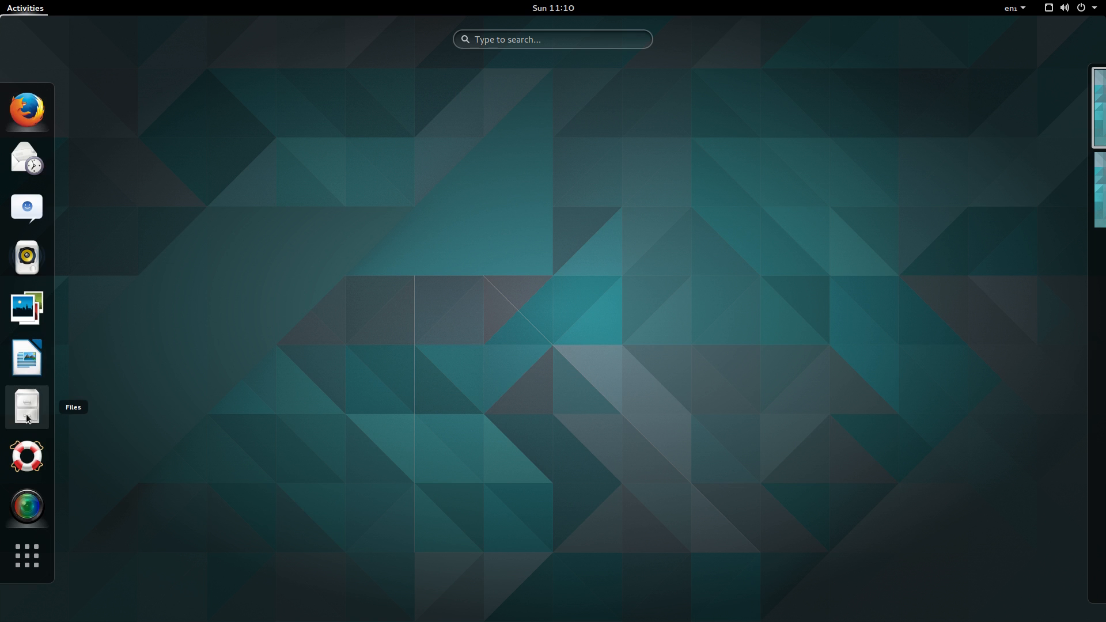
pyautogui.moveTo(559, 80)
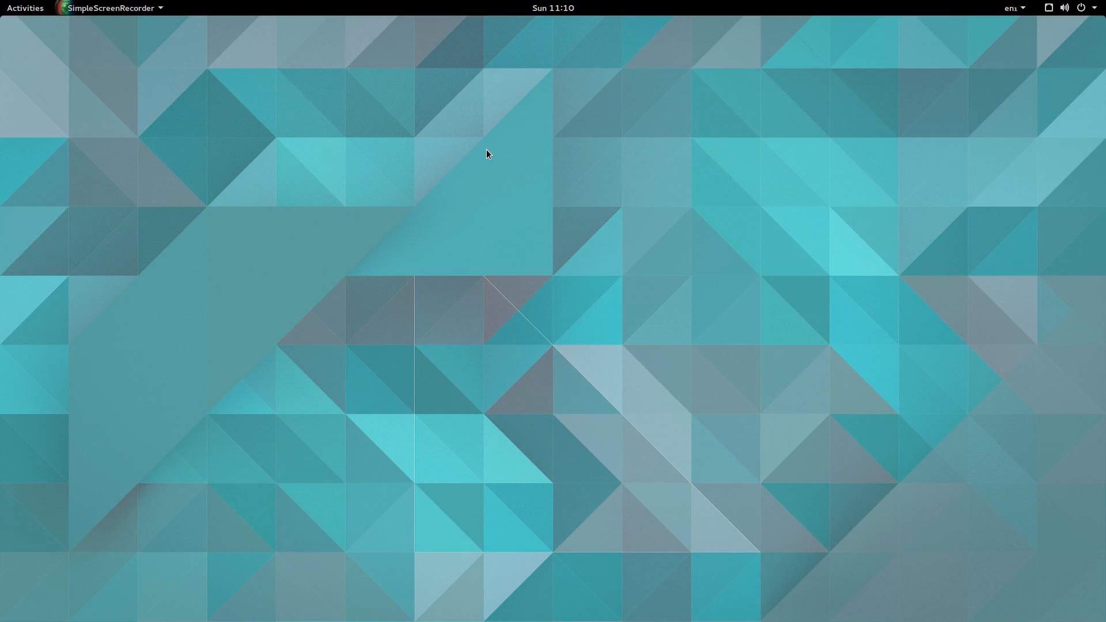
pyautogui.write('te')
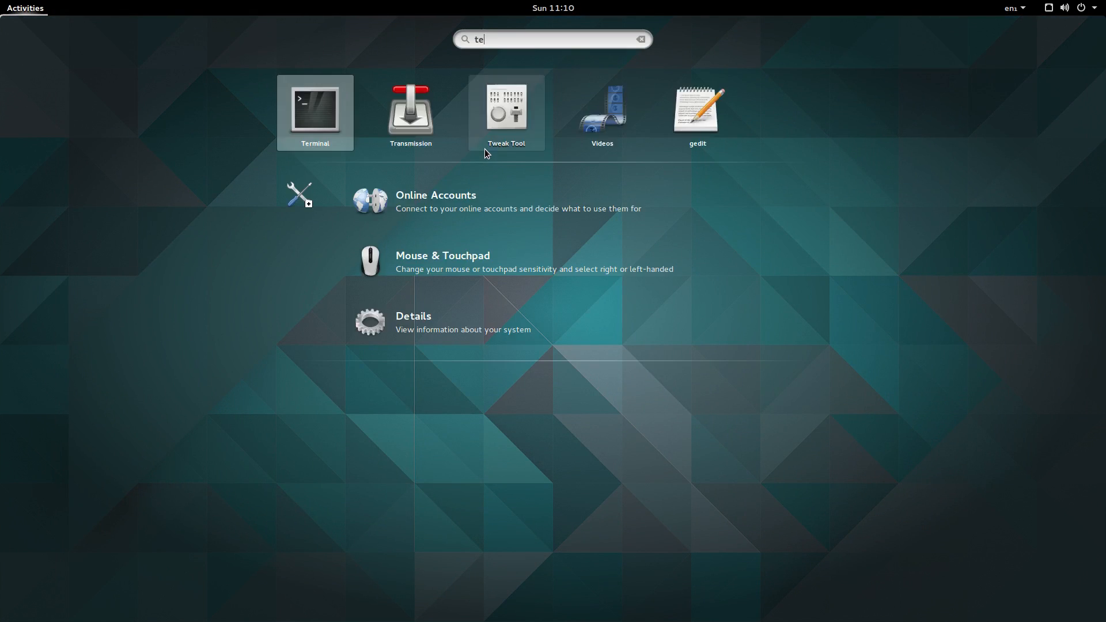
# Step: Launch Terminal and run 'sudo apt-get update -y', entering the password
pyautogui.click(314, 111)
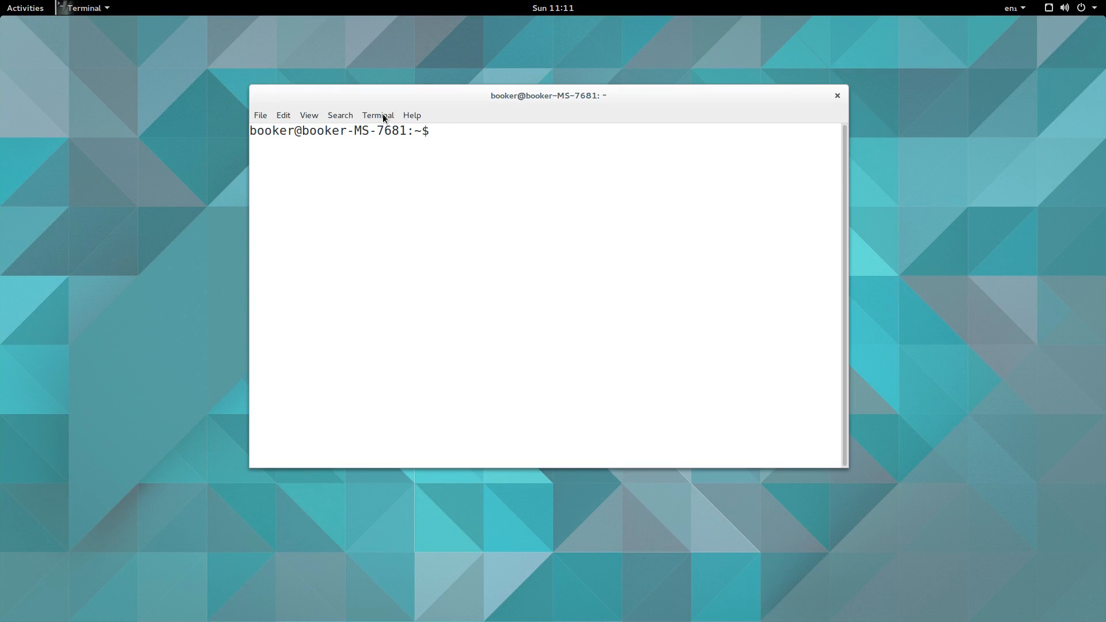
pyautogui.write('s')
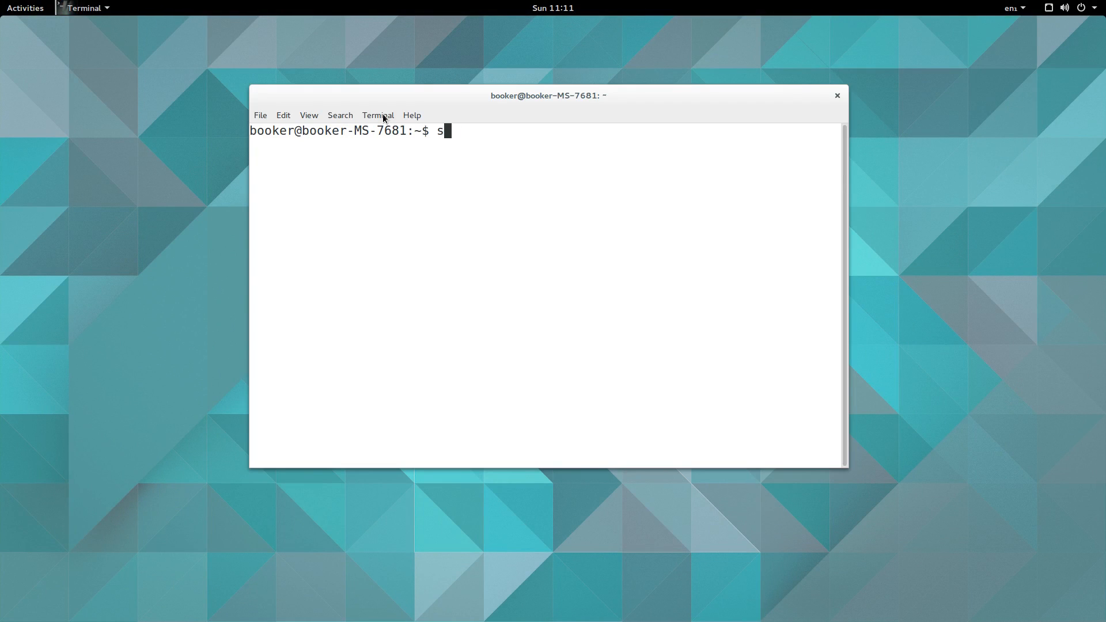
pyautogui.write('udo apt-get upd')
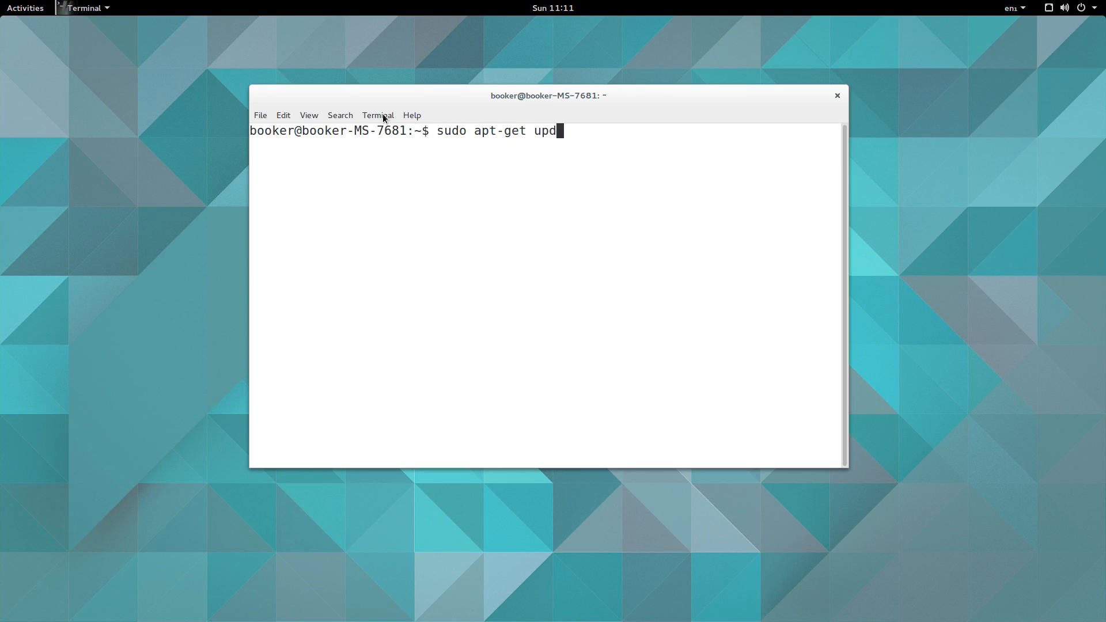
pyautogui.write('ate')
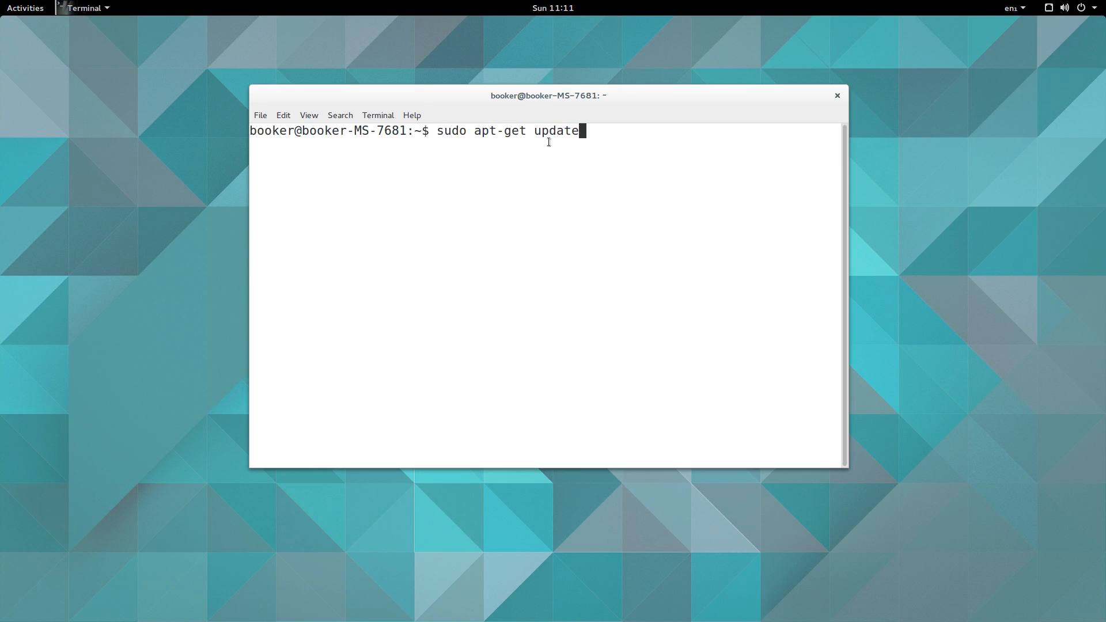
pyautogui.doubleClick(557, 132)
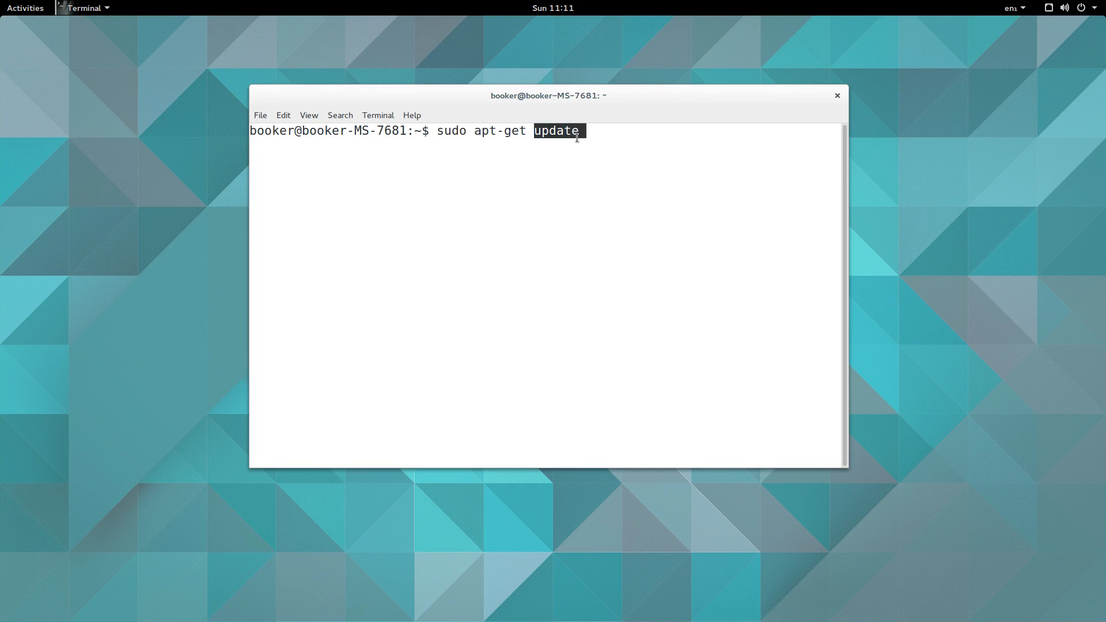
pyautogui.moveTo(572, 146)
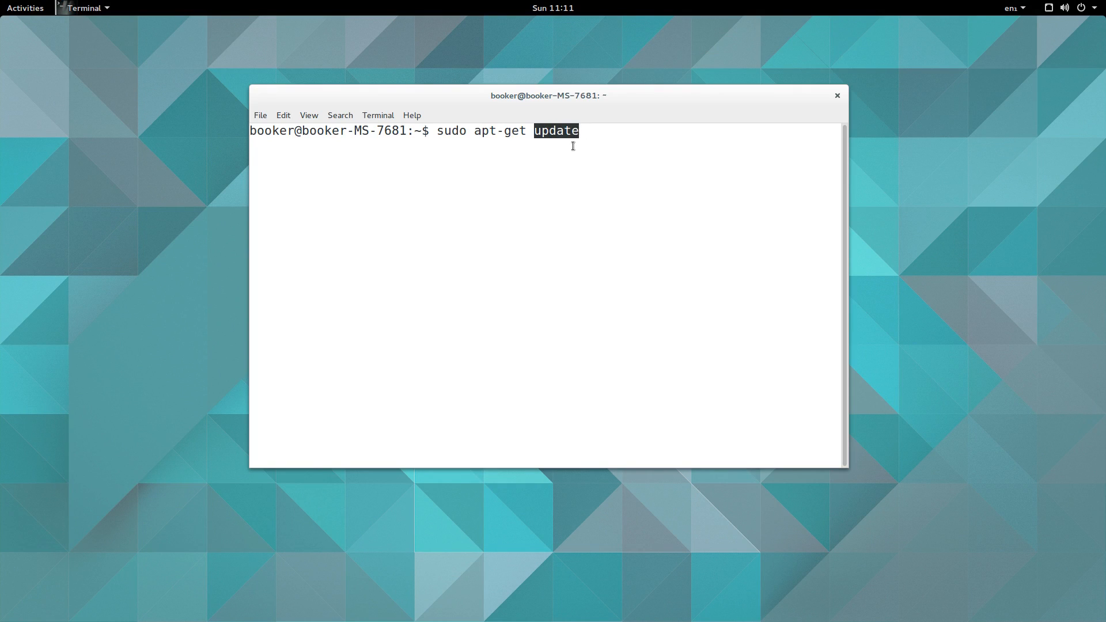
pyautogui.click(557, 131)
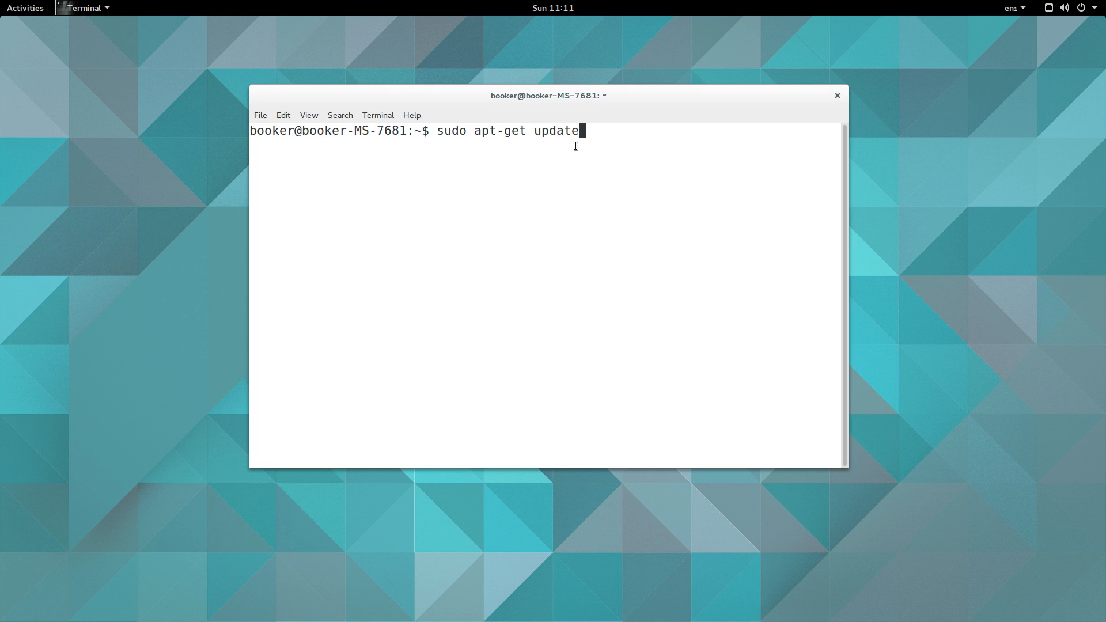
pyautogui.moveTo(632, 132)
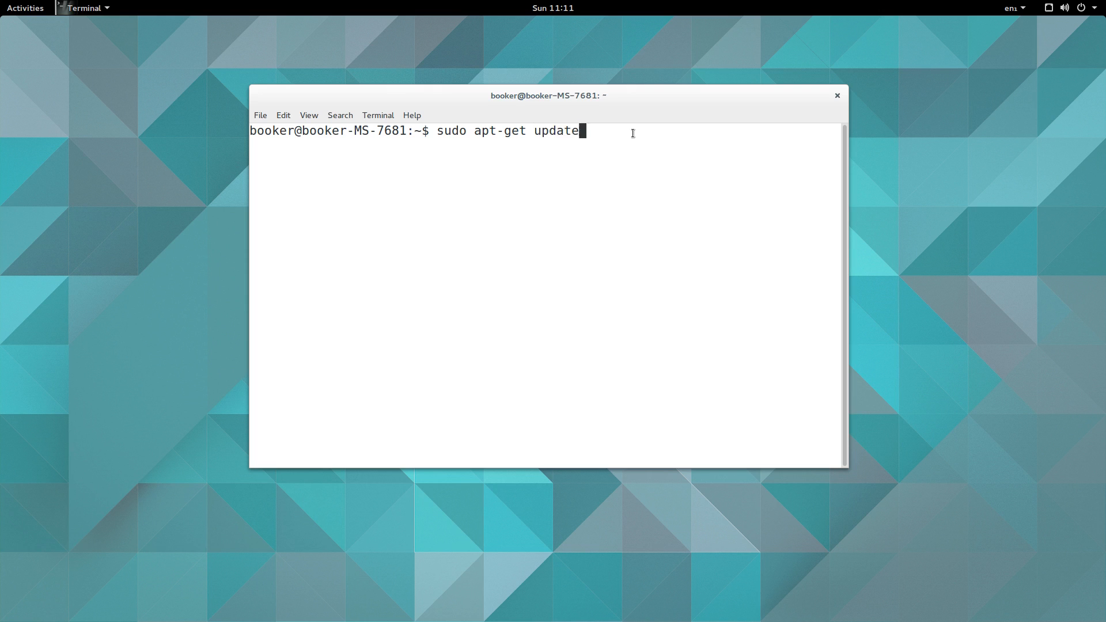
pyautogui.write('-y')
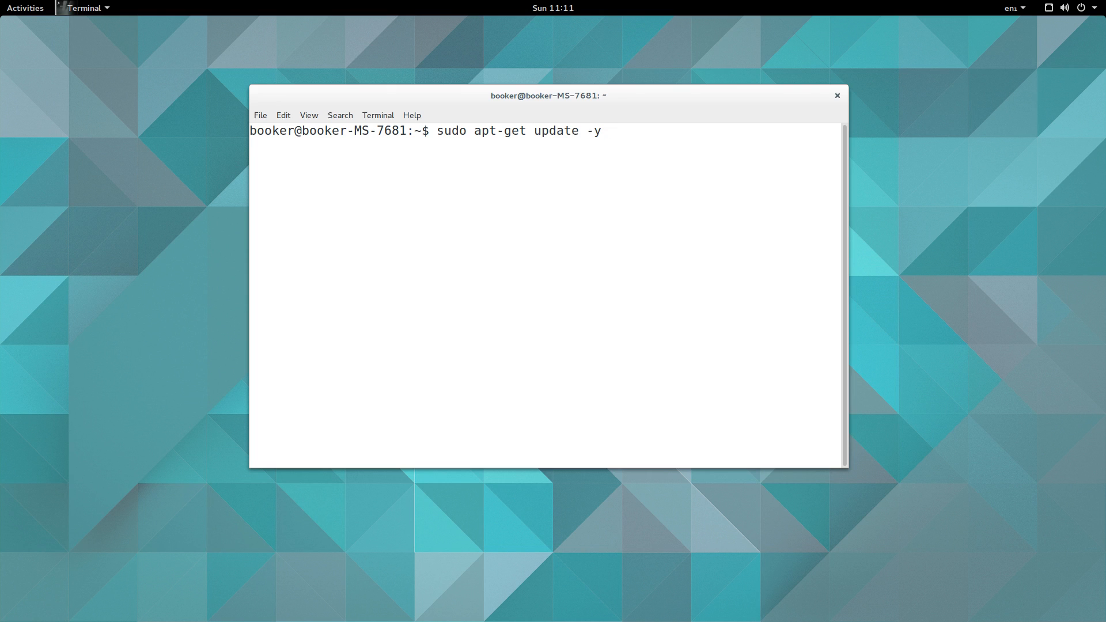
pyautogui.press('Return')
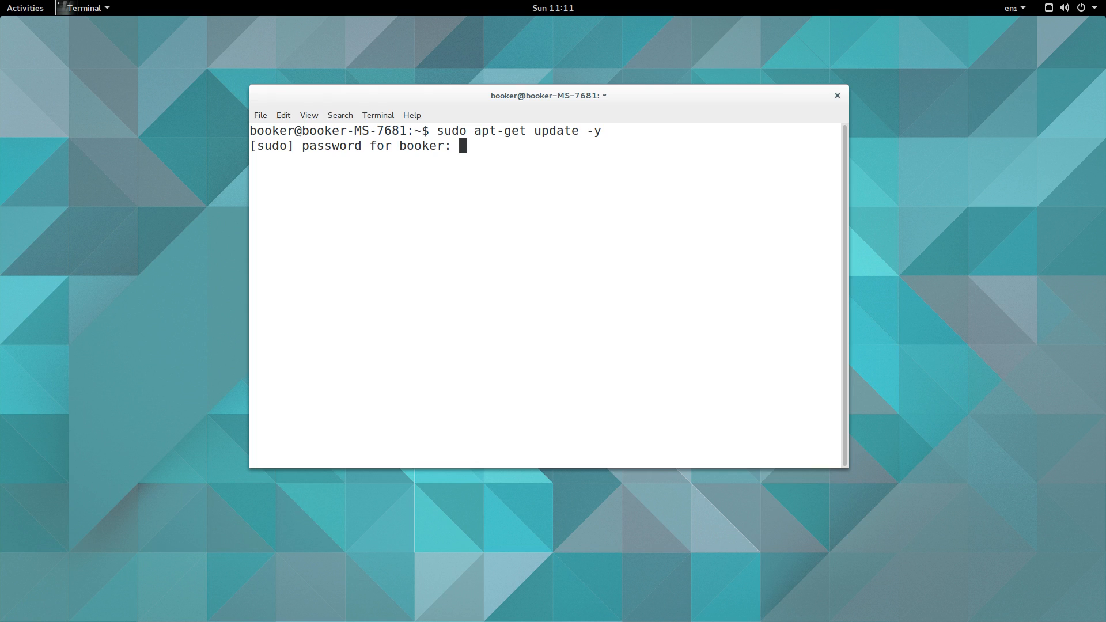
pyautogui.press('Return')
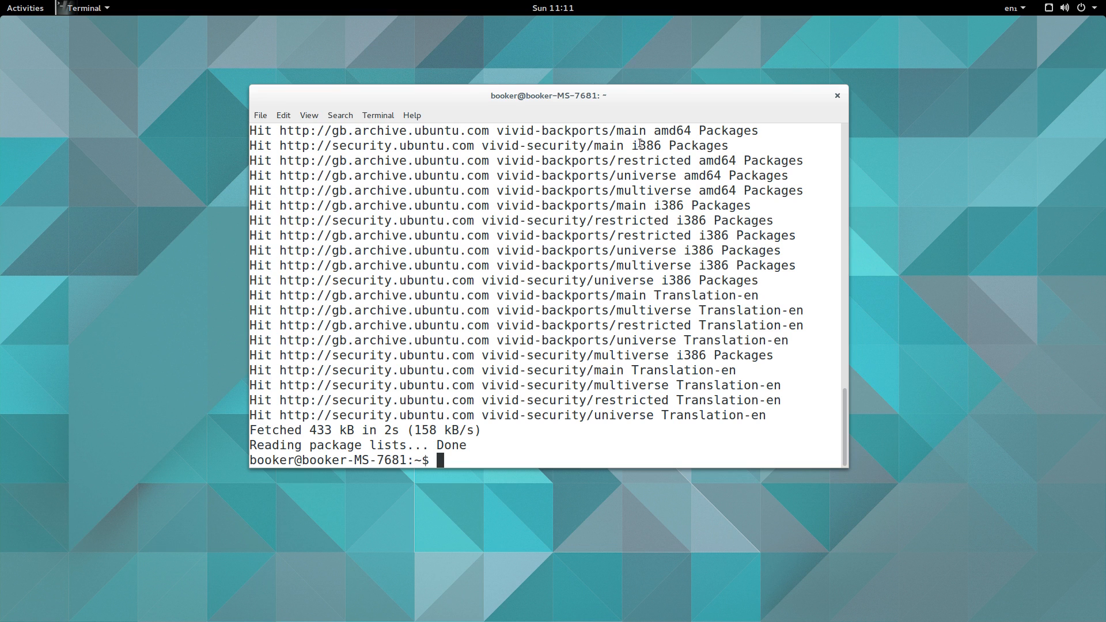
pyautogui.moveTo(625, 94)
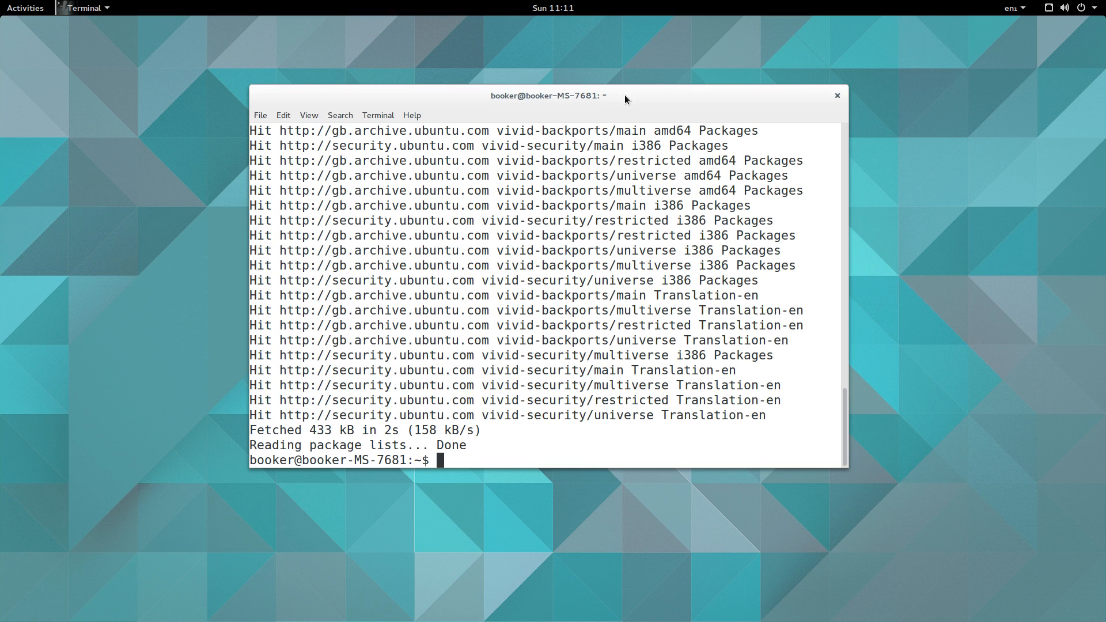
# Step: Enter 'sudo apt-get dist-upgrade' to upgrade the system packages
pyautogui.write('sudo apt-get upda')
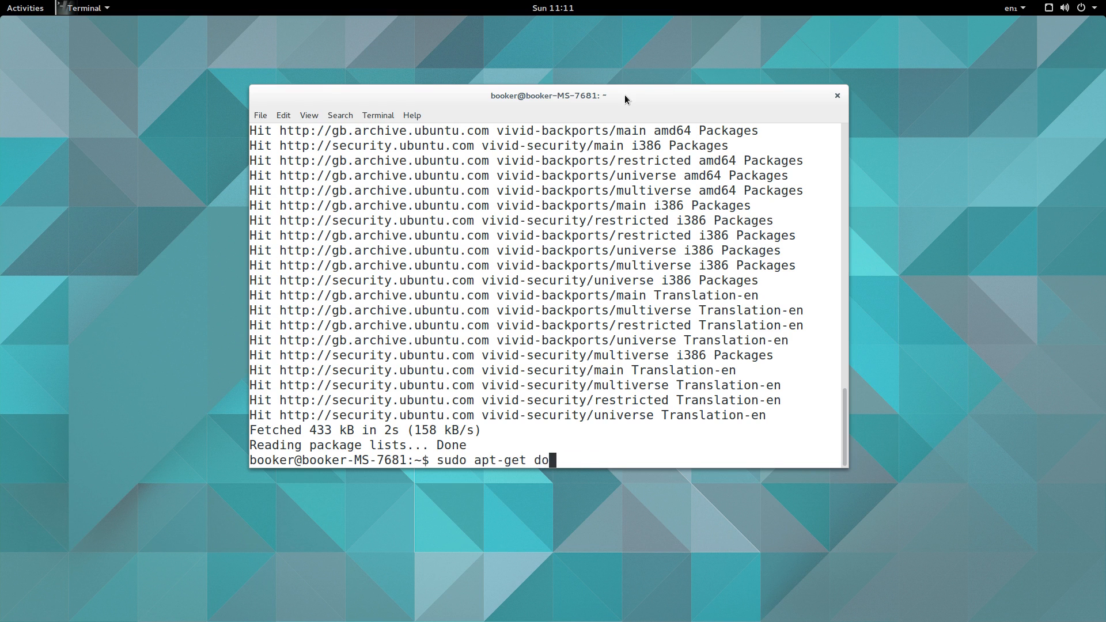
pyautogui.write('ist-upgrade')
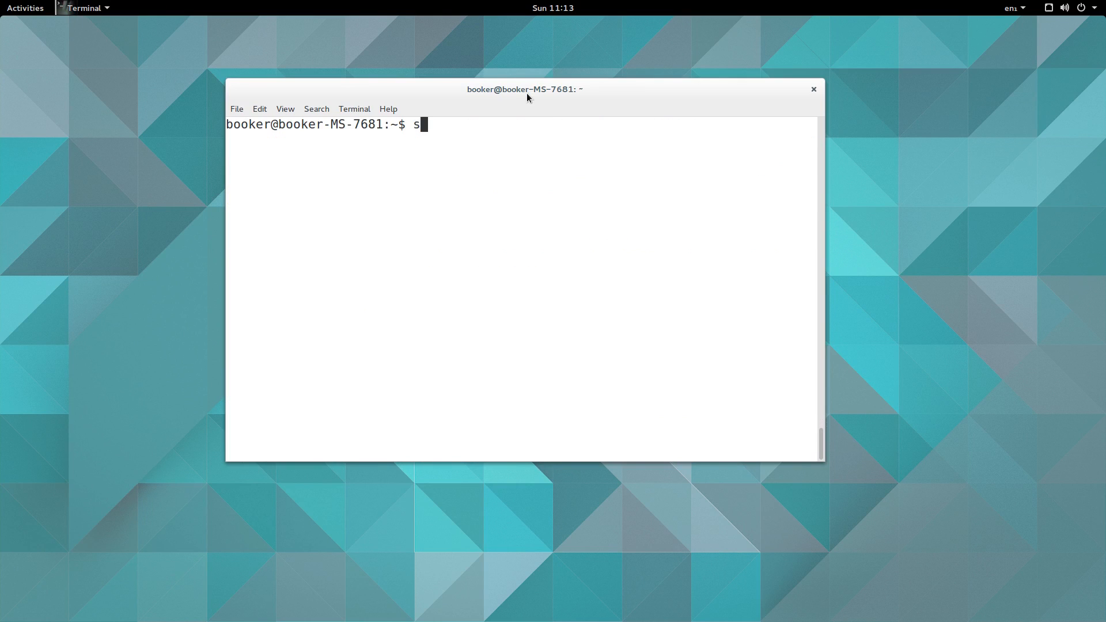
# Step: Install chromium-browser with apt-get, confirming Y, then switch to the second terminal tab
pyautogui.write('udo apt-get inst')
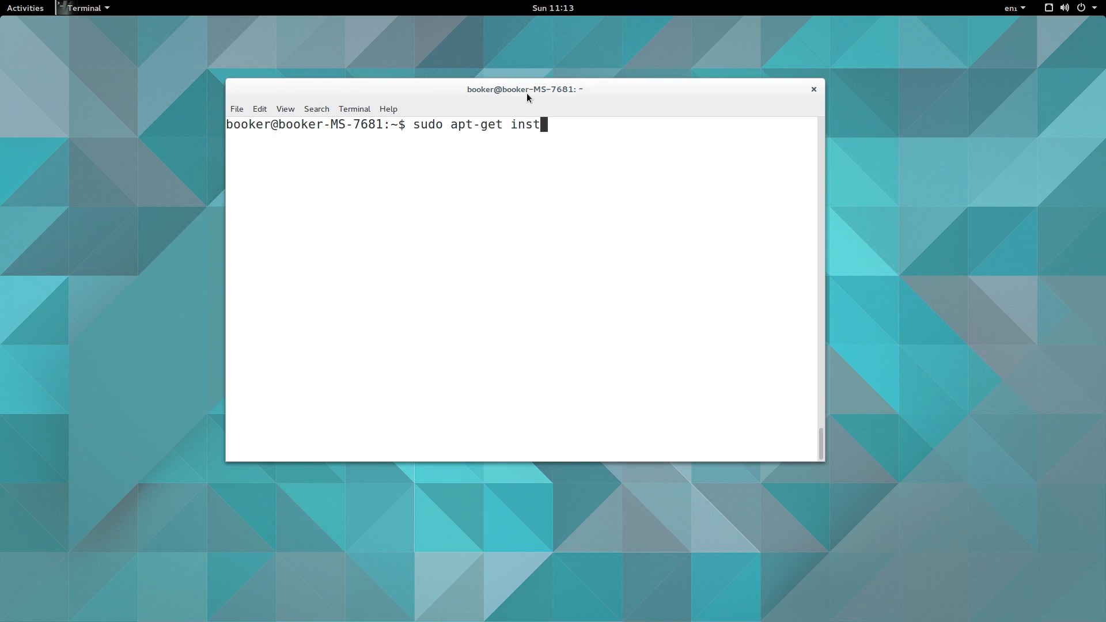
pyautogui.write('all chromium')
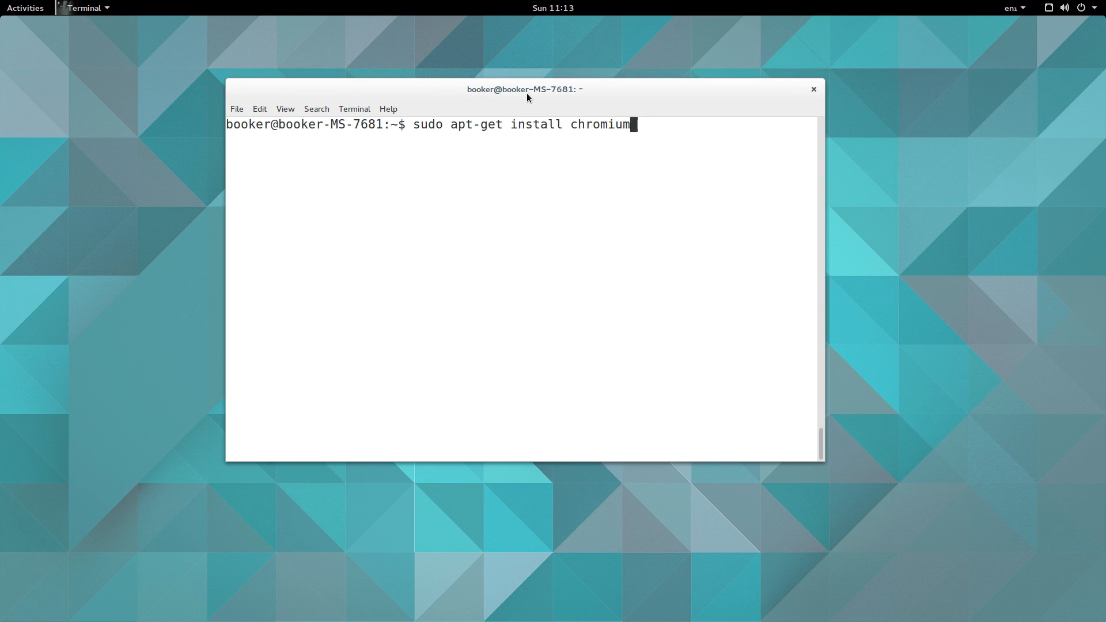
pyautogui.write('-browser')
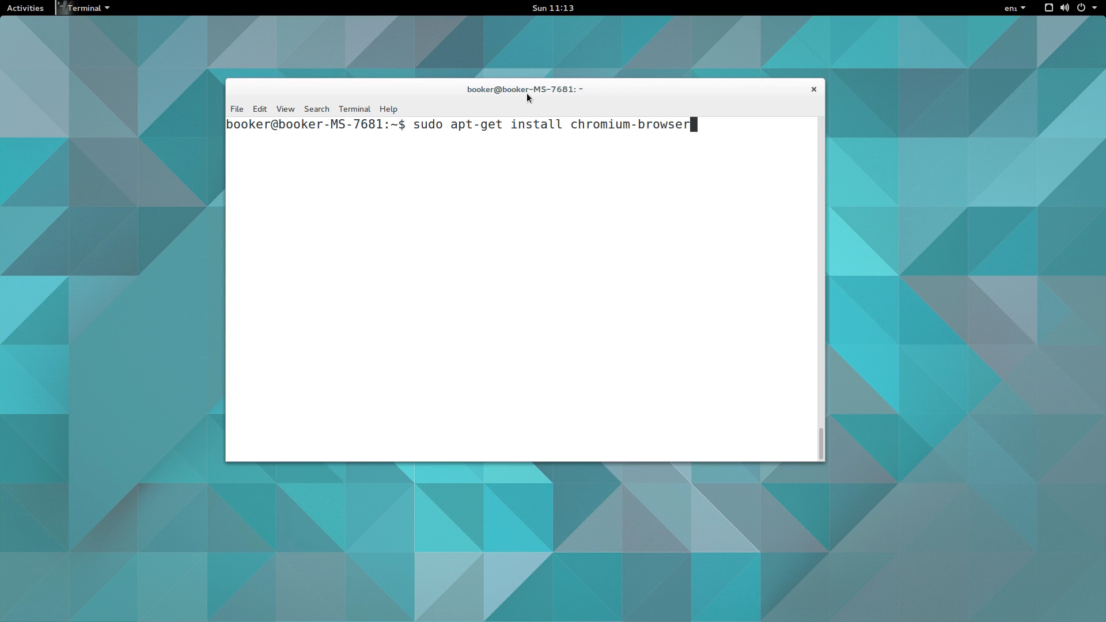
pyautogui.press('Return')
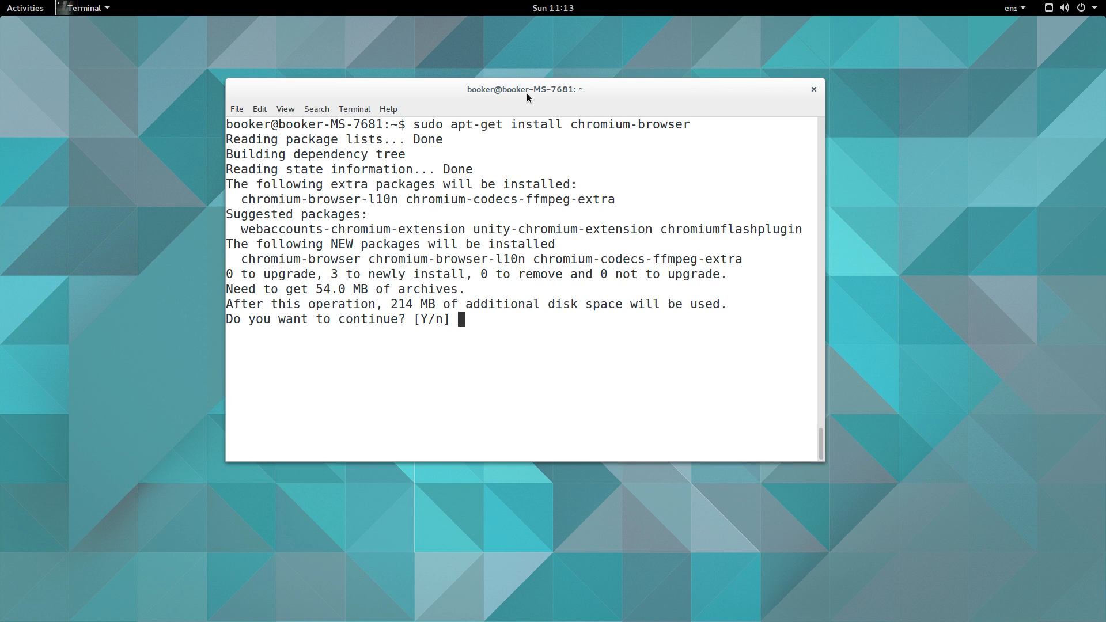
pyautogui.write('Y')
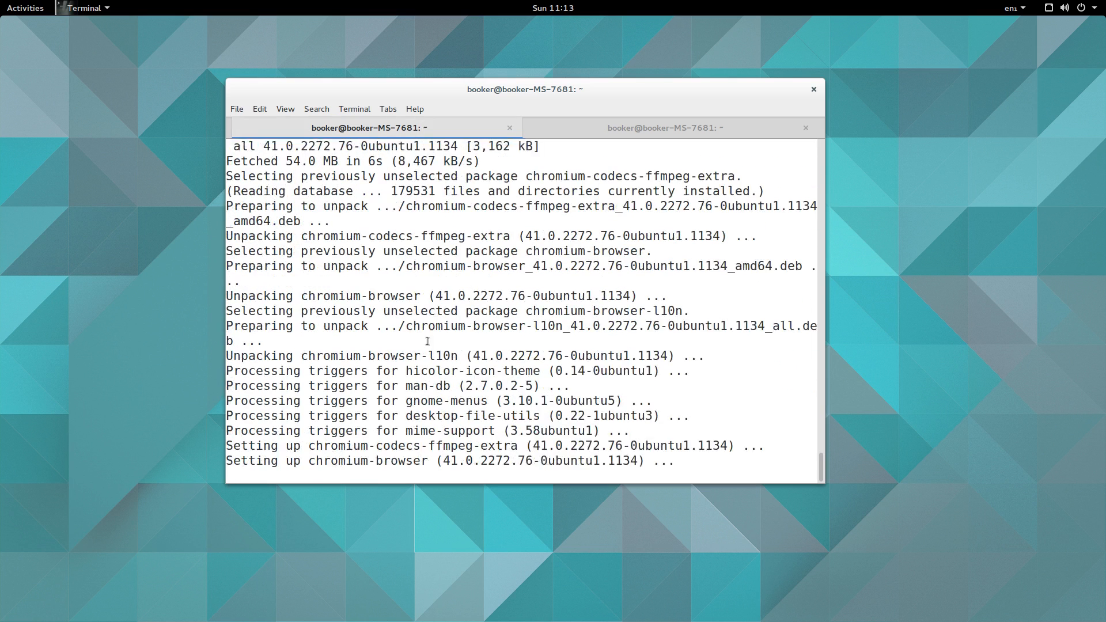
pyautogui.click(663, 128)
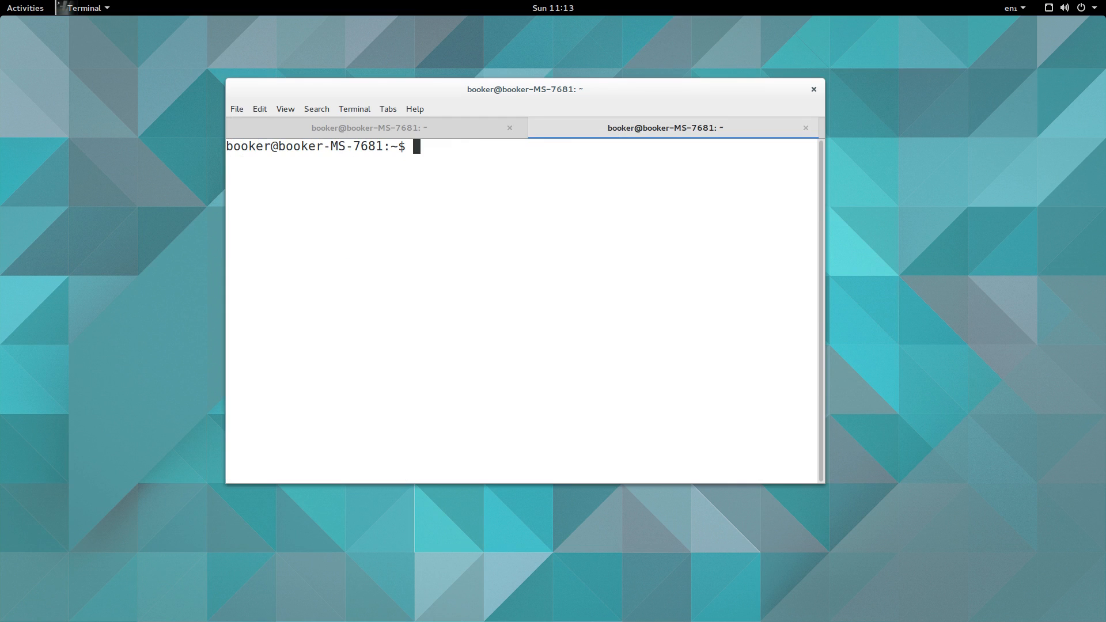
# Step: Try 'sudo apt-get install skype' with the password, then bring up Activities
pyautogui.write('sudo')
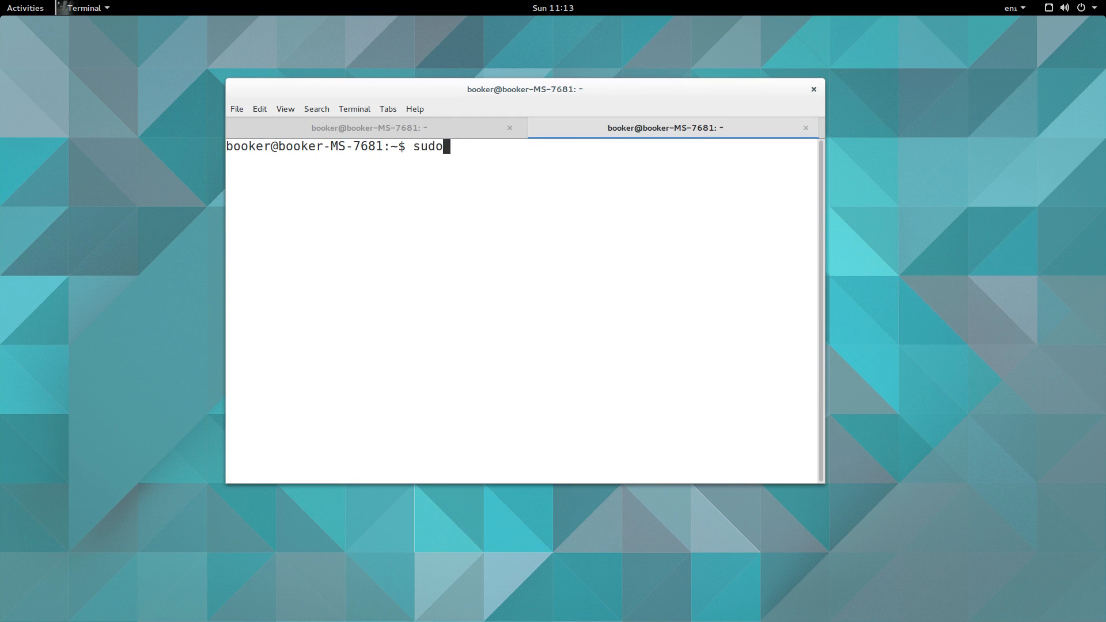
pyautogui.write('apt-get install skyp')
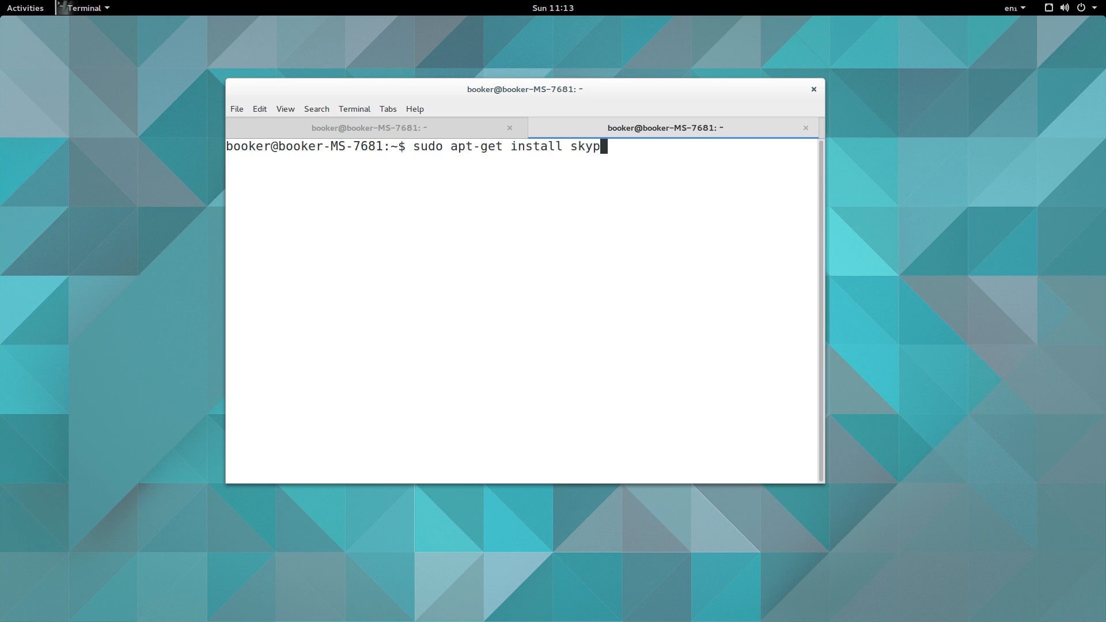
pyautogui.press('Return')
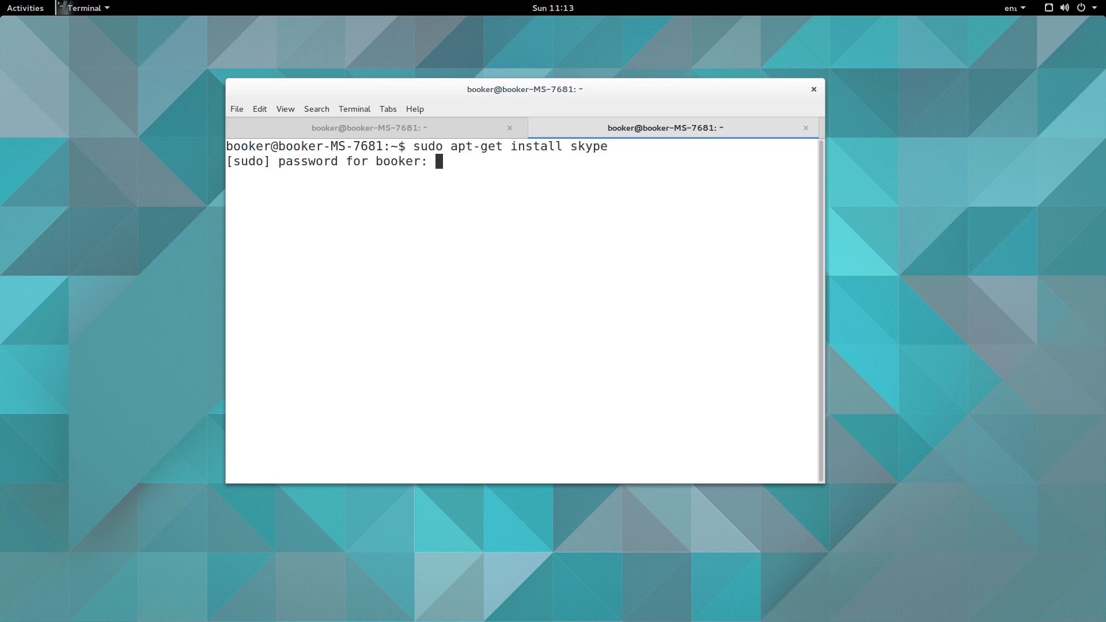
pyautogui.press('Return')
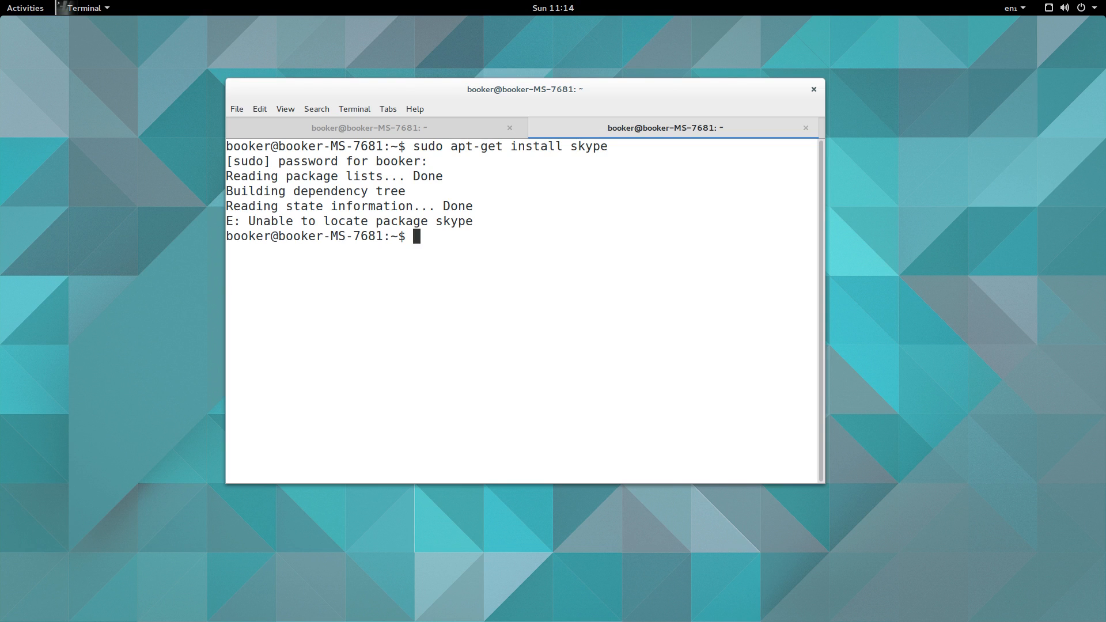
pyautogui.click(25, 7)
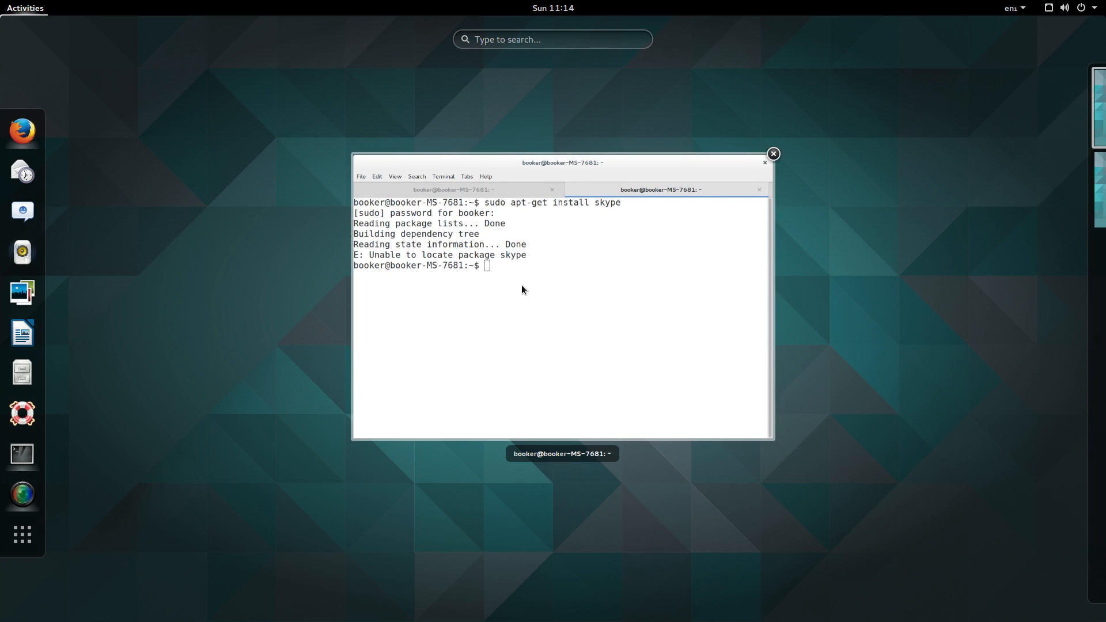
# Step: Search 'software', open Software & Updates, and tick the Canonical Partners source
pyautogui.write('s')
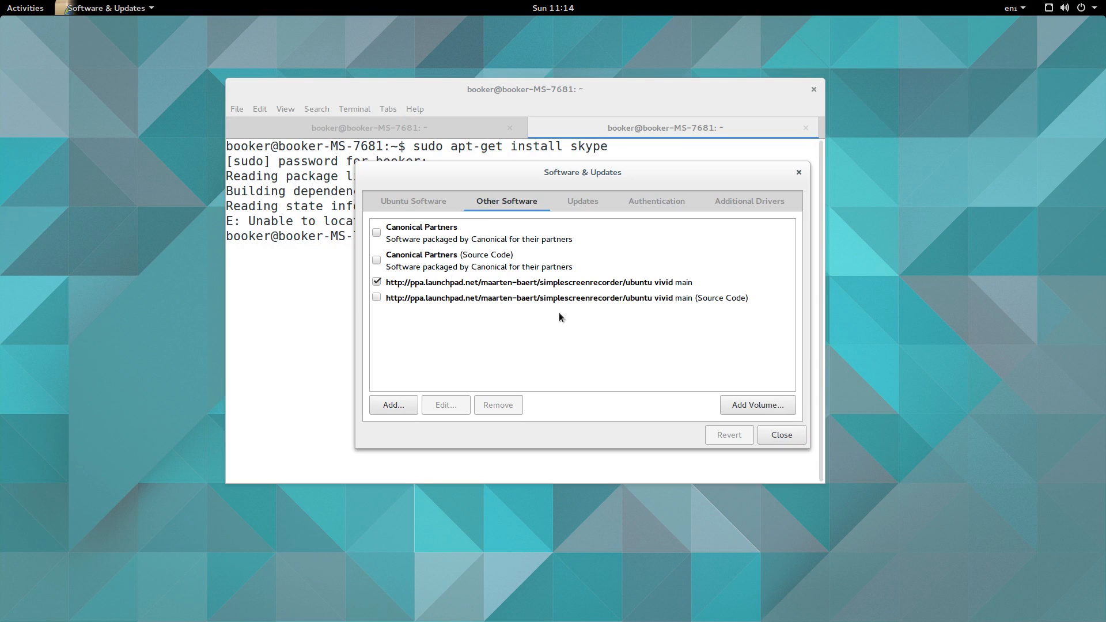
pyautogui.moveTo(675, 279)
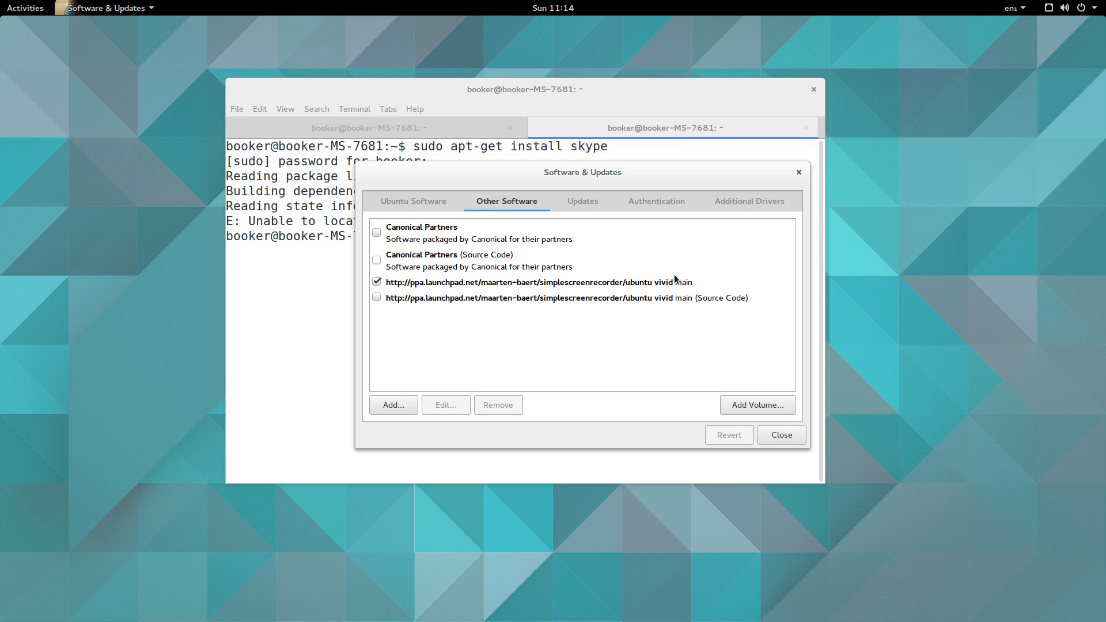
pyautogui.moveTo(474, 242)
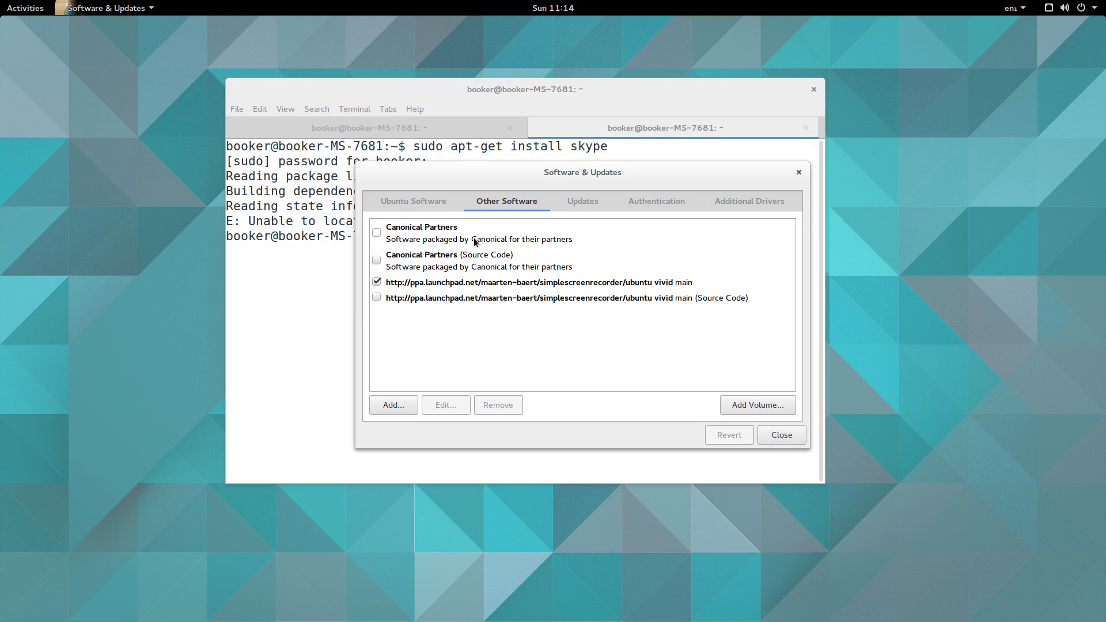
pyautogui.moveTo(424, 239)
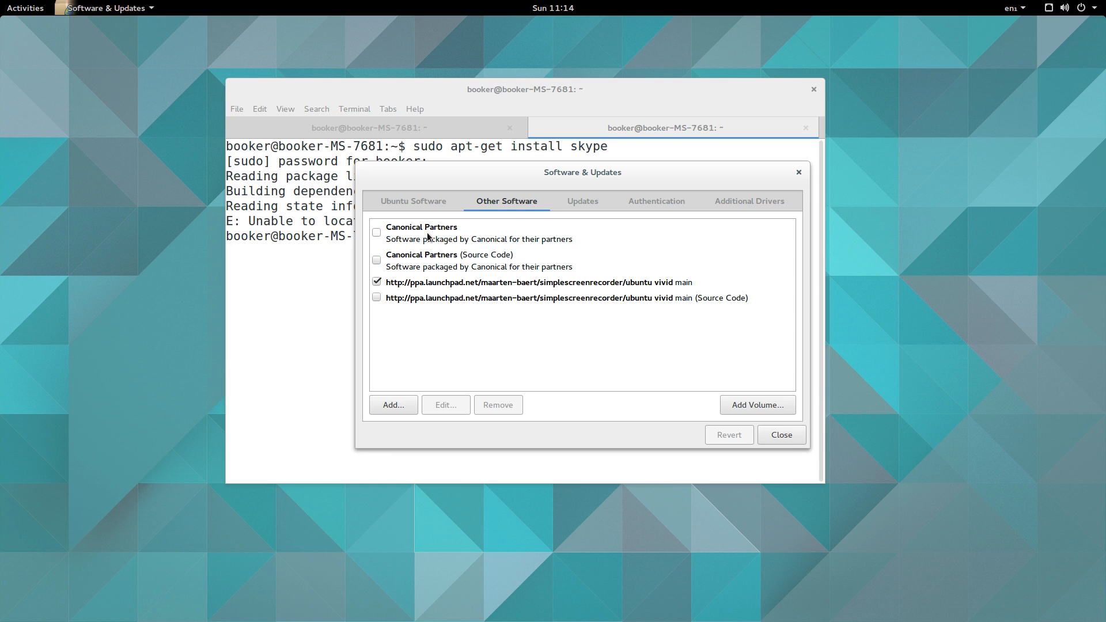
pyautogui.moveTo(423, 206)
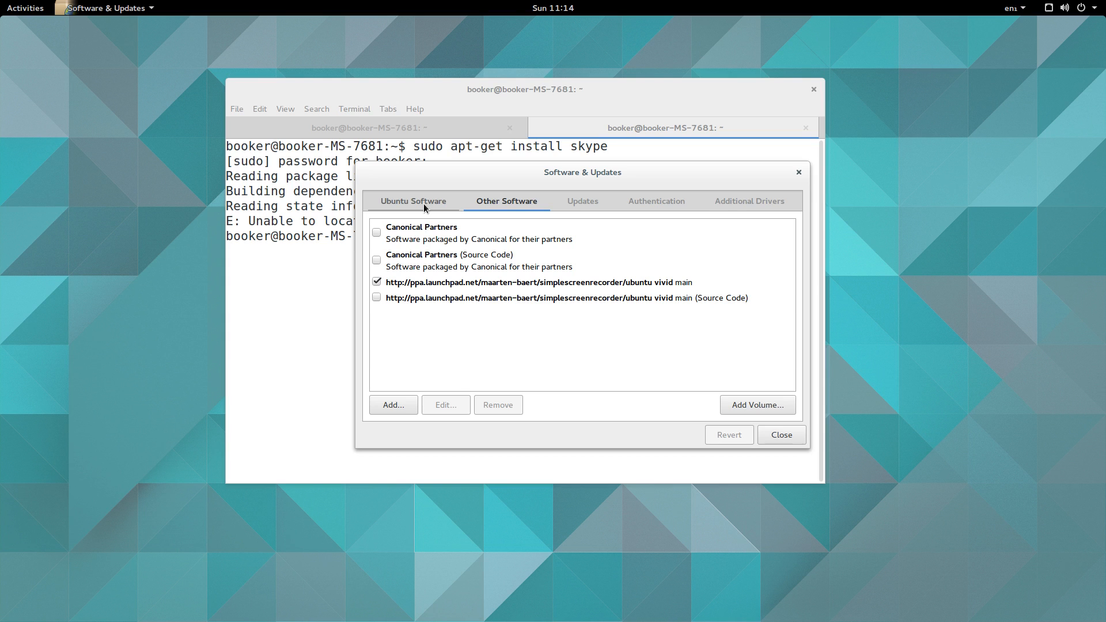
pyautogui.click(26, 8)
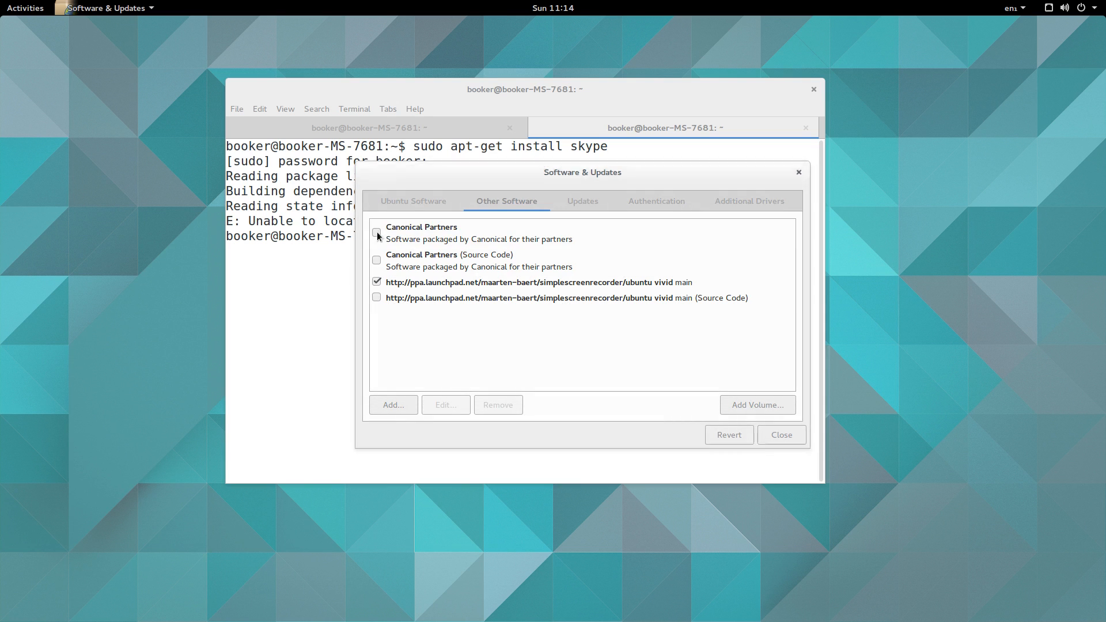
pyautogui.click(377, 233)
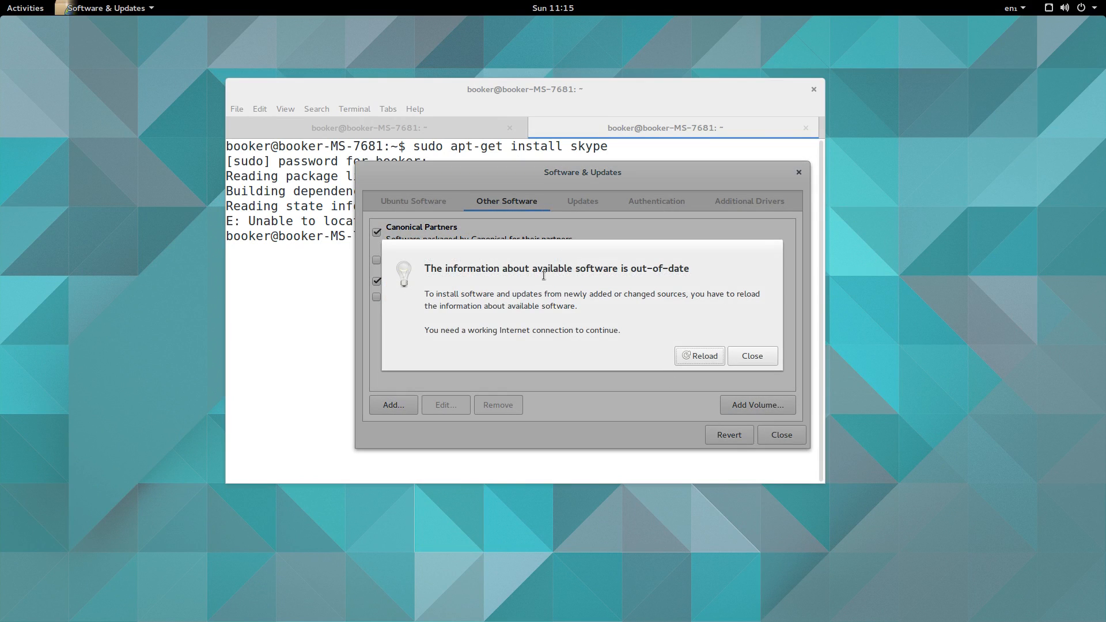
pyautogui.moveTo(446, 265)
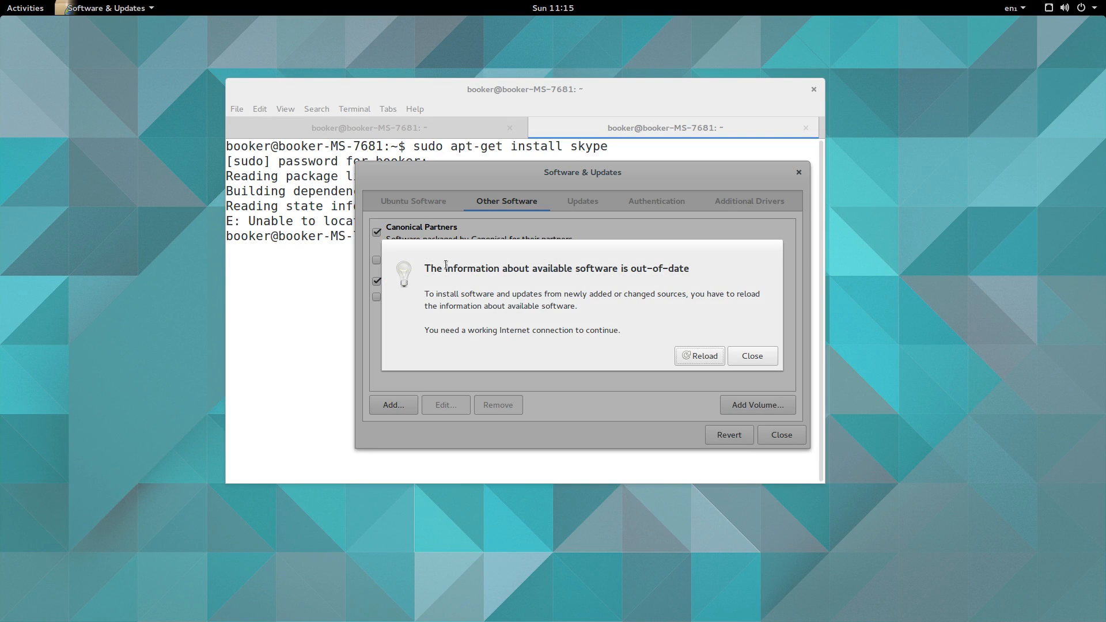
pyautogui.moveTo(672, 268)
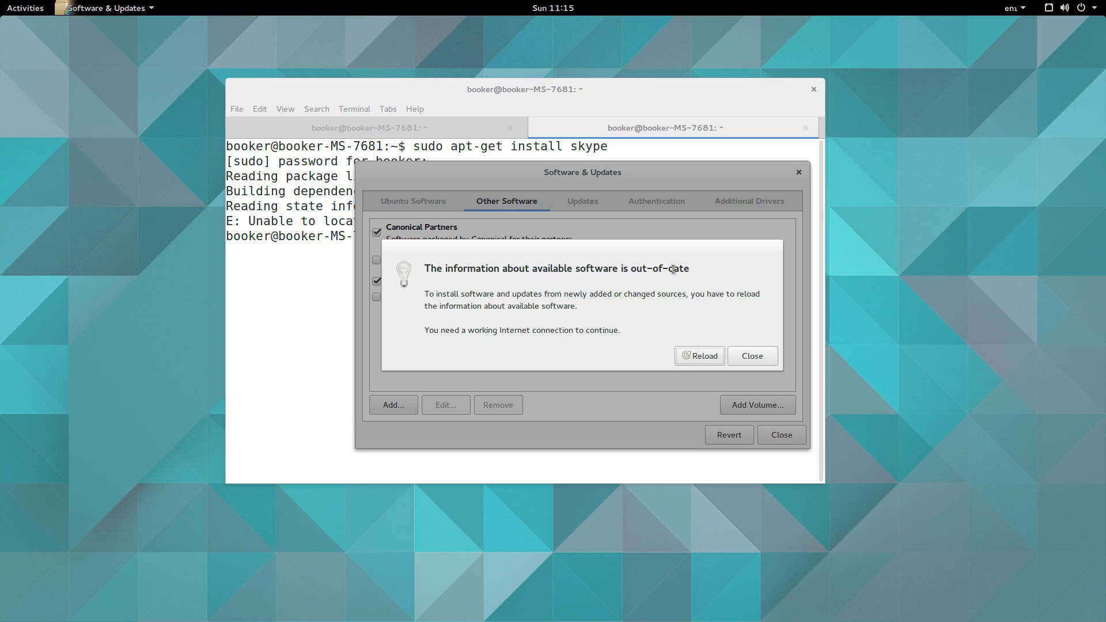
pyautogui.moveTo(698, 355)
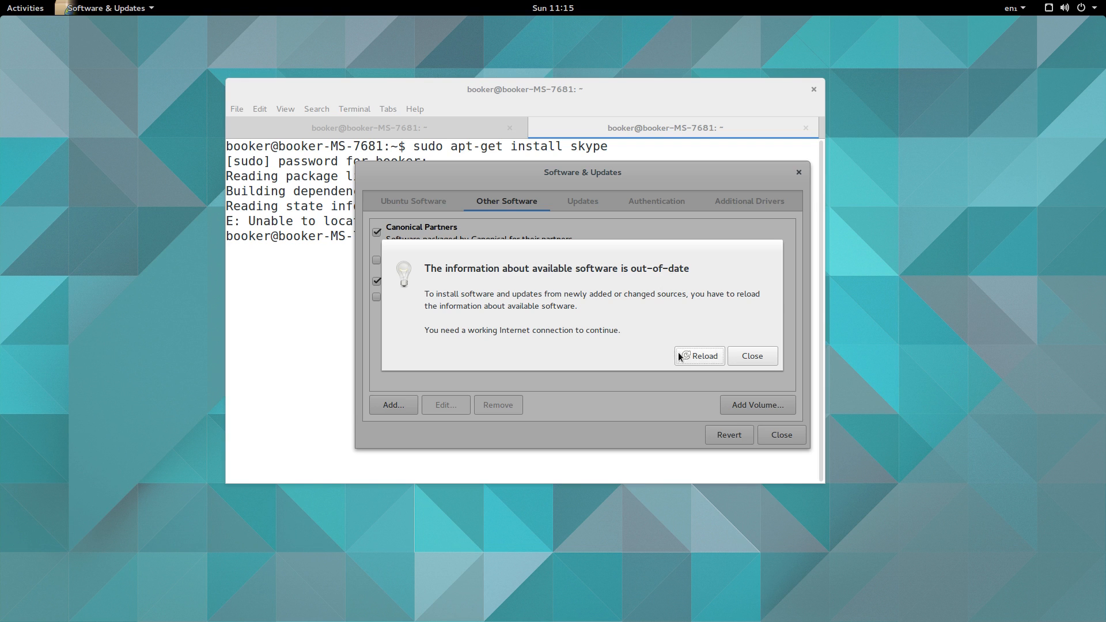
pyautogui.moveTo(679, 358)
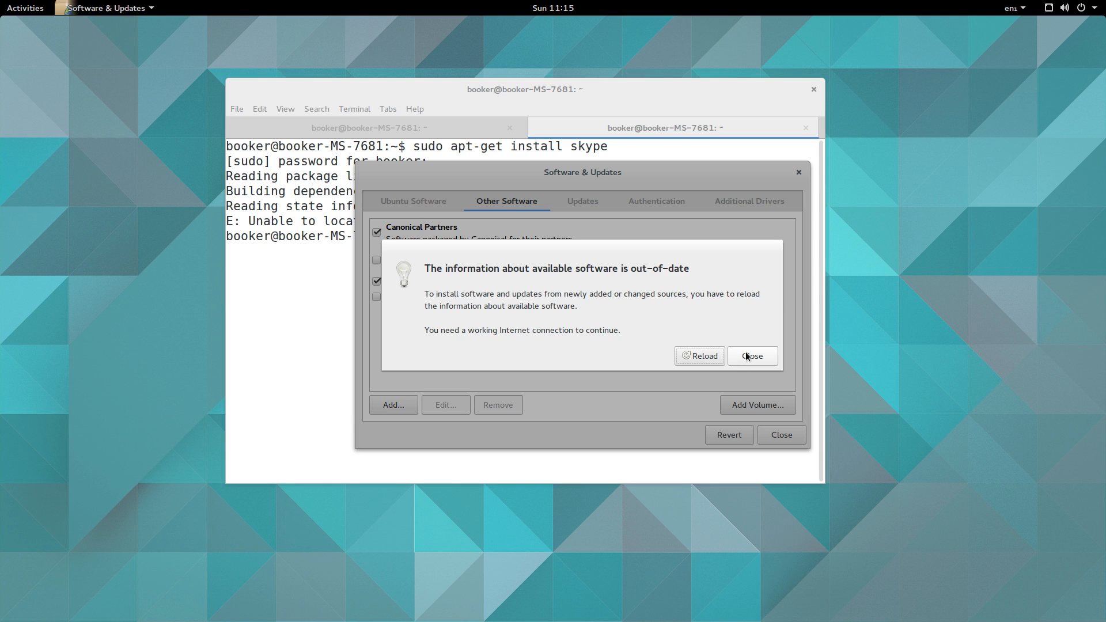
# Step: Close the out-of-date software information notice without reloading
pyautogui.click(751, 355)
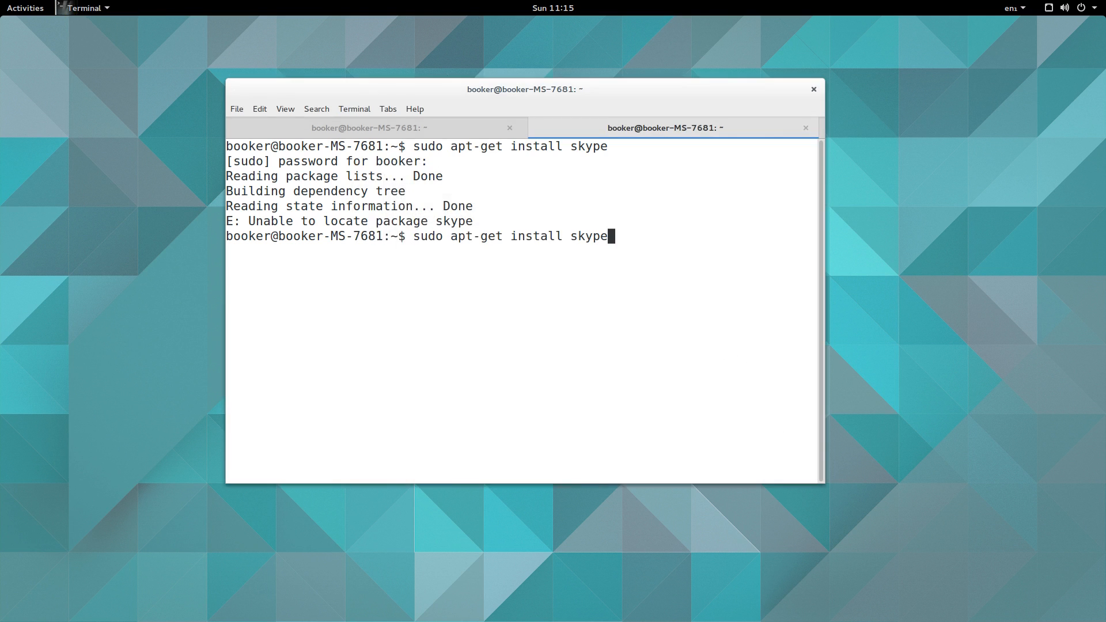
# Step: Rerun the Skype install, then refresh package lists with 'sudo apt-get update'
pyautogui.press('Return')
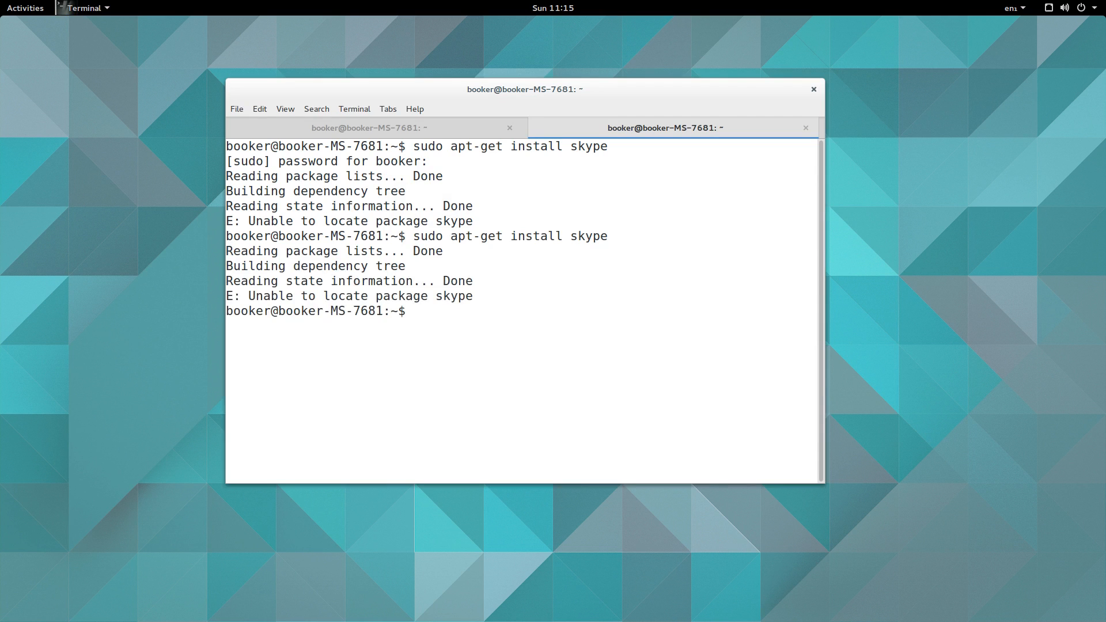
pyautogui.write('sudo')
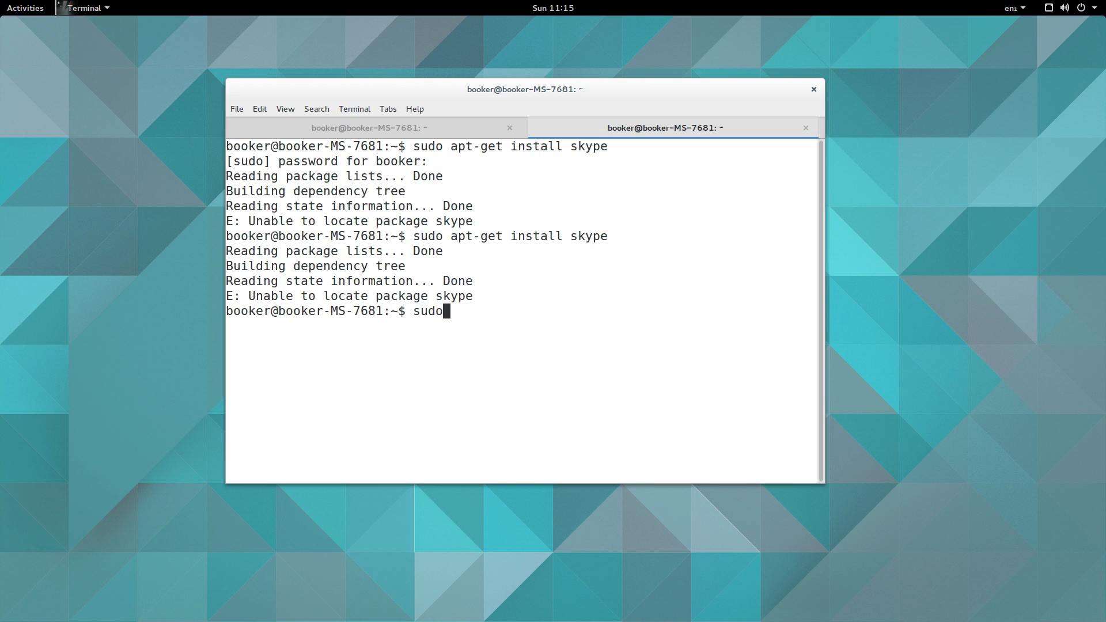
pyautogui.write('apt-get upda')
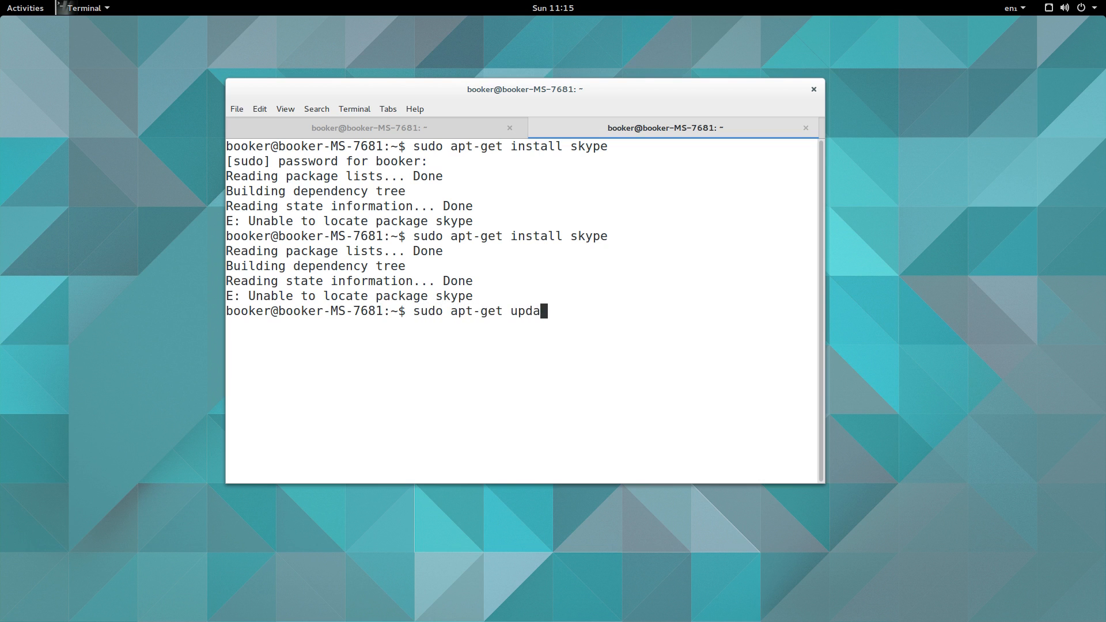
pyautogui.press('Return')
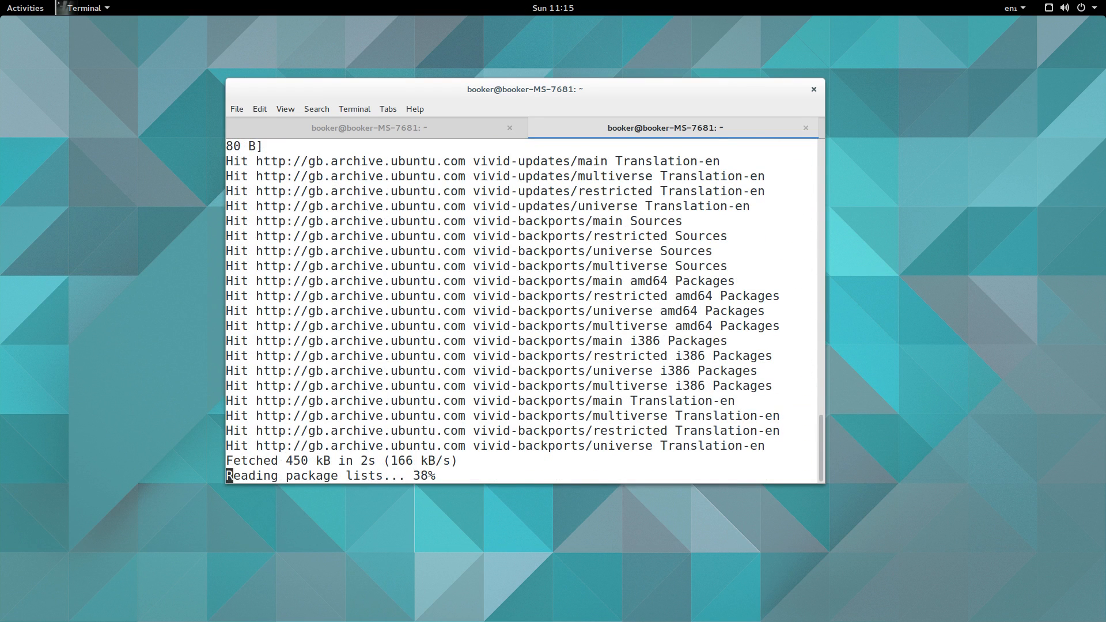
# Step: Clear the terminal and run 'sudo apt-get install skype', finding 125 new packages
pyautogui.write('sudo apt-get install skype')
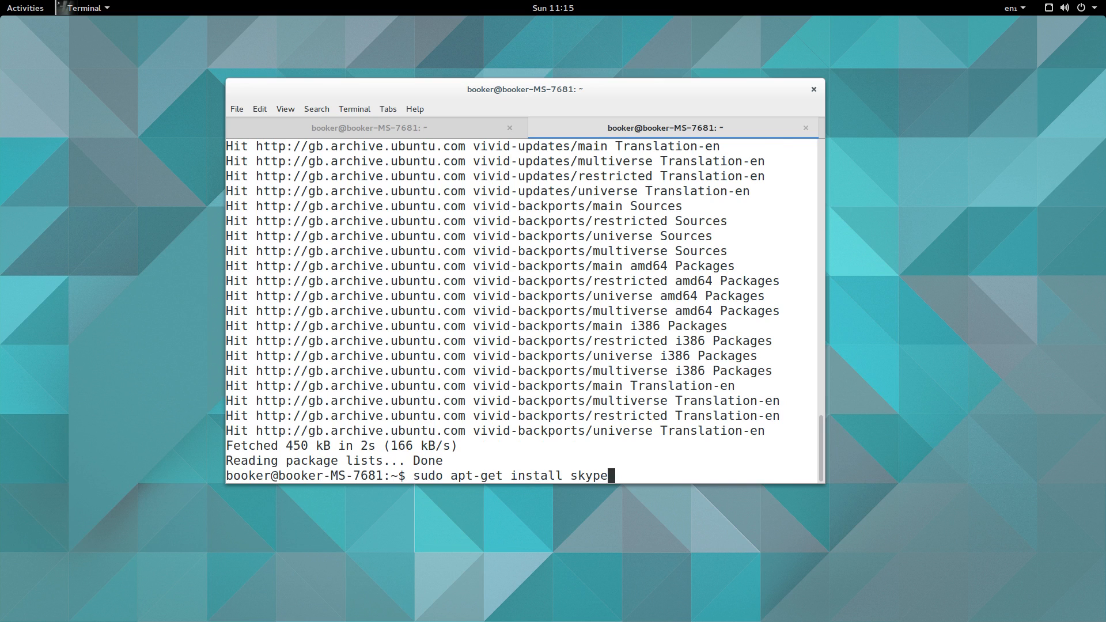
pyautogui.press('Return')
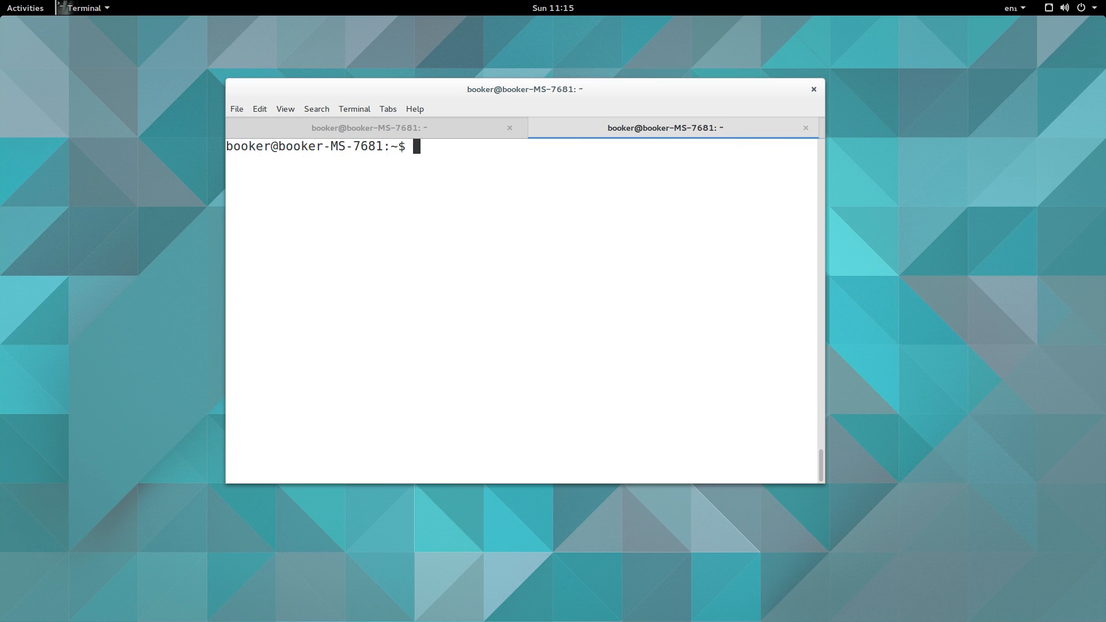
pyautogui.write('clear')
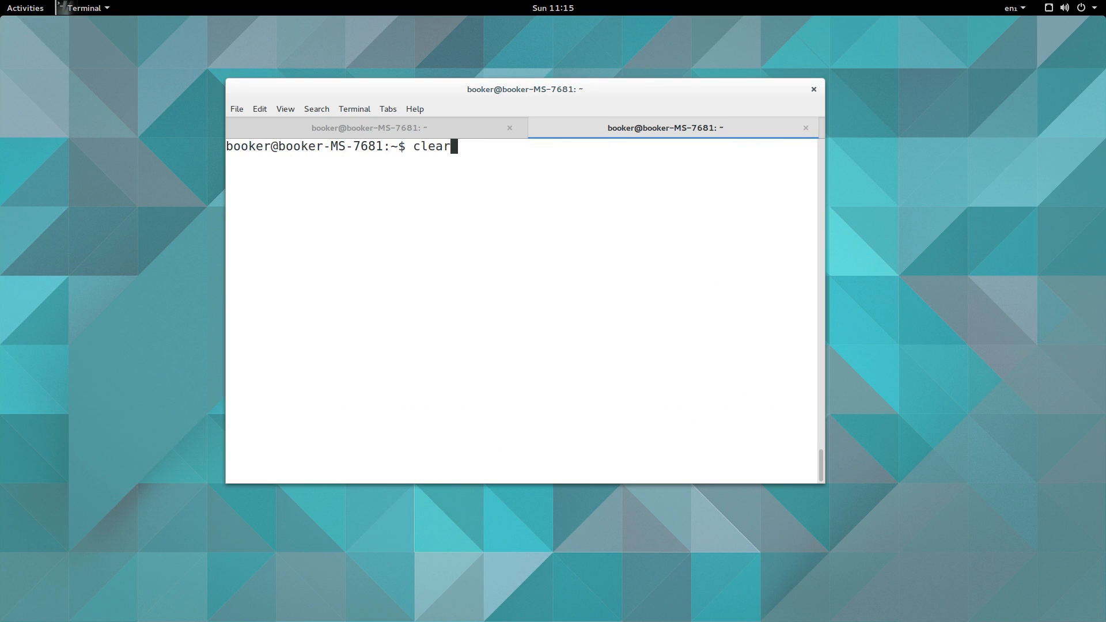
pyautogui.write('sudo apt-get install skype')
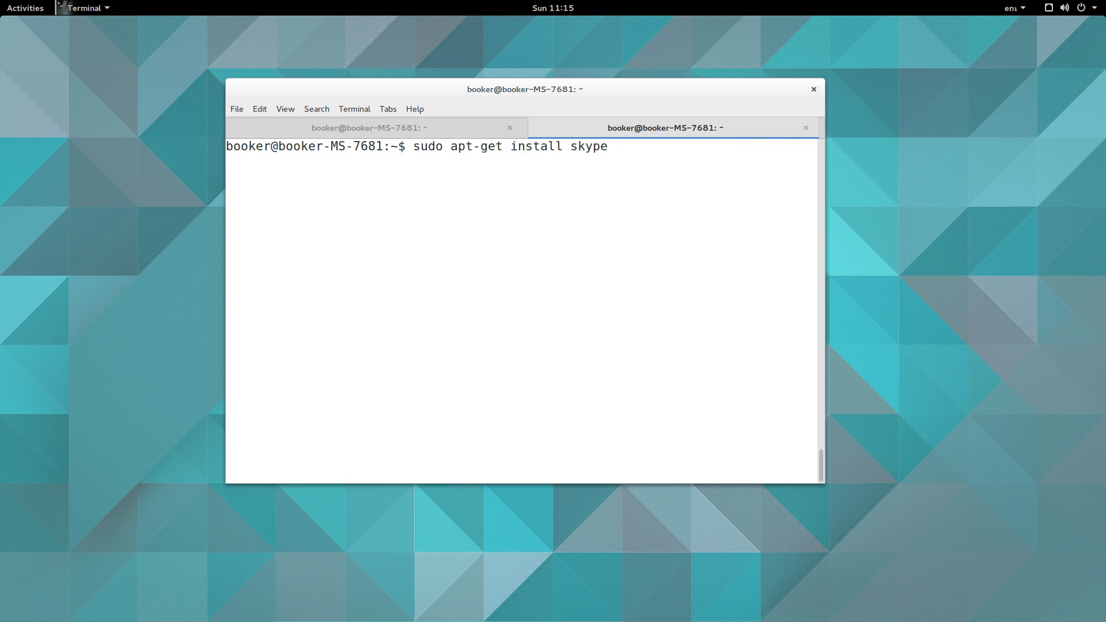
pyautogui.press('Return')
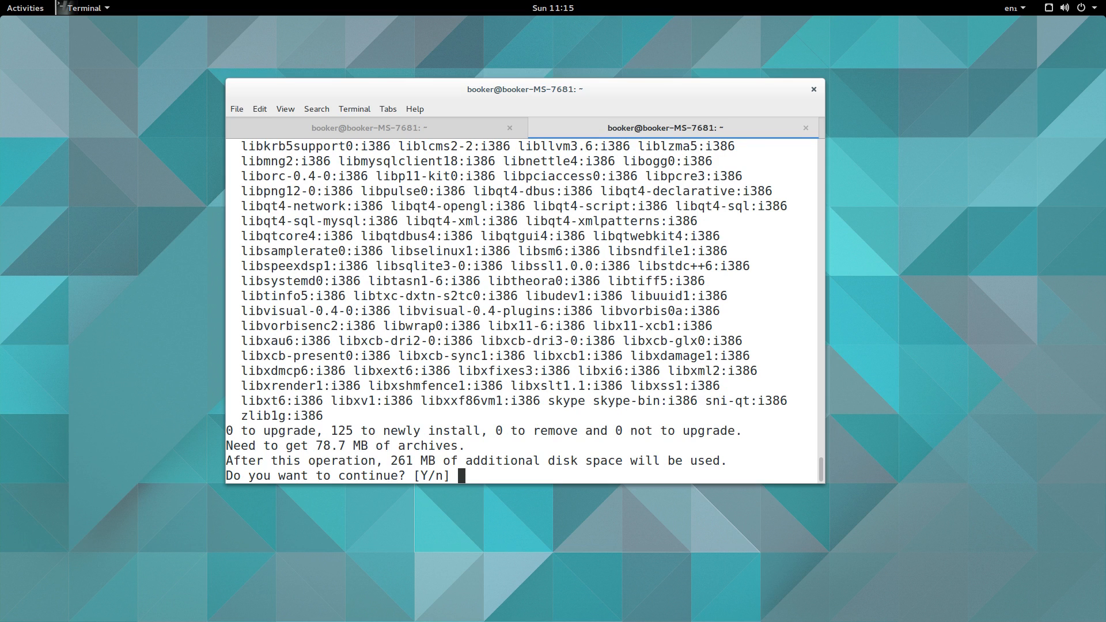
pyautogui.moveTo(473, 453)
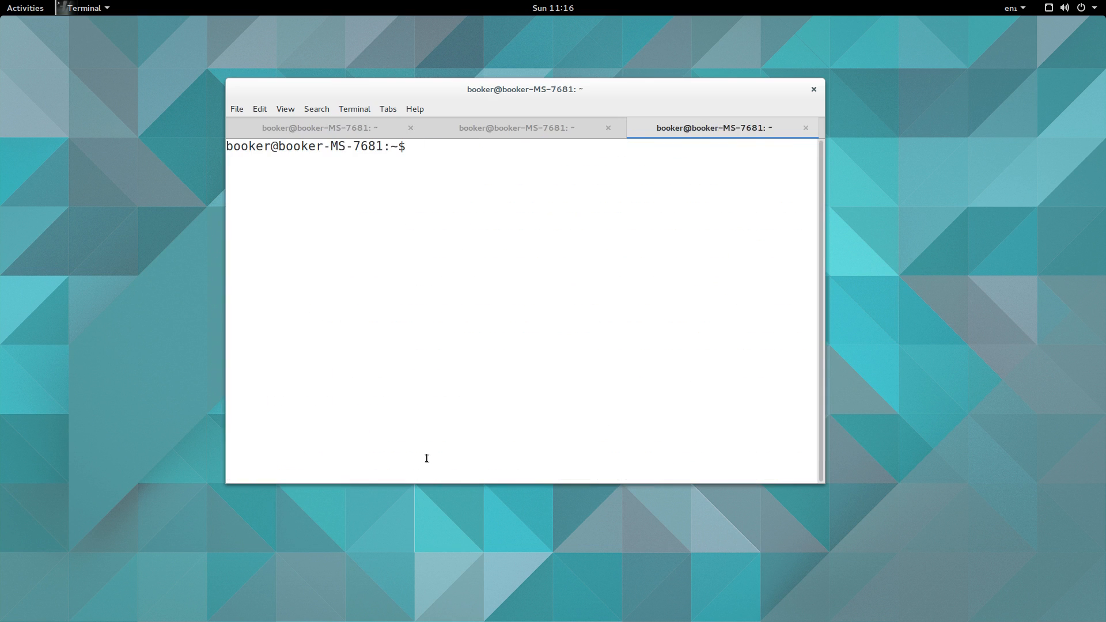
# Step: Run 'sudo apt-get install sublime-text-installer' with the password, rerunning after the lock error
pyautogui.write('sid')
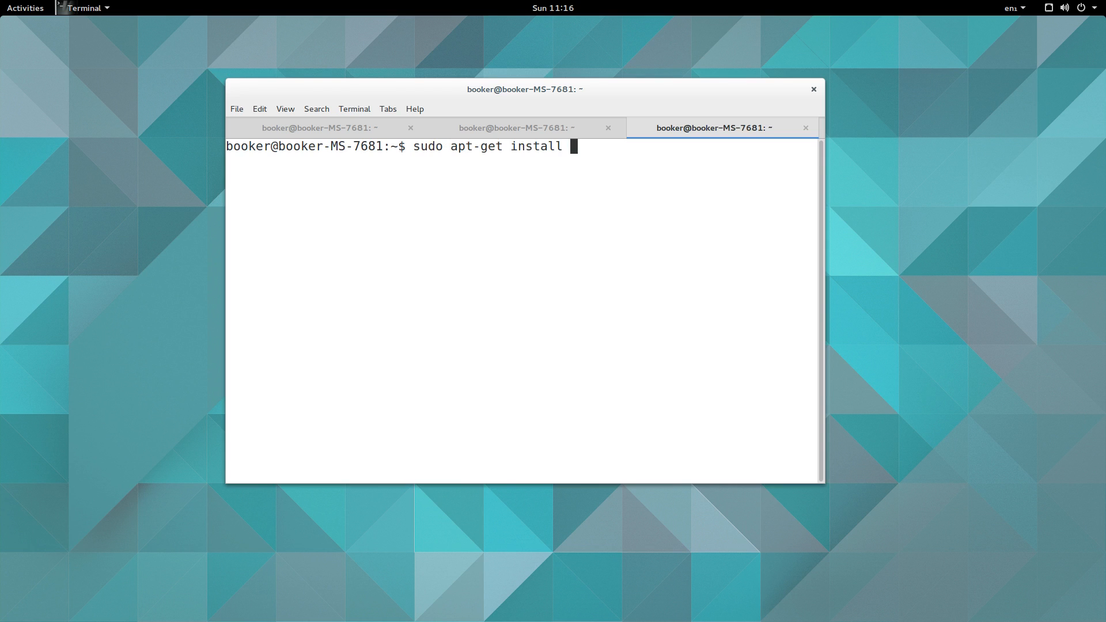
pyautogui.write('sublime-text-install')
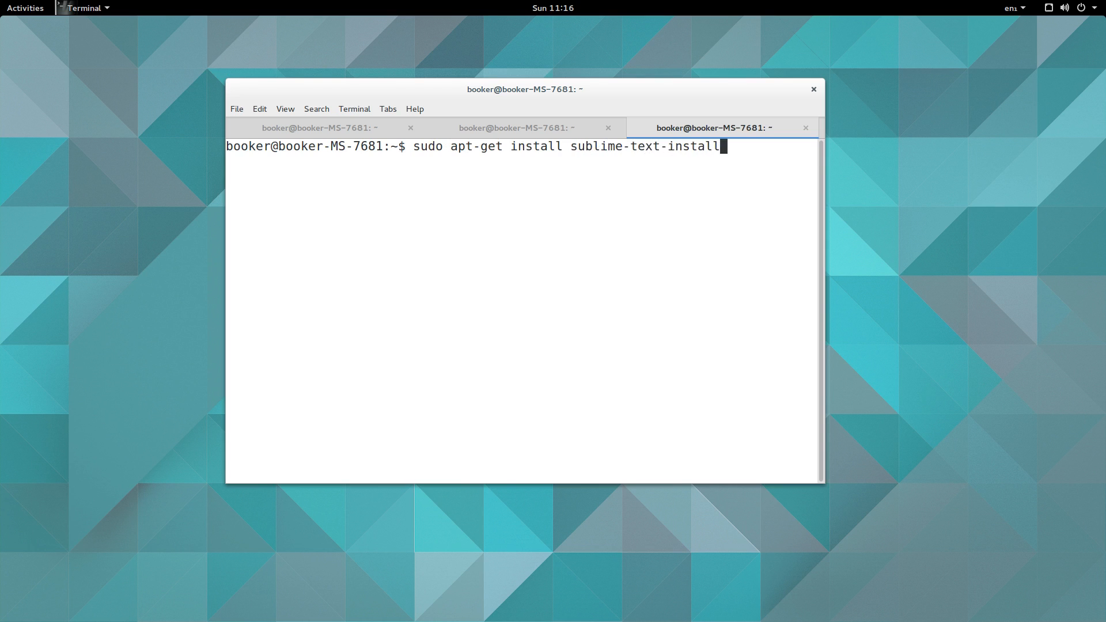
pyautogui.press('Return')
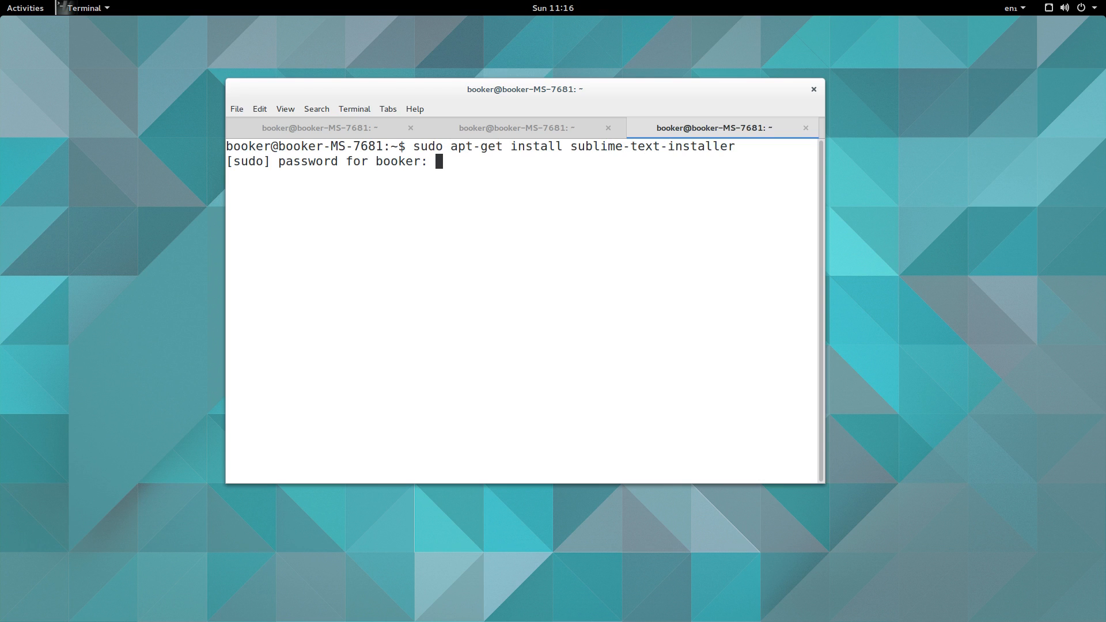
pyautogui.press('Return')
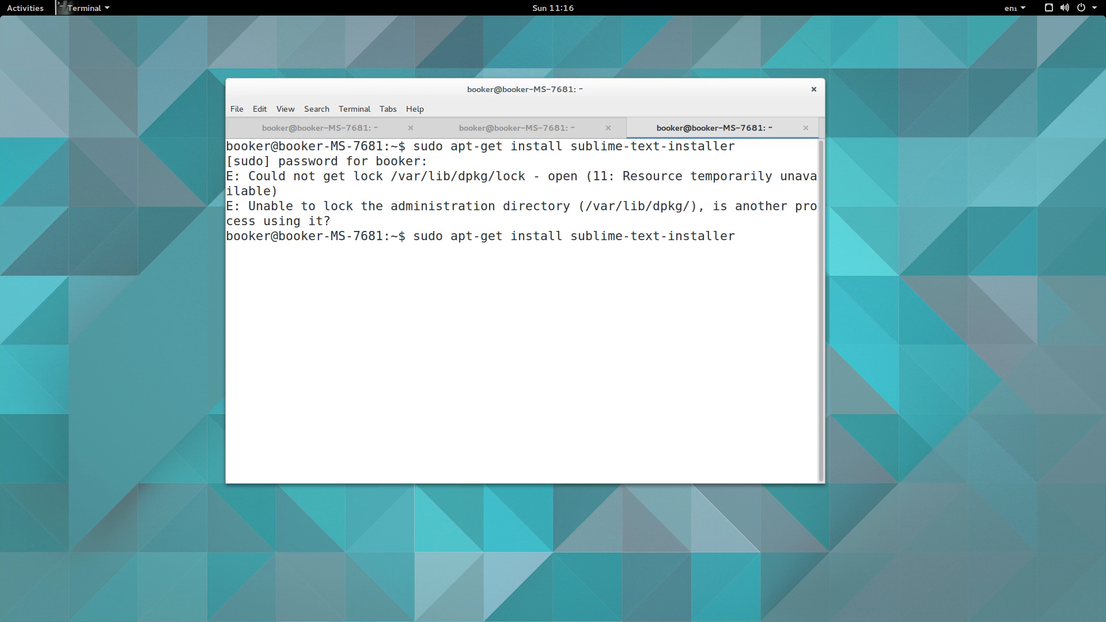
pyautogui.press('Return')
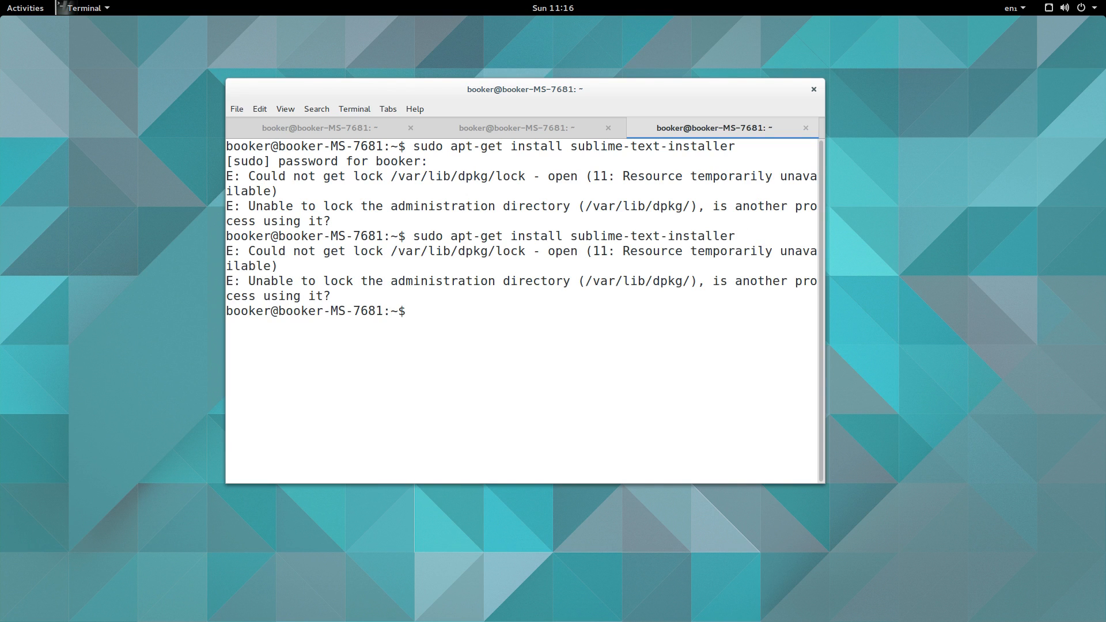
# Step: Check the still-installing tab, return, and search 'PPA' for the Sublime Text 3 PPA
pyautogui.click(516, 128)
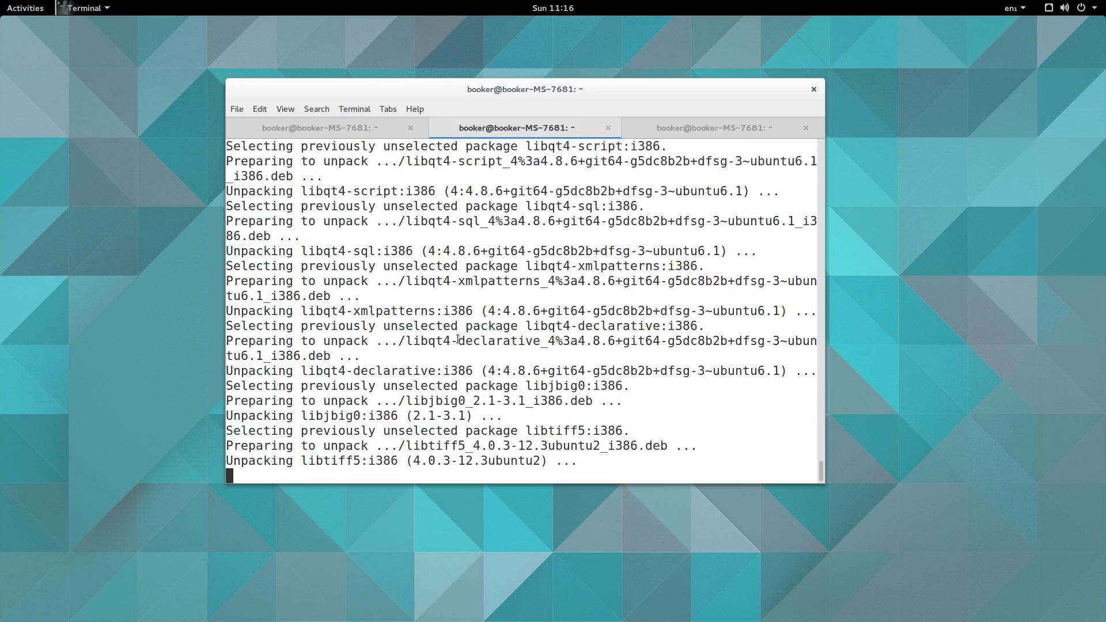
pyautogui.click(712, 128)
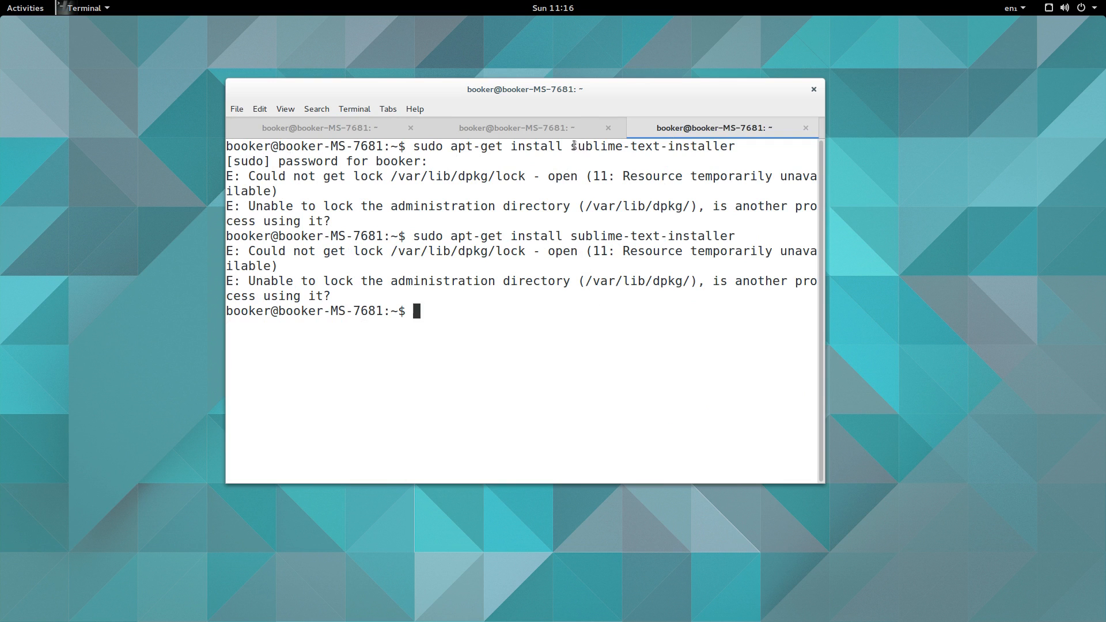
pyautogui.doubleClick(652, 146)
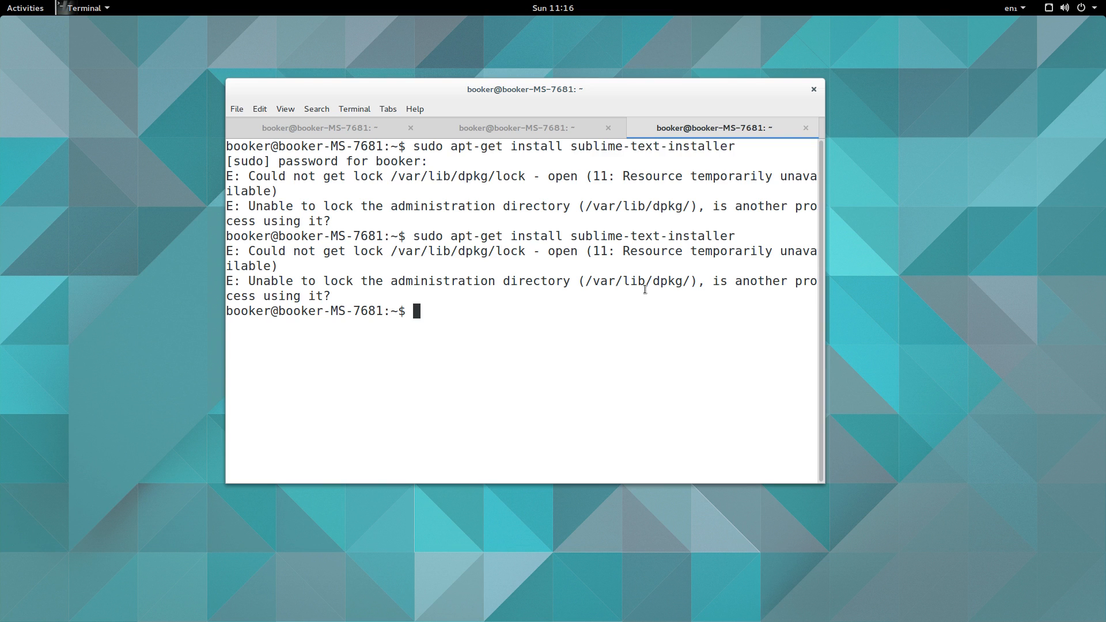
pyautogui.write('PPA')
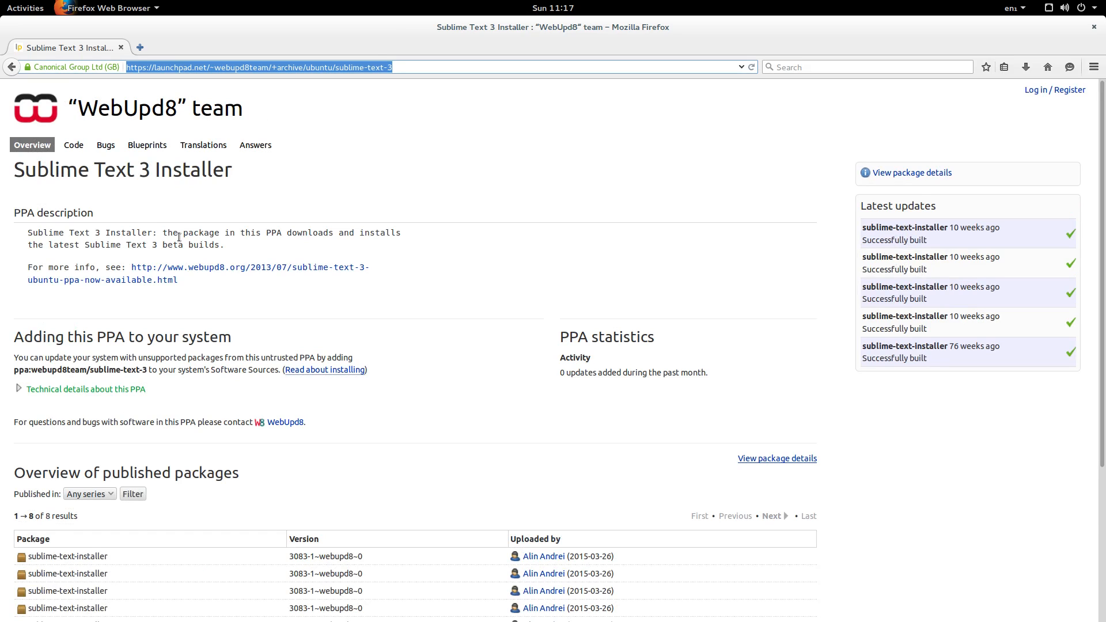
pyautogui.moveTo(154, 108)
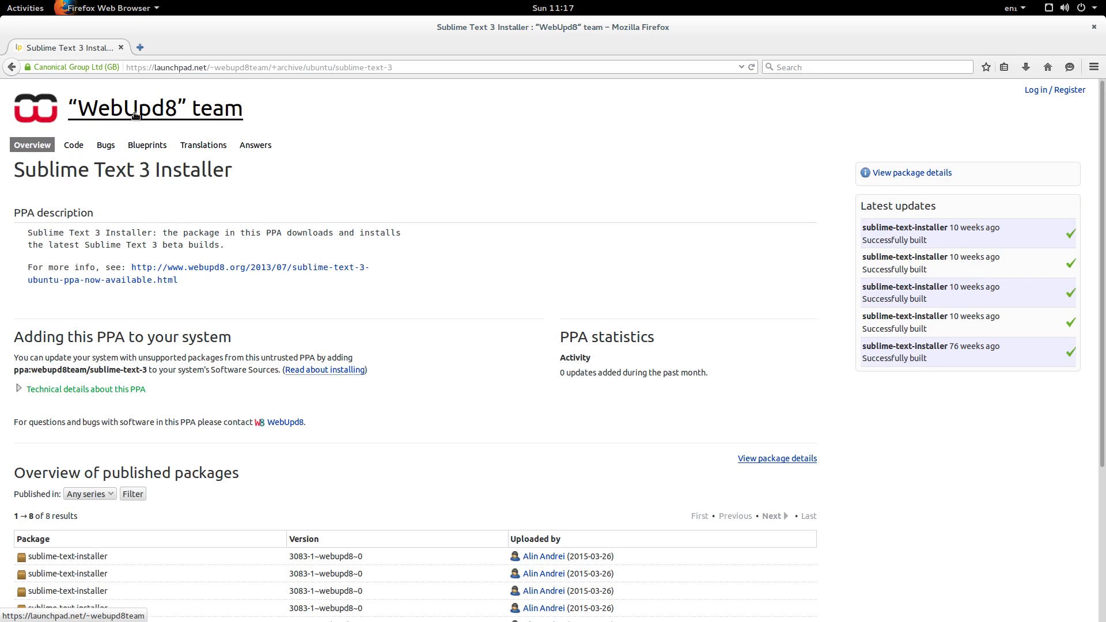
# Step: Select the Sublime Text 3 Installer title and the ppa:webupd8team/sublime-text-3 name
pyautogui.doubleClick(133, 169)
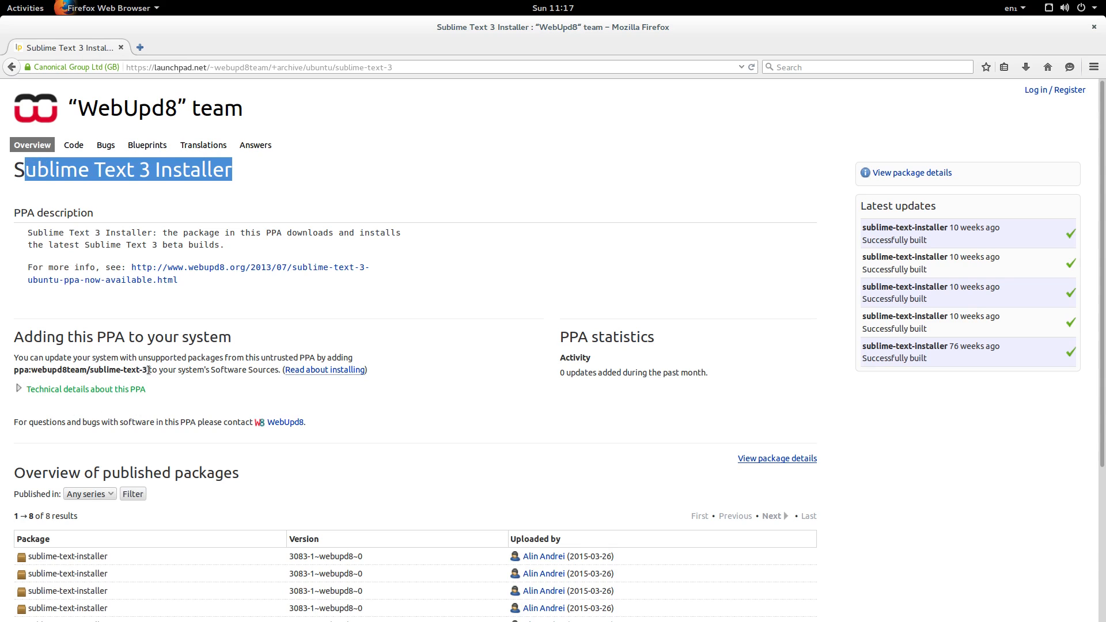
pyautogui.doubleClick(79, 370)
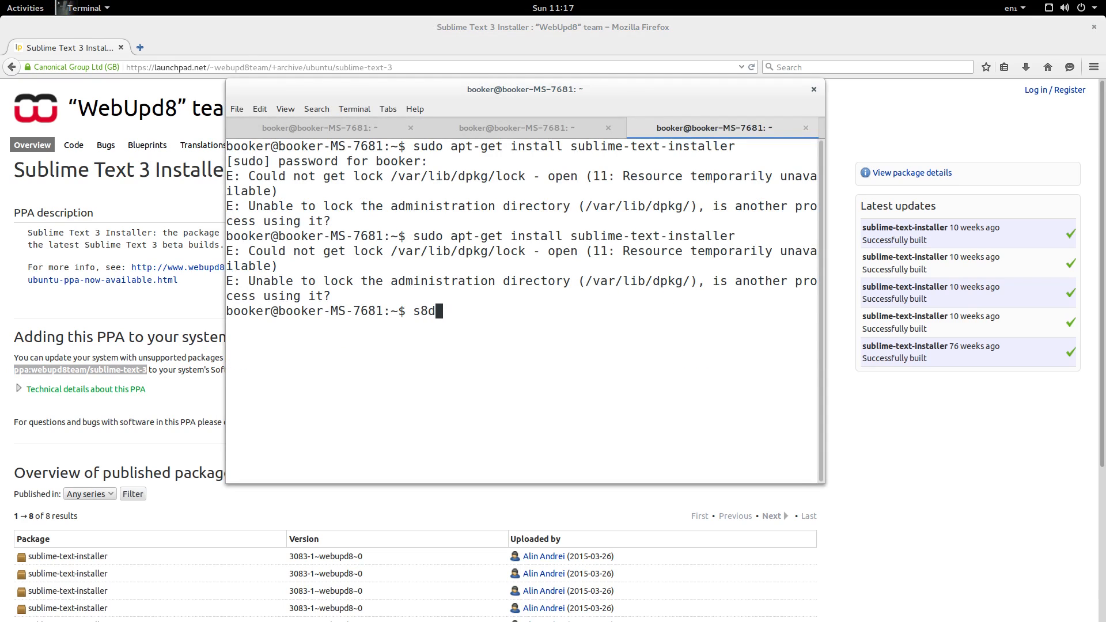
# Step: Add the ppa:webupd8team/sublime-text-3 repository with add-apt-repository and confirm it
pyautogui.write('sudo add-at')
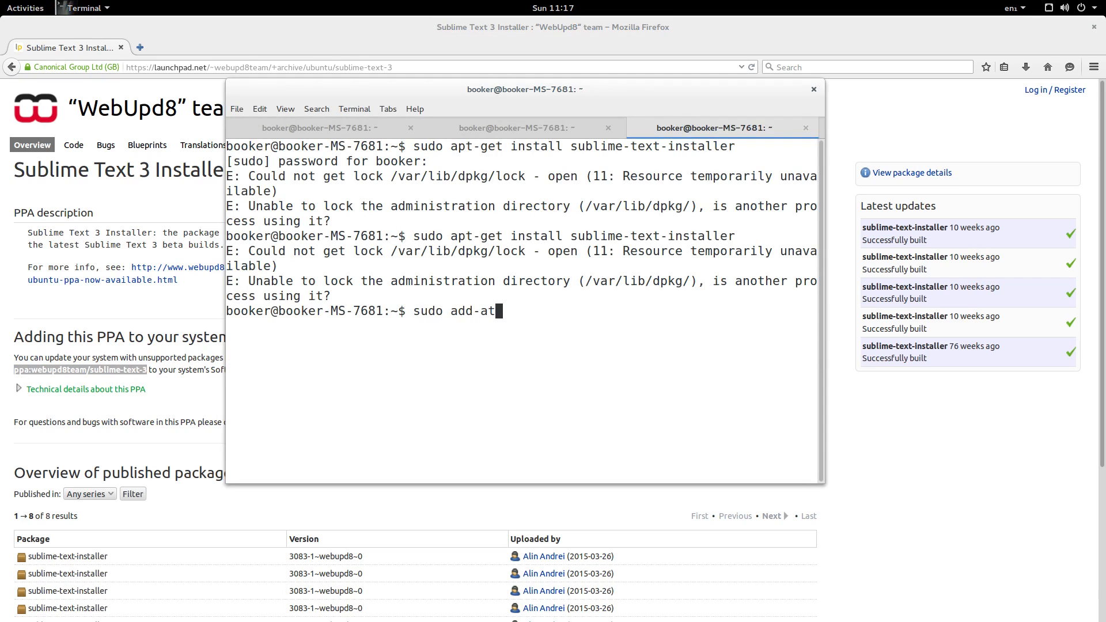
pyautogui.write('pt-repository')
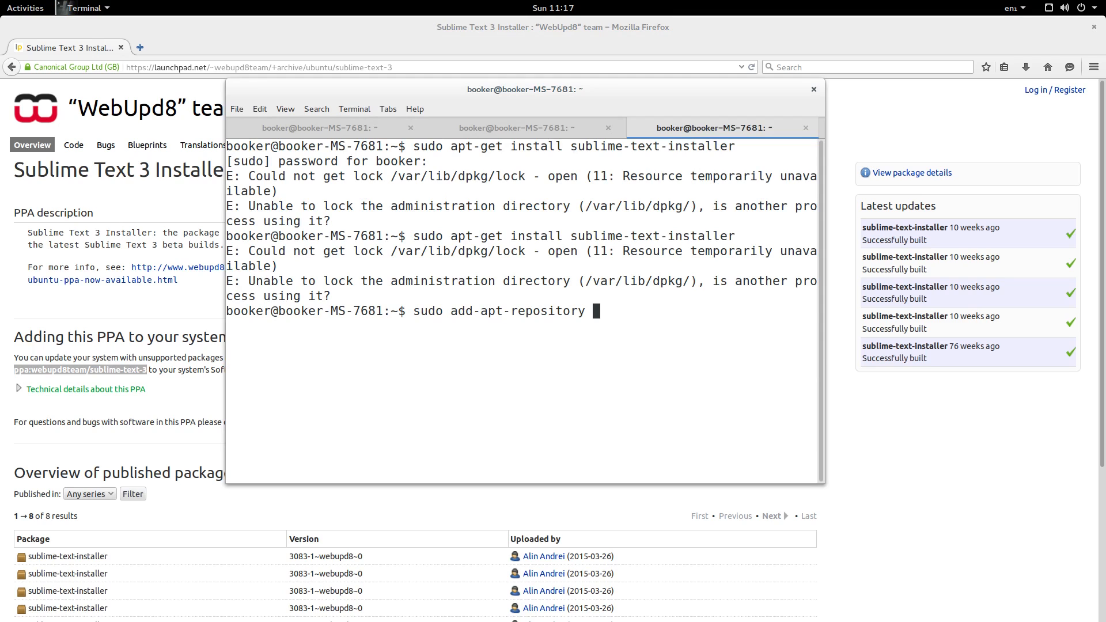
pyautogui.write('ppa:webupd8team/sublime-text-3')
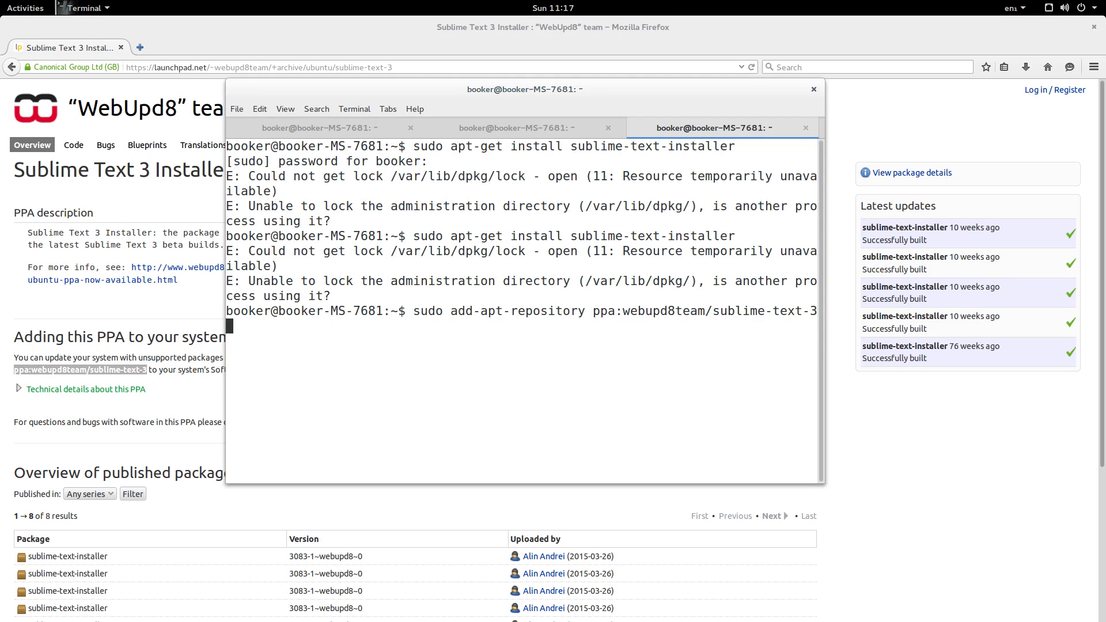
pyautogui.press('Return')
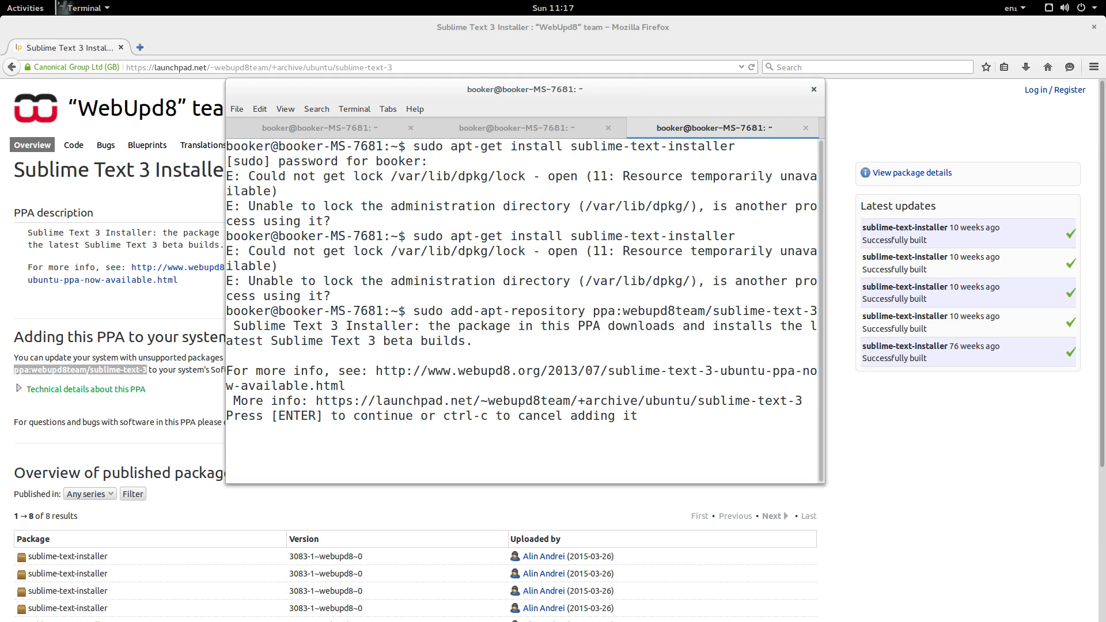
pyautogui.press('Return')
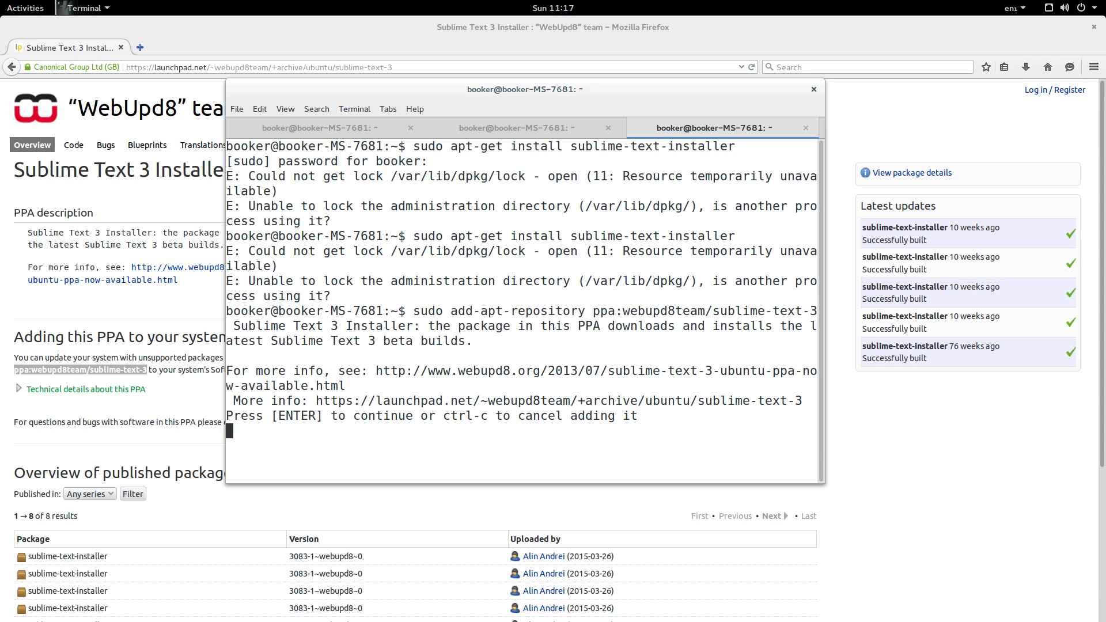
pyautogui.press('Return')
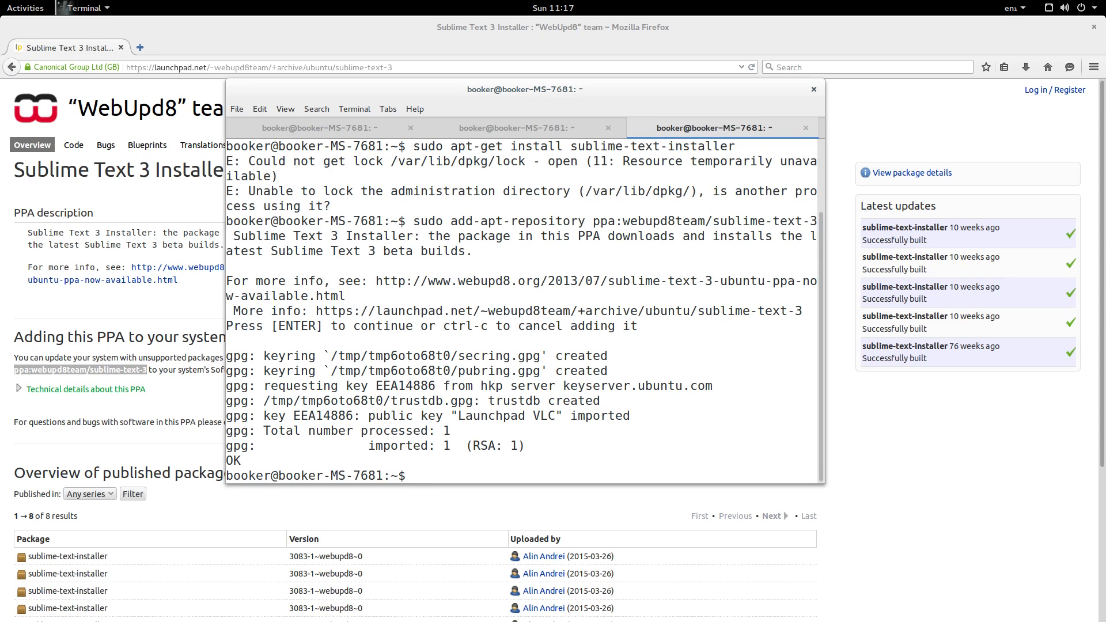
# Step: Refresh the package lists with apt-get update and enter the sublime-text-installer install command
pyautogui.write('sudo apt-get update')
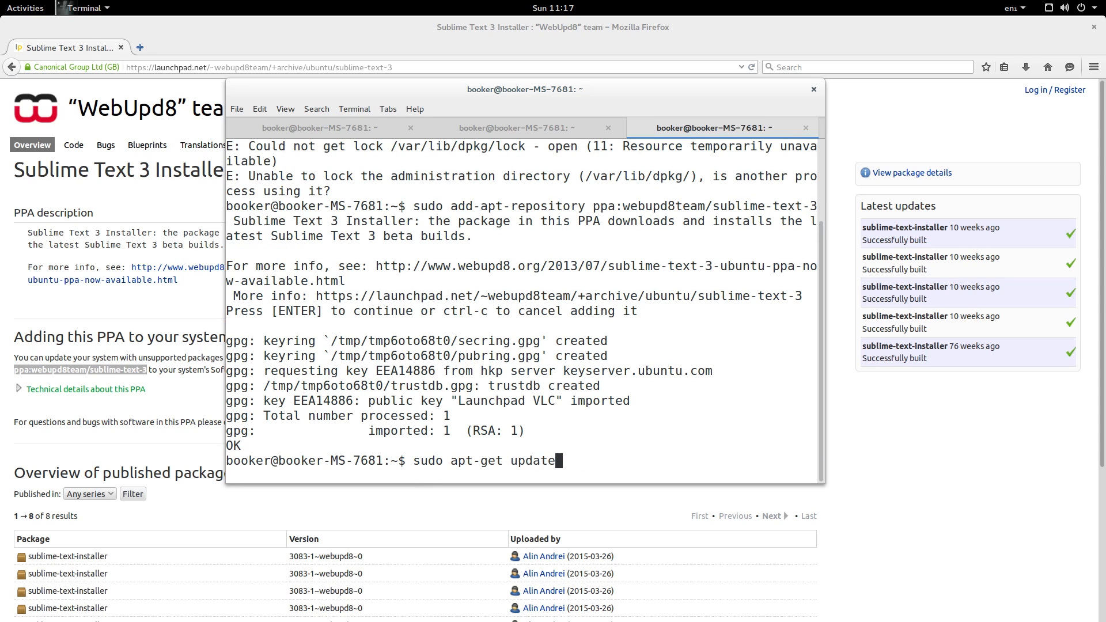
pyautogui.press('Return')
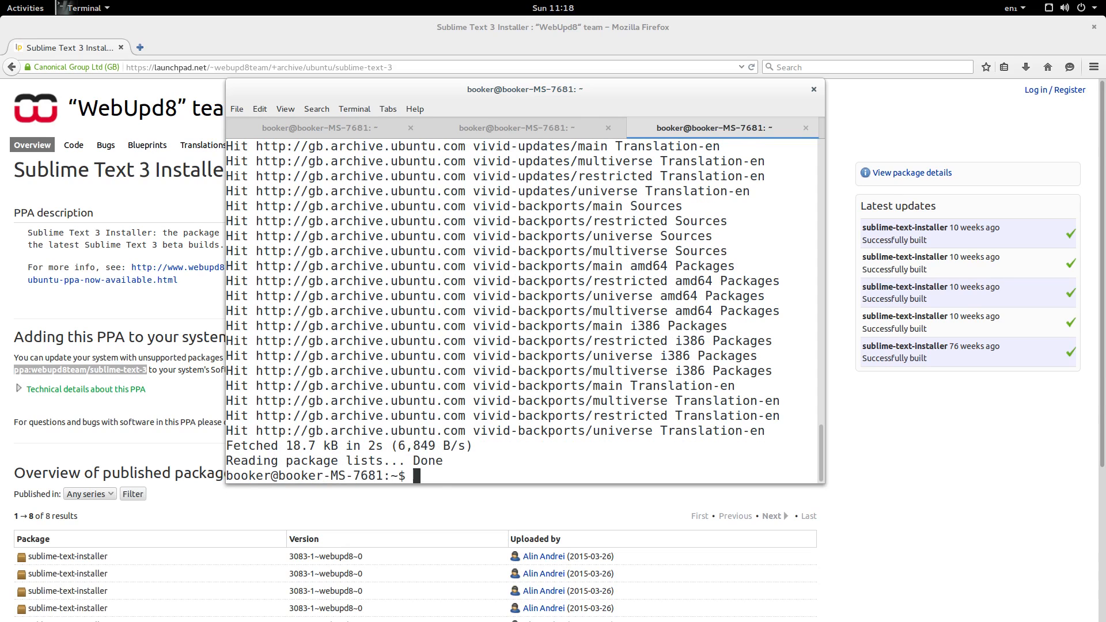
pyautogui.write('sudo apt-get install sublime-text-installer')
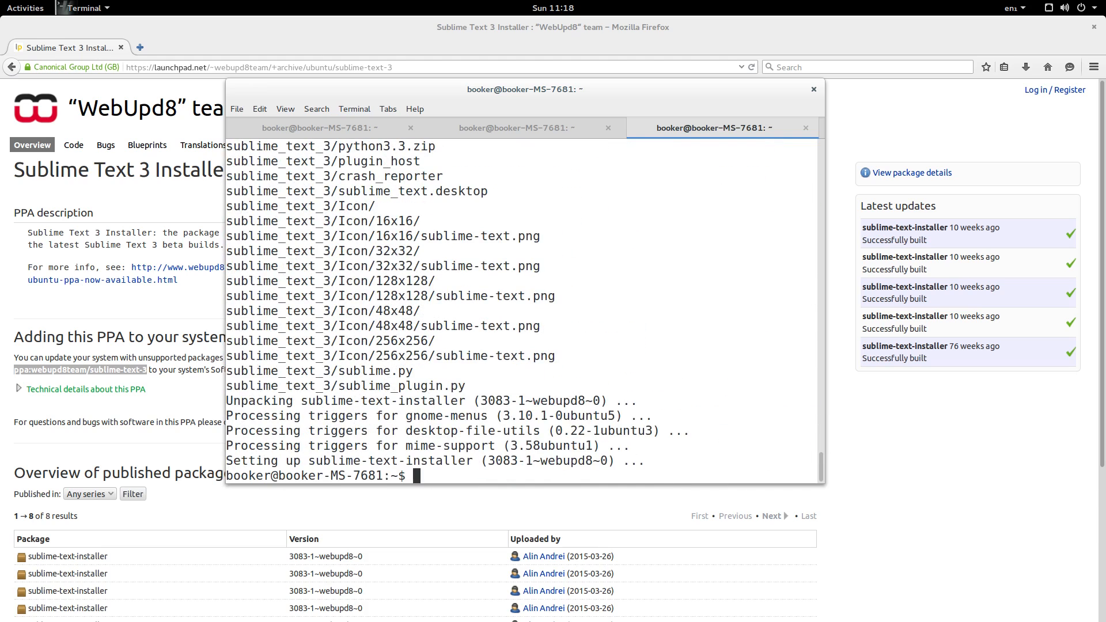
pyautogui.click(26, 8)
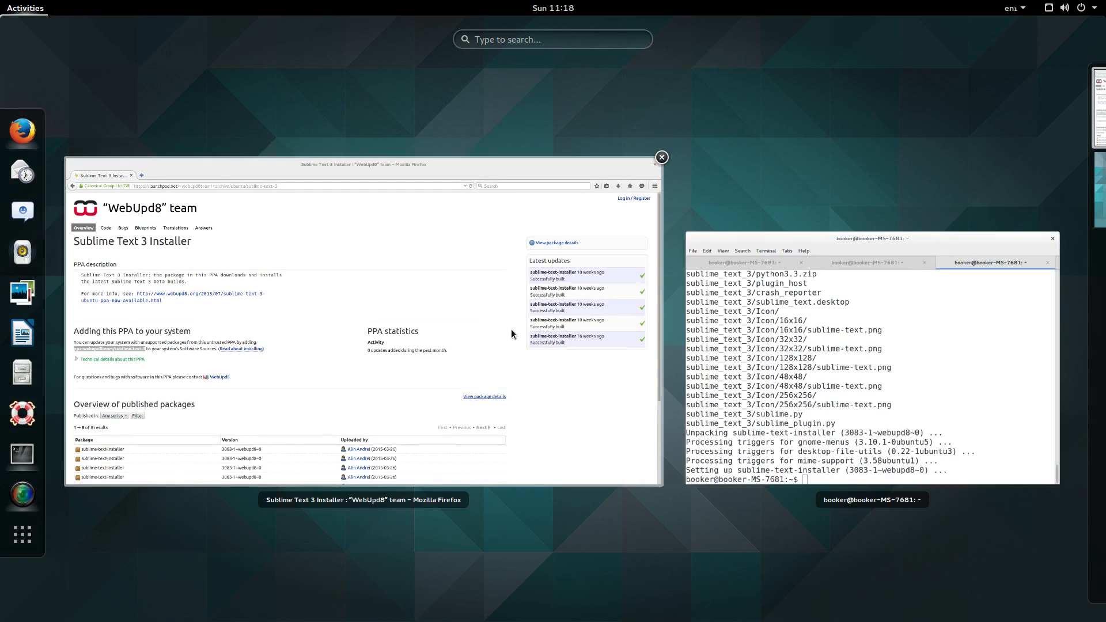
# Step: Bring the Firefox window showing the Sublime Text 3 Installer Launchpad page forward
pyautogui.write('s')
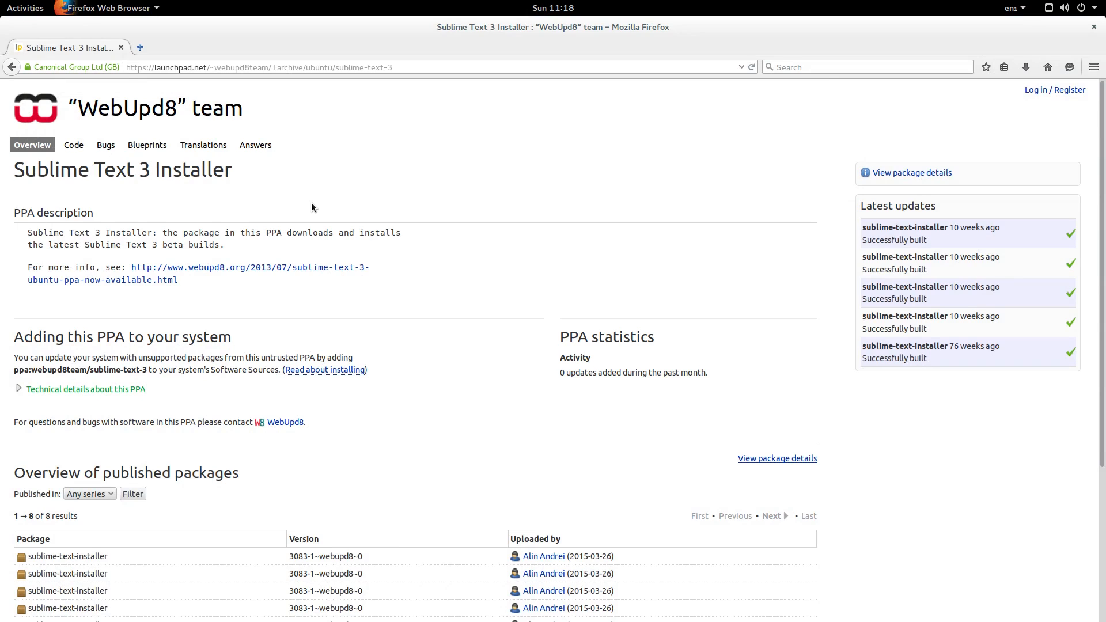
pyautogui.moveTo(182, 158)
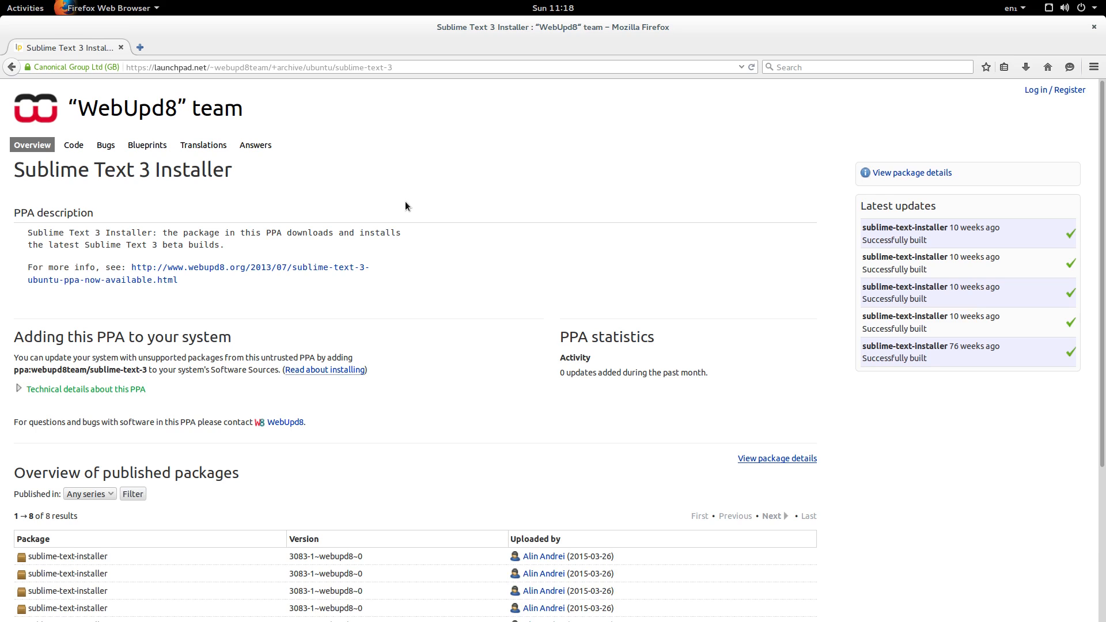
pyautogui.moveTo(404, 212)
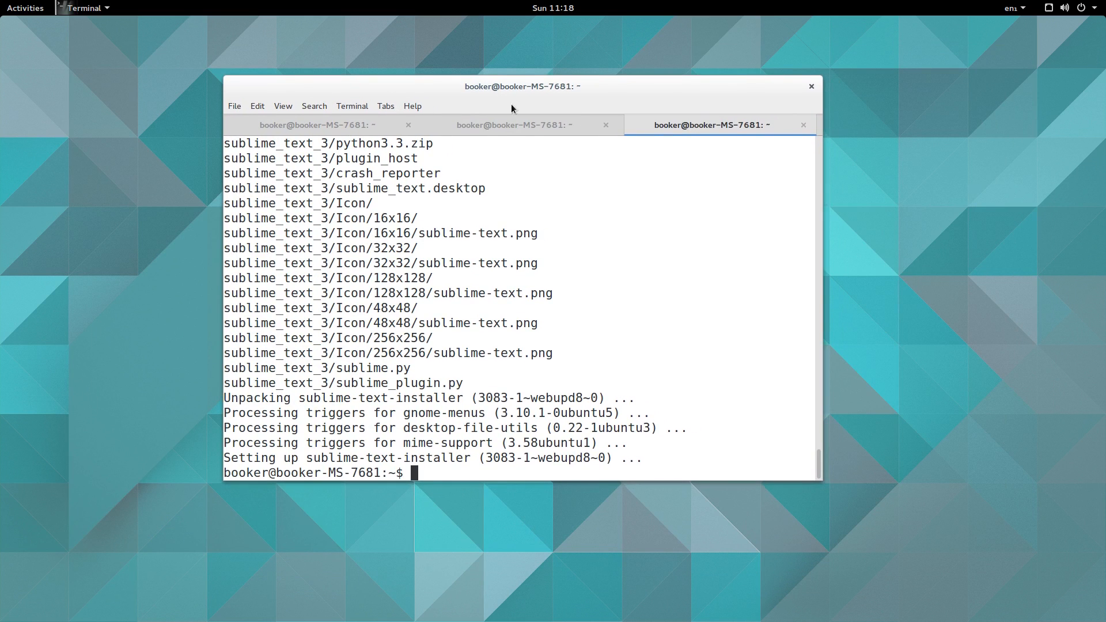
# Step: Save the 64-bit Ubuntu (.deb) Dropbox package from the Dropbox download page
pyautogui.moveTo(513, 86); pyautogui.dragTo(513, 68)
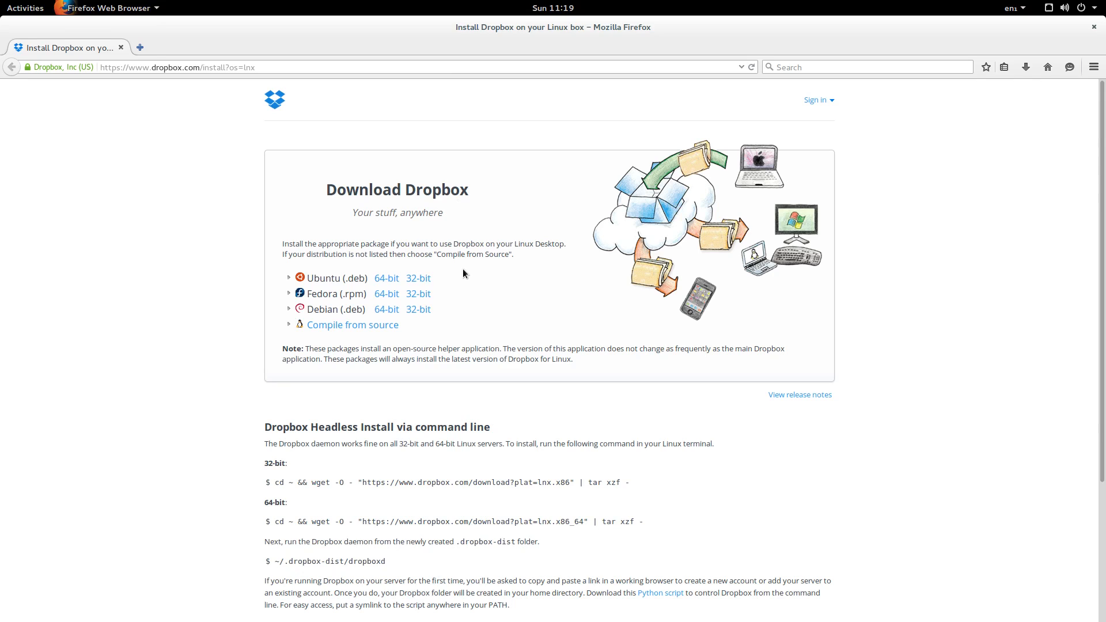
pyautogui.moveTo(472, 264)
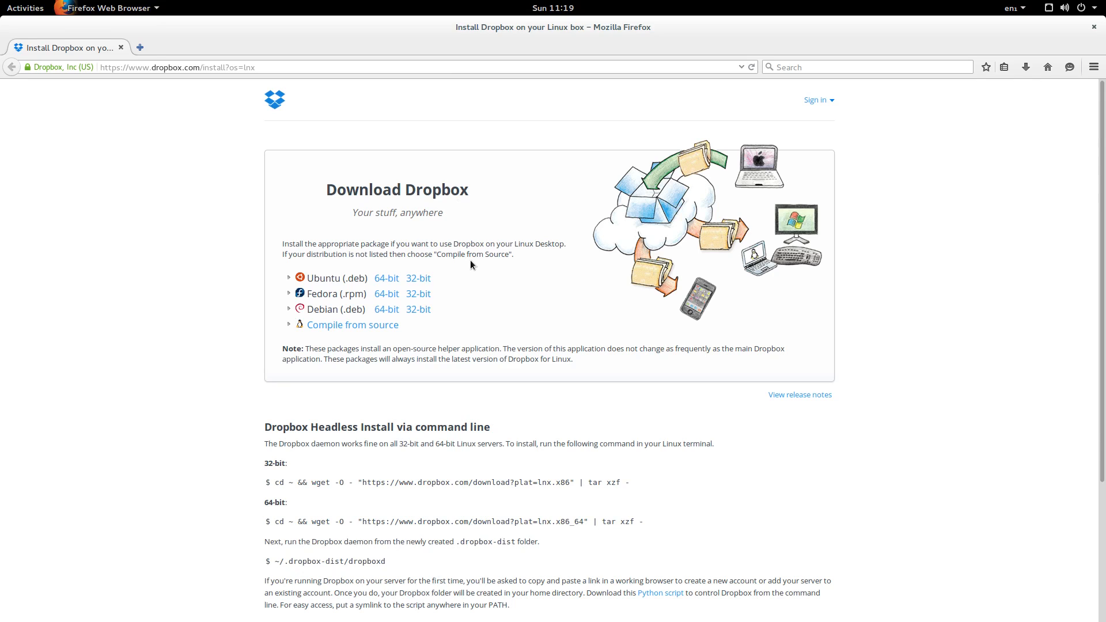
pyautogui.moveTo(490, 37)
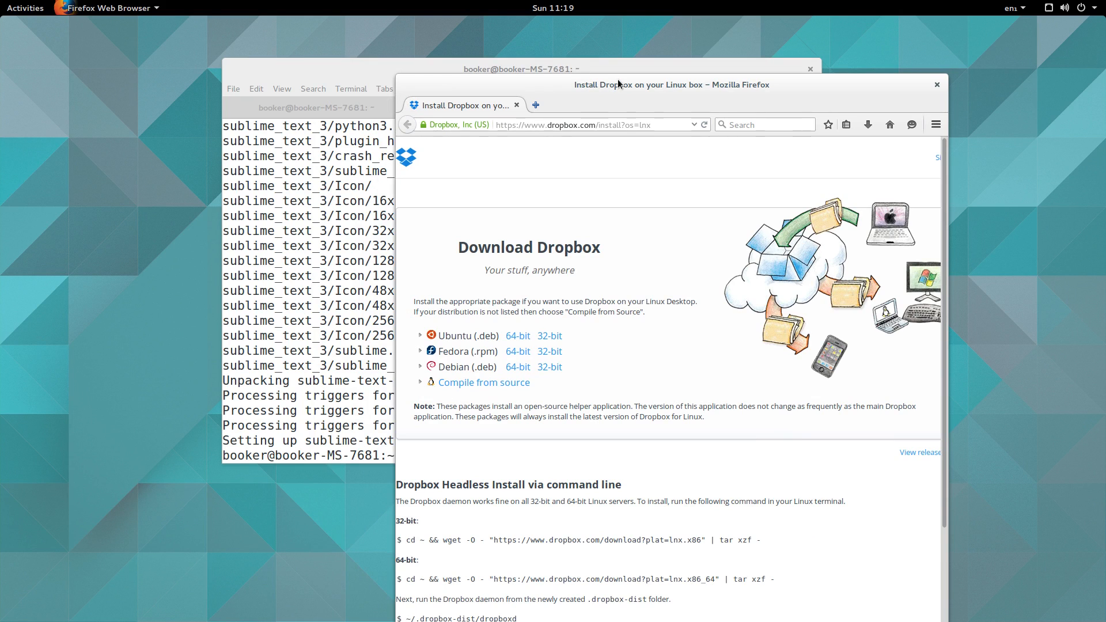
pyautogui.moveTo(478, 334)
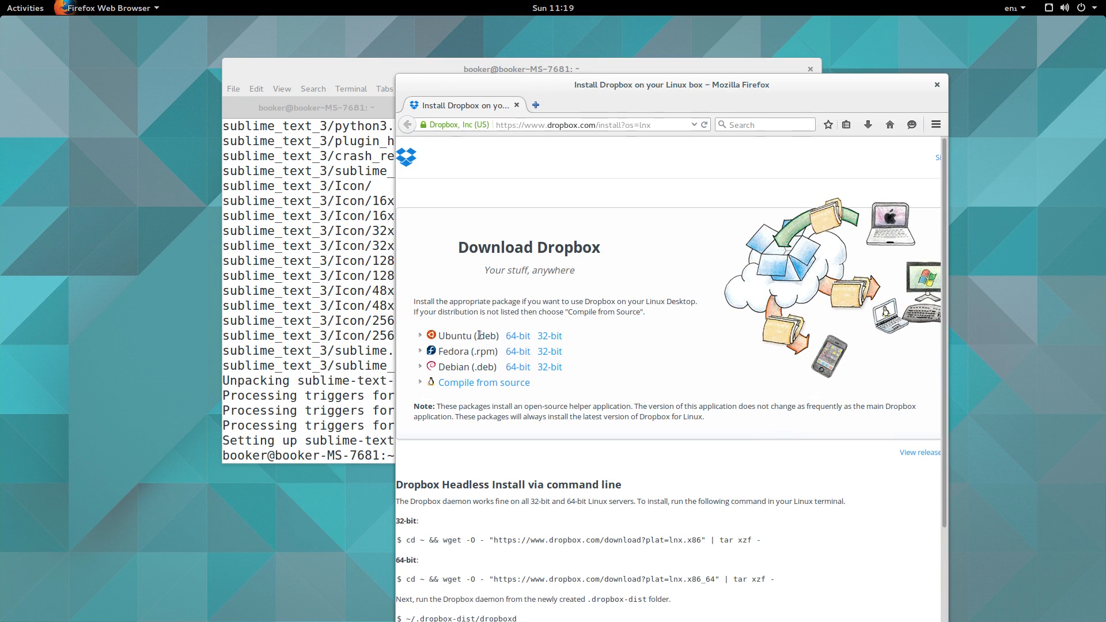
pyautogui.doubleClick(485, 335)
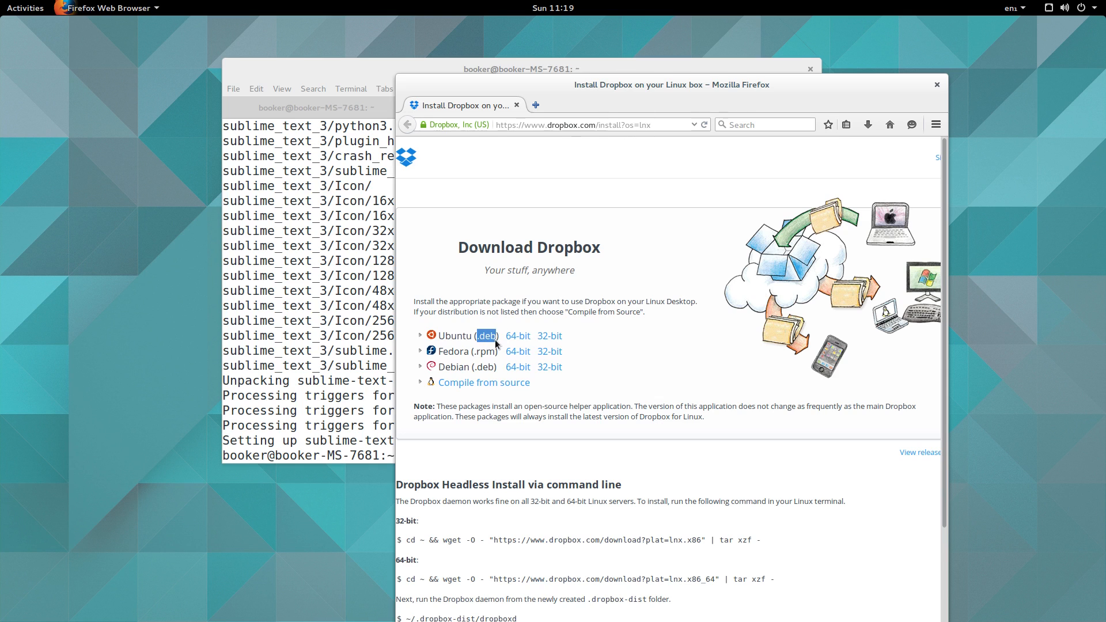
pyautogui.moveTo(481, 352)
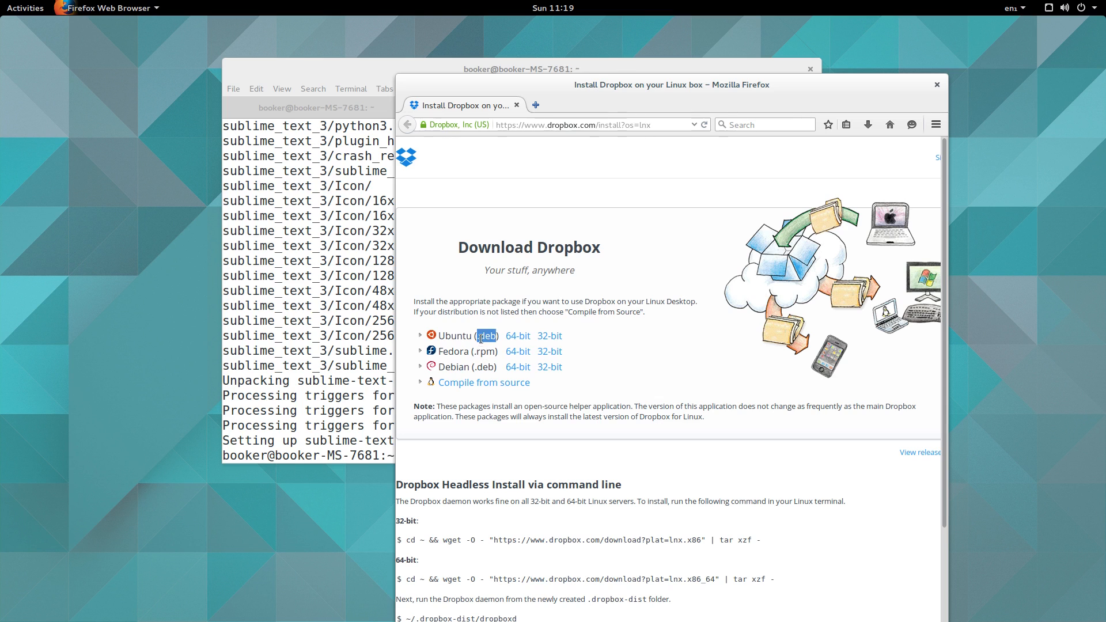
pyautogui.click(551, 335)
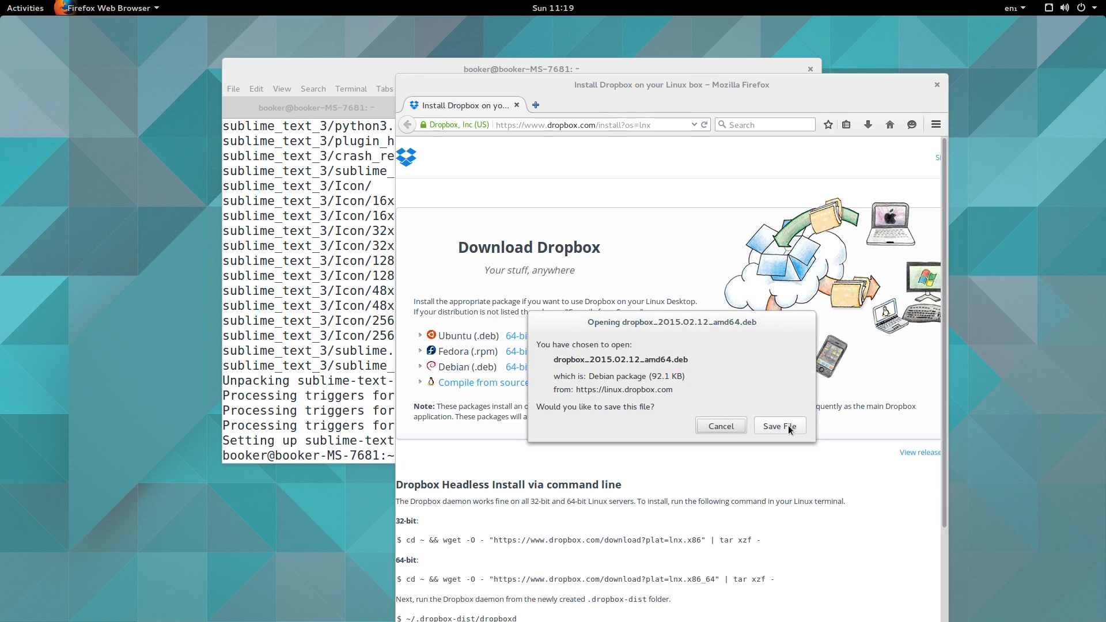
pyautogui.click(779, 425)
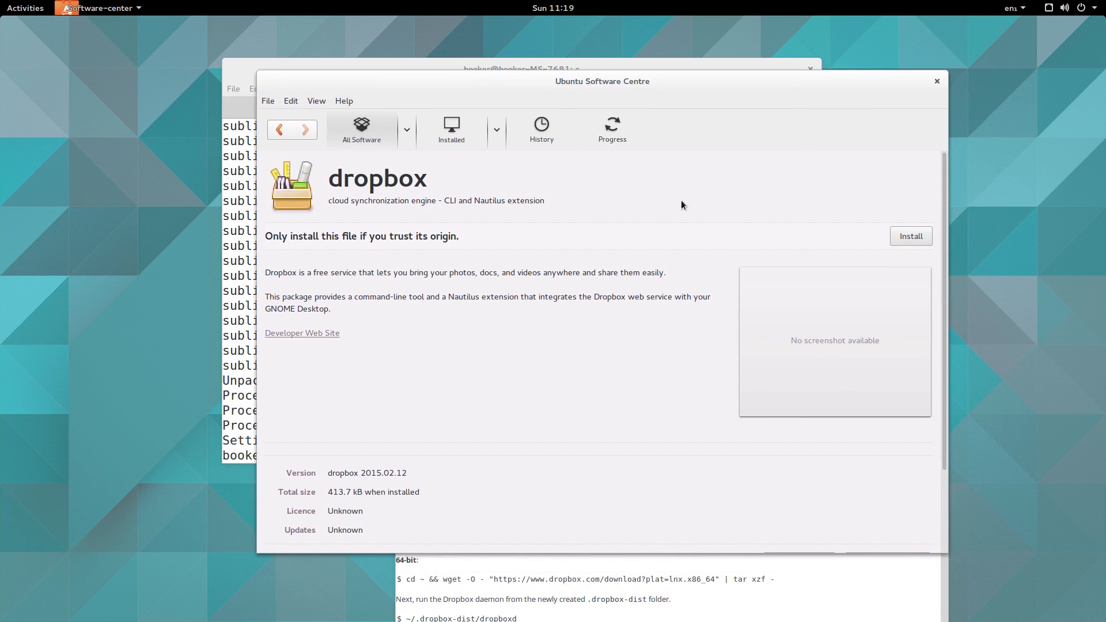
pyautogui.moveTo(833, 261)
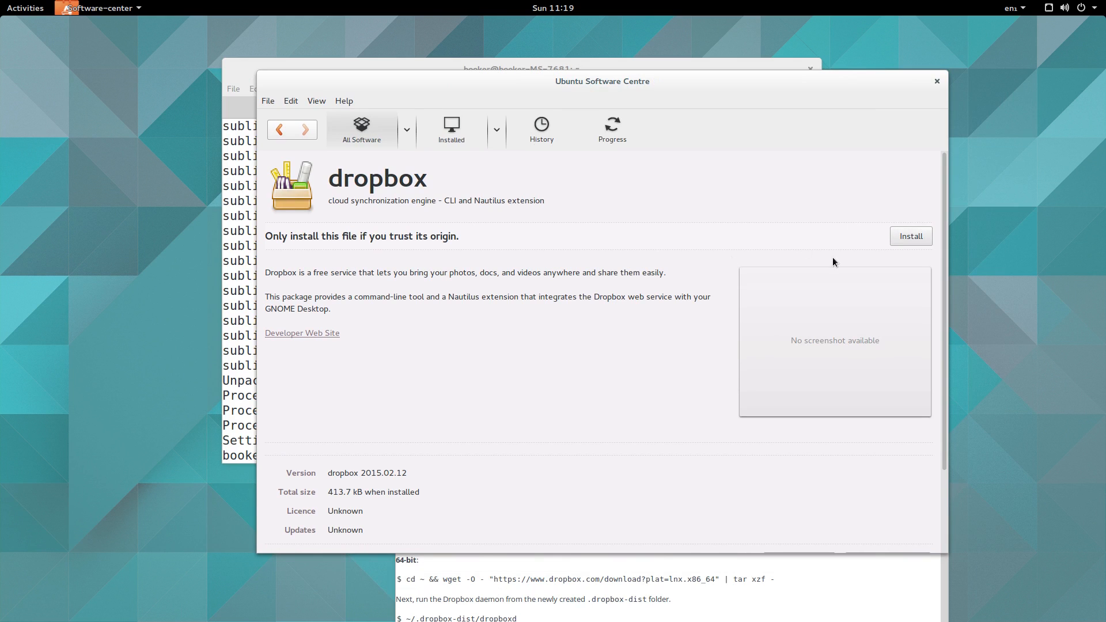
pyautogui.moveTo(505, 259)
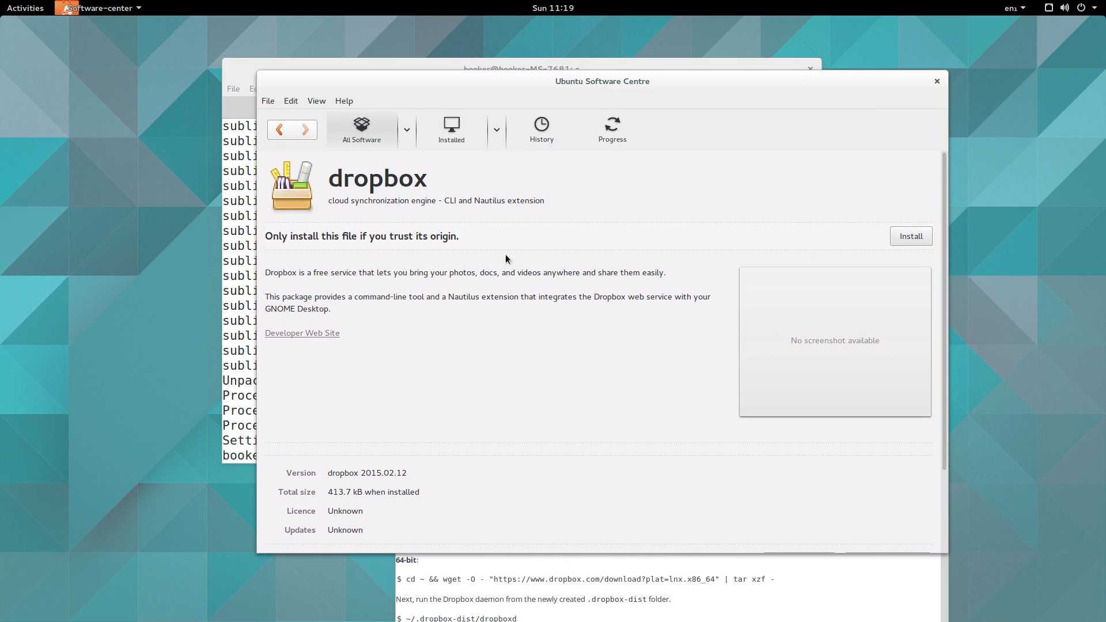
pyautogui.moveTo(359, 244)
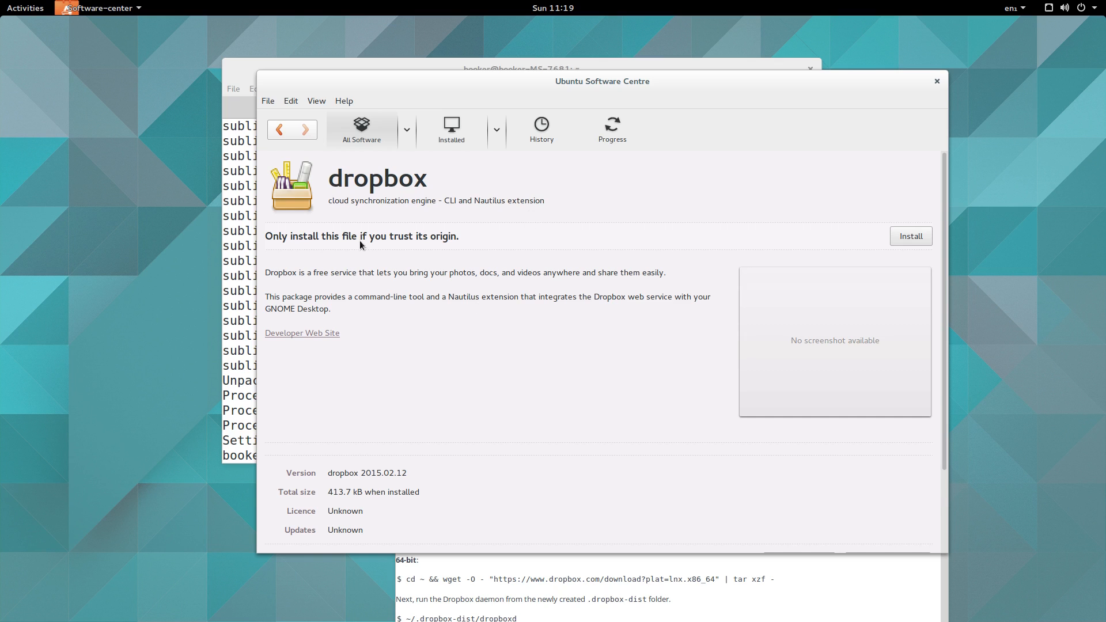
pyautogui.moveTo(384, 150)
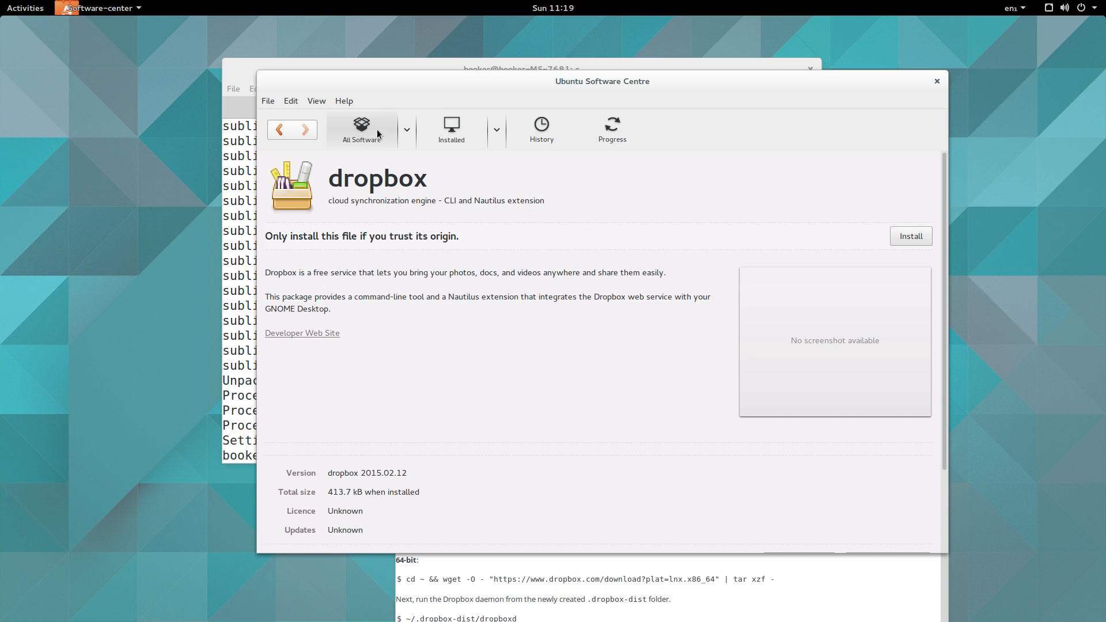
pyautogui.moveTo(894, 246)
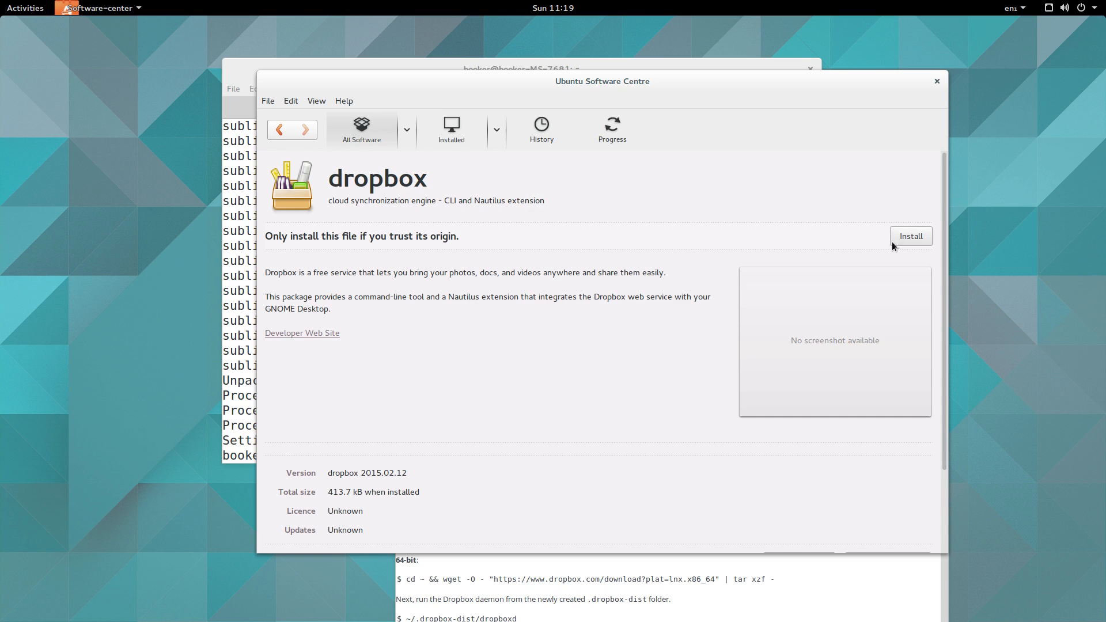
# Step: Install the Dropbox package, retrying after the privileges error and authenticating with the password
pyautogui.click(910, 236)
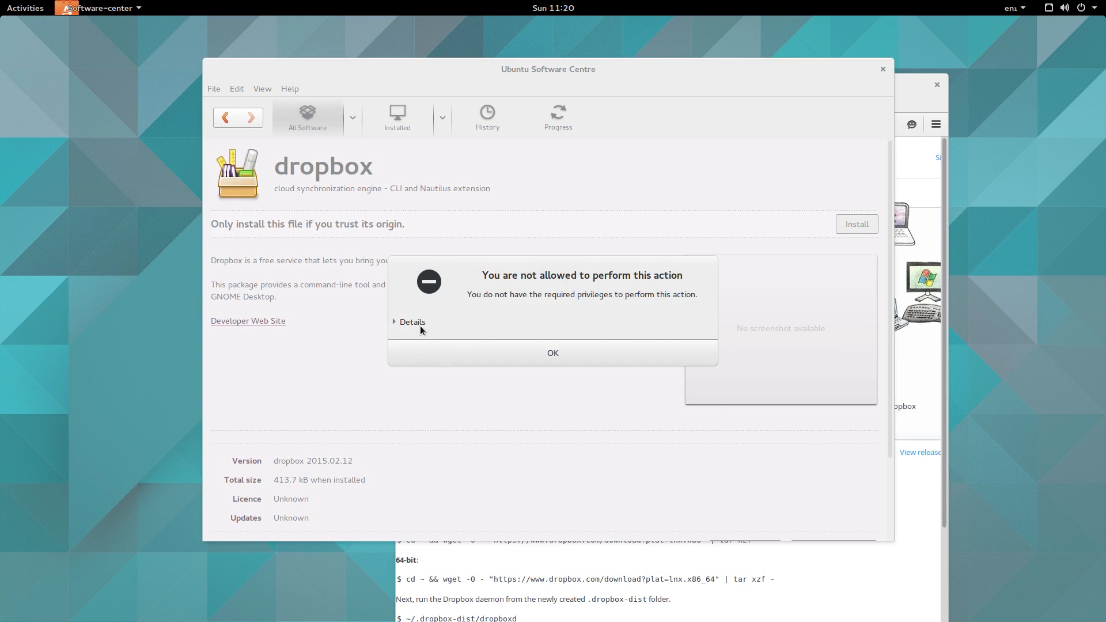
pyautogui.click(552, 352)
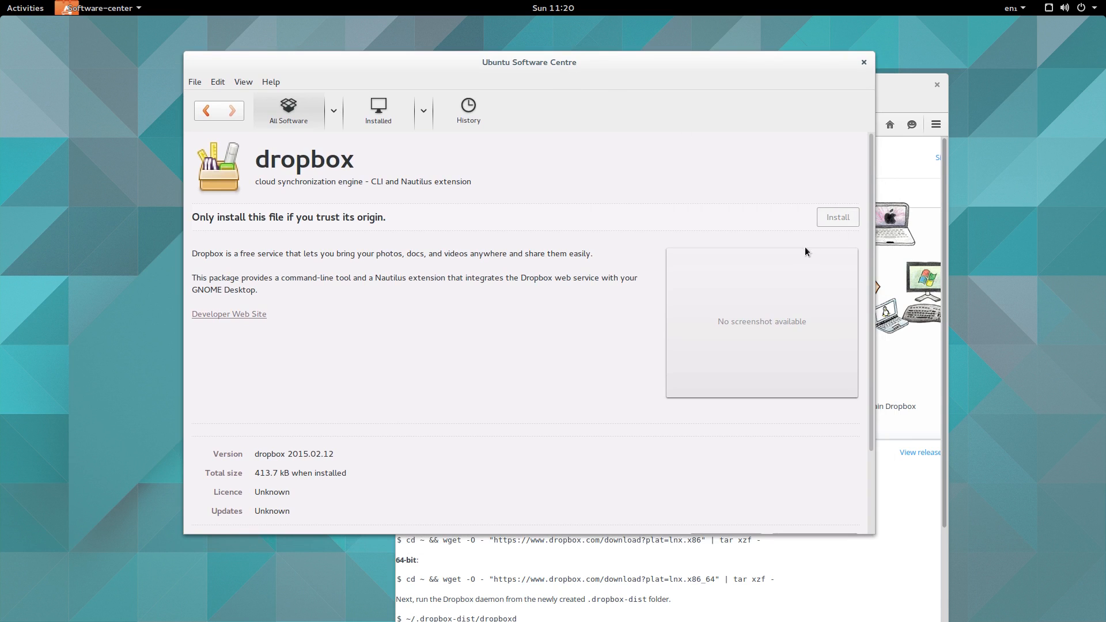
pyautogui.click(837, 217)
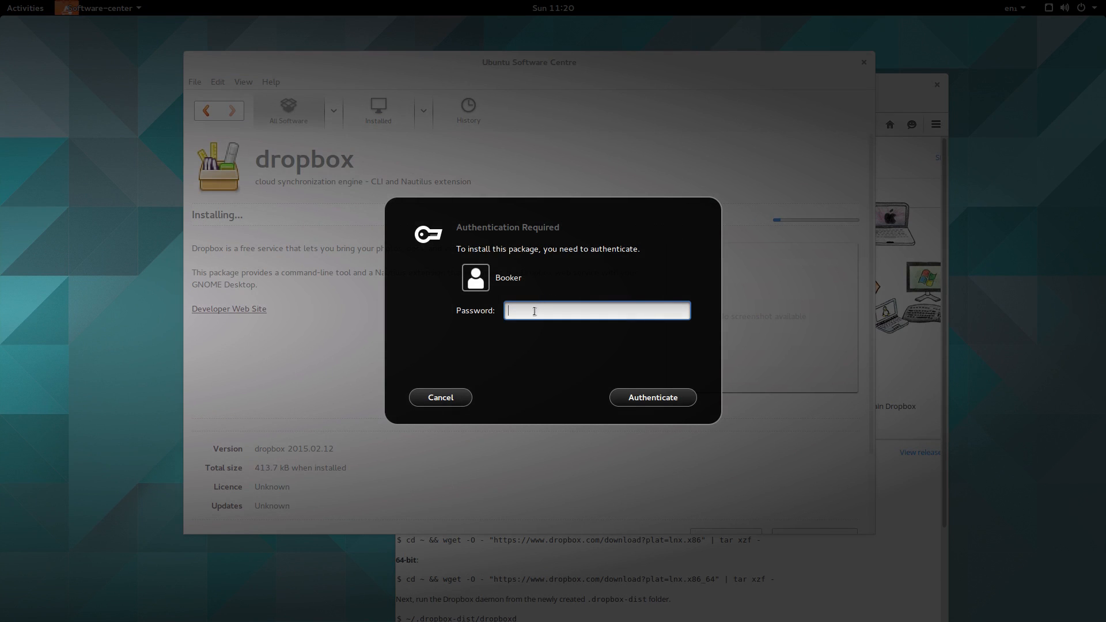
pyautogui.write('password')
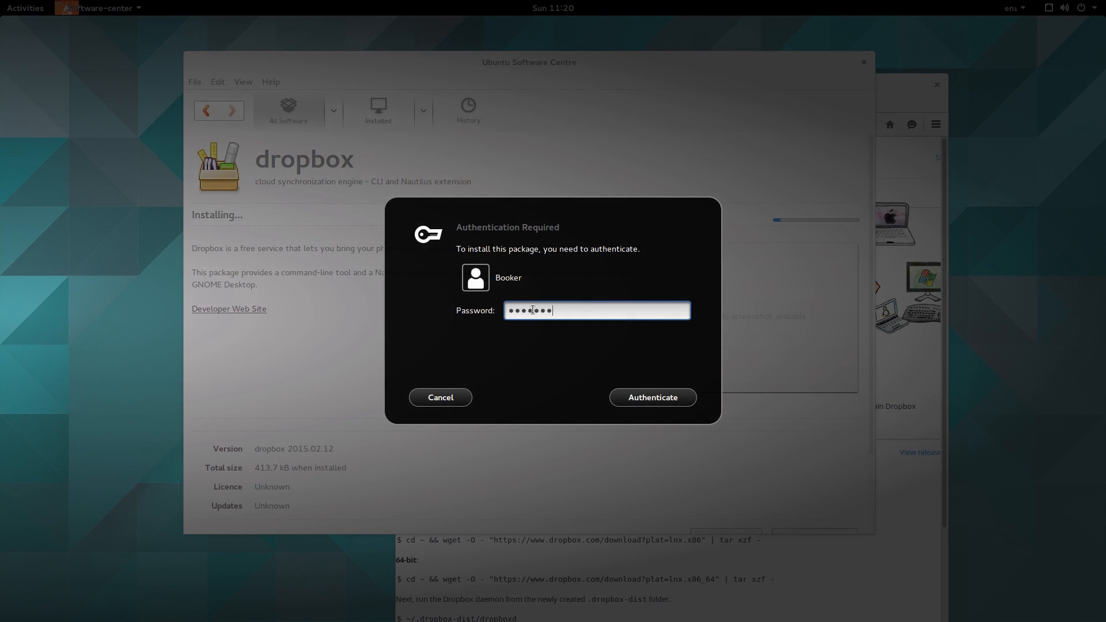
pyautogui.click(651, 397)
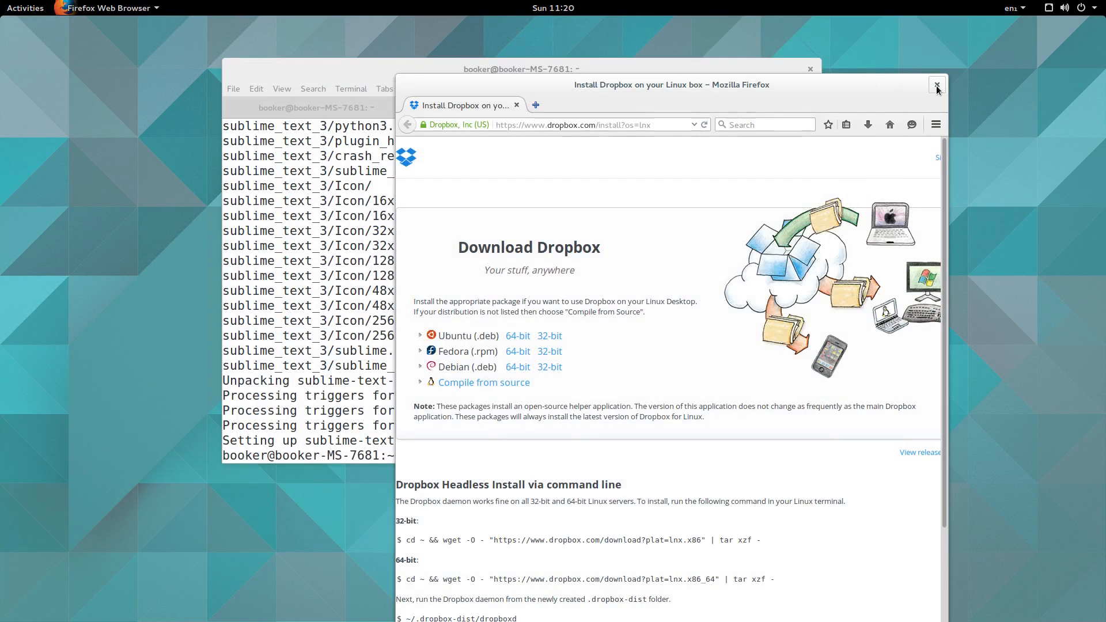
# Step: Close Firefox, view the Sublime Text install output tab, and search Activities for Software & Updates
pyautogui.click(937, 85)
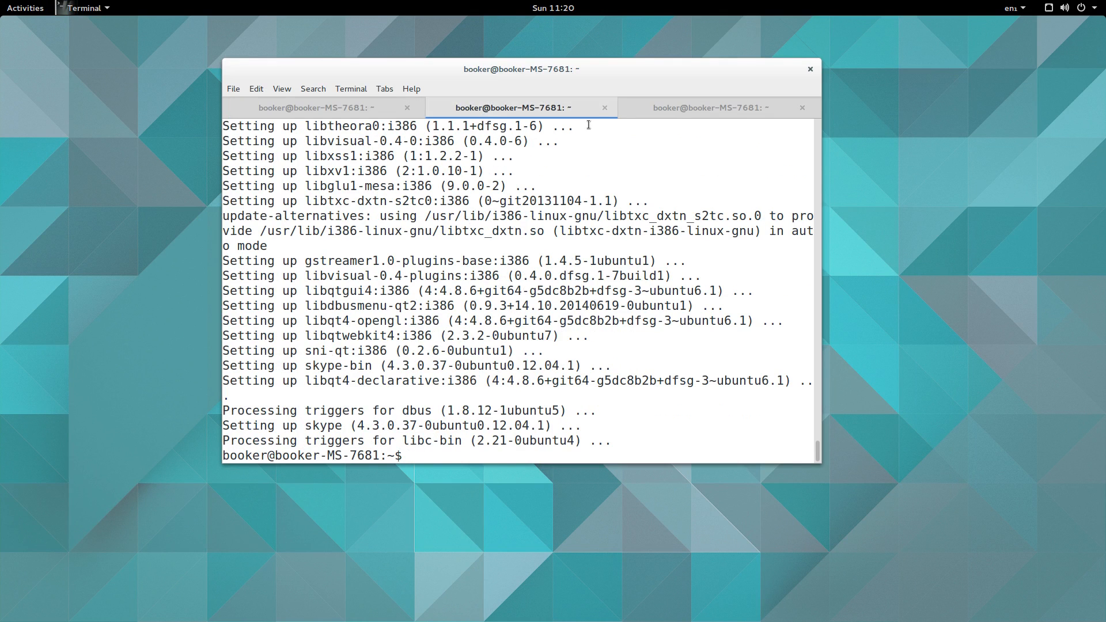
pyautogui.click(711, 108)
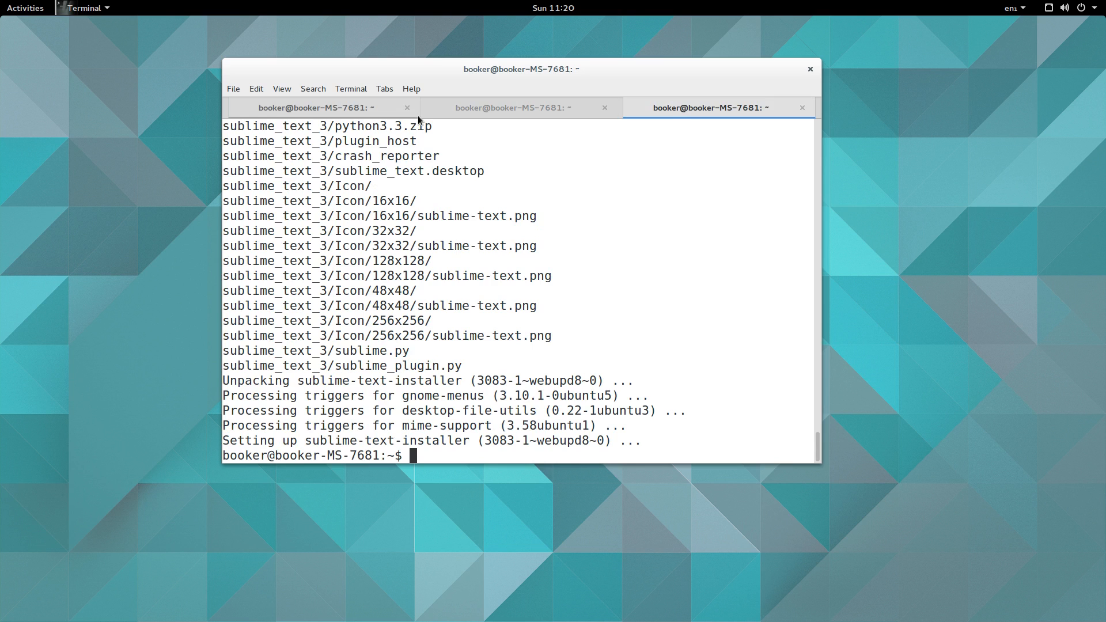
pyautogui.moveTo(686, 108)
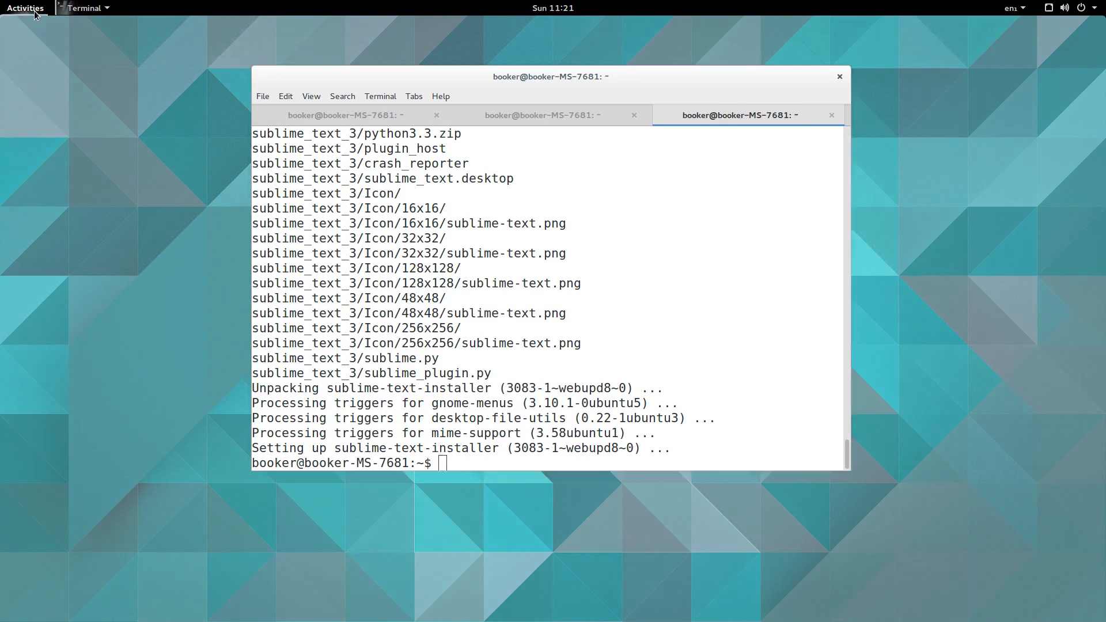
pyautogui.click(26, 8)
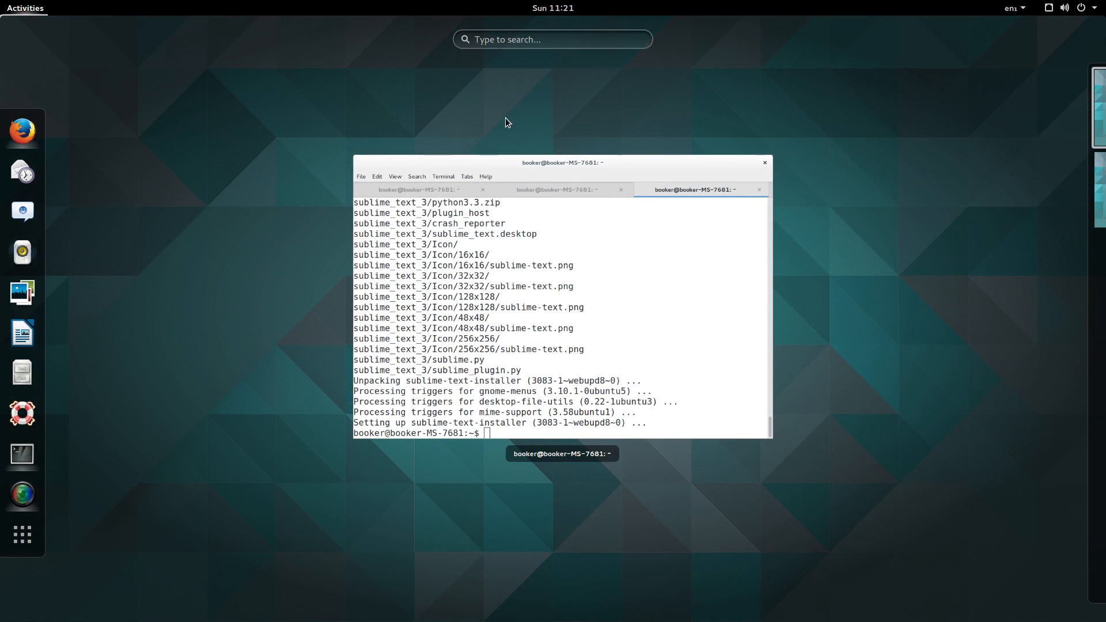
pyautogui.write('s')
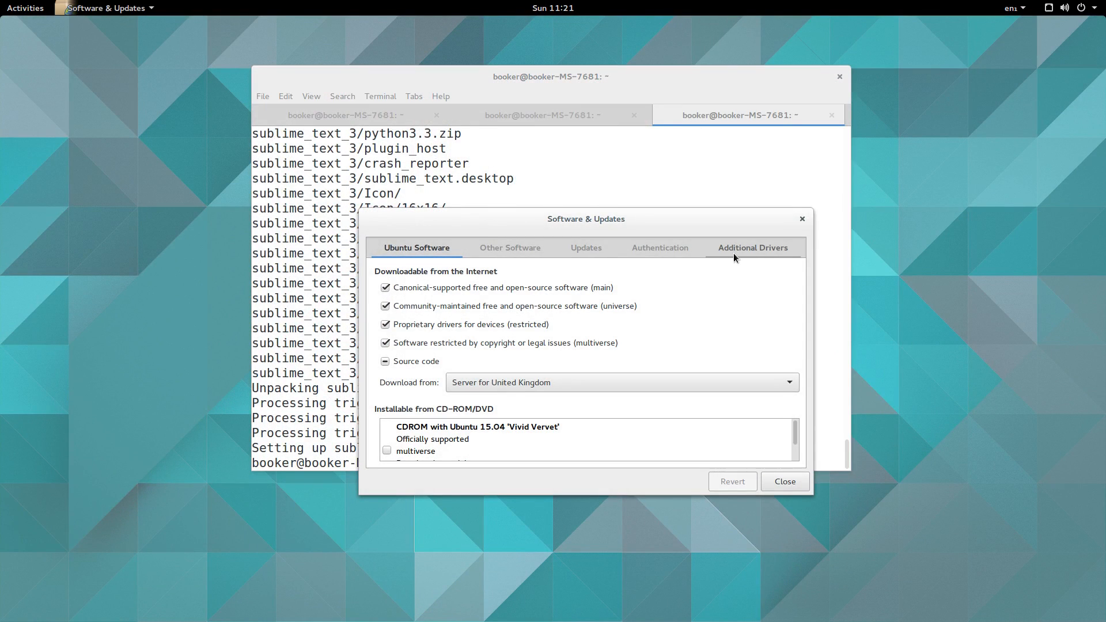
# Step: Select NVIDIA binary driver 346.59 (proprietary, tested) under Additional Drivers
pyautogui.click(753, 248)
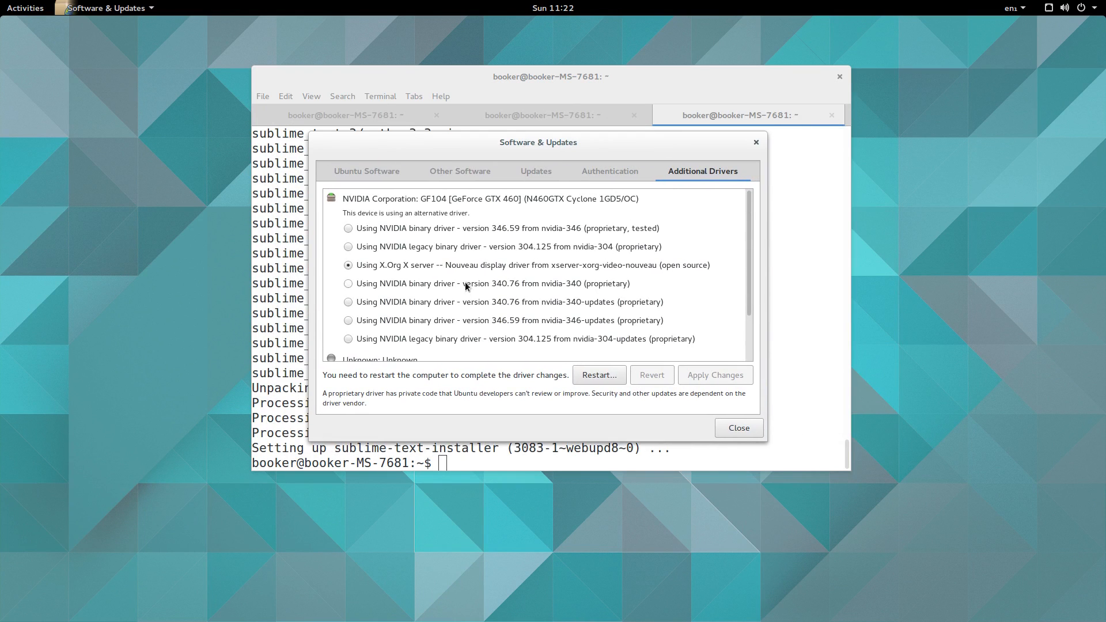
pyautogui.moveTo(676, 264)
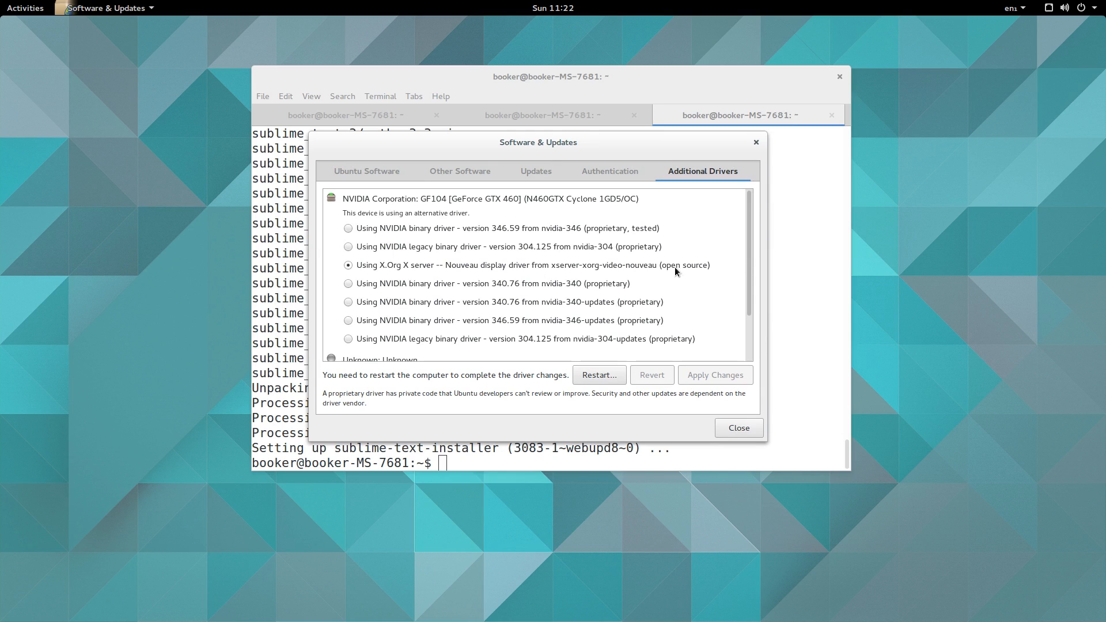
pyautogui.moveTo(660, 303)
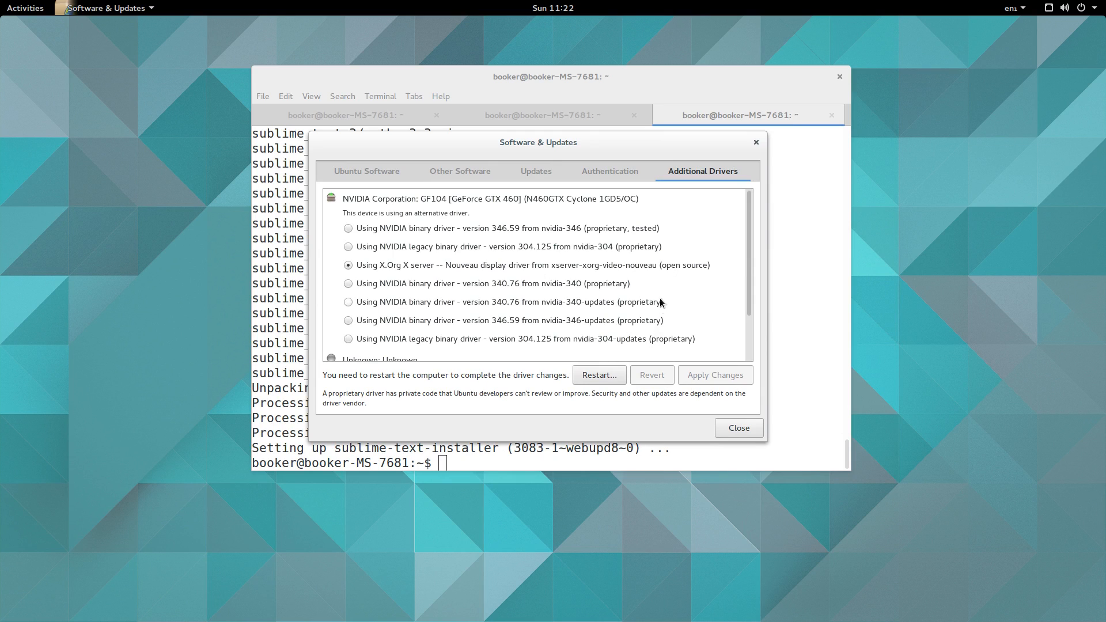
pyautogui.moveTo(516, 259)
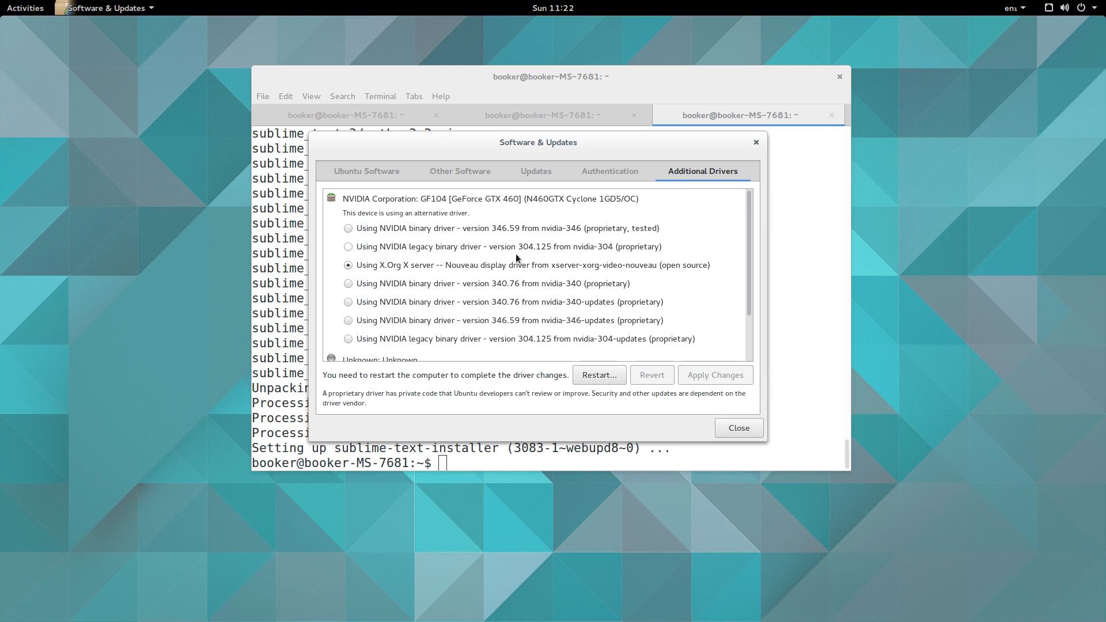
pyautogui.moveTo(428, 238)
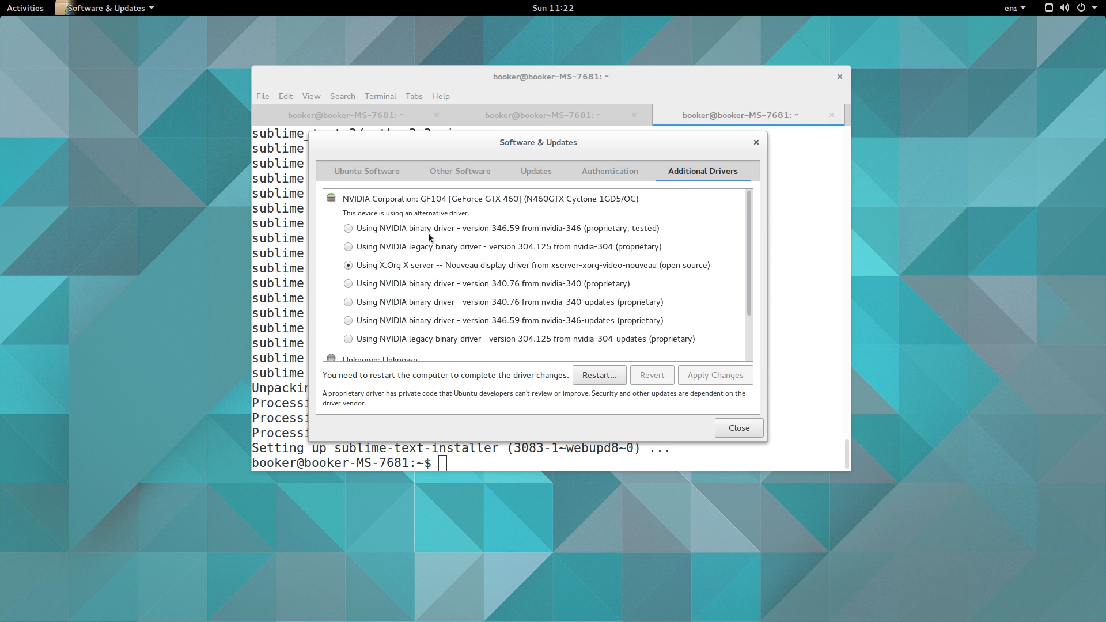
pyautogui.moveTo(416, 349)
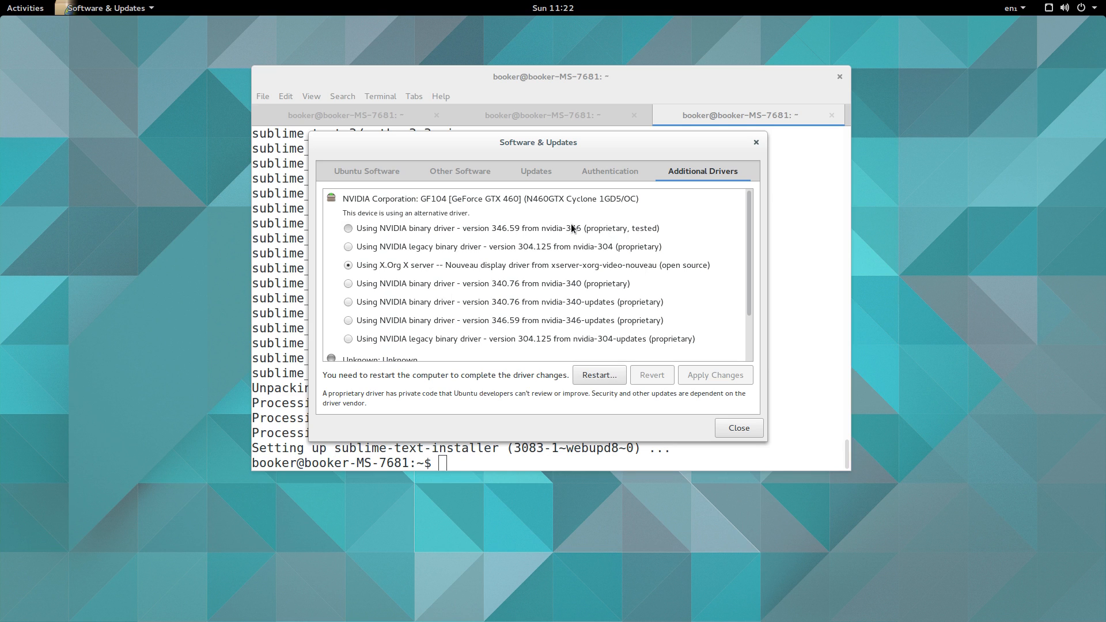
pyautogui.click(348, 228)
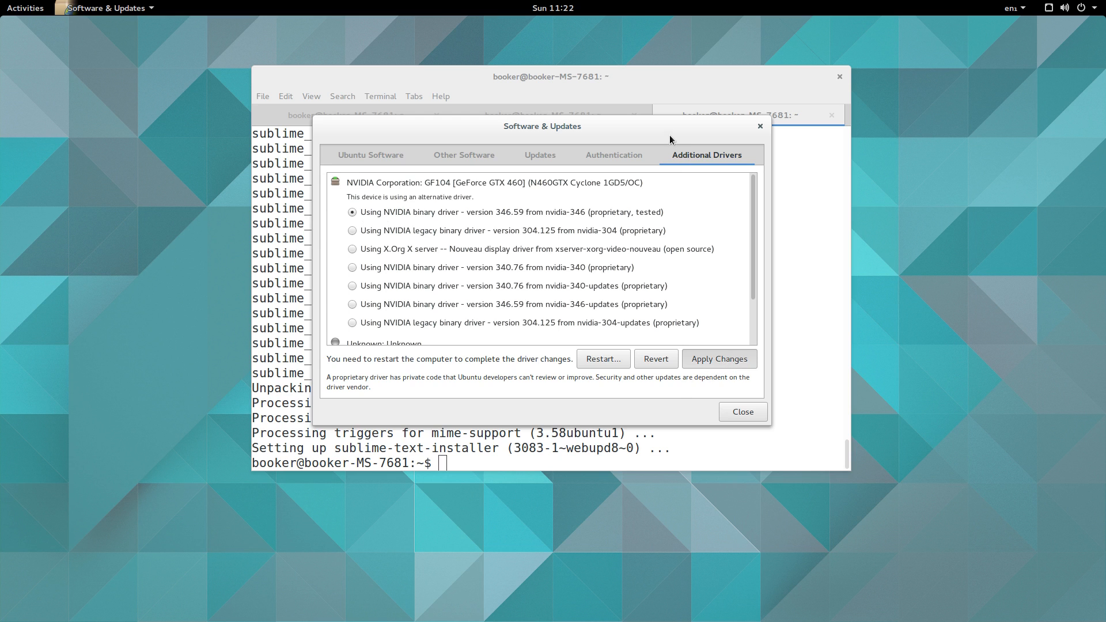
# Step: Apply the NVIDIA 346.59 driver change and authenticate it
pyautogui.click(719, 359)
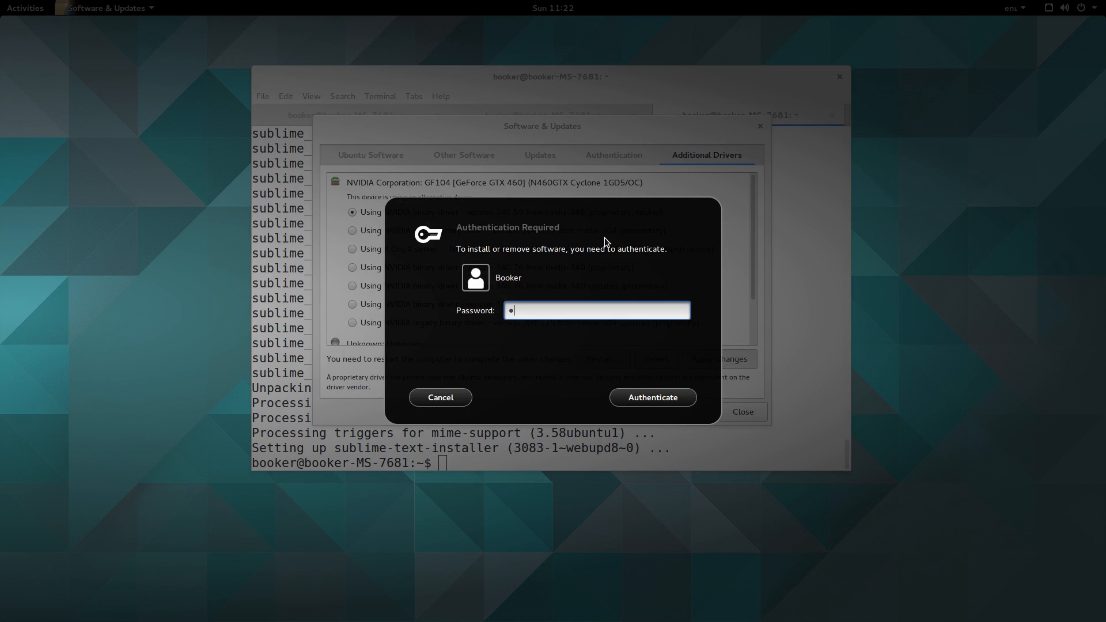
pyautogui.click(652, 397)
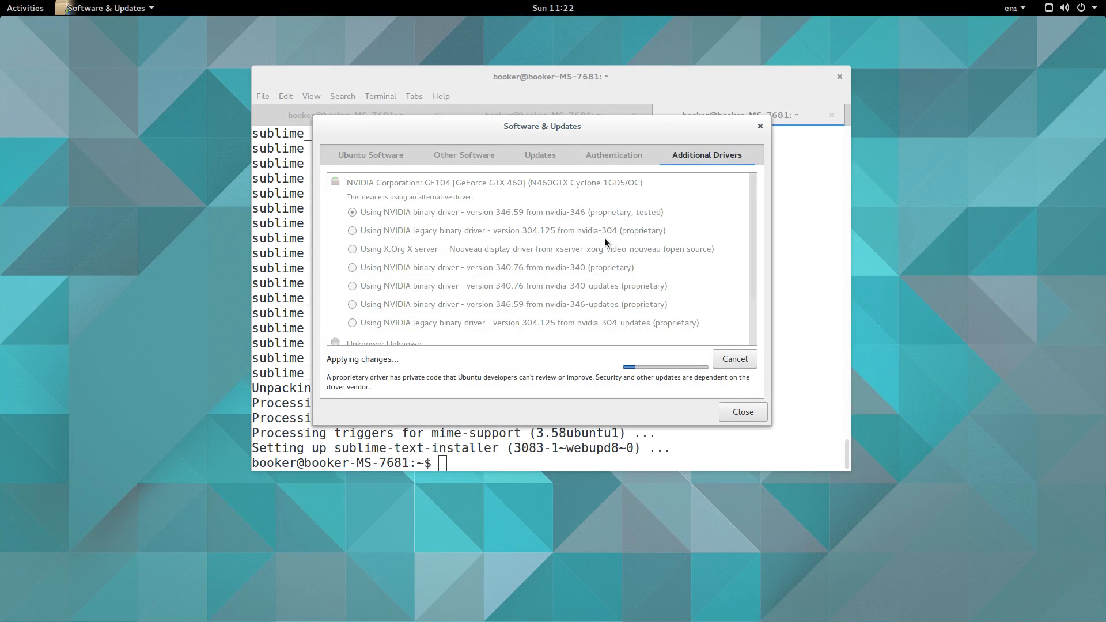
pyautogui.moveTo(590, 361)
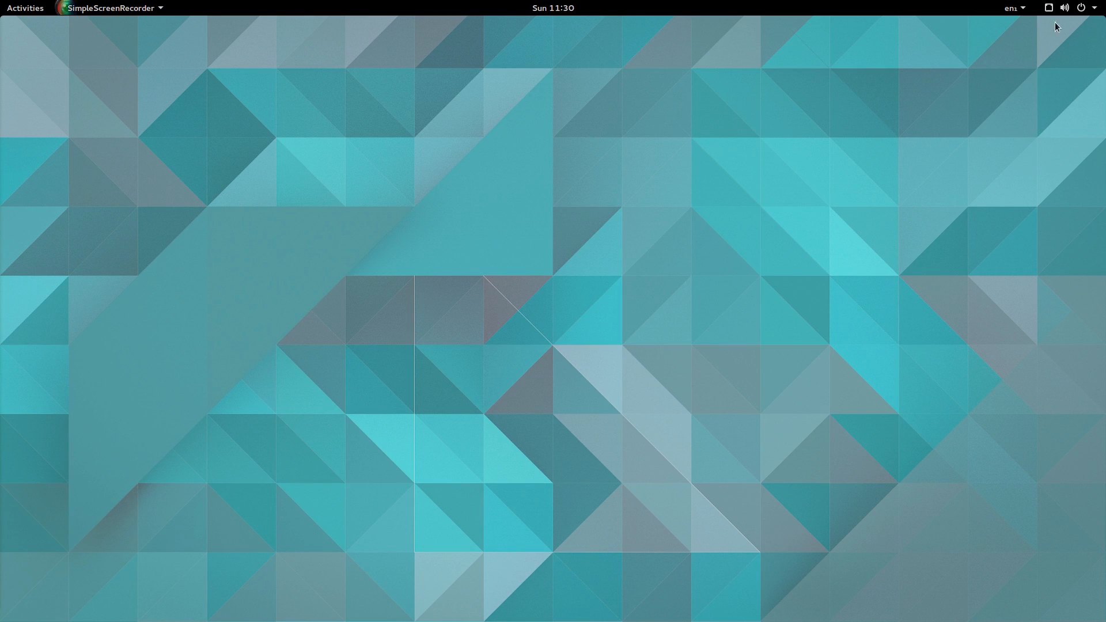
pyautogui.moveTo(504, 264)
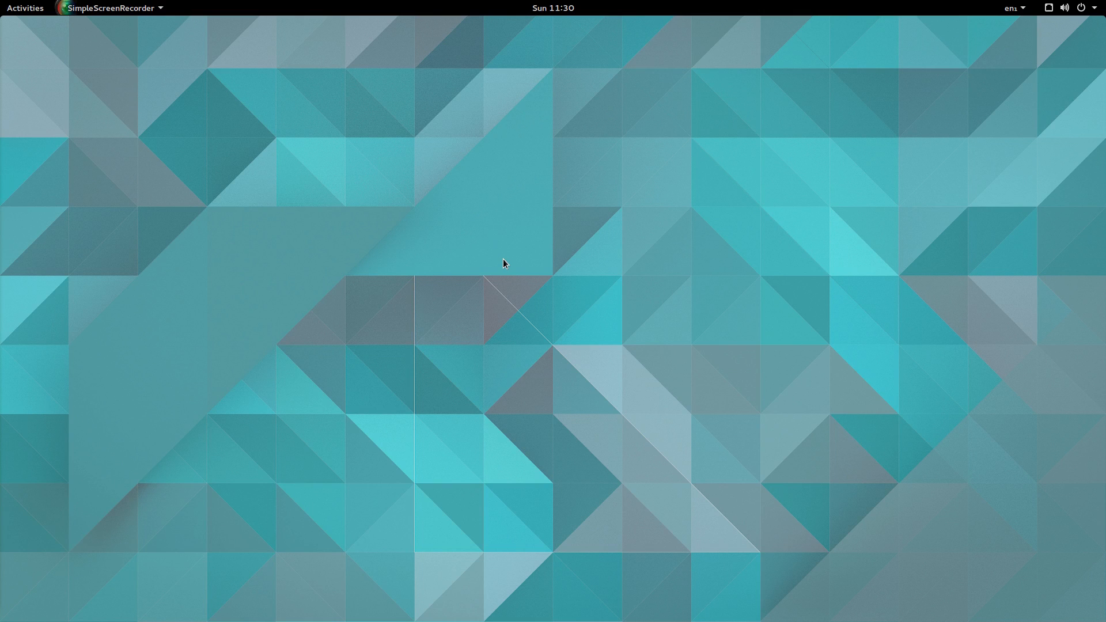
pyautogui.moveTo(508, 256)
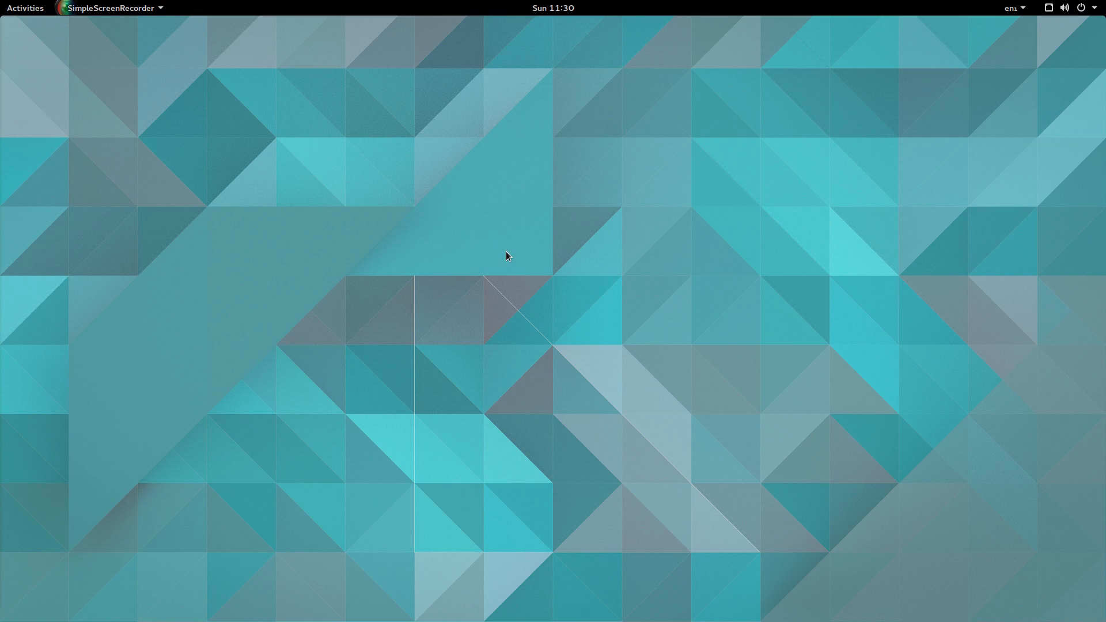
pyautogui.moveTo(402, 182)
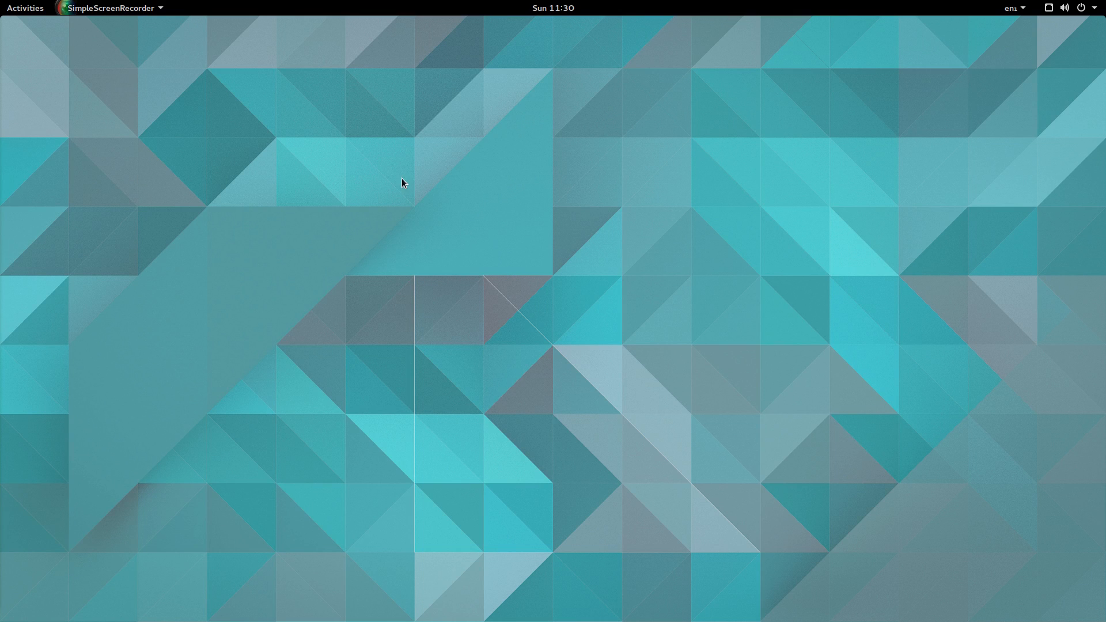
pyautogui.moveTo(970, 41)
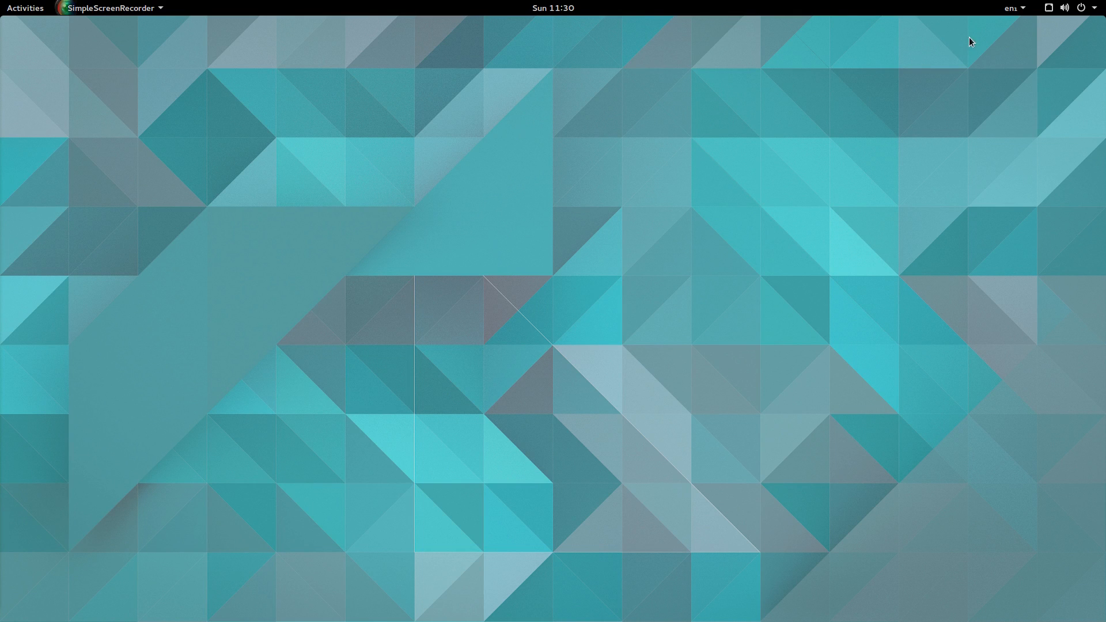
pyautogui.moveTo(666, 320)
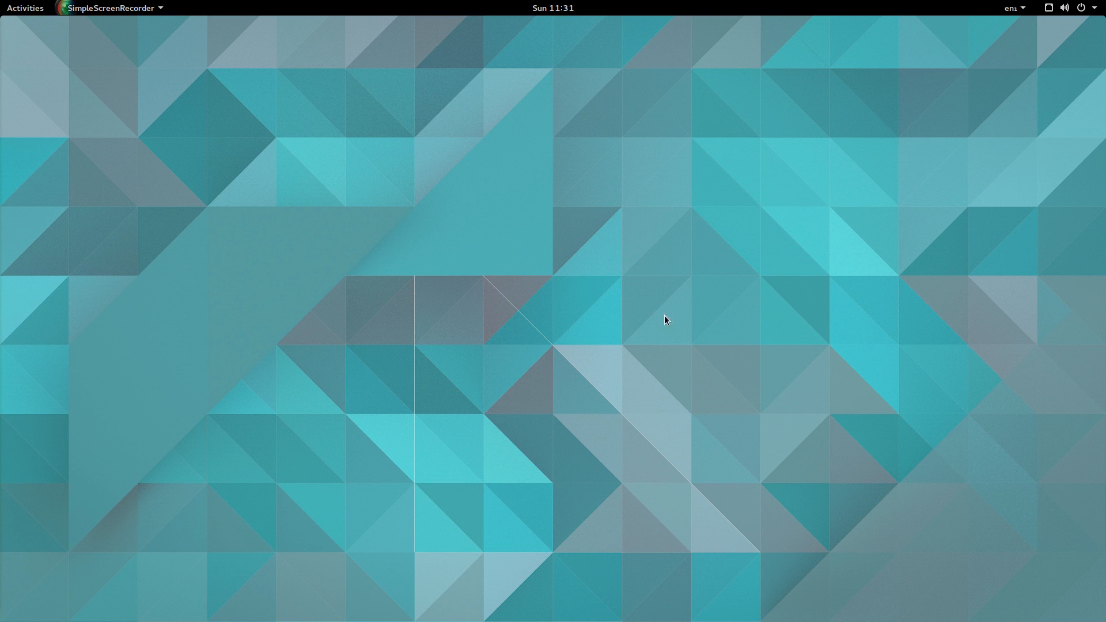
pyautogui.moveTo(679, 308)
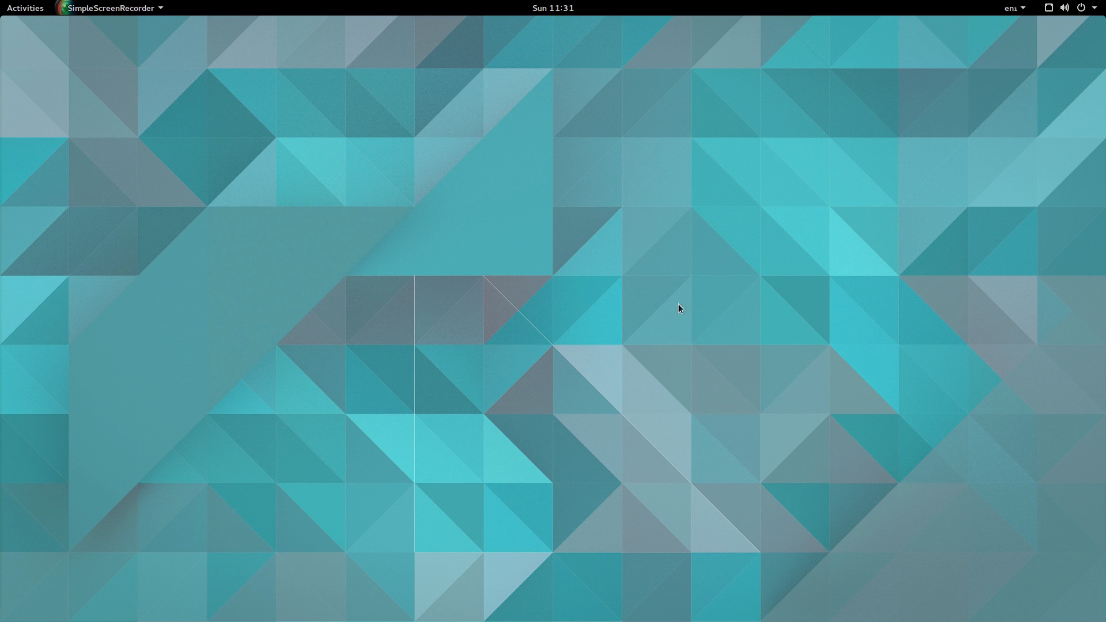
# Step: Open the Power Off prompt from the system menu and cancel it
pyautogui.click(1084, 7)
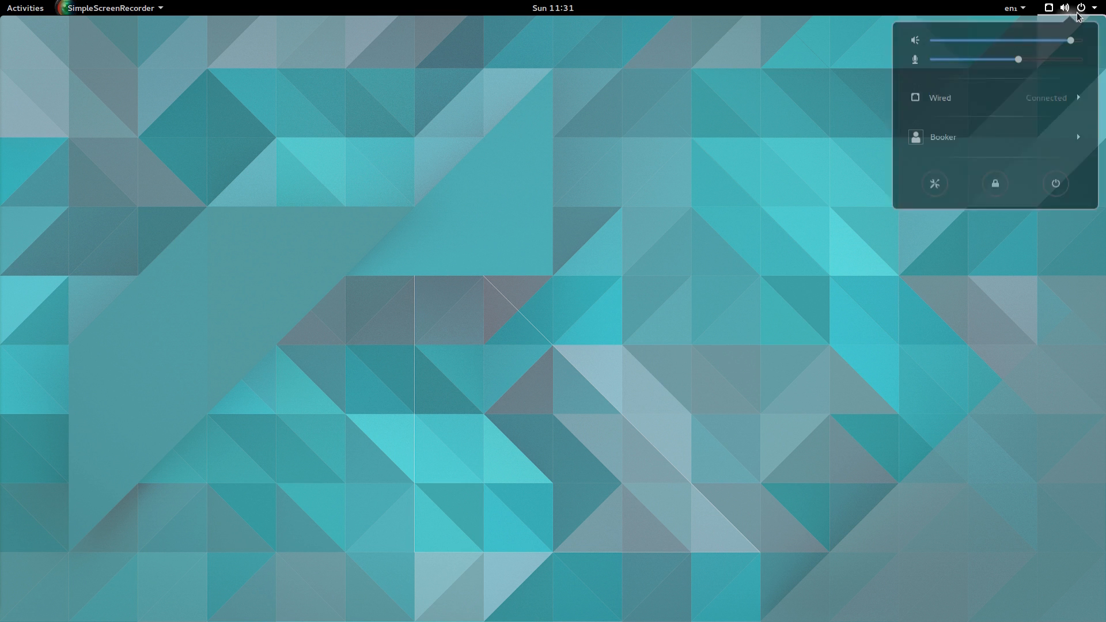
pyautogui.click(1055, 183)
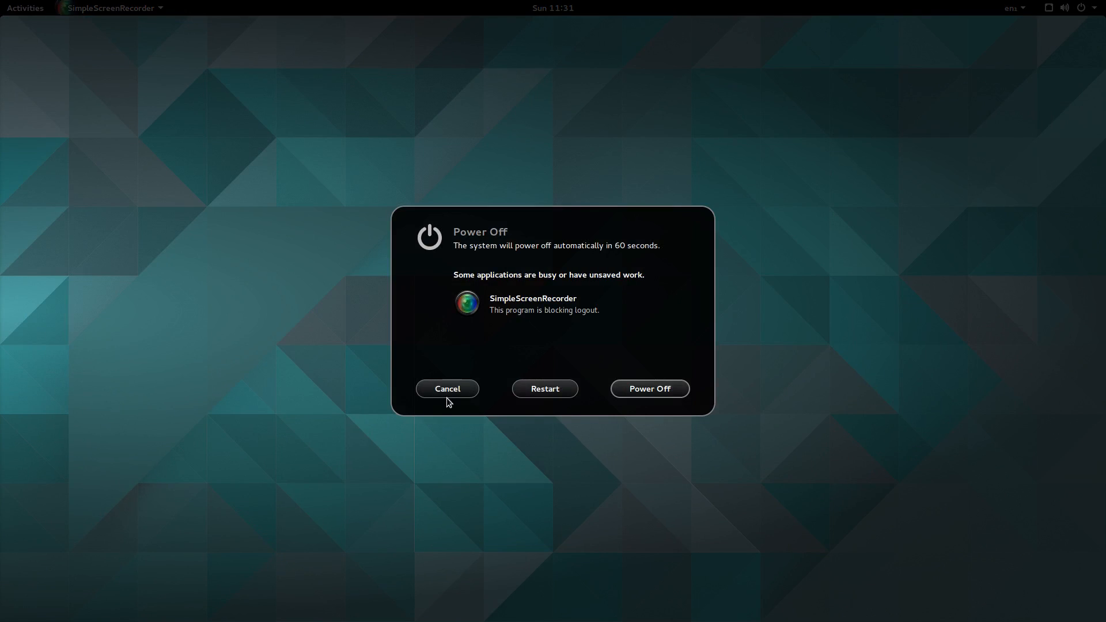
pyautogui.click(447, 389)
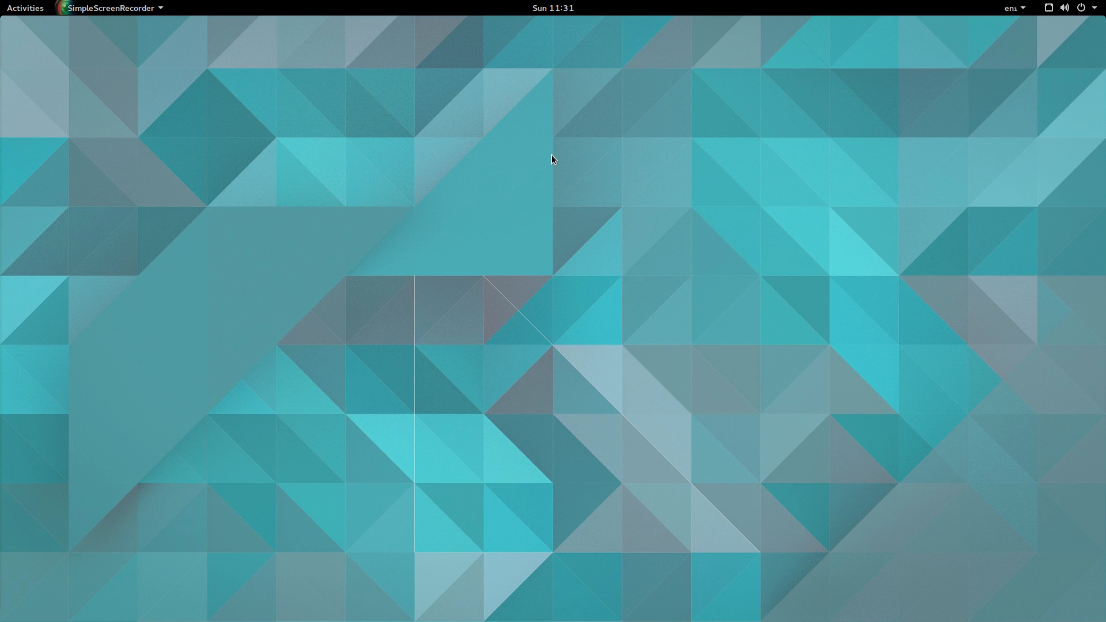
pyautogui.moveTo(553, 158)
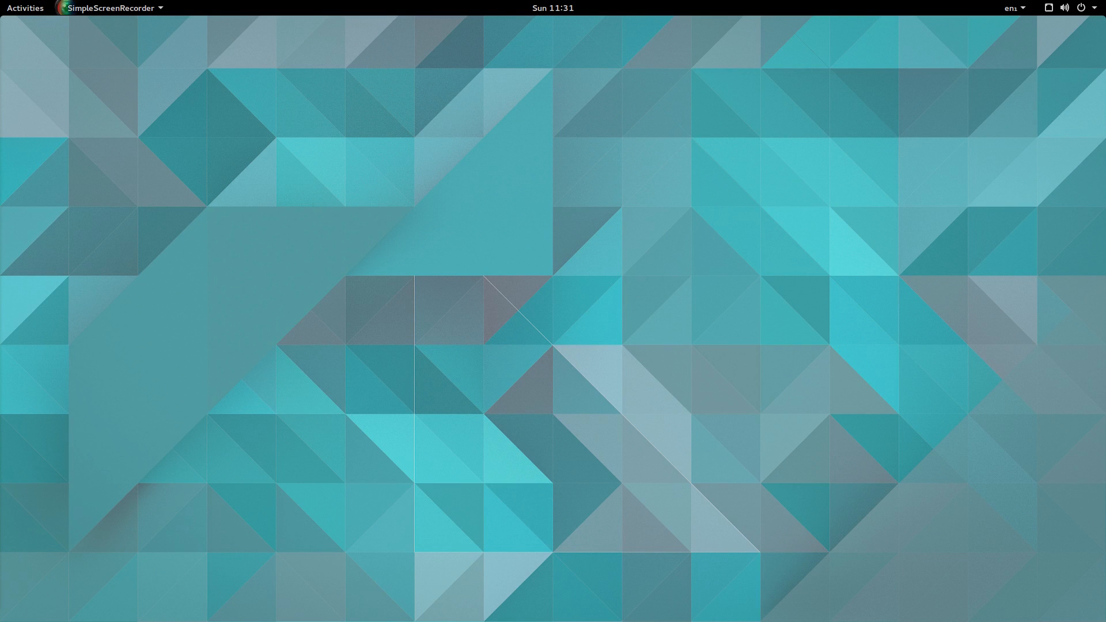
pyautogui.moveTo(579, 33)
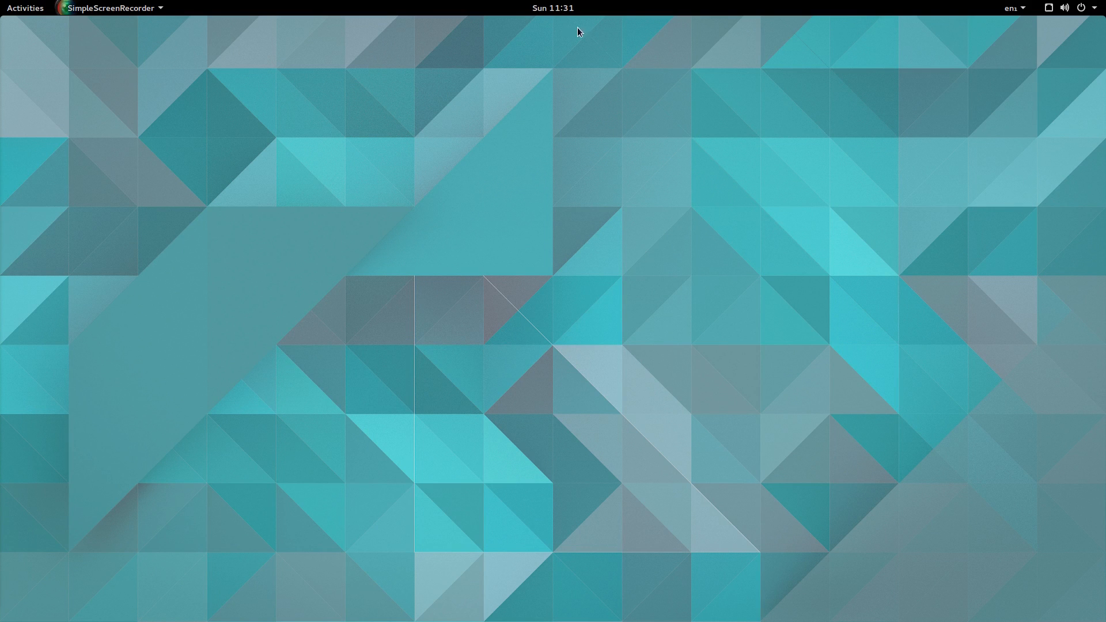
pyautogui.moveTo(494, 107)
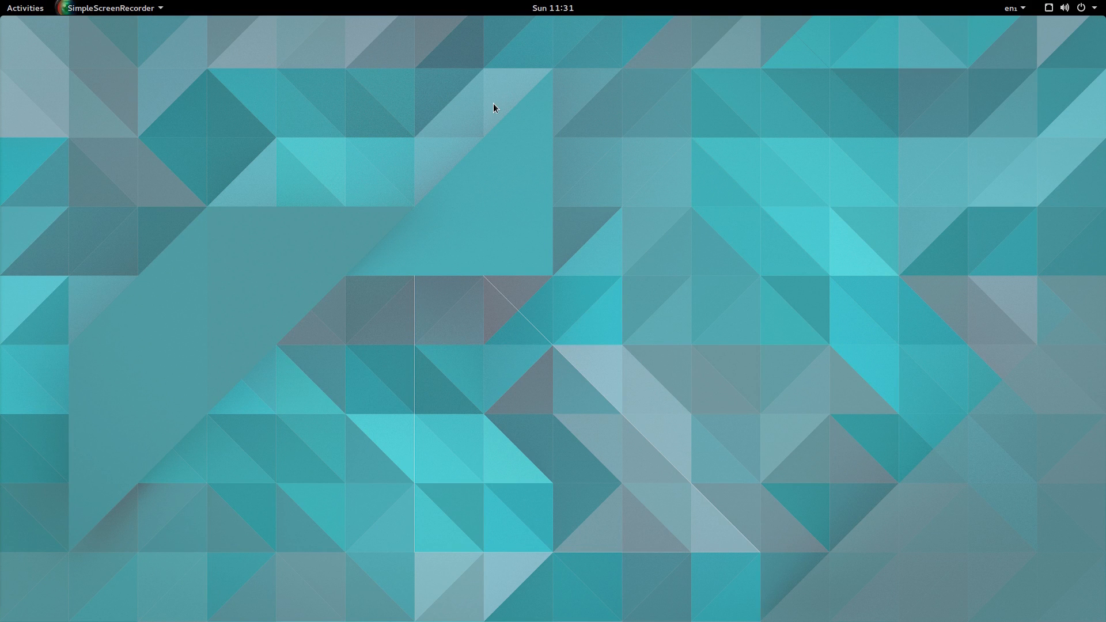
pyautogui.moveTo(392, 121)
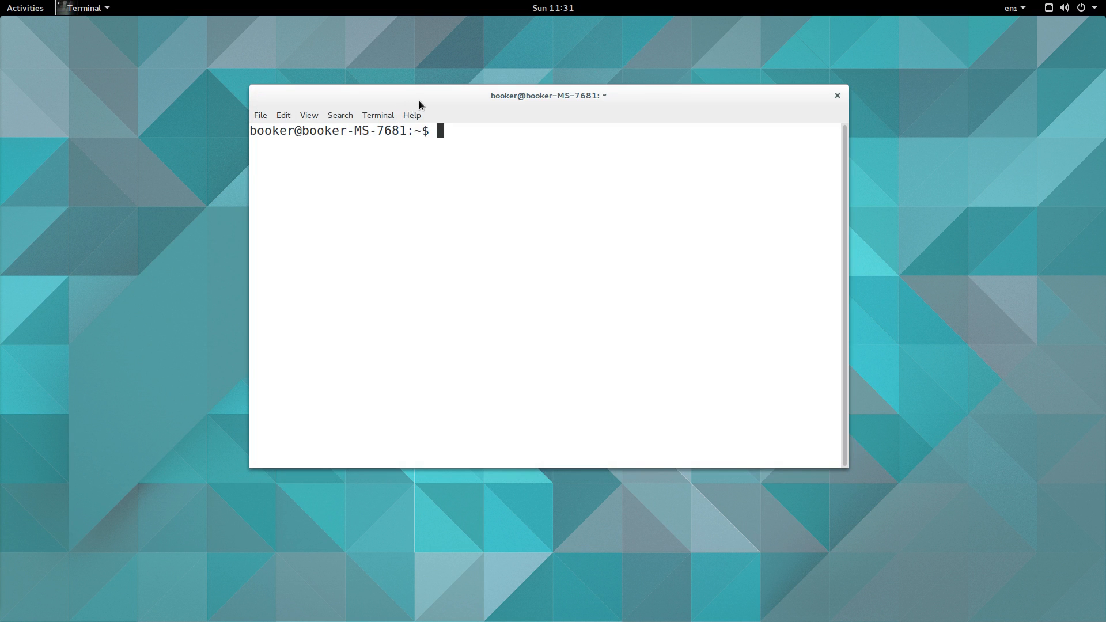
# Step: Run gnome-shell --version, reporting 3.14.4, and type 3.16.2 at the next prompt
pyautogui.write('gnome-shell')
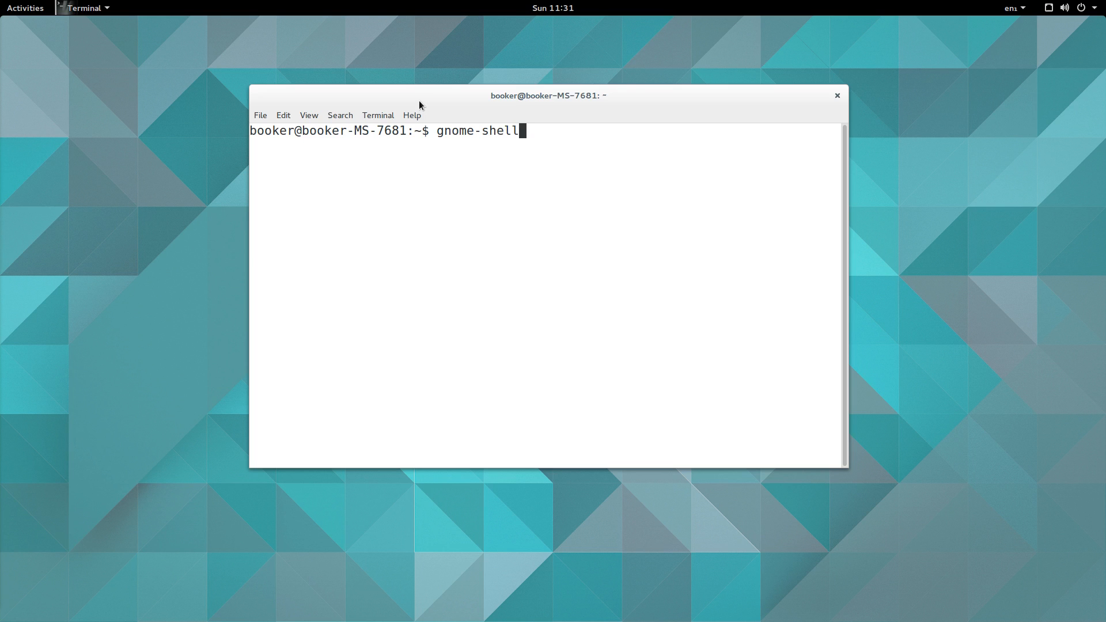
pyautogui.press('Return')
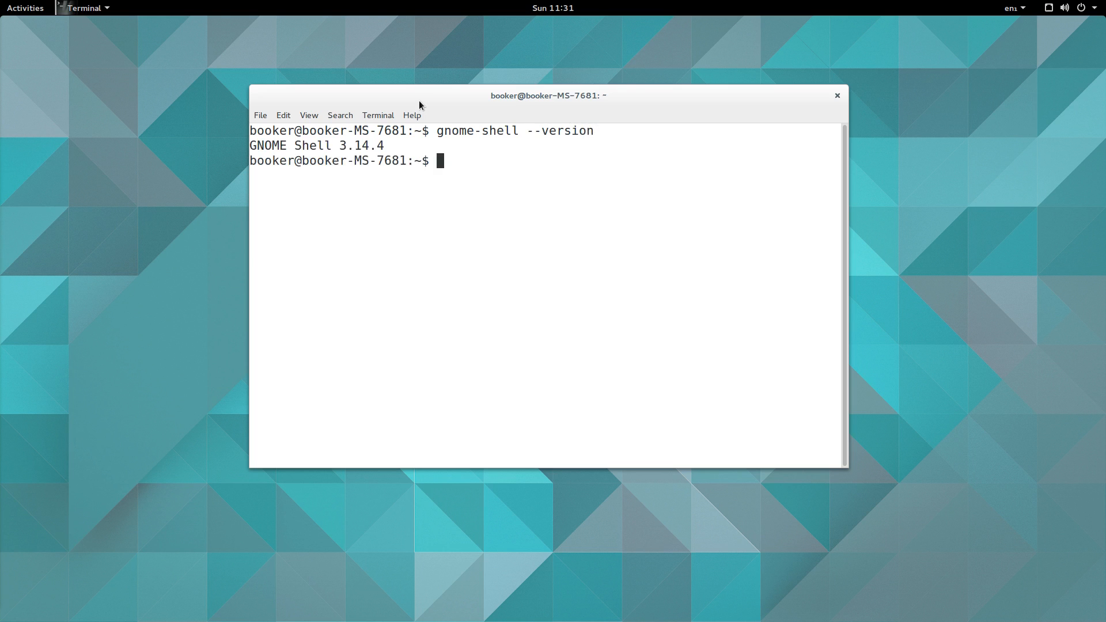
pyautogui.doubleClick(356, 145)
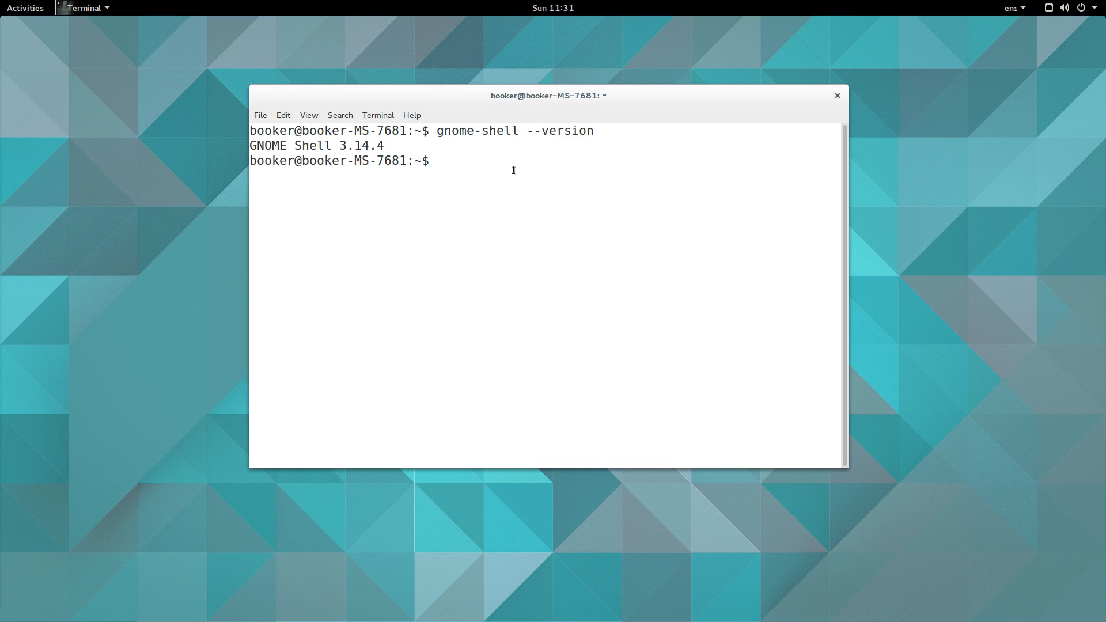
pyautogui.write('3.16.2')
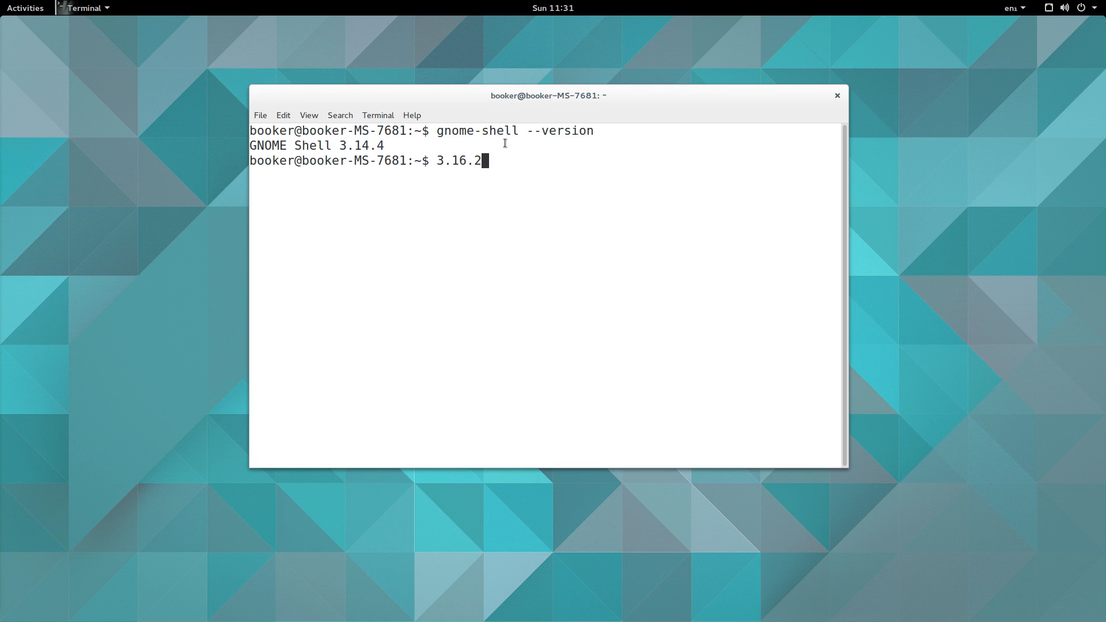
# Step: Highlight the 3.14.4 and 3.16.2 version numbers, then nudge the terminal window up
pyautogui.doubleClick(459, 160)
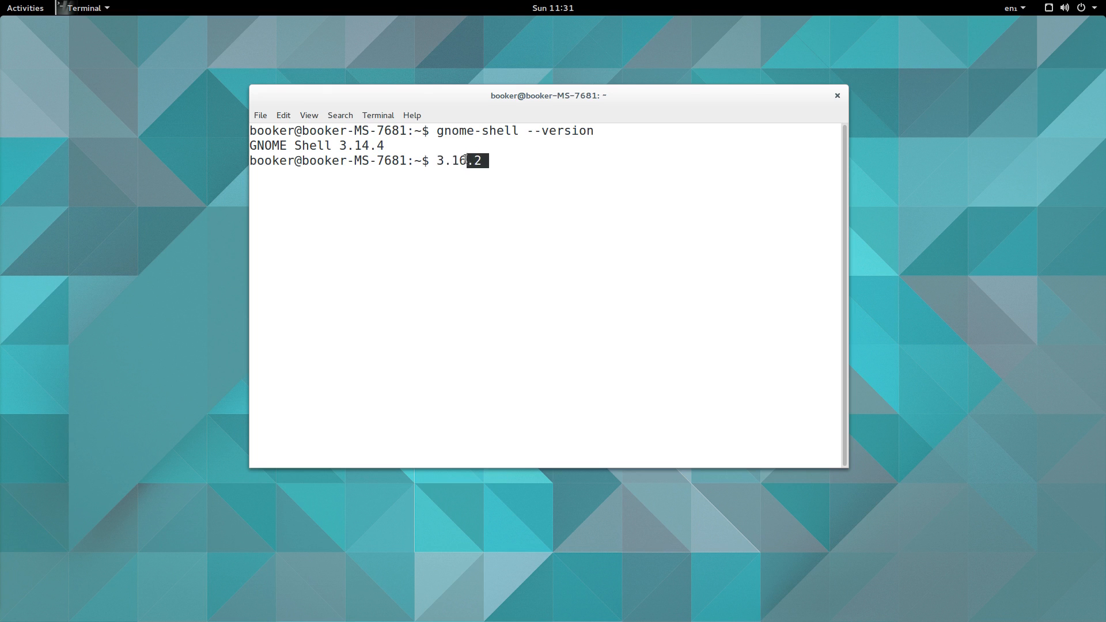
pyautogui.click(481, 160)
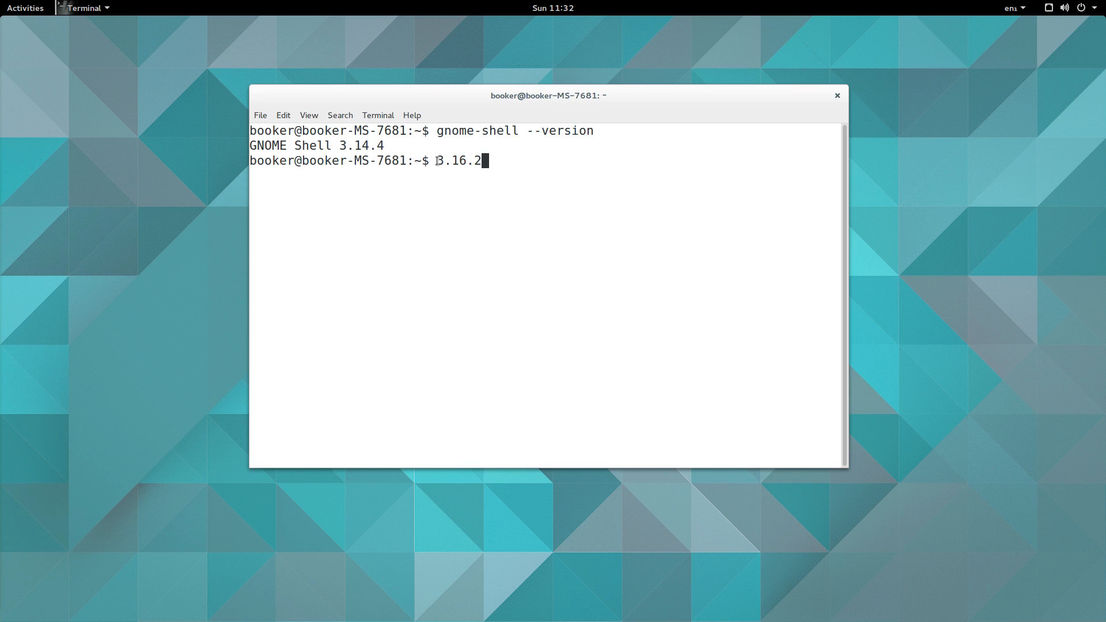
pyautogui.doubleClick(459, 161)
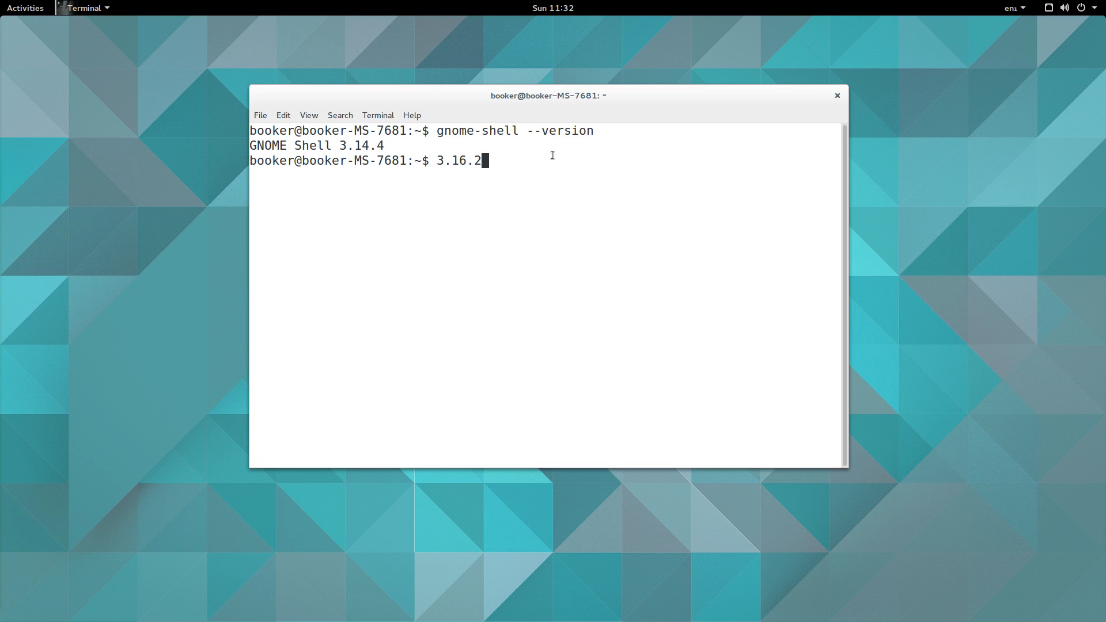
pyautogui.moveTo(403, 170)
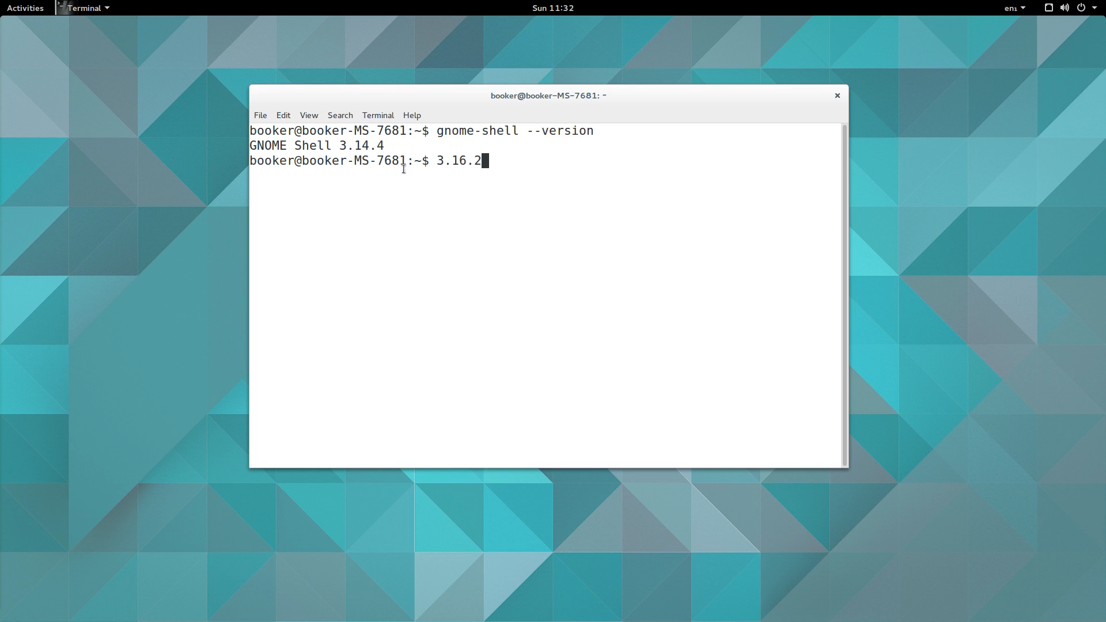
pyautogui.doubleClick(361, 146)
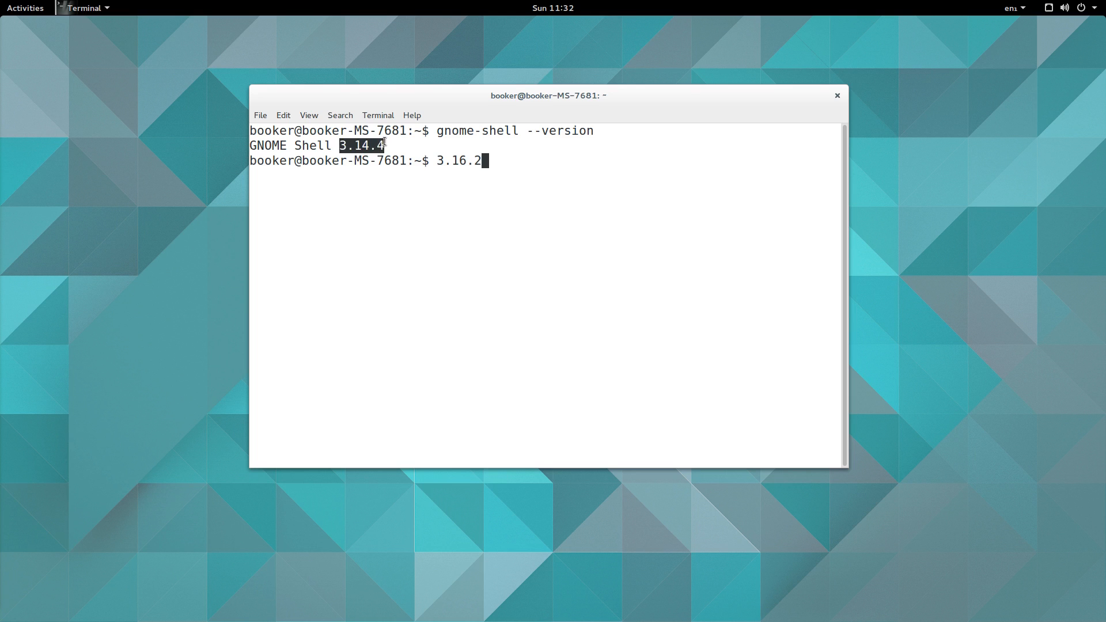
pyautogui.doubleClick(458, 161)
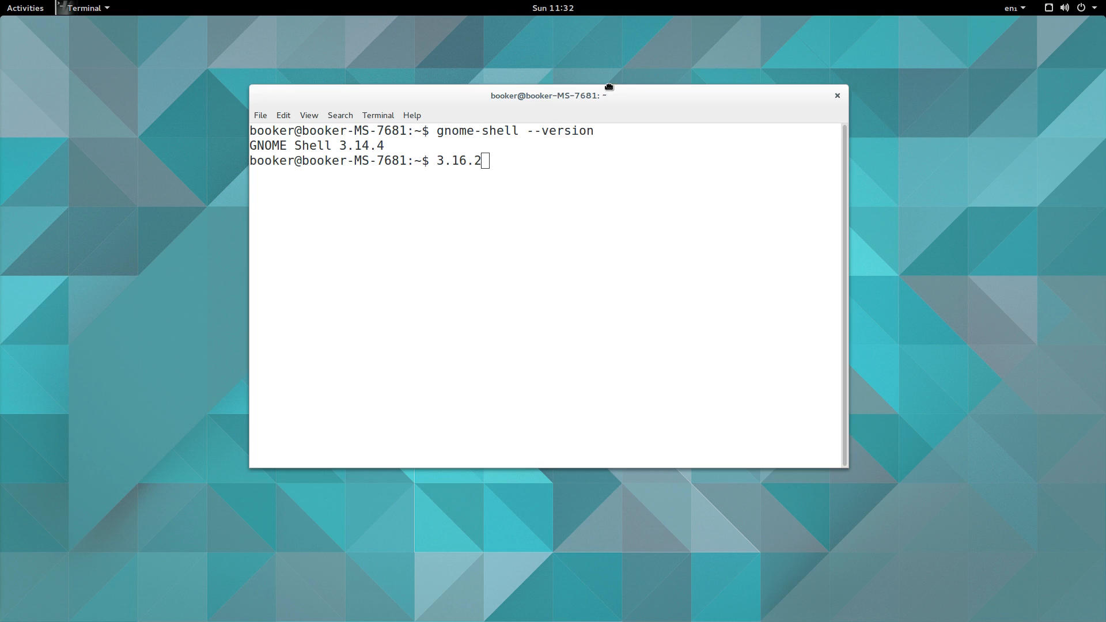
pyautogui.moveTo(549, 88); pyautogui.dragTo(549, 82)
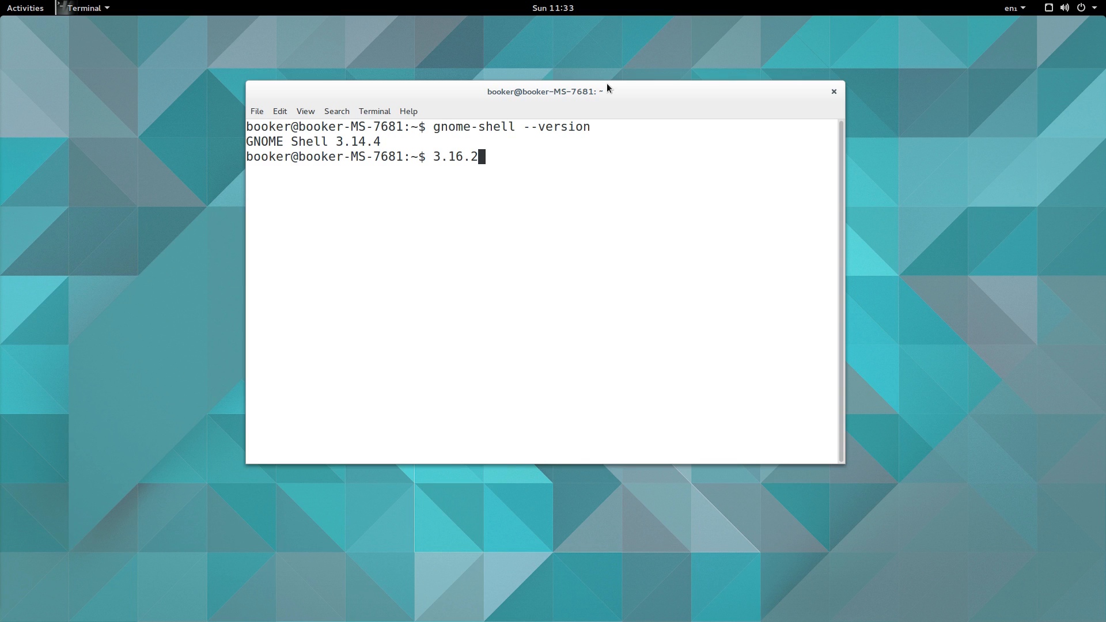
# Step: Cancel the unexecuted 3.16.2 line with Ctrl+C and click the top-bar status area
pyautogui.press('ctrl+c')
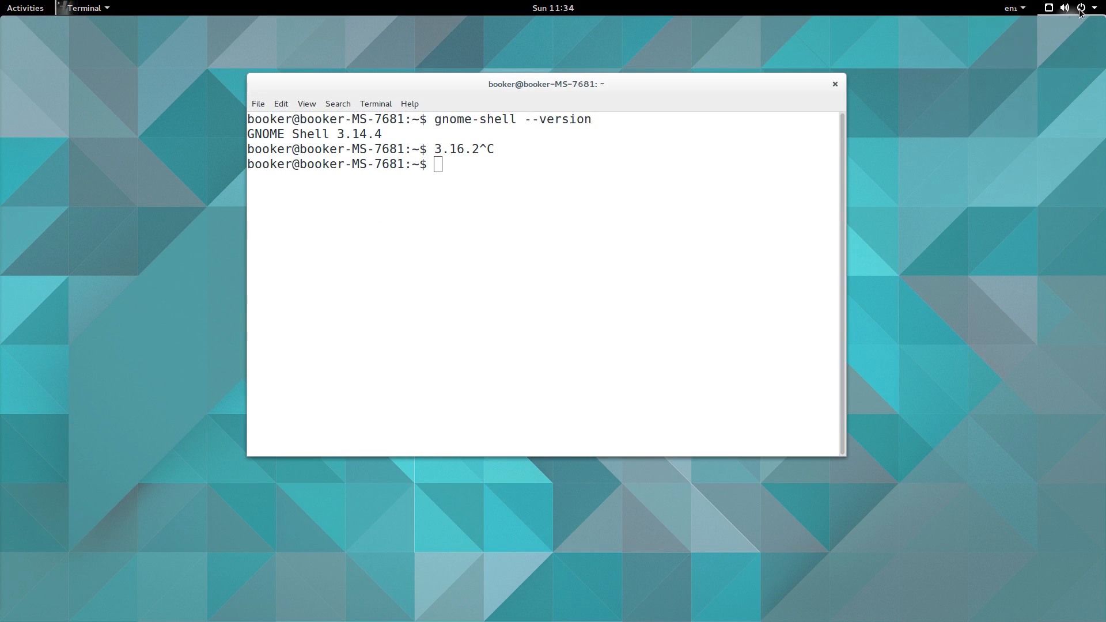
pyautogui.click(1079, 7)
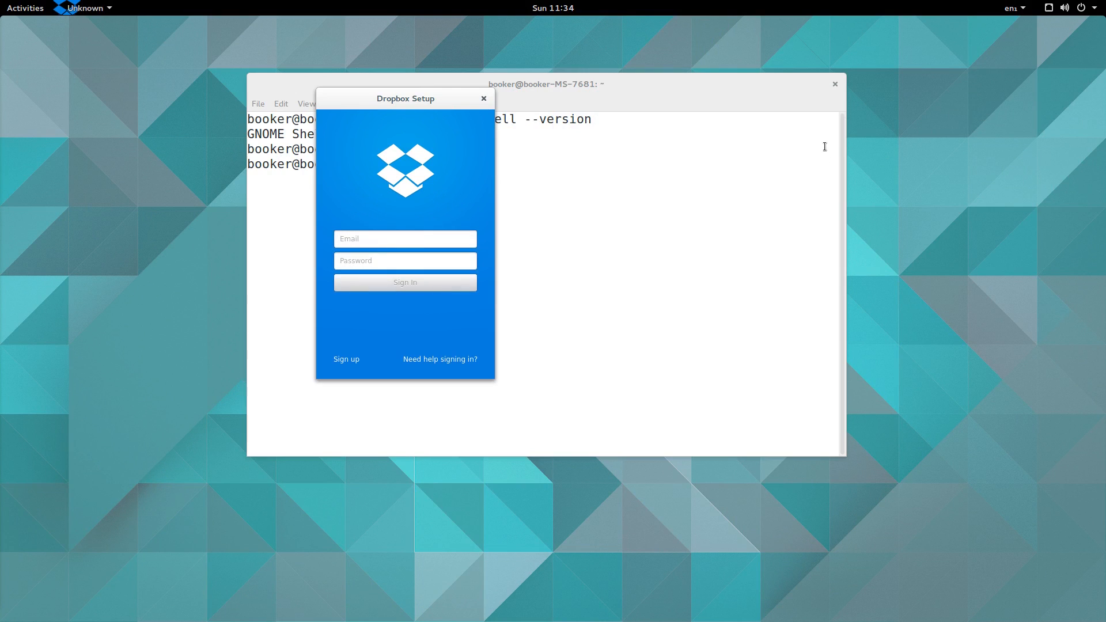
pyautogui.moveTo(738, 163)
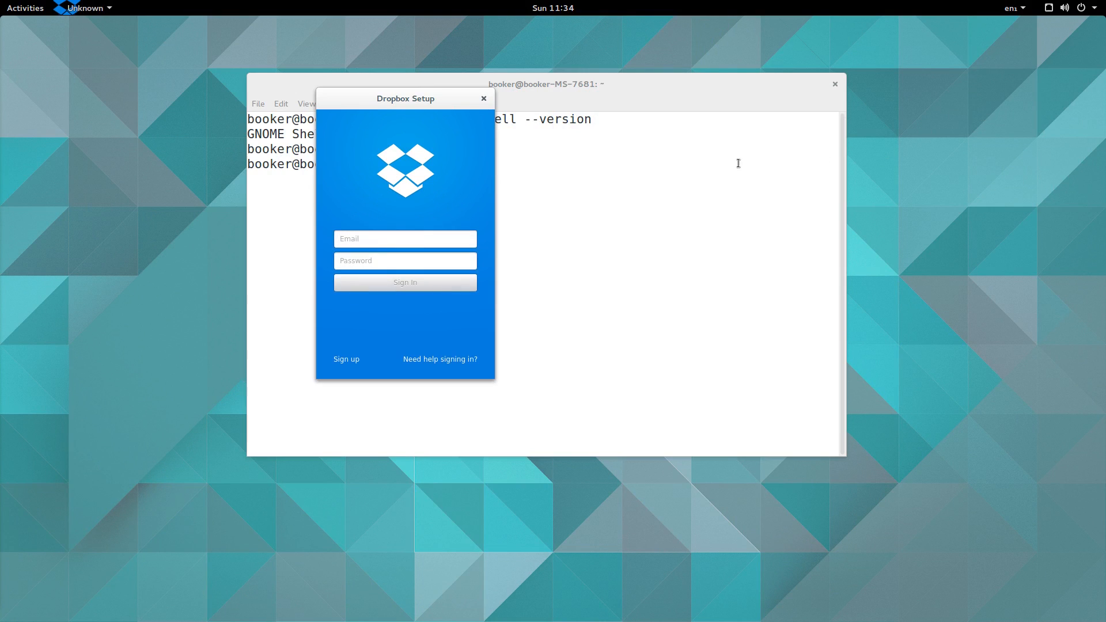
pyautogui.moveTo(1064, 14)
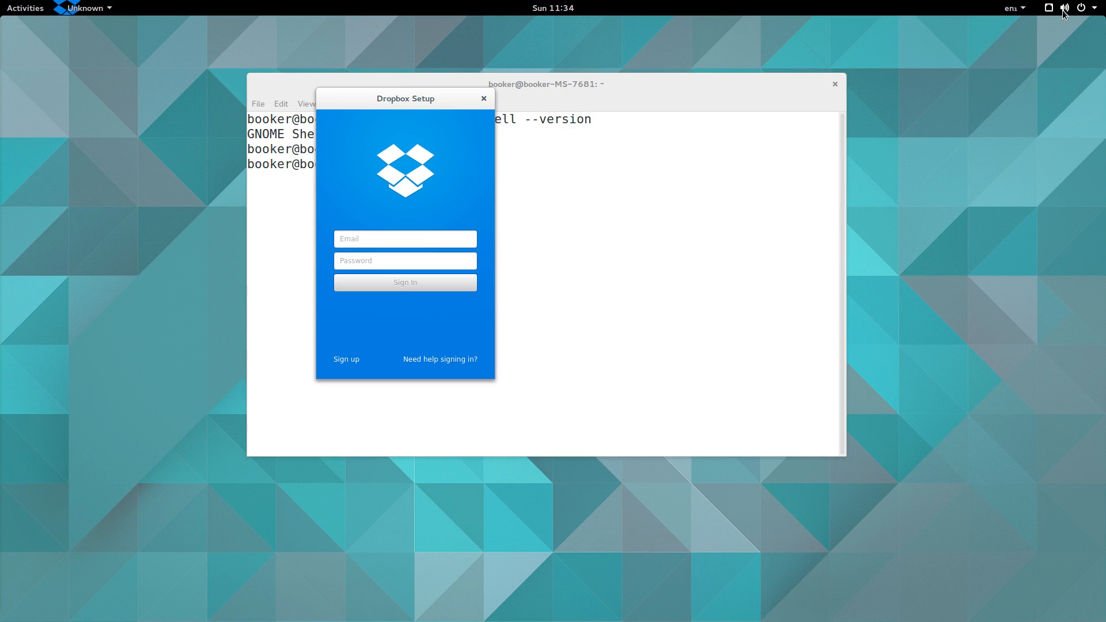
pyautogui.moveTo(525, 429)
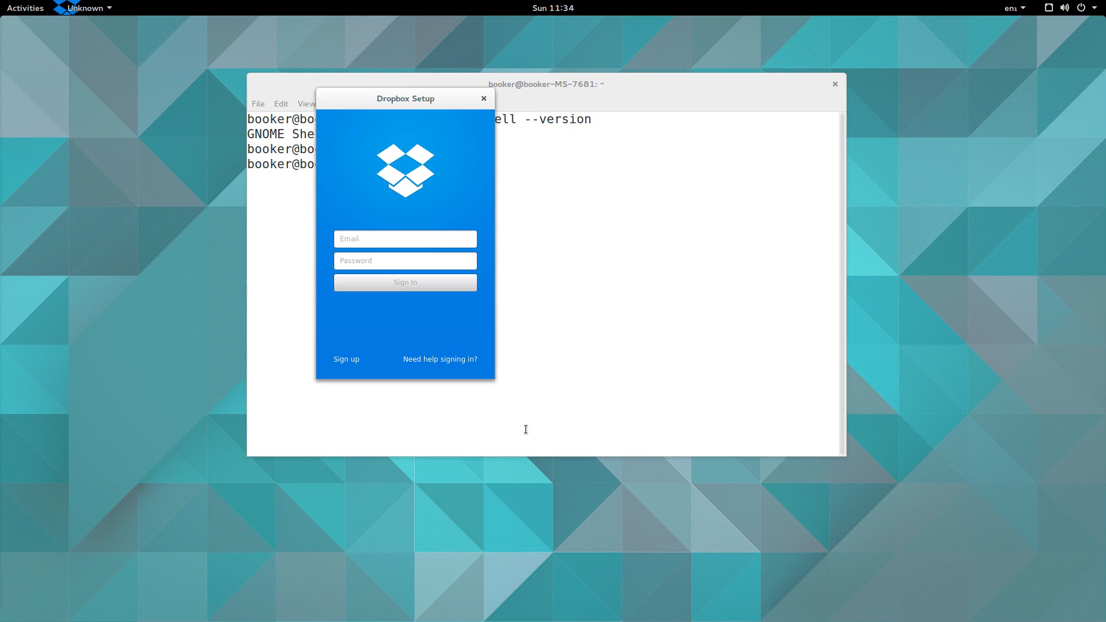
pyautogui.moveTo(530, 444)
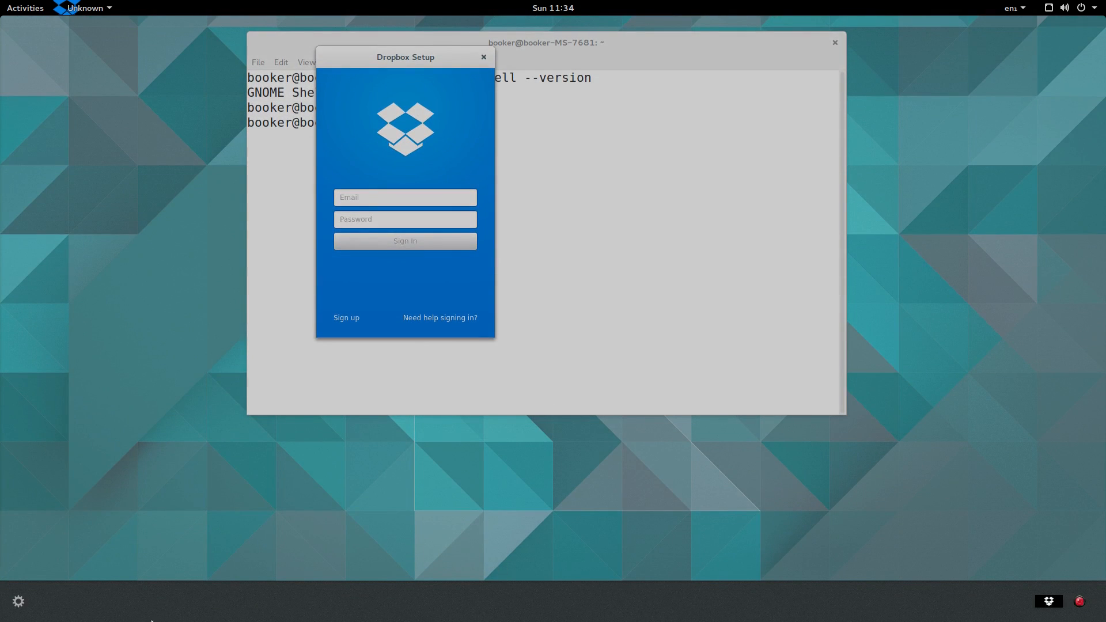
pyautogui.moveTo(296, 601)
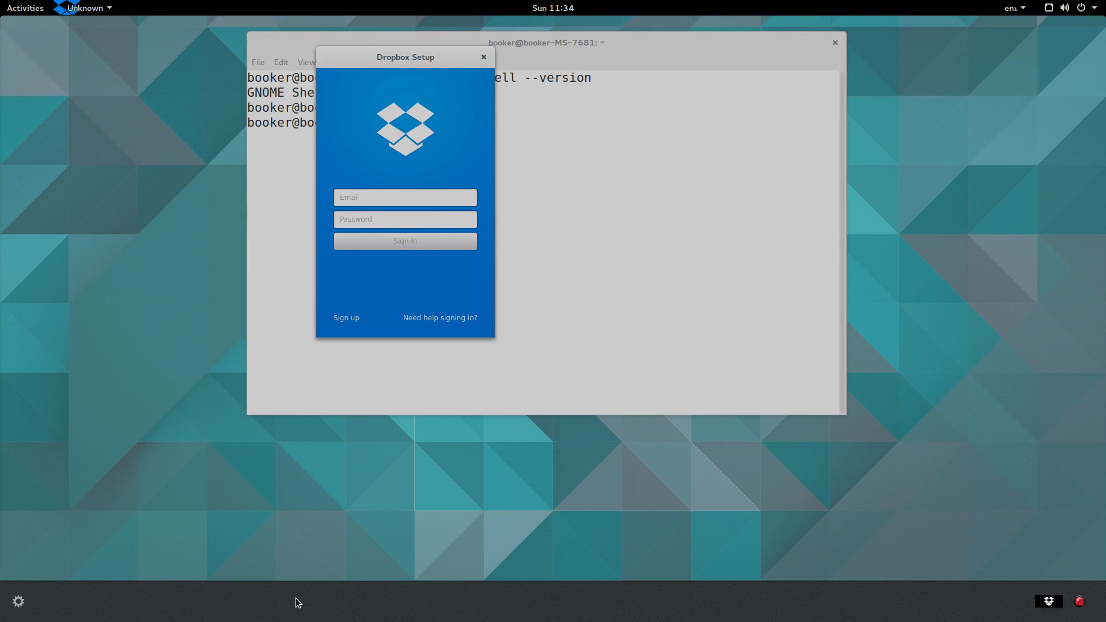
pyautogui.moveTo(305, 607)
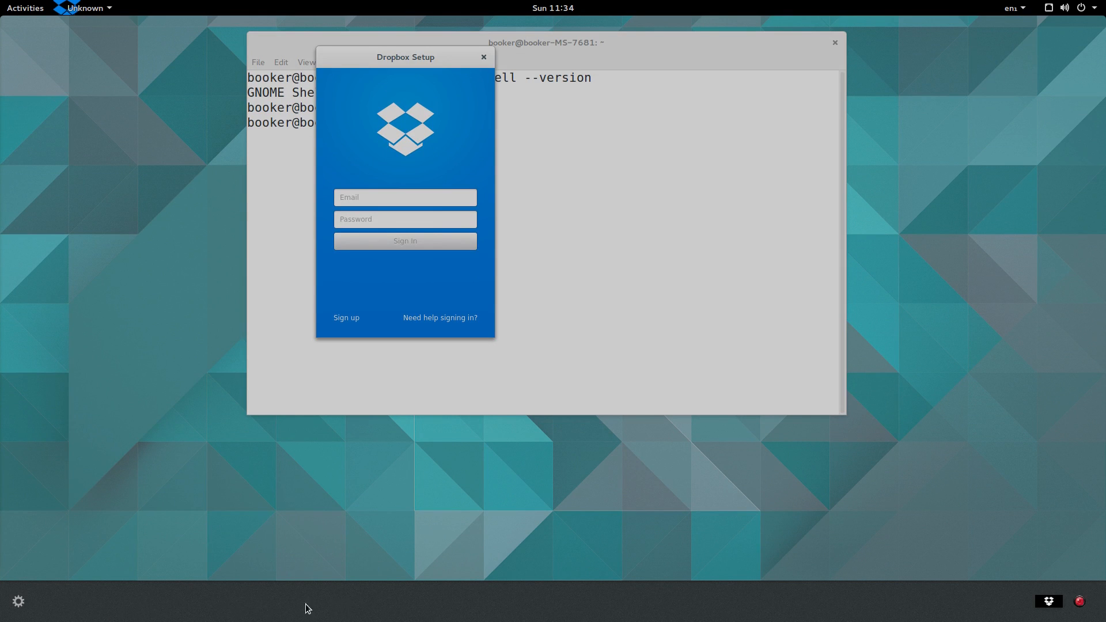
pyautogui.moveTo(145, 586)
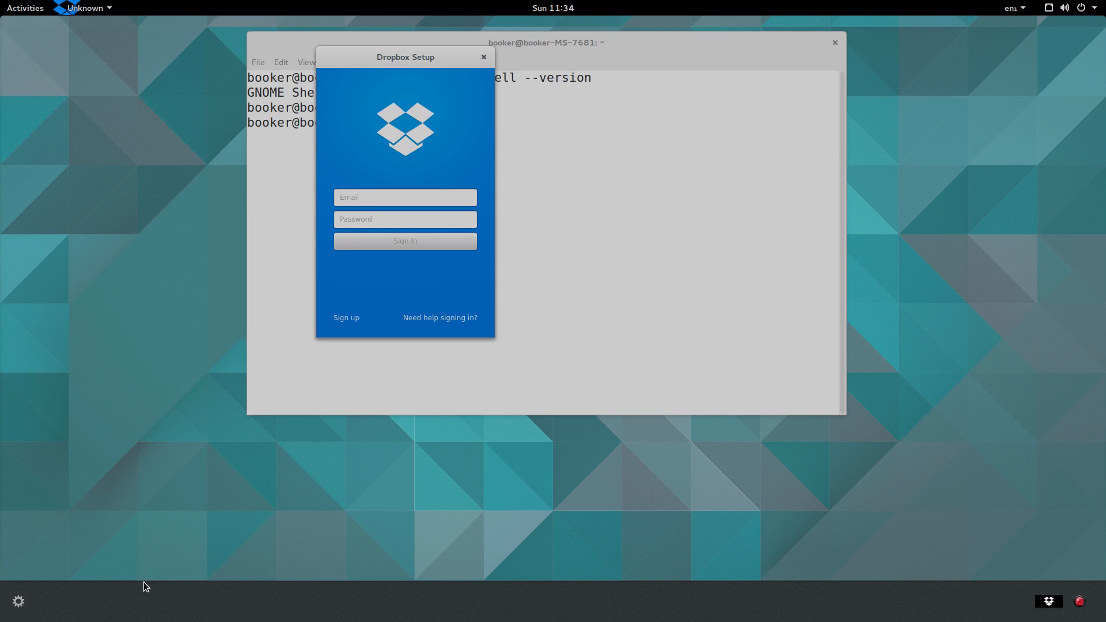
pyautogui.moveTo(1048, 620)
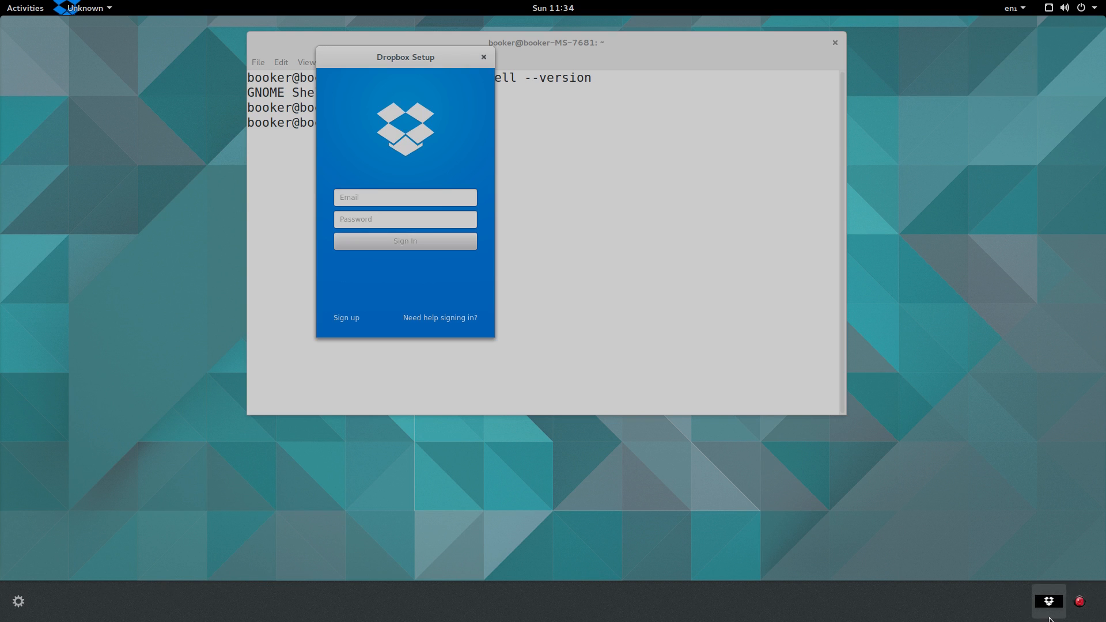
pyautogui.moveTo(1069, 608)
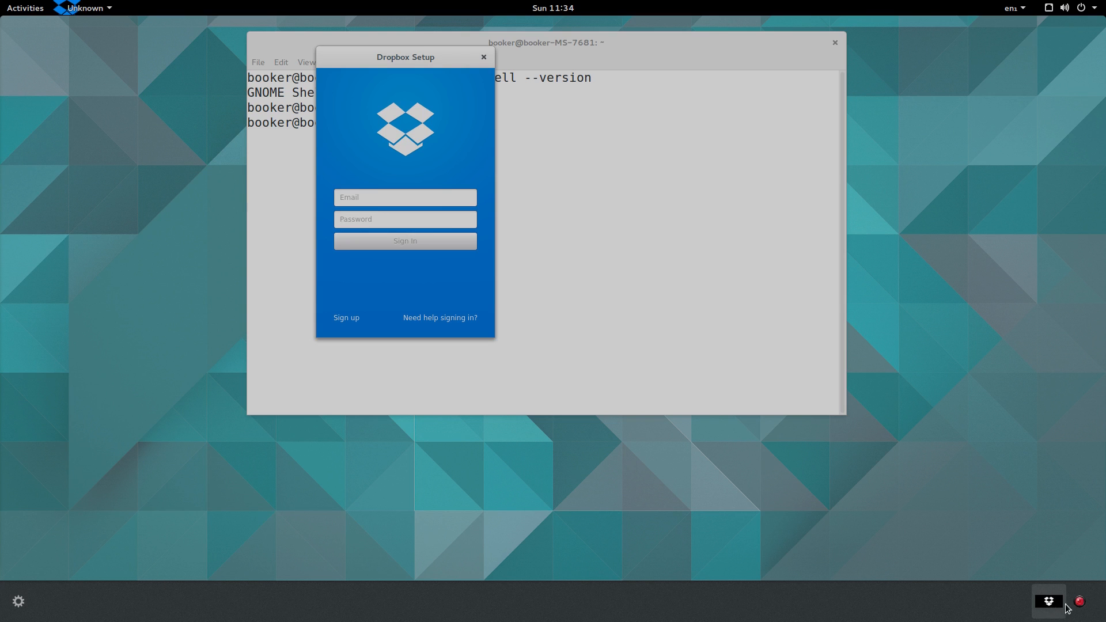
pyautogui.moveTo(1093, 608)
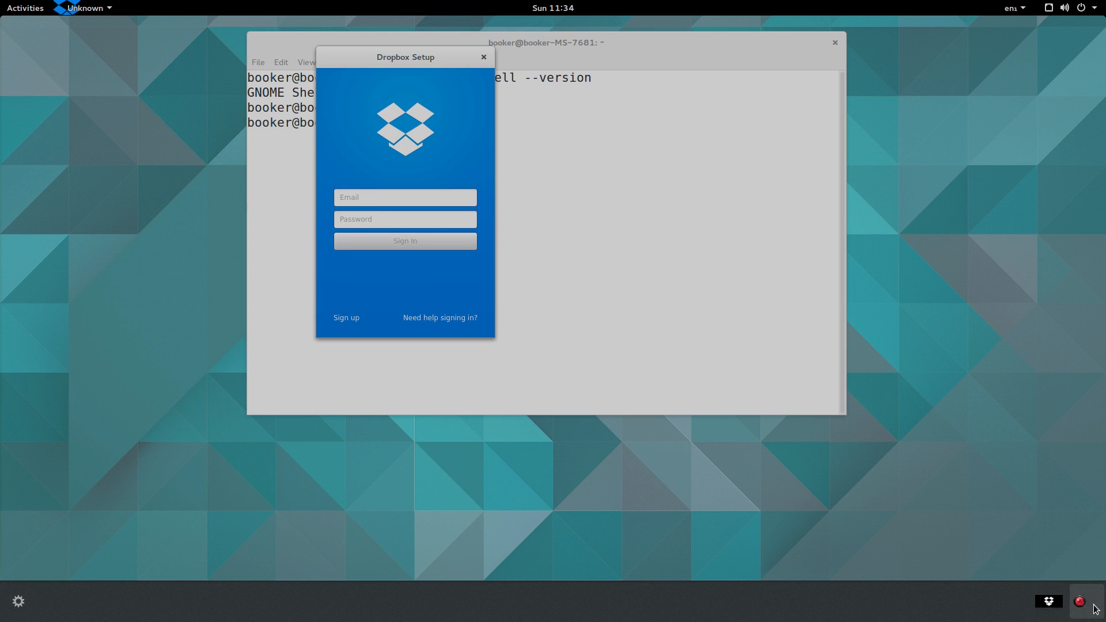
pyautogui.moveTo(1050, 598)
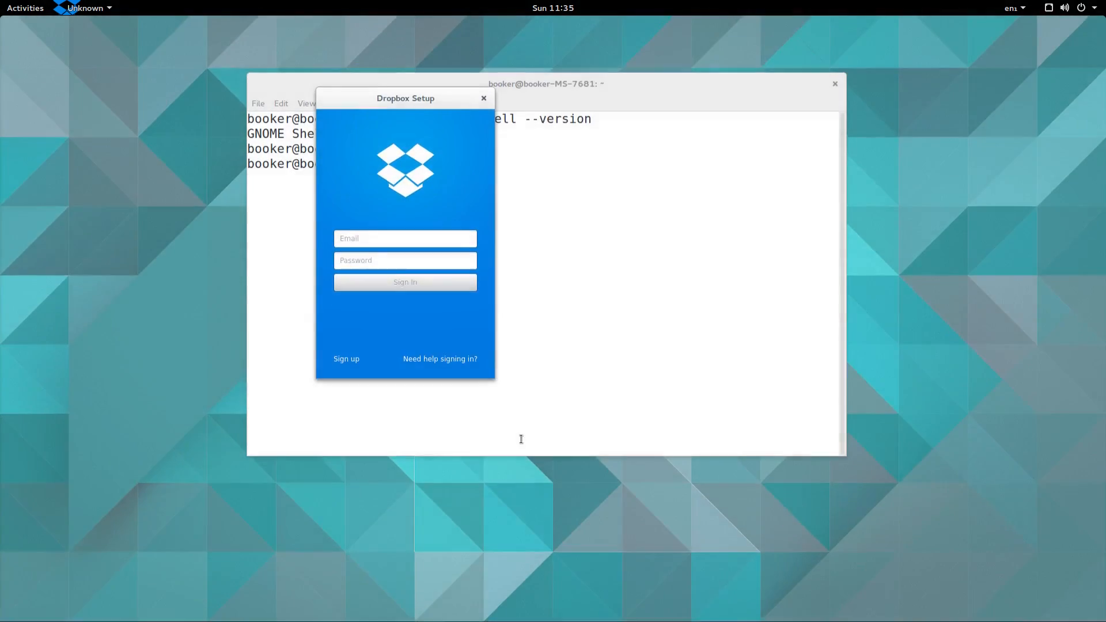
pyautogui.moveTo(478, 600)
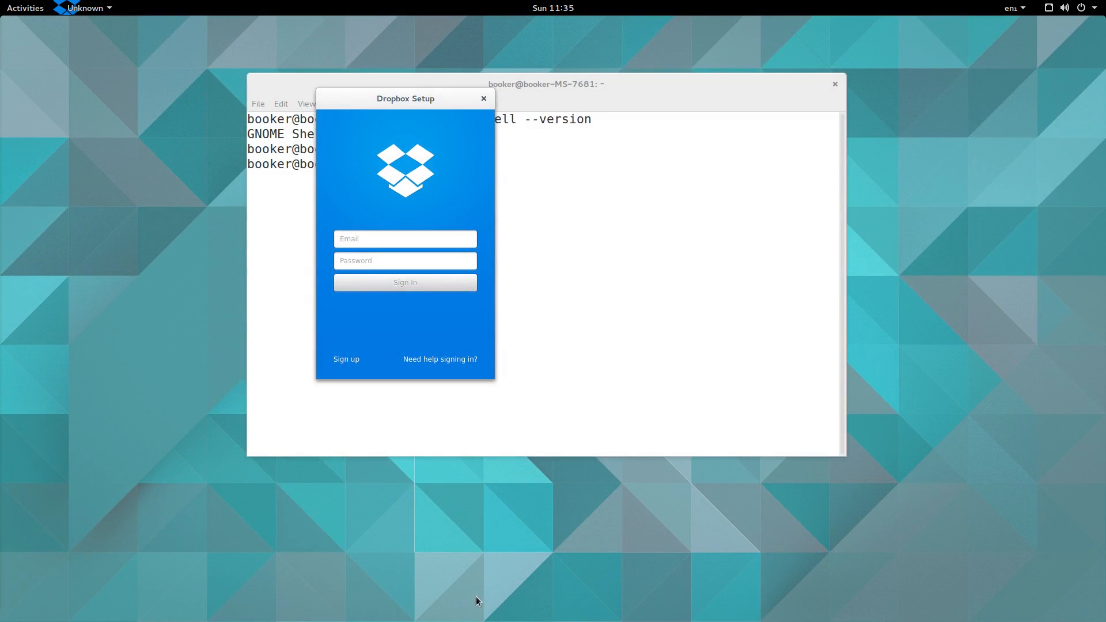
pyautogui.moveTo(483, 99)
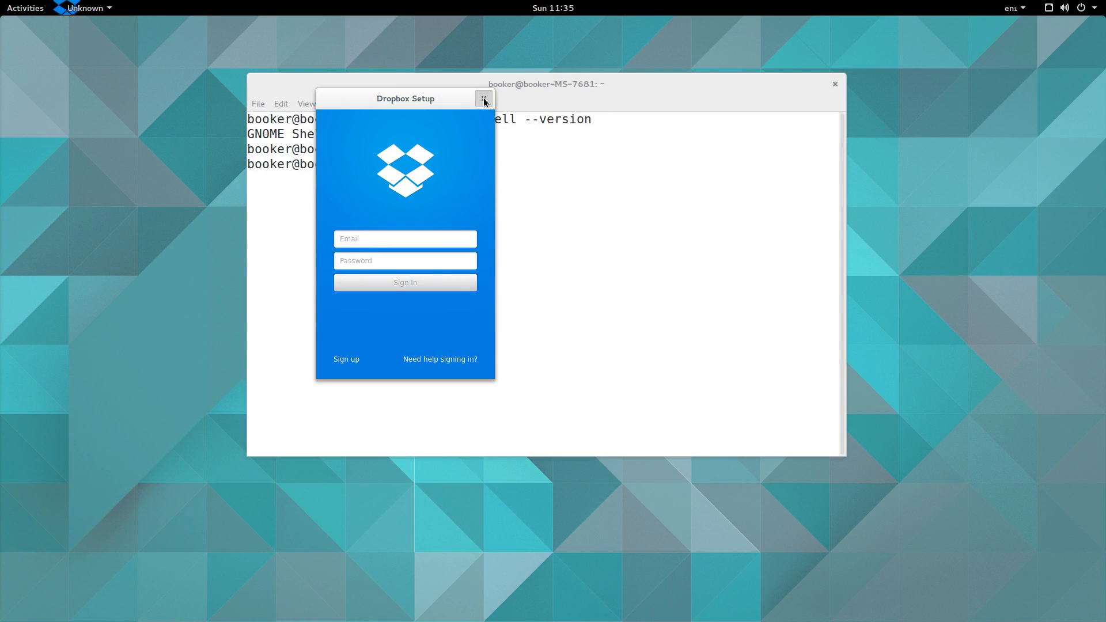
# Step: Close Dropbox Setup and add ppa:gnome3-team/gnome3-staging with sudo, confirming to import its key
pyautogui.click(484, 99)
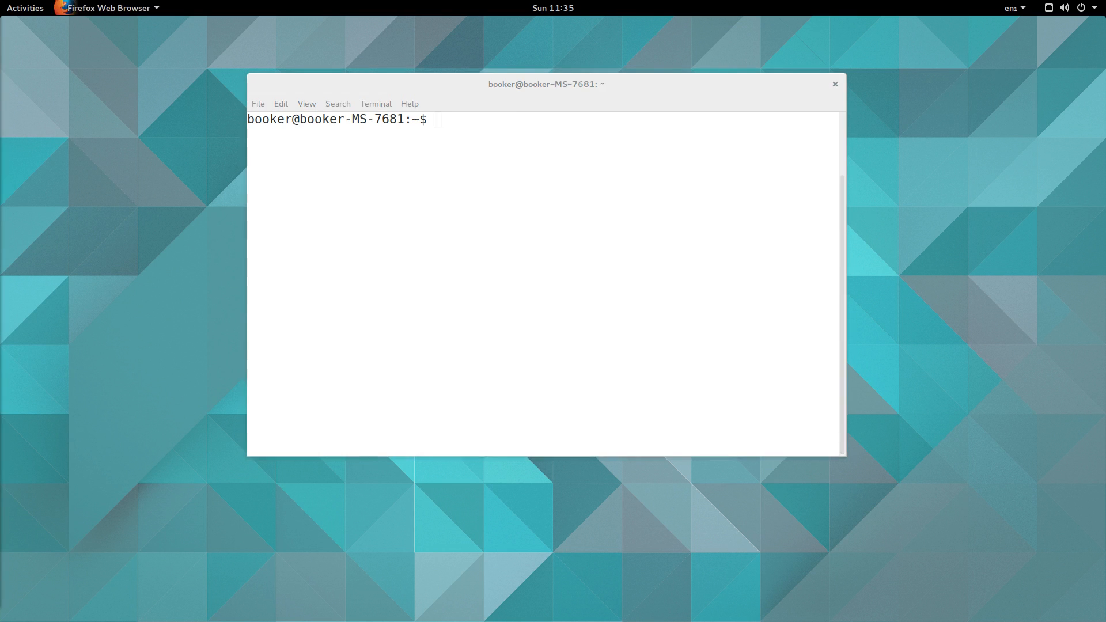
pyautogui.write('sud')
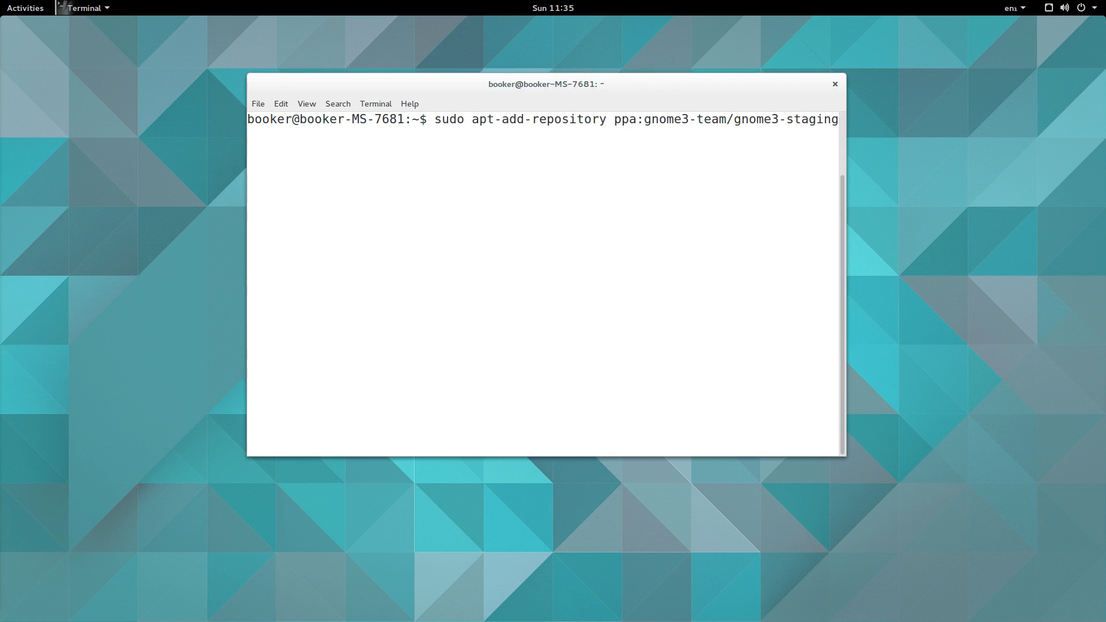
pyautogui.doubleClick(766, 119)
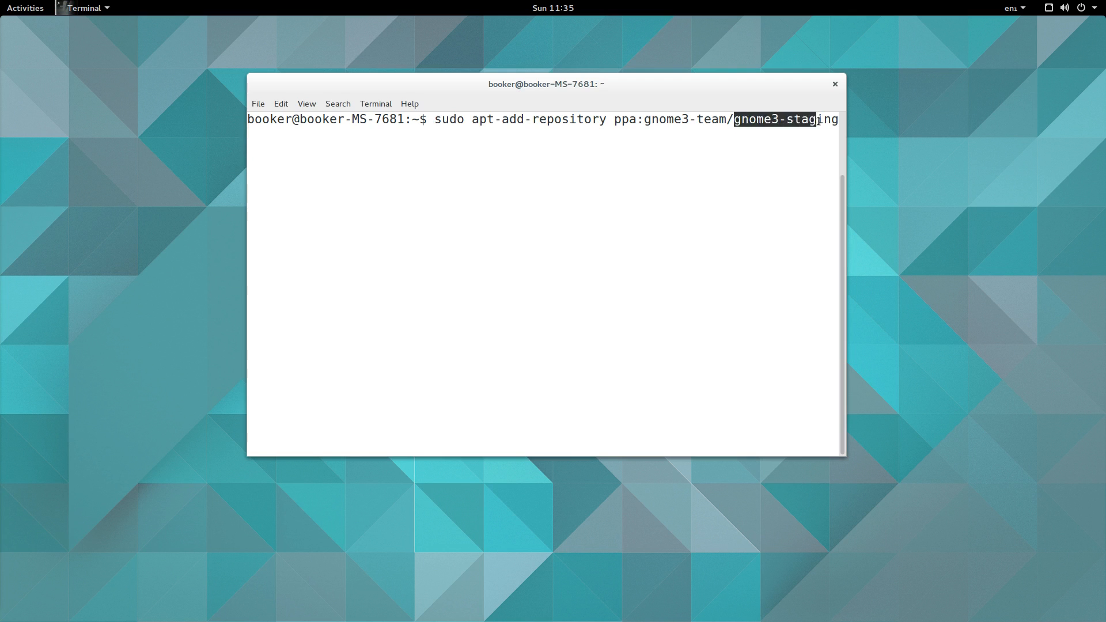
pyautogui.press('Return')
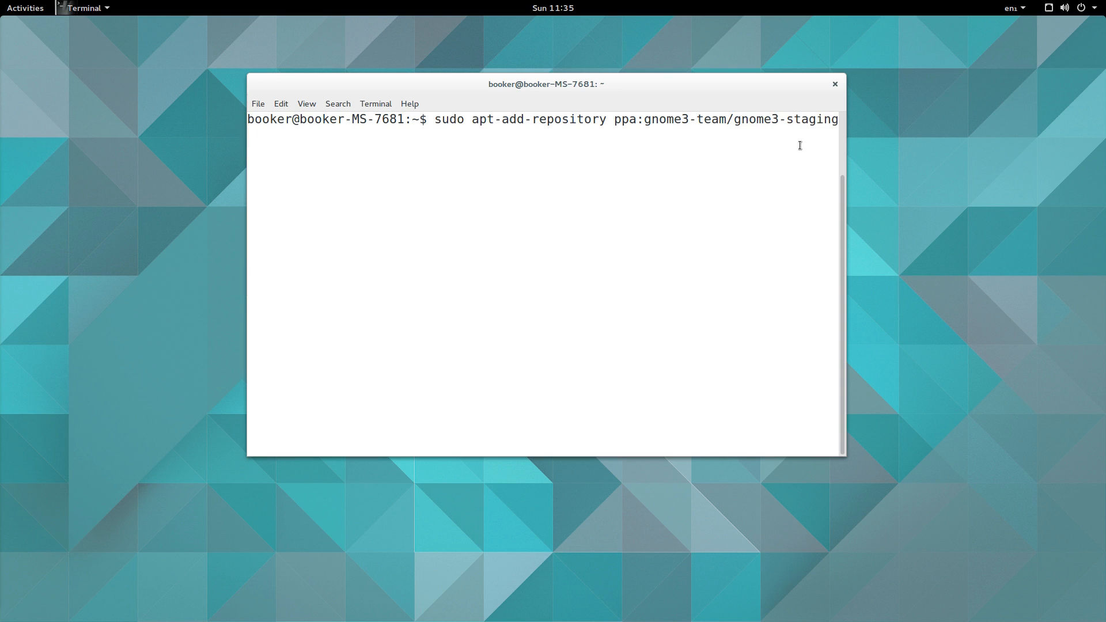
pyautogui.press('Return')
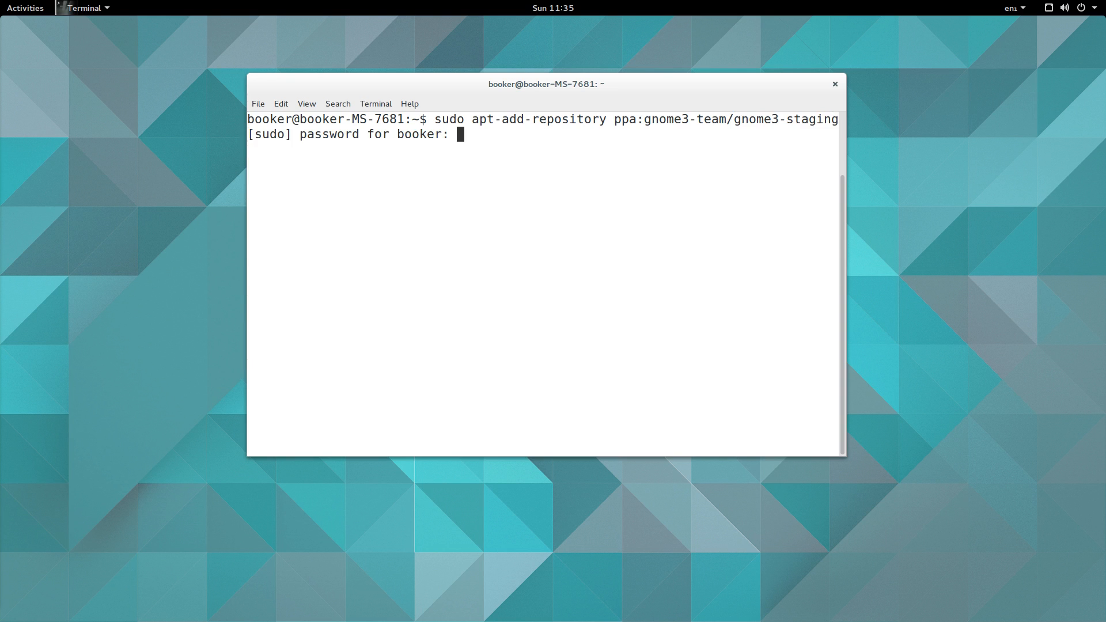
pyautogui.press('Return')
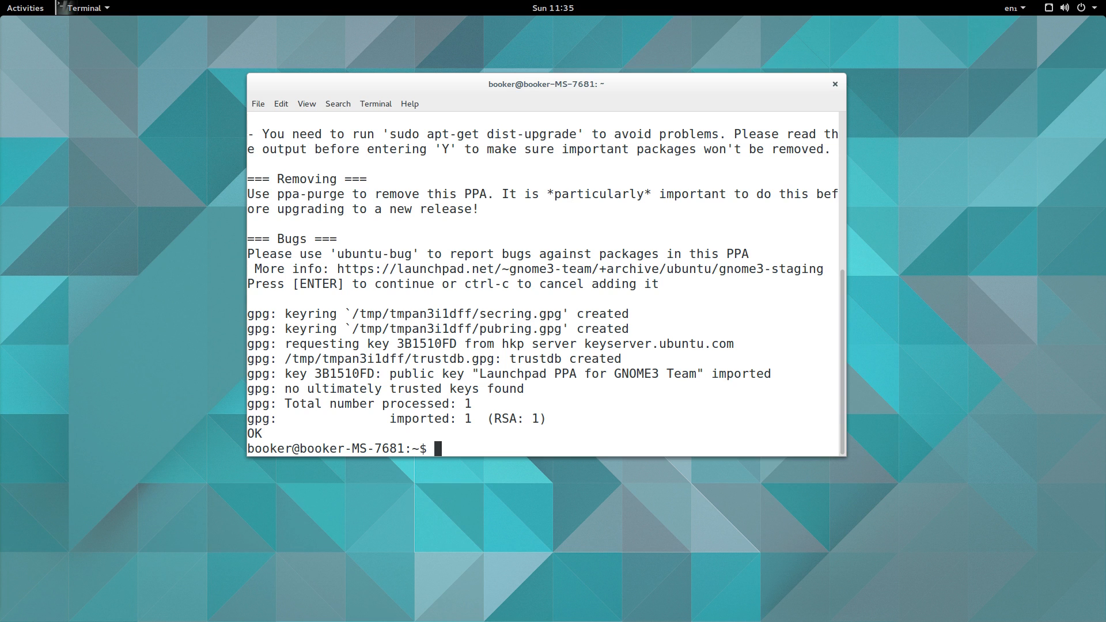
# Step: Run sudo apt-get update, then start sudo apt-get dist-upgrade to list GNOME upgrades
pyautogui.write('sudo apt-')
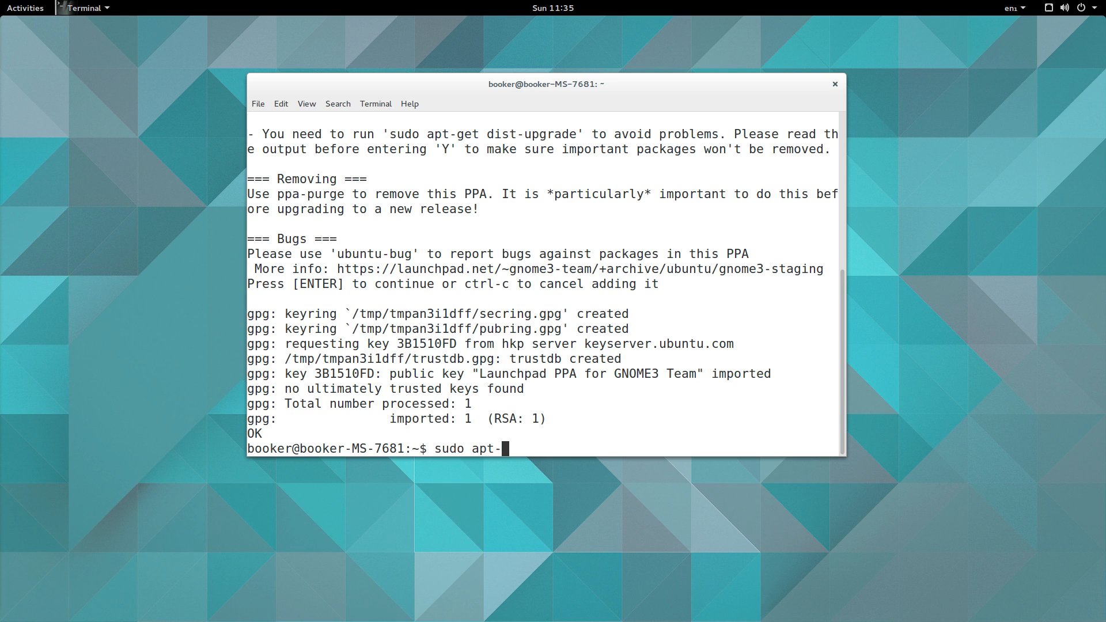
pyautogui.press('Return')
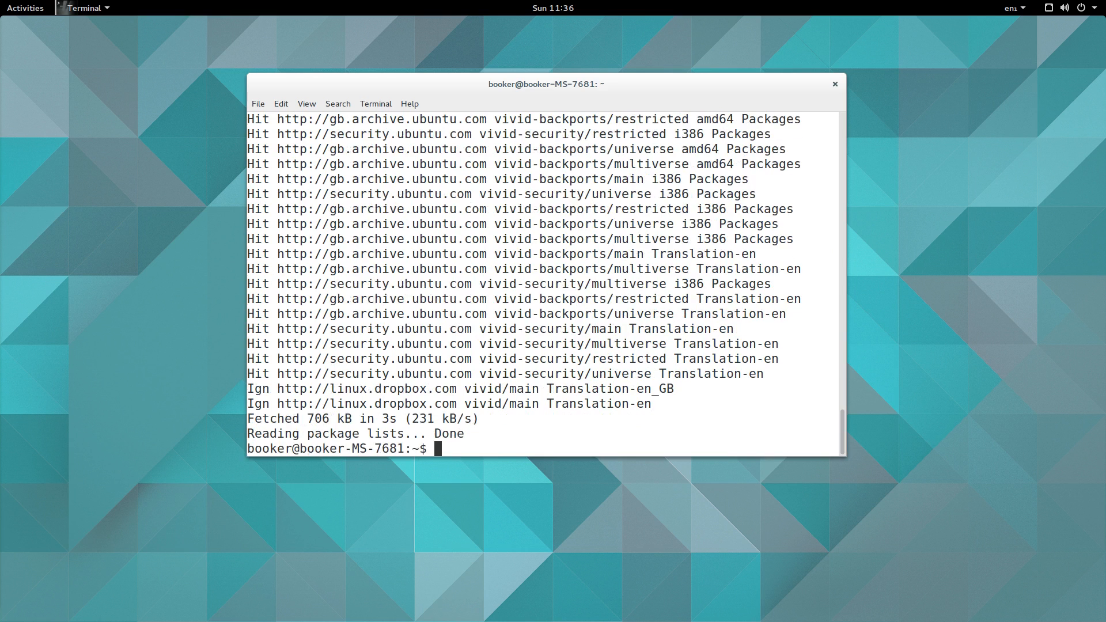
pyautogui.write('s')
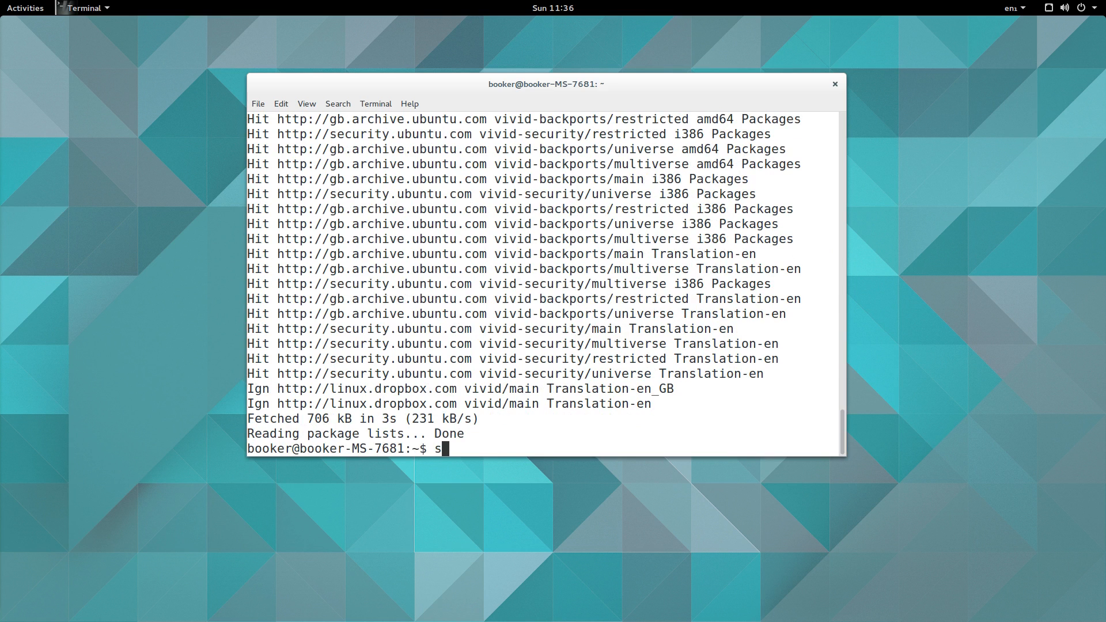
pyautogui.write('udp')
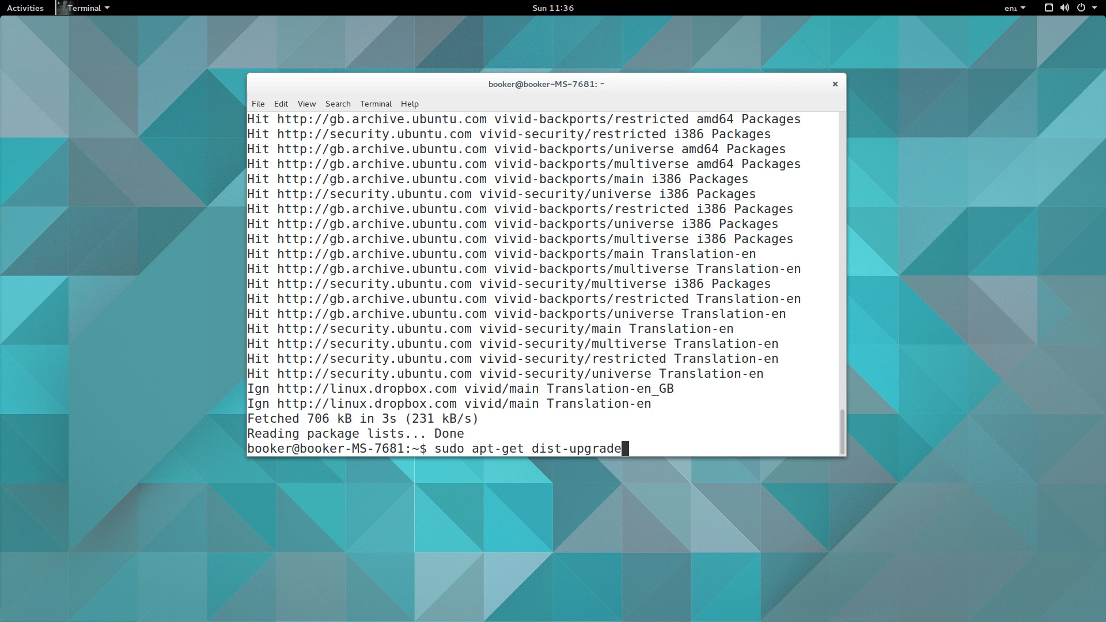
pyautogui.moveTo(621, 449)
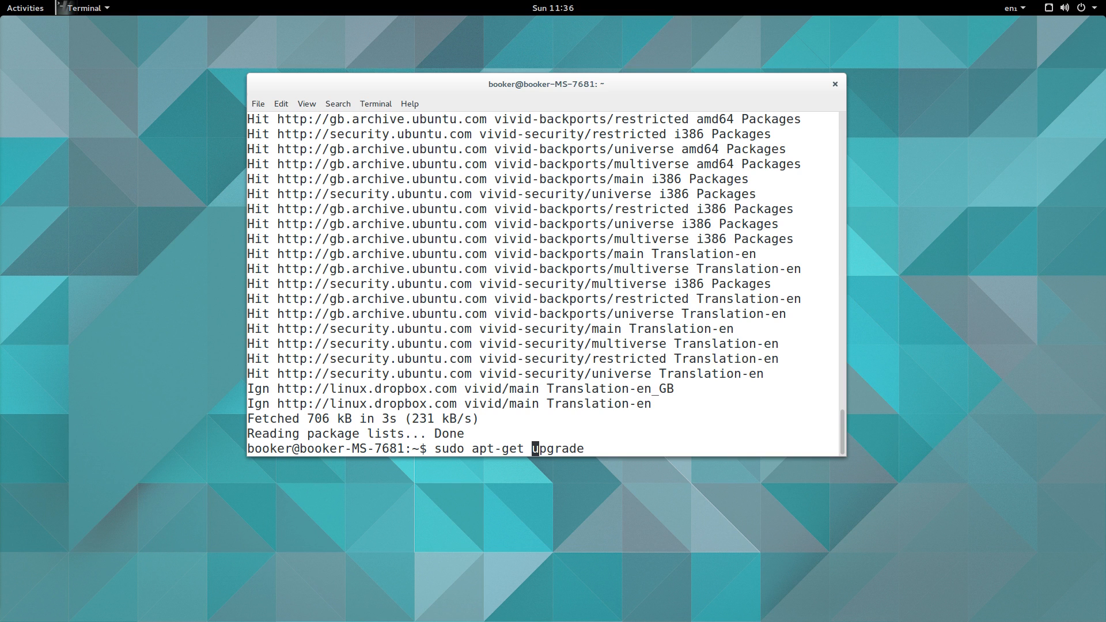
pyautogui.write('dist-')
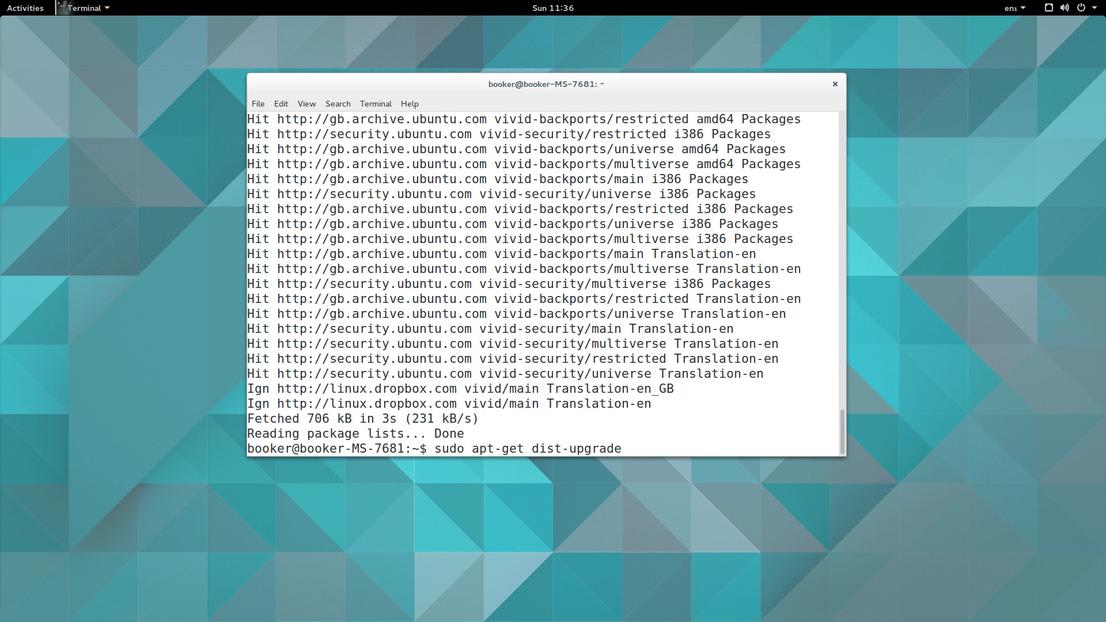
pyautogui.press('Return')
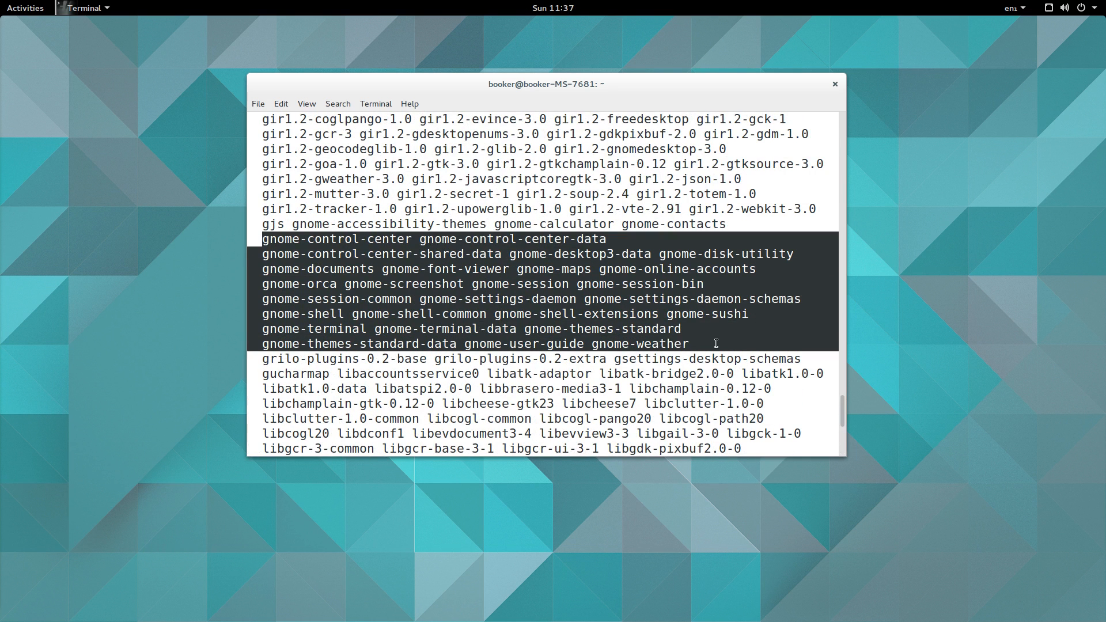
pyautogui.moveTo(581, 353)
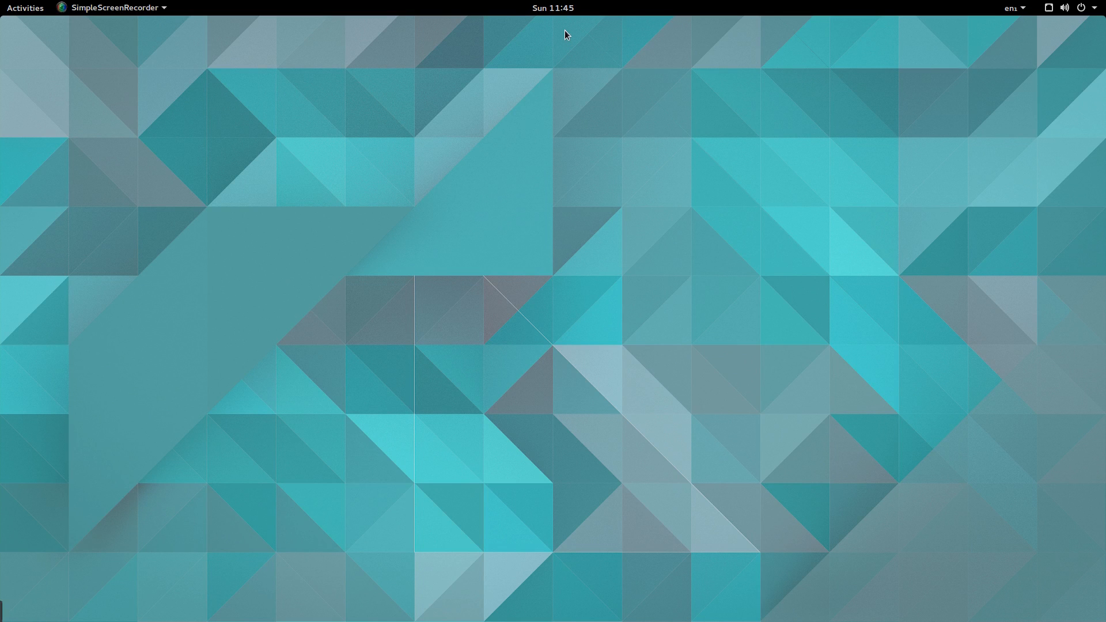
pyautogui.moveTo(569, 26)
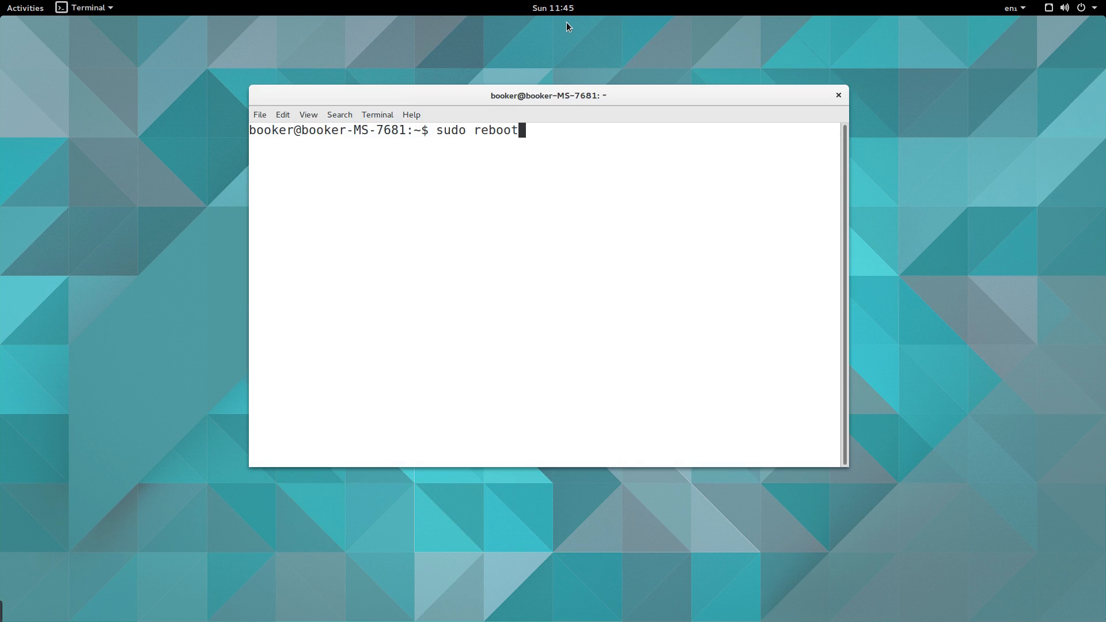
# Step: Run gnome-shell --version to confirm GNOME Shell 3.16.2, then open the system status menu
pyautogui.write('gnome-shell --version')
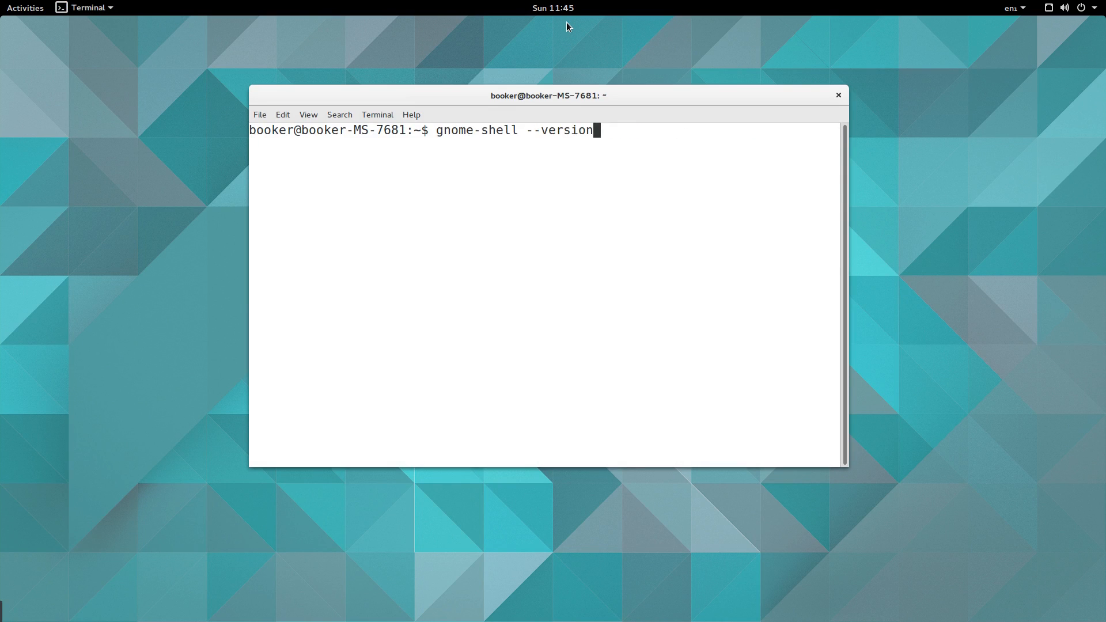
pyautogui.press('Return')
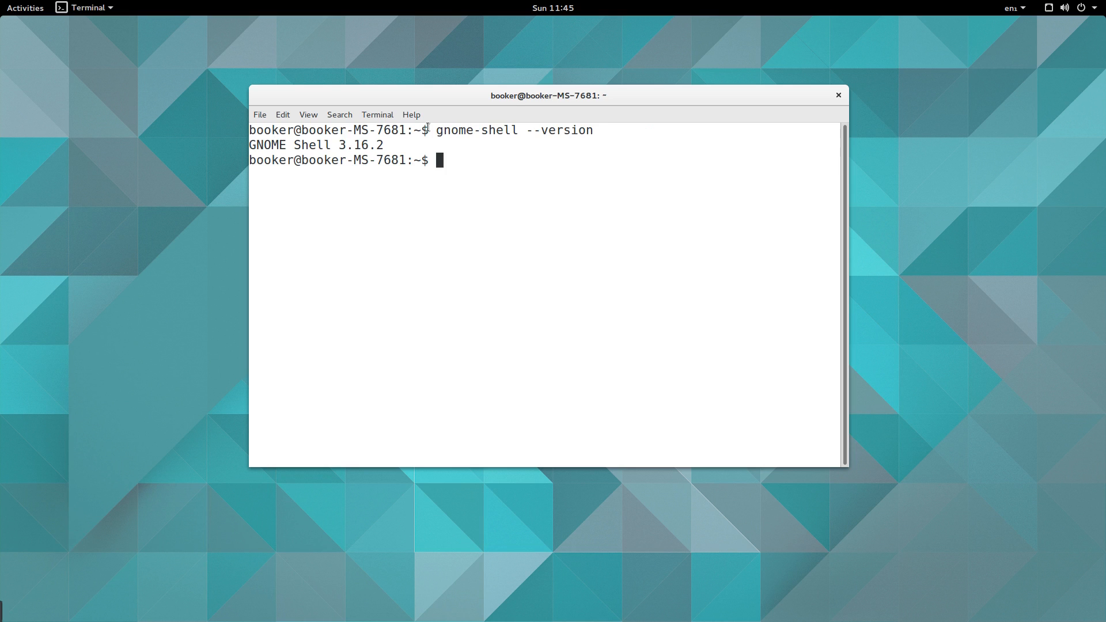
pyautogui.moveTo(802, 123)
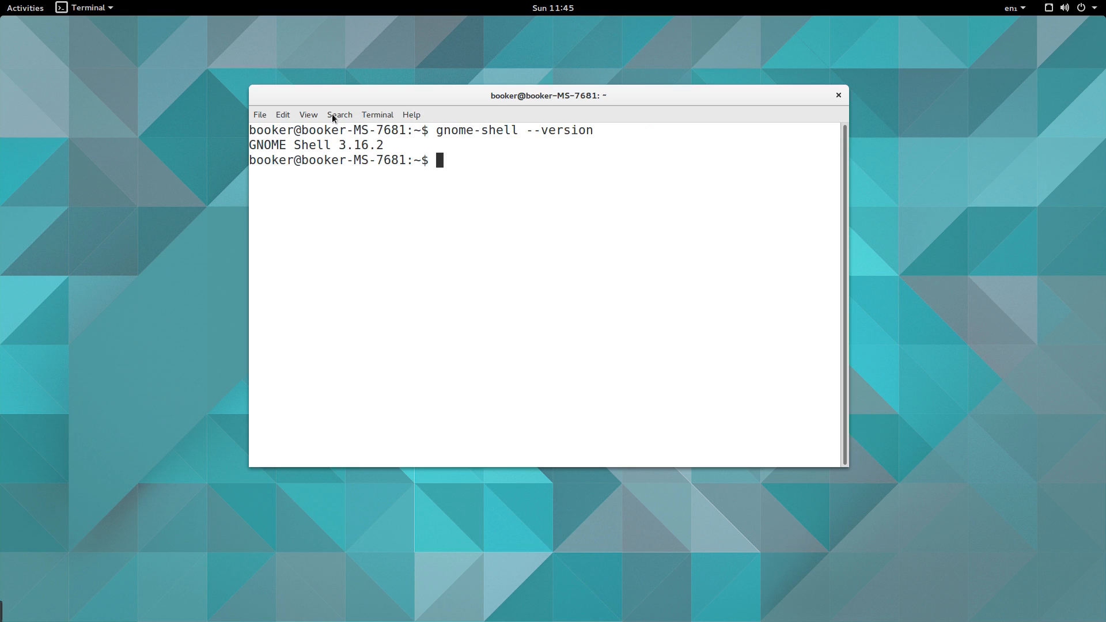
pyautogui.moveTo(866, 93)
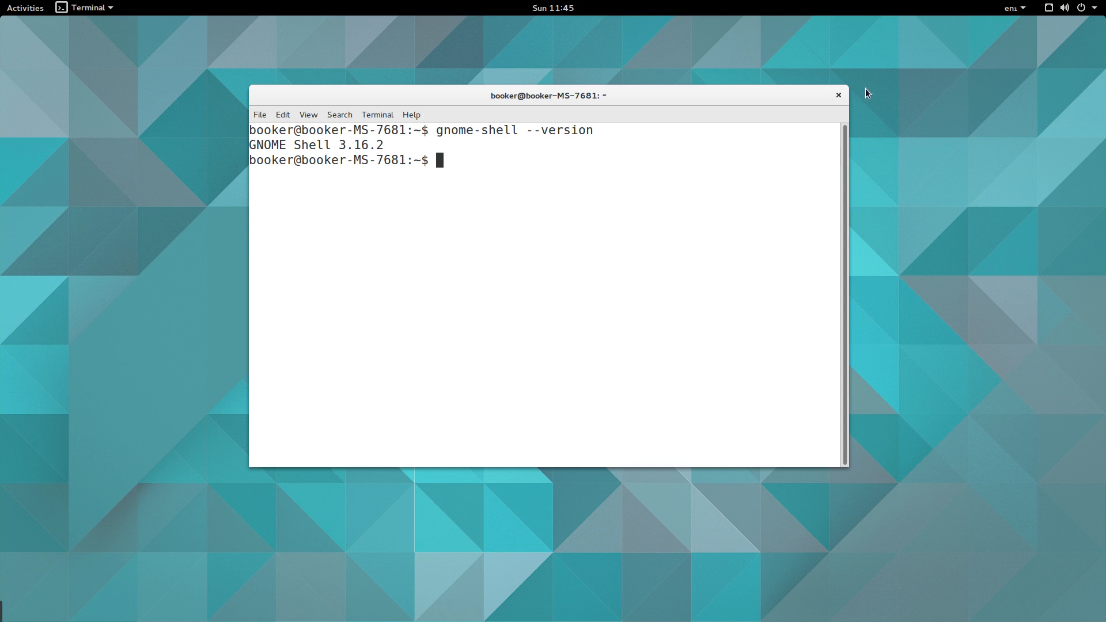
pyautogui.click(1063, 8)
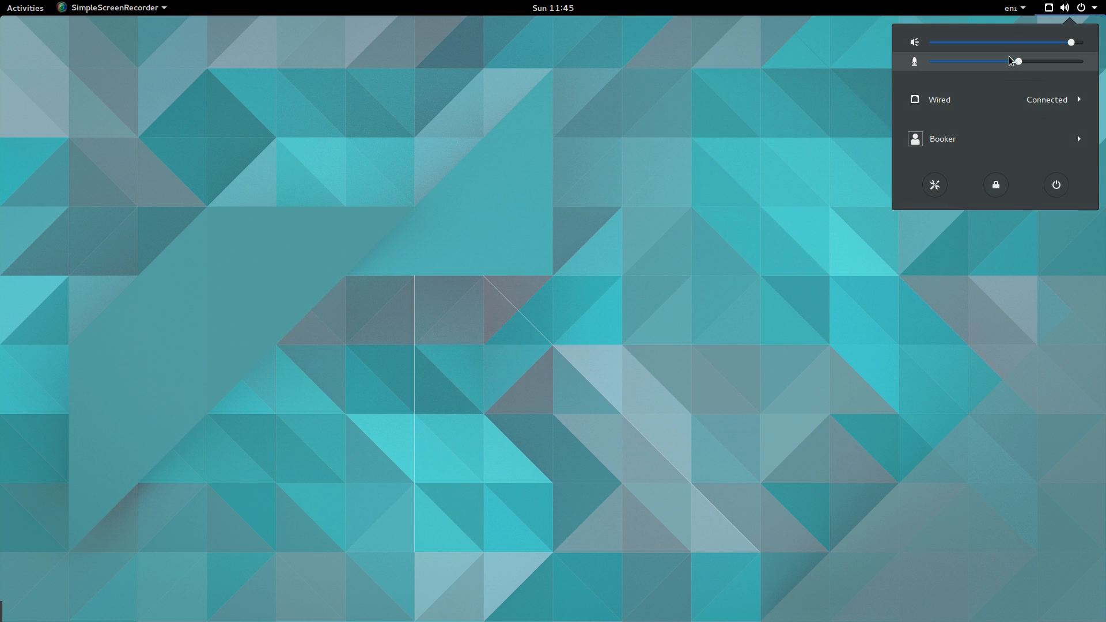
pyautogui.moveTo(1018, 43)
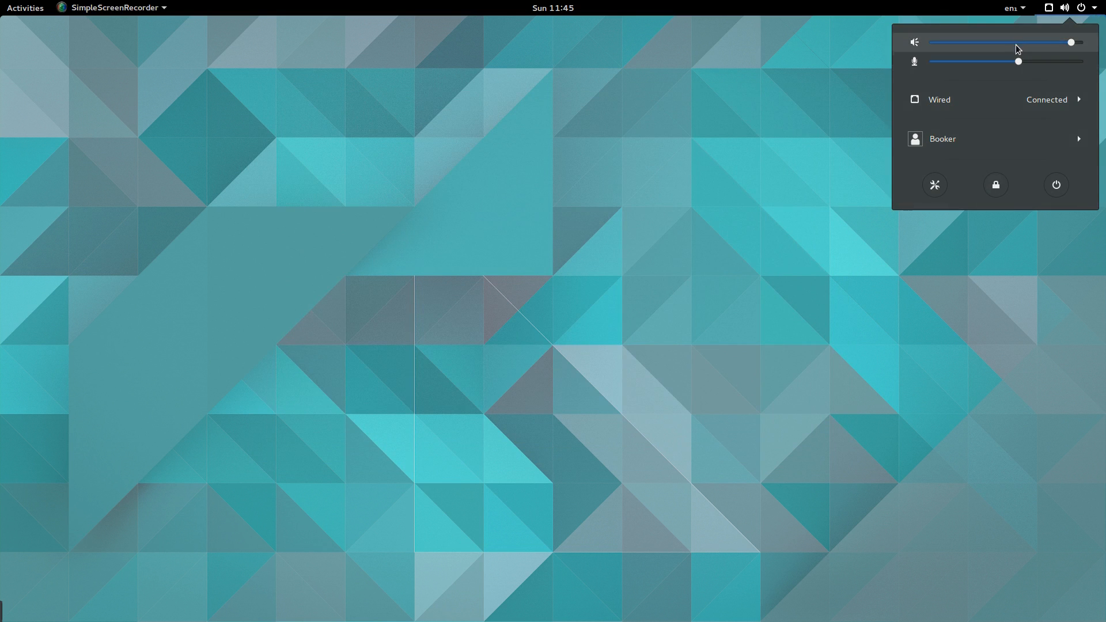
pyautogui.click(1056, 185)
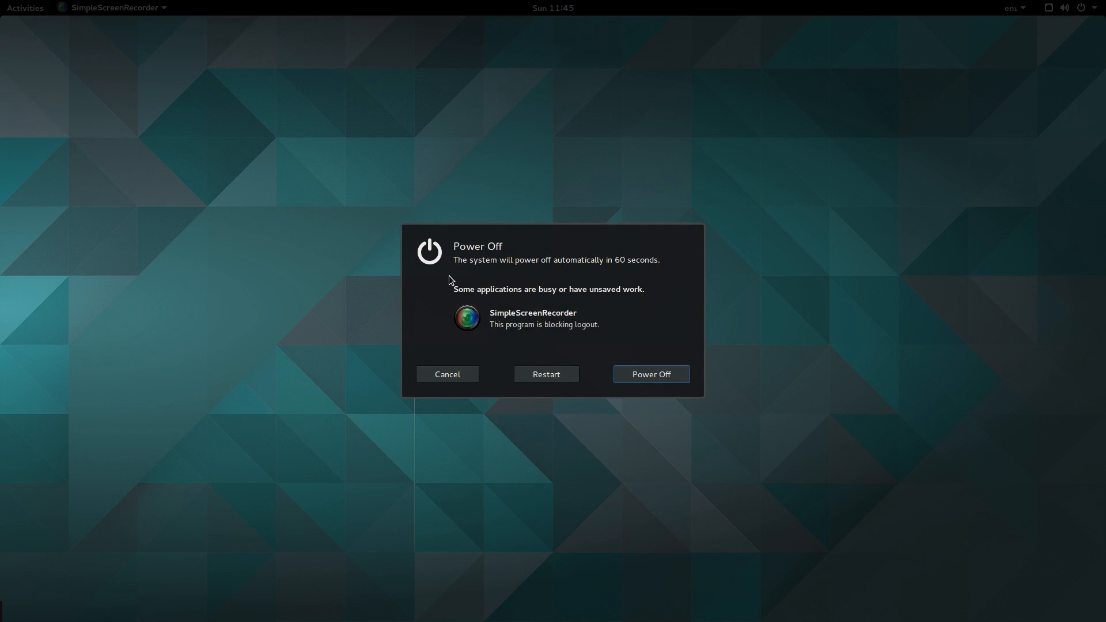
pyautogui.moveTo(471, 282)
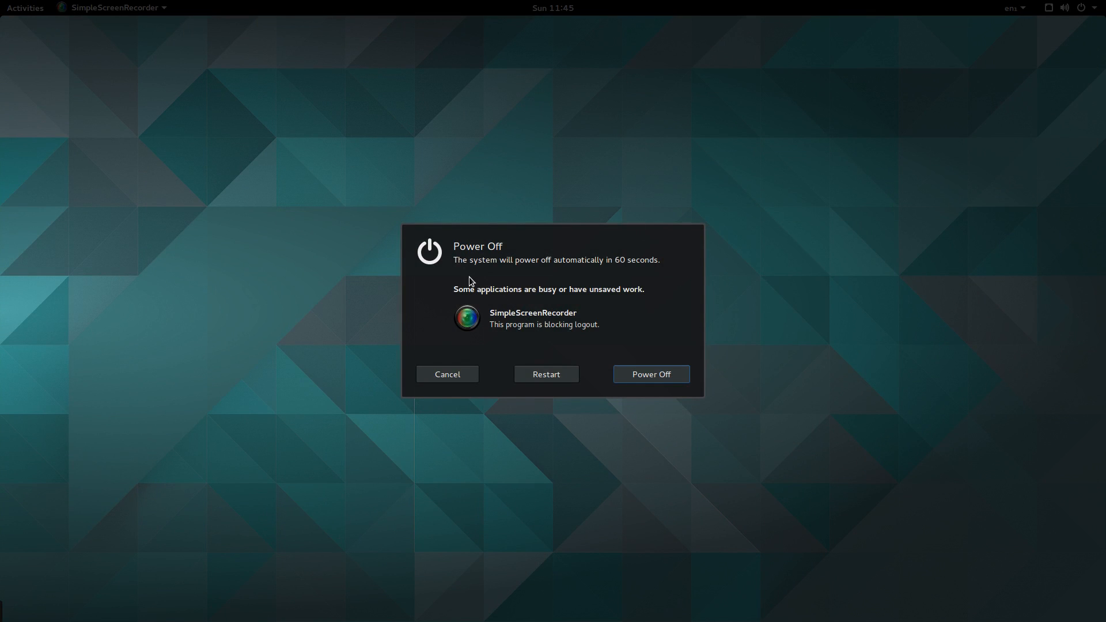
pyautogui.click(446, 374)
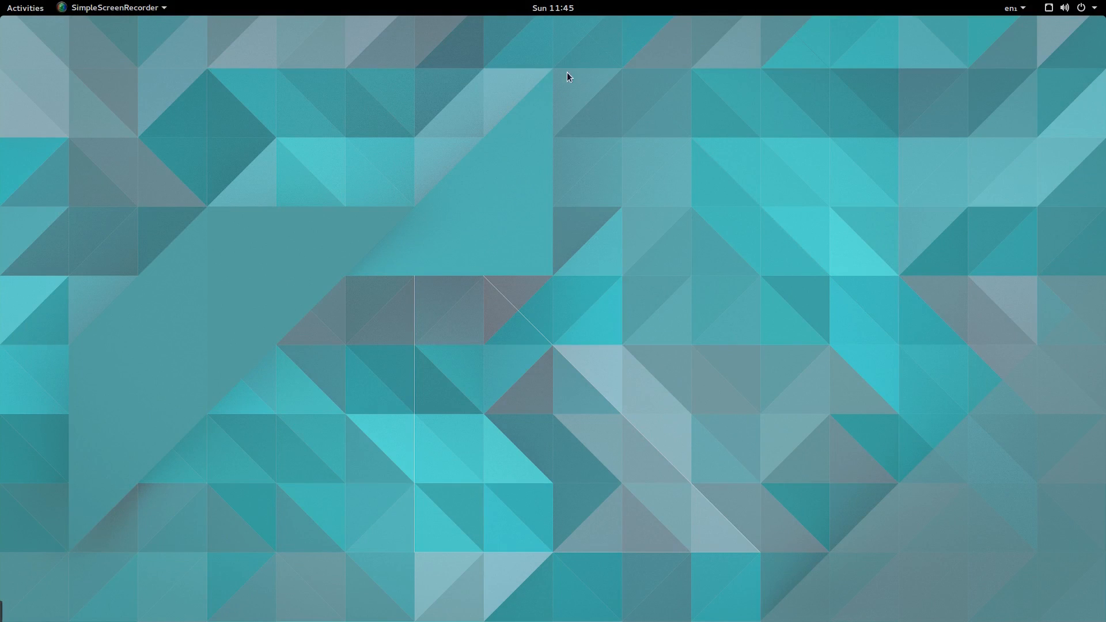
pyautogui.moveTo(332, 549)
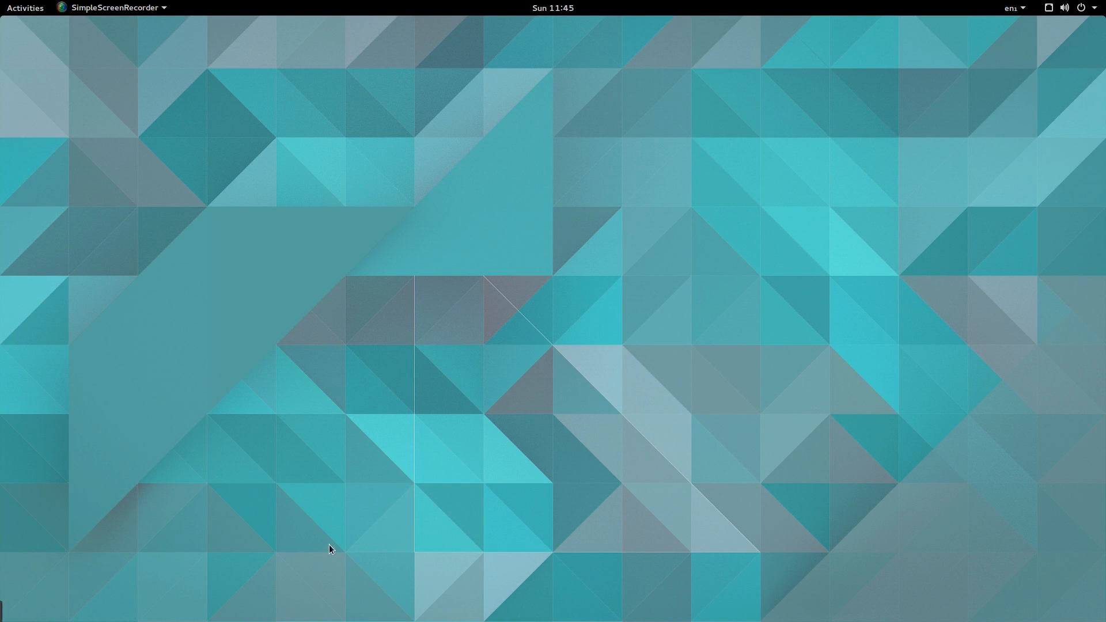
pyautogui.moveTo(367, 534)
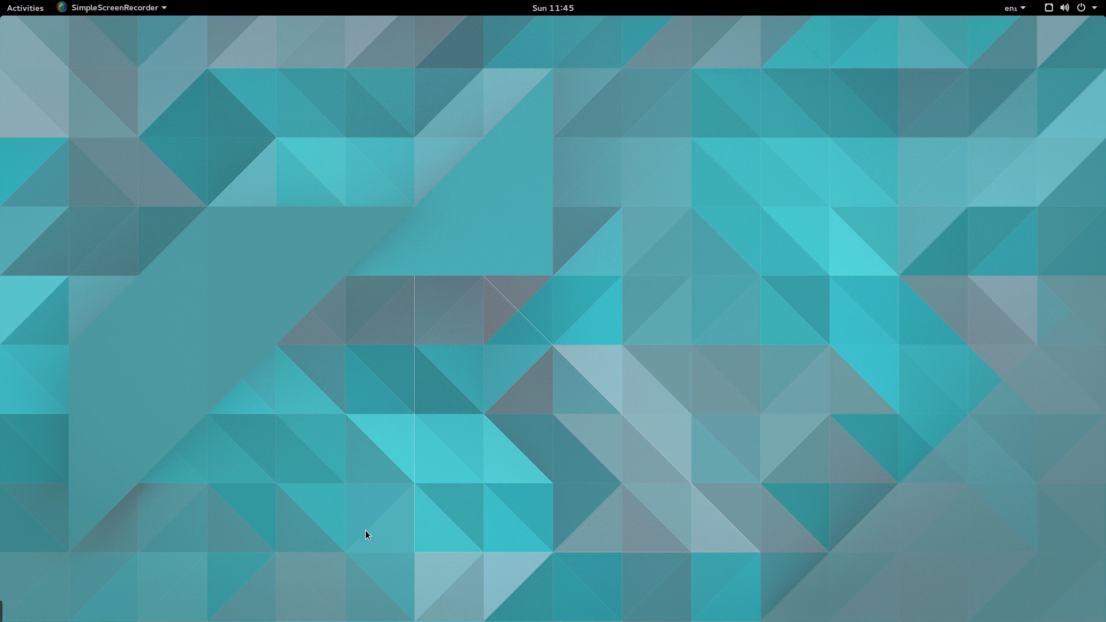
pyautogui.moveTo(10, 612)
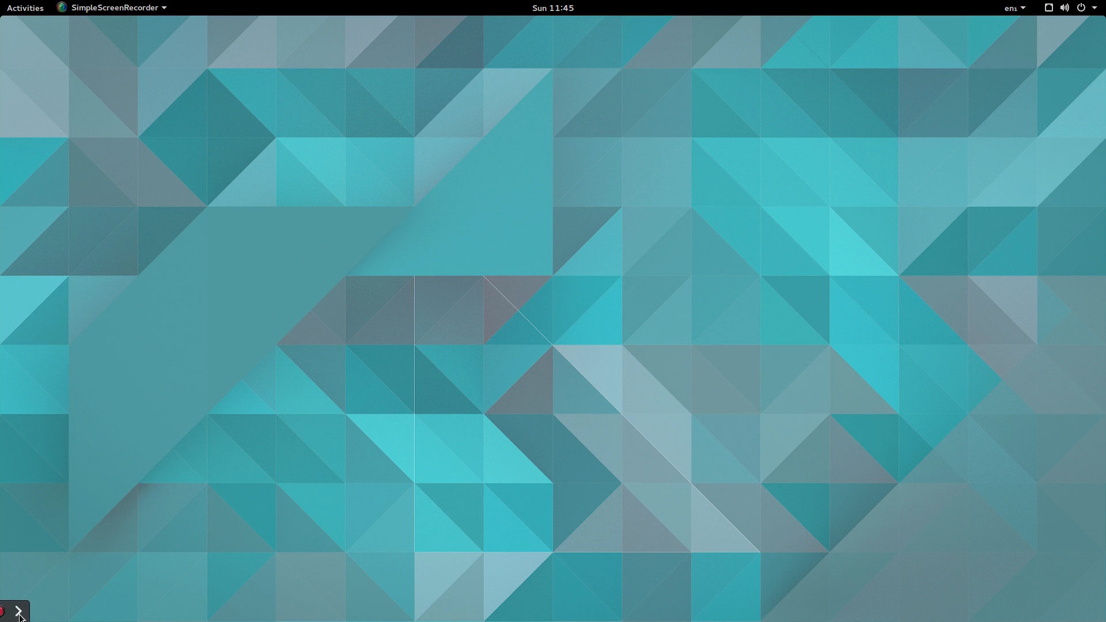
pyautogui.moveTo(31, 604)
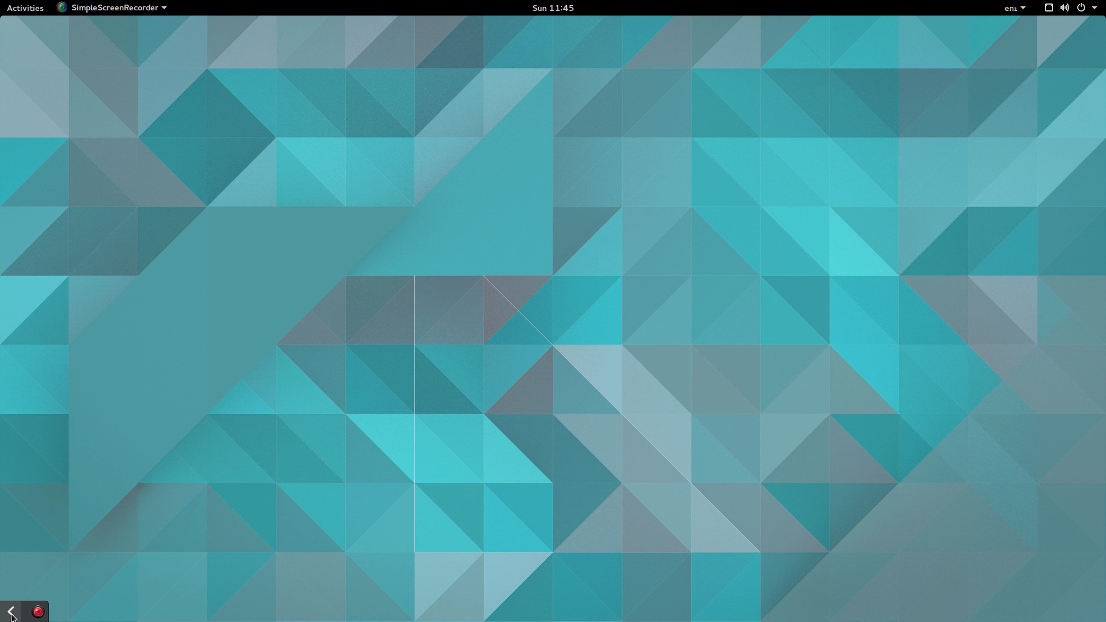
pyautogui.click(10, 611)
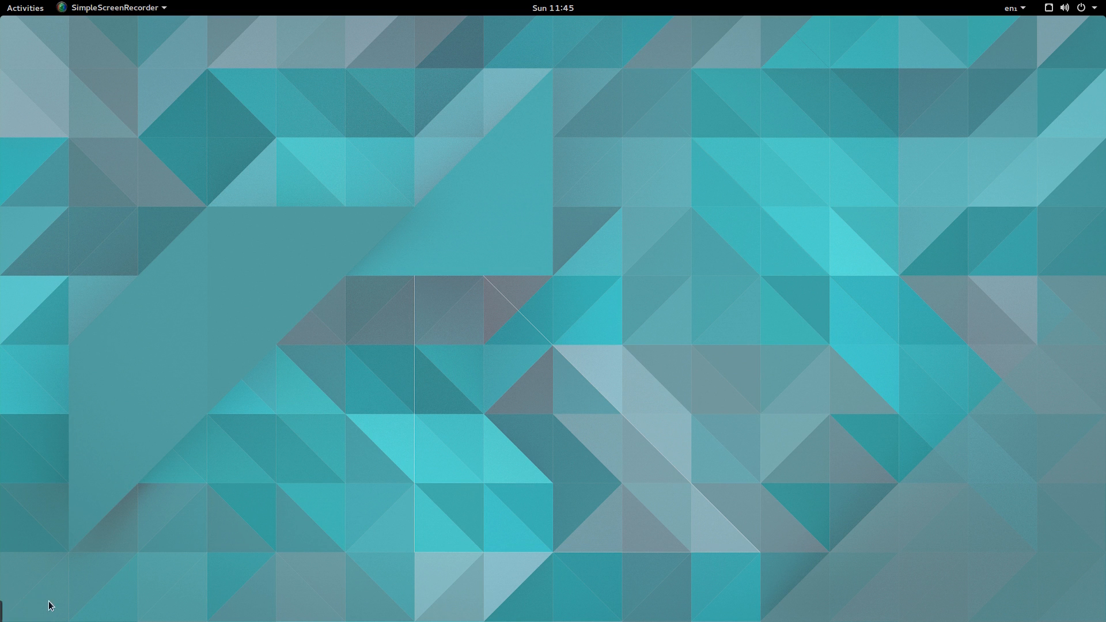
pyautogui.moveTo(6, 610)
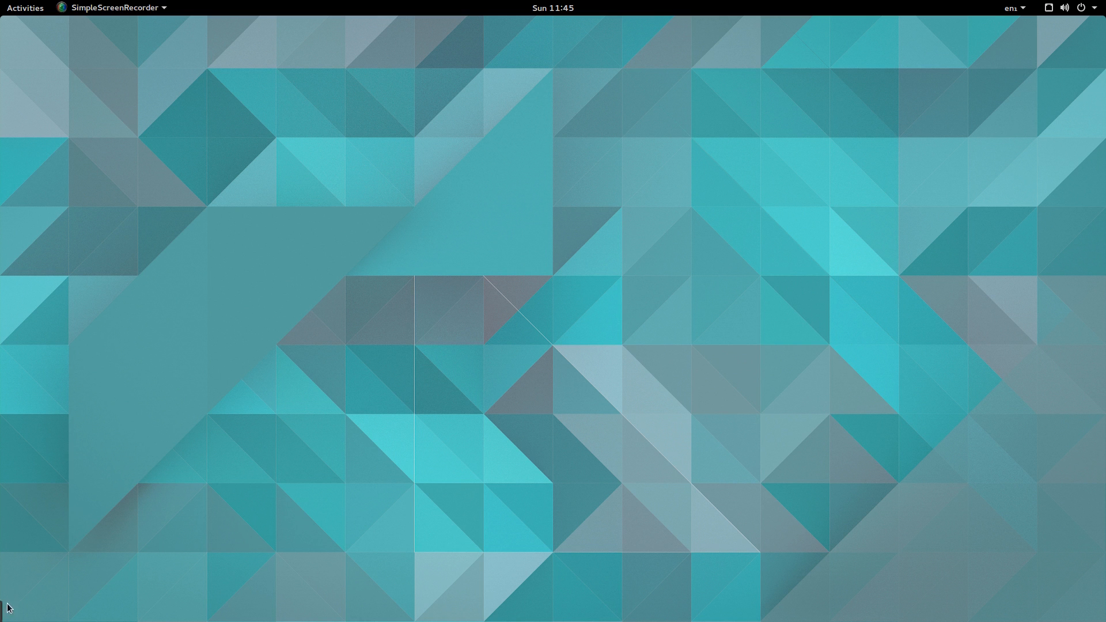
# Step: View the clock's calendar and notifications popover, then open the Activities overview
pyautogui.click(552, 7)
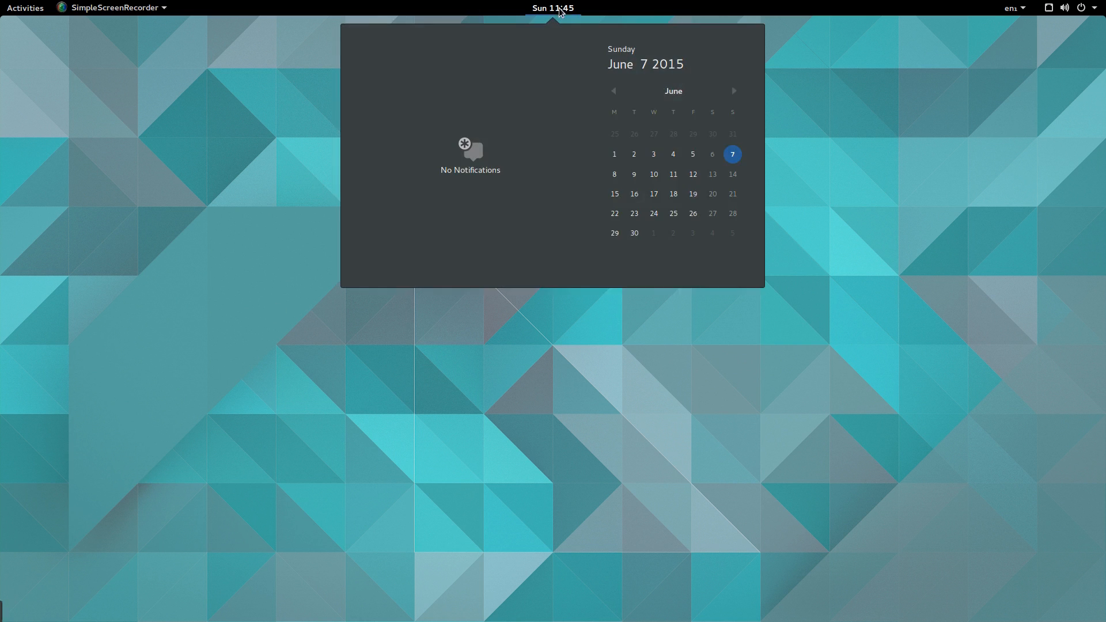
pyautogui.moveTo(524, 95)
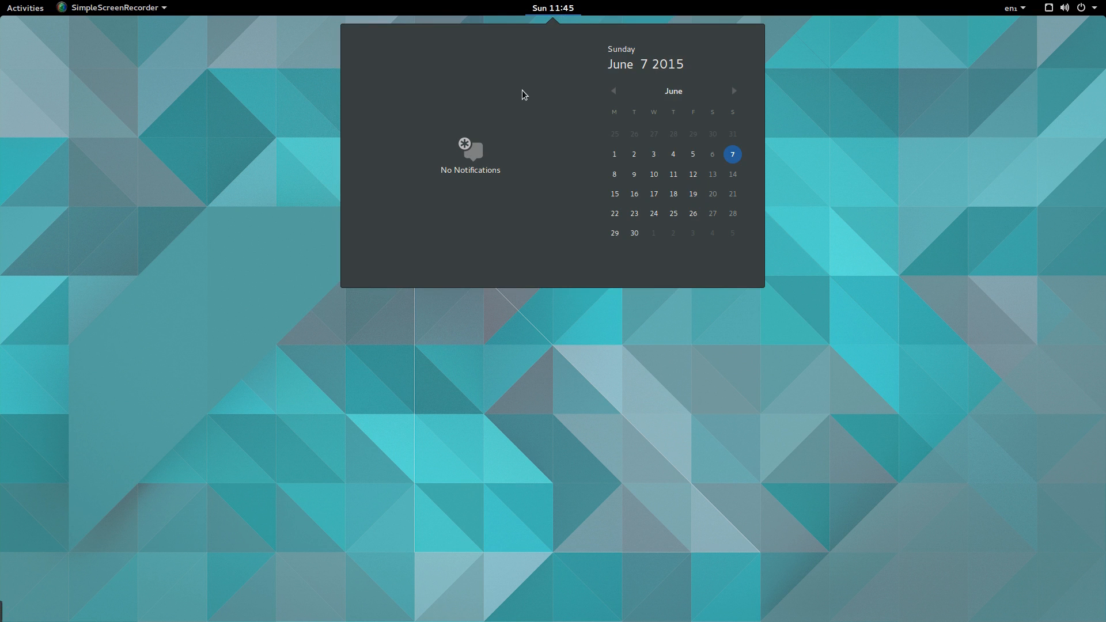
pyautogui.moveTo(692, 252)
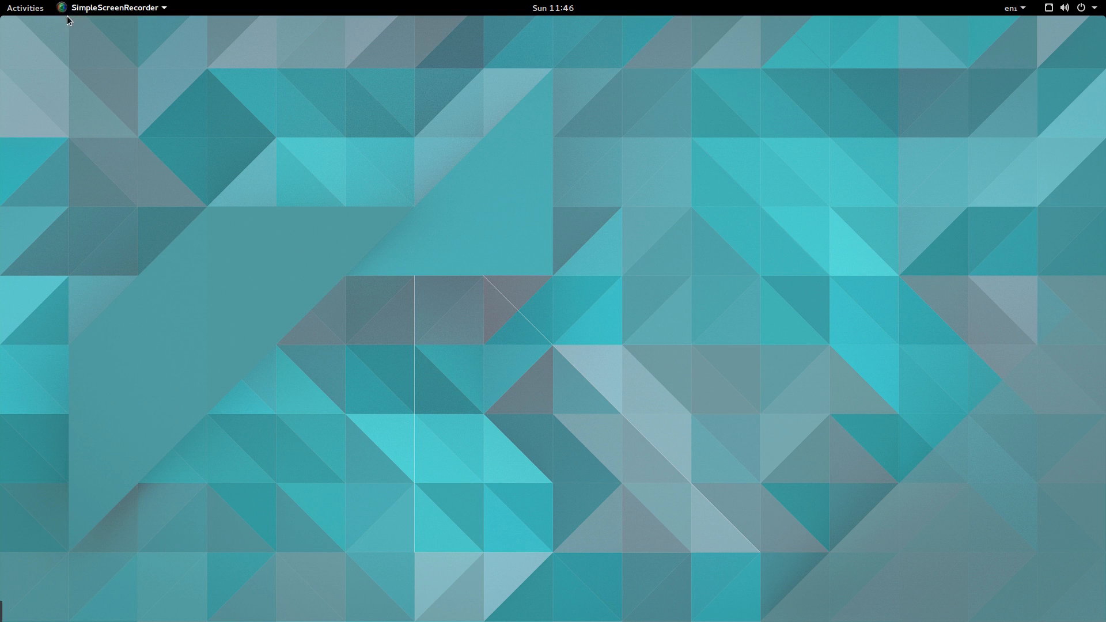
pyautogui.moveTo(125, 121)
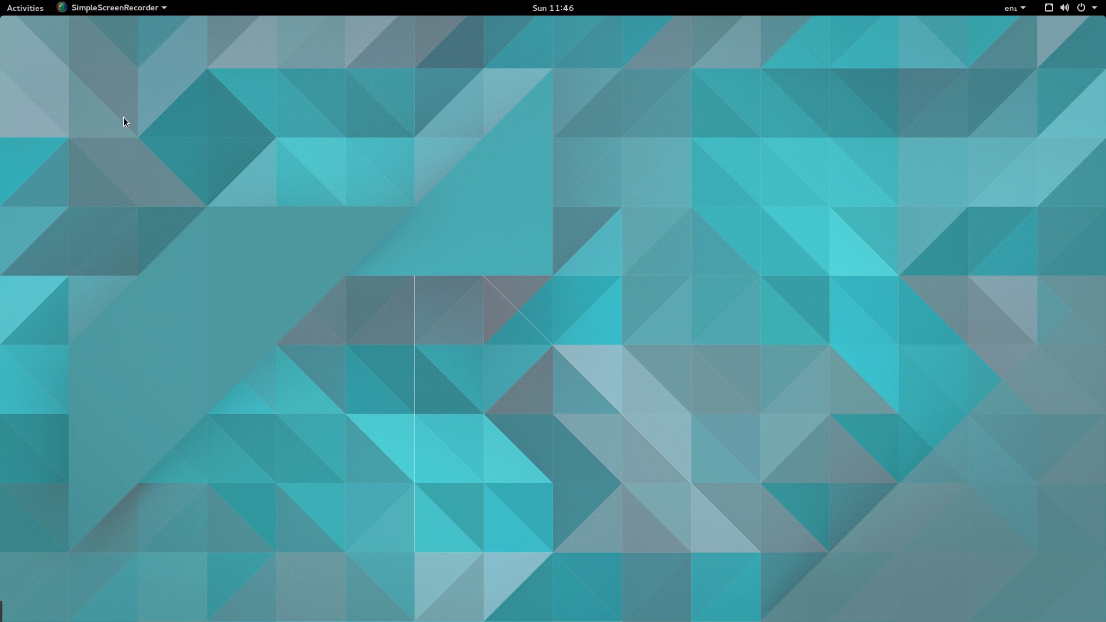
pyautogui.click(26, 8)
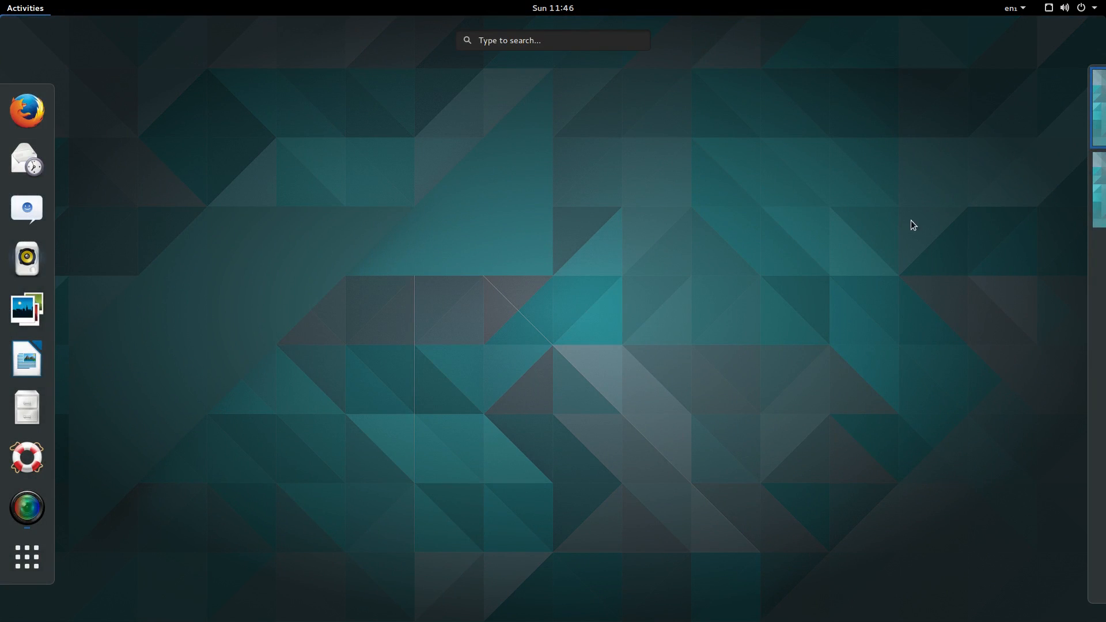
pyautogui.moveTo(417, 34)
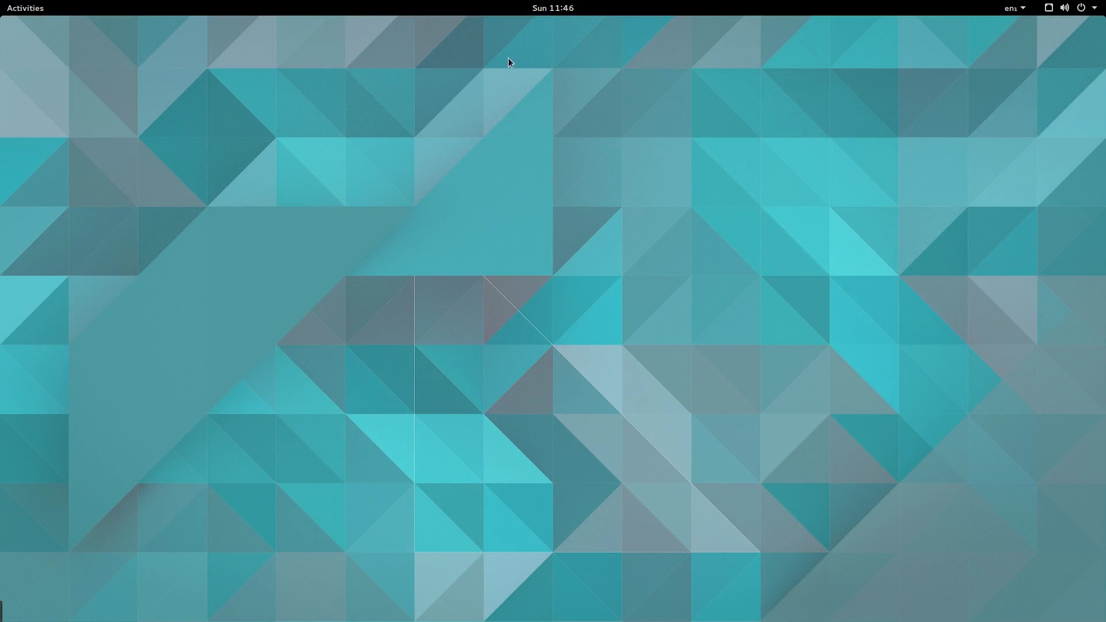
pyautogui.moveTo(336, 44)
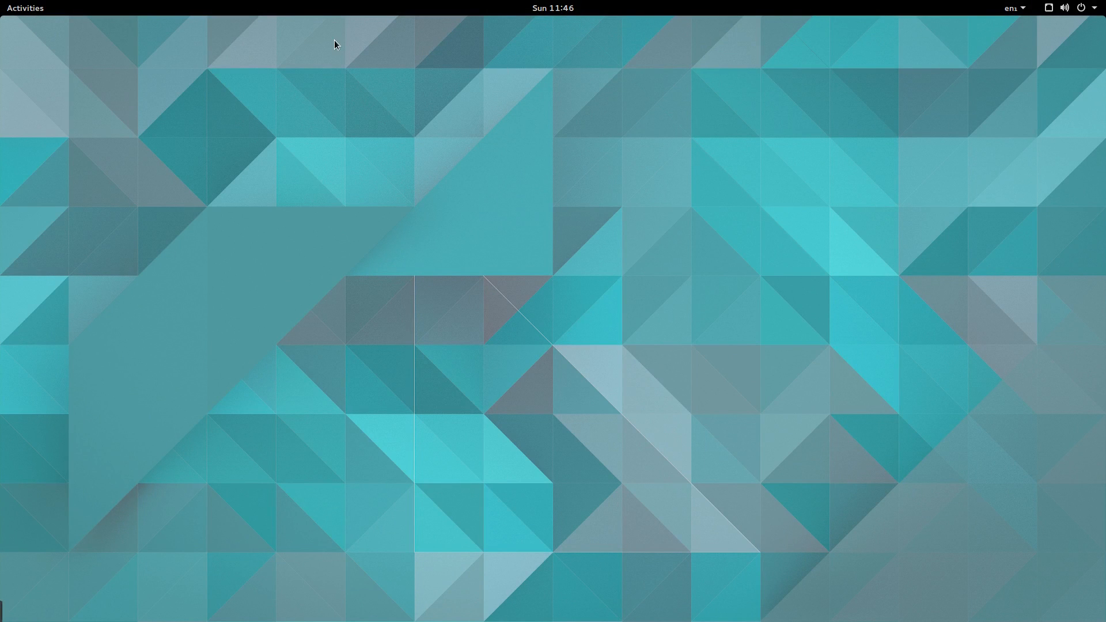
pyautogui.moveTo(549, 120)
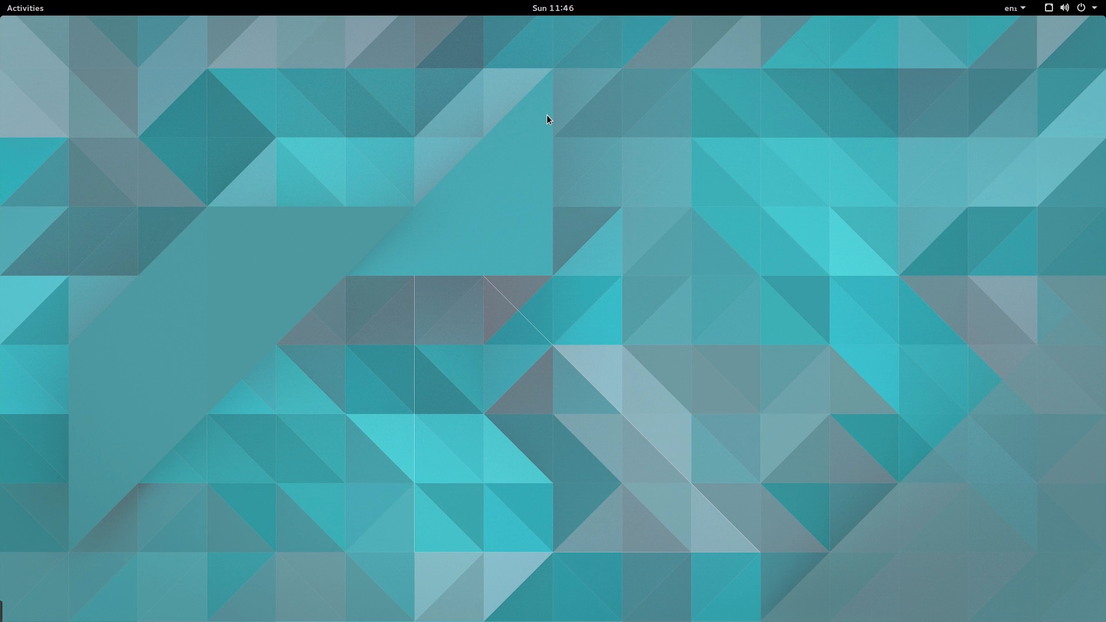
pyautogui.moveTo(581, 29)
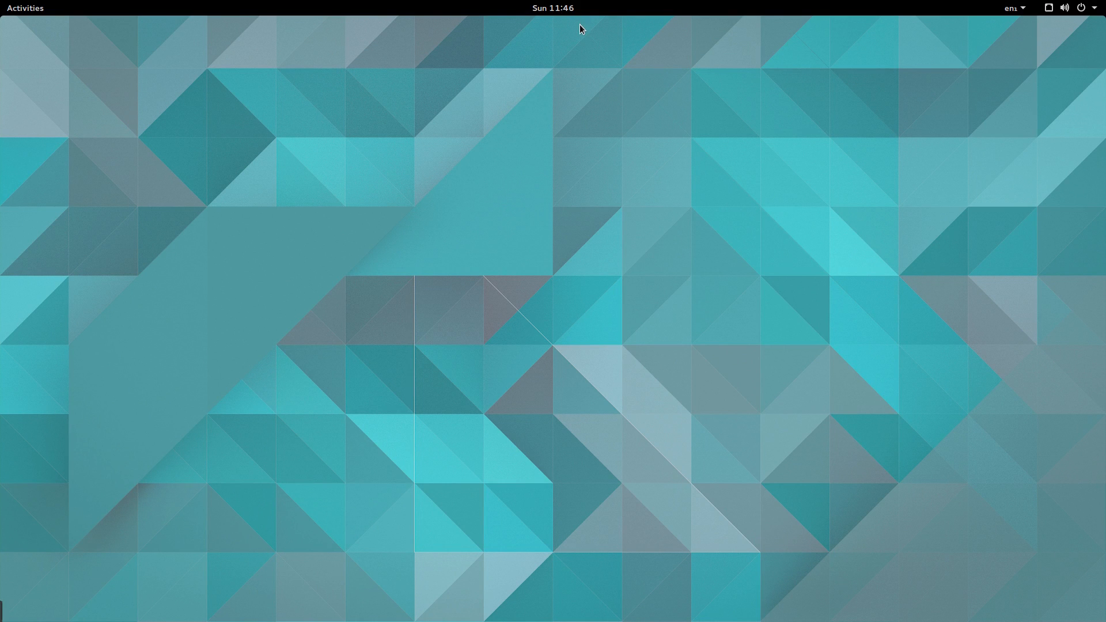
pyautogui.moveTo(579, 41)
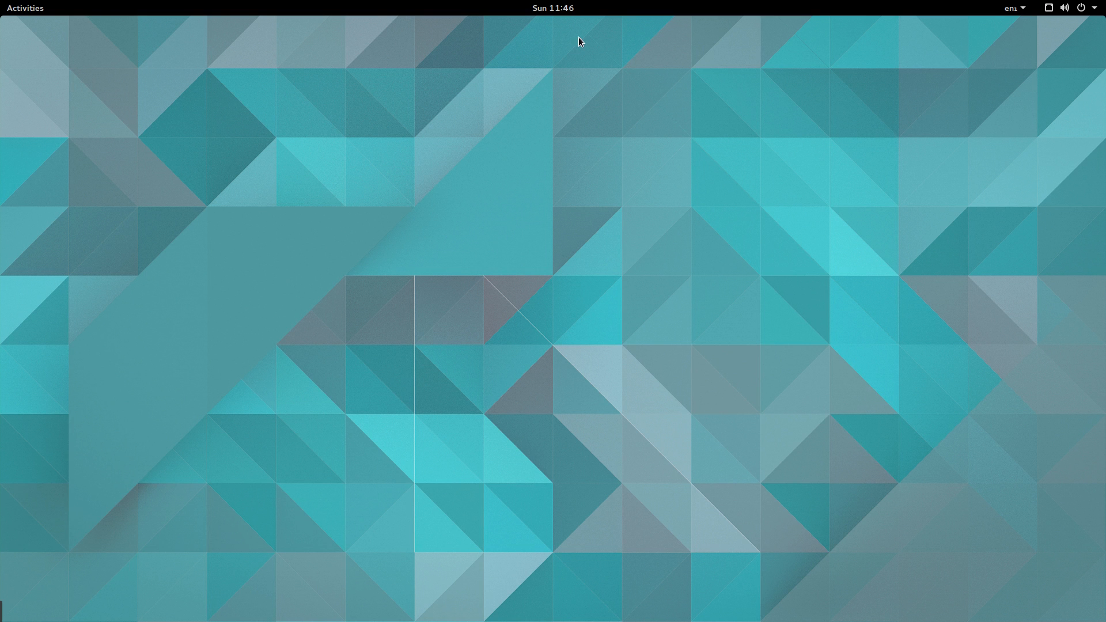
pyautogui.moveTo(556, 46)
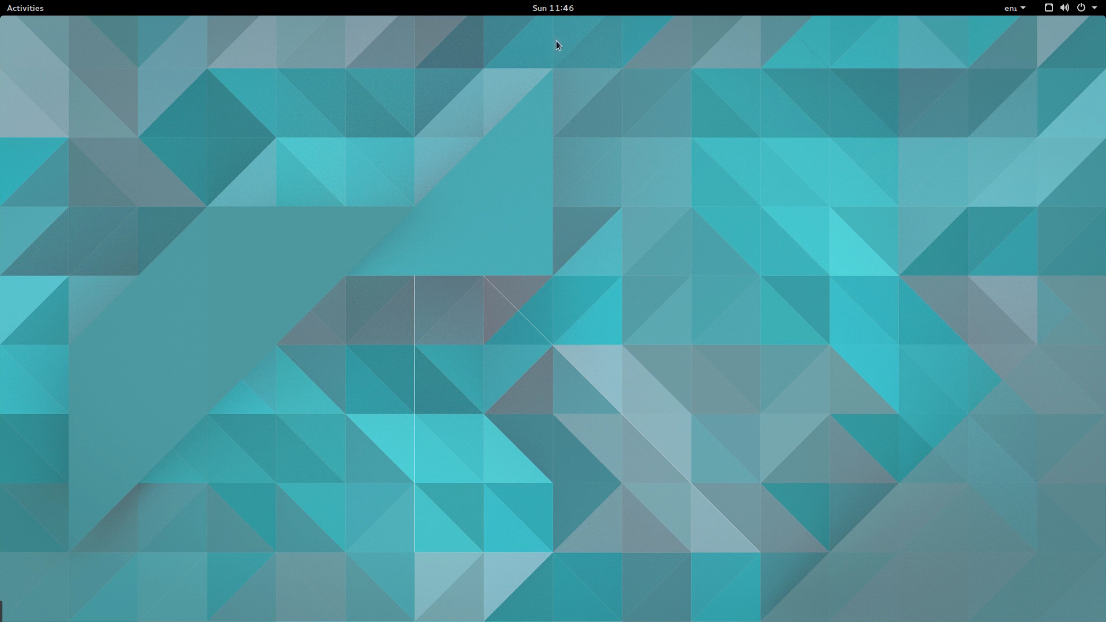
pyautogui.moveTo(1049, 37)
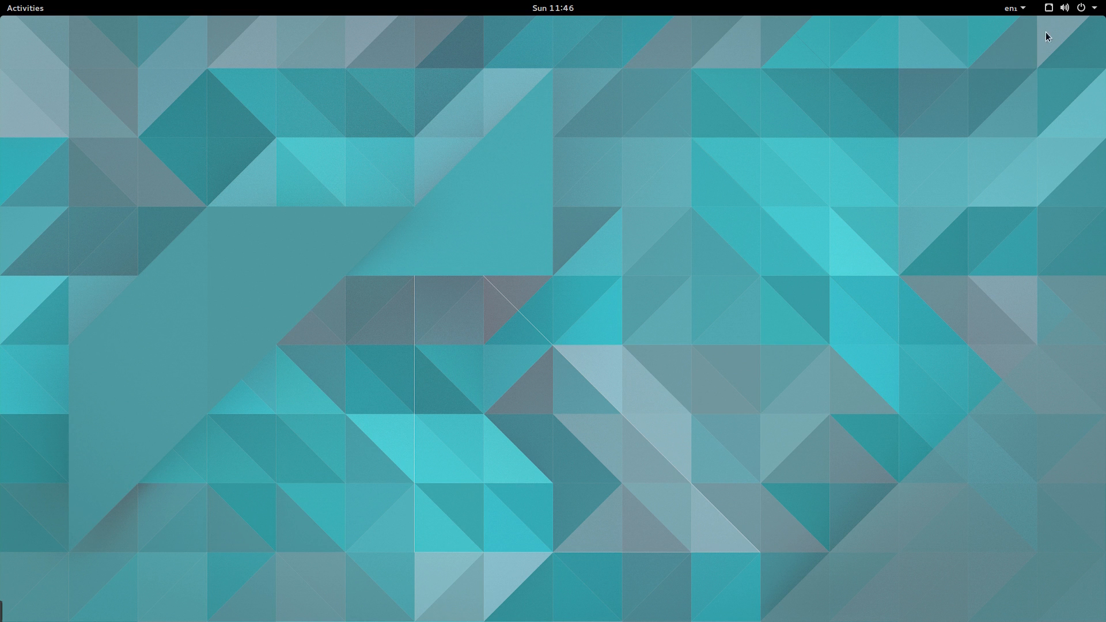
pyautogui.moveTo(394, 116)
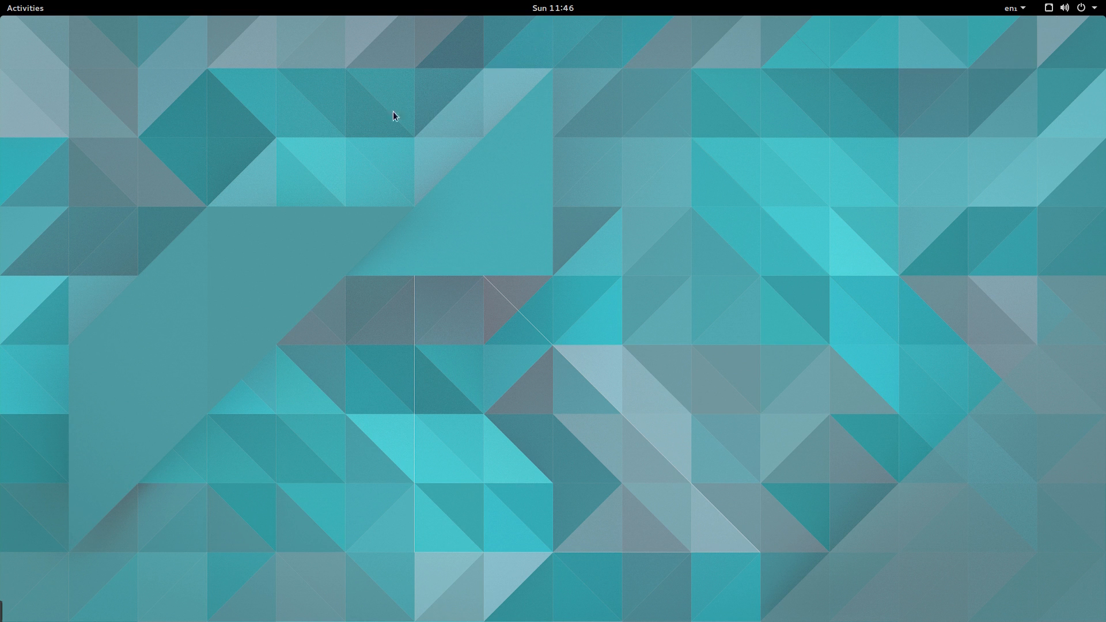
pyautogui.moveTo(355, 144)
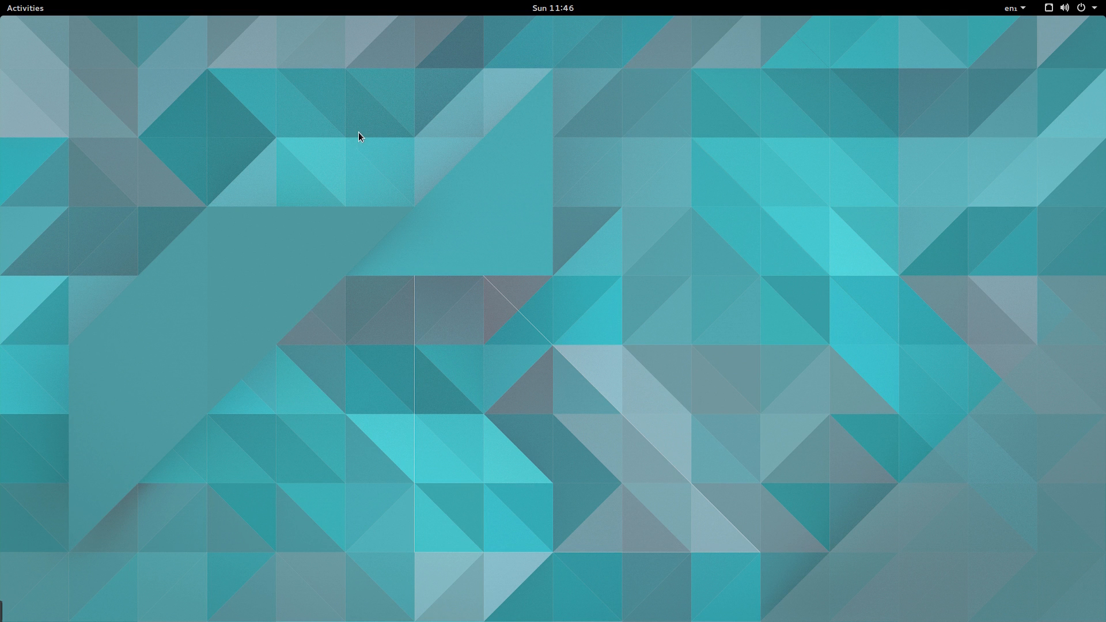
pyautogui.moveTo(908, 94)
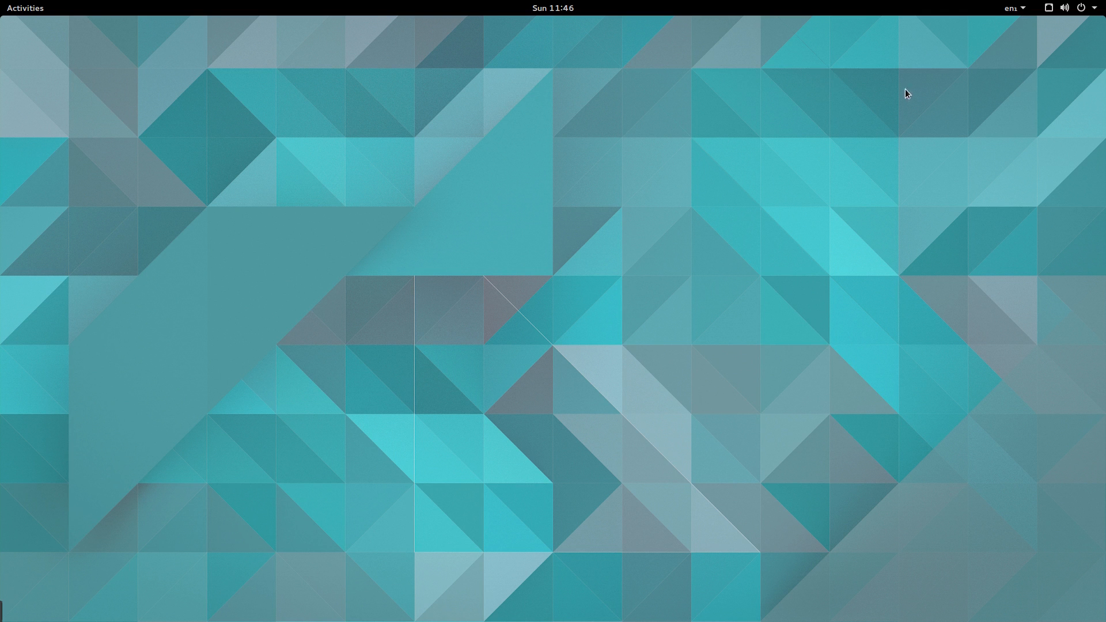
pyautogui.moveTo(643, 205)
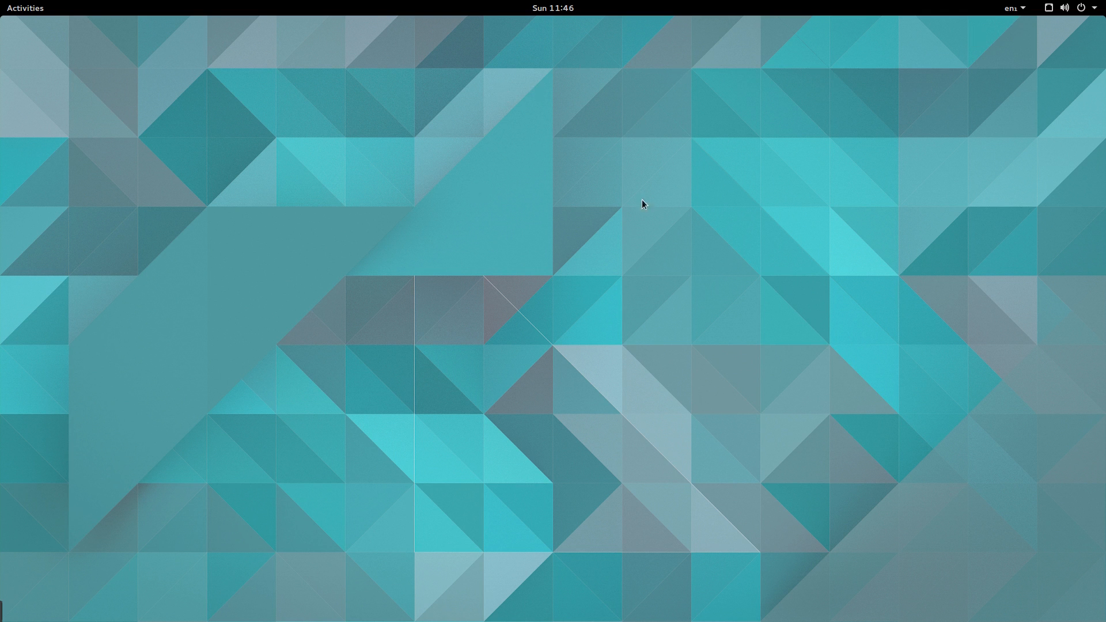
pyautogui.moveTo(703, 190)
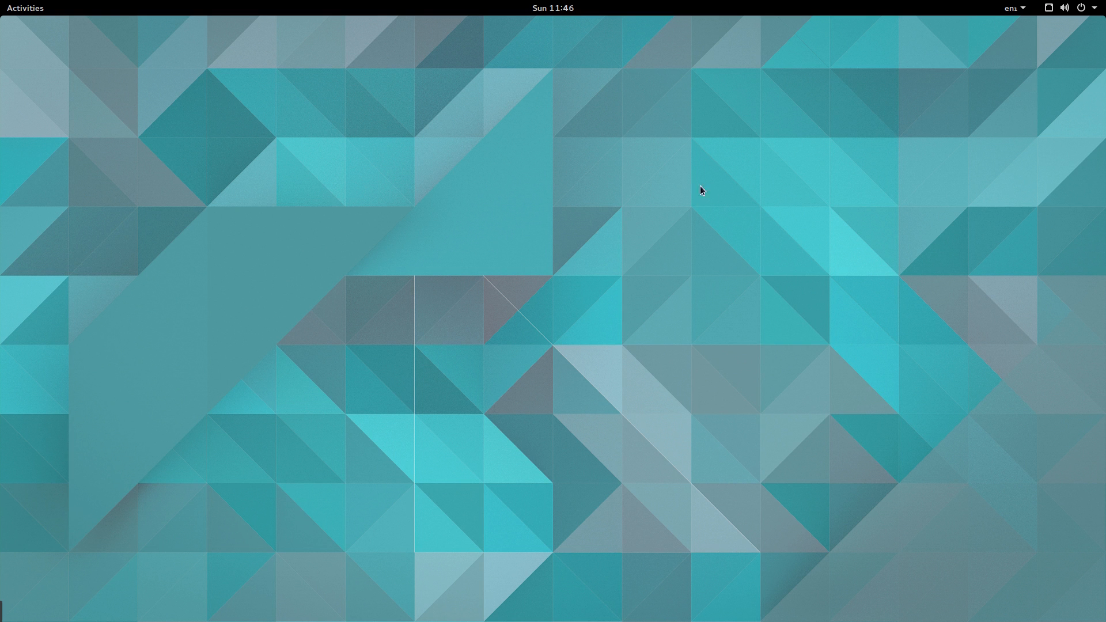
pyautogui.moveTo(446, 76)
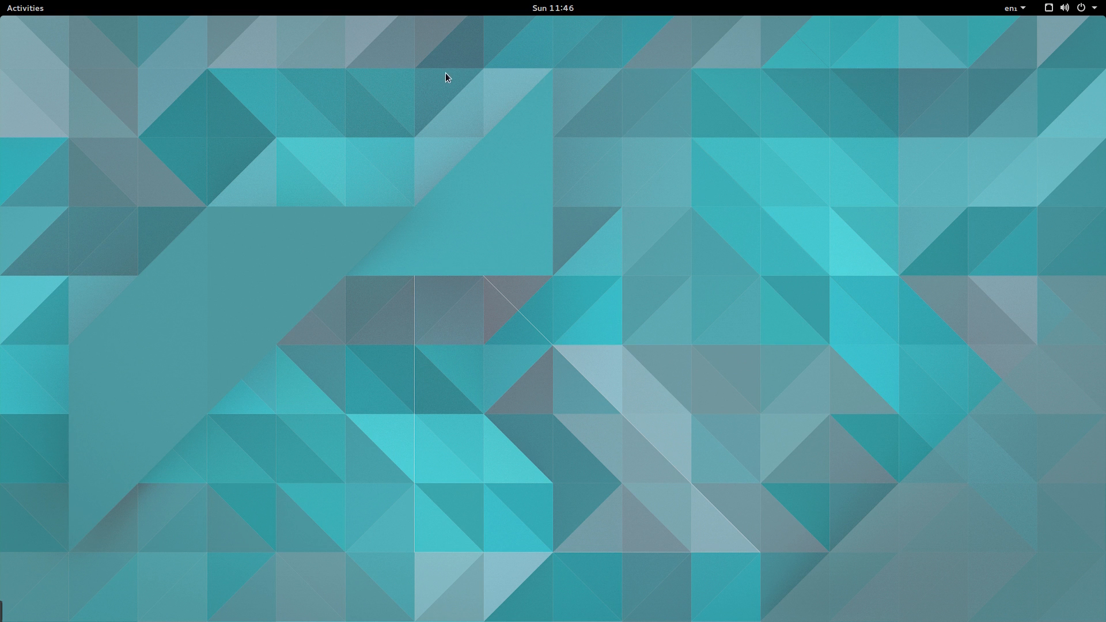
pyautogui.moveTo(519, 230)
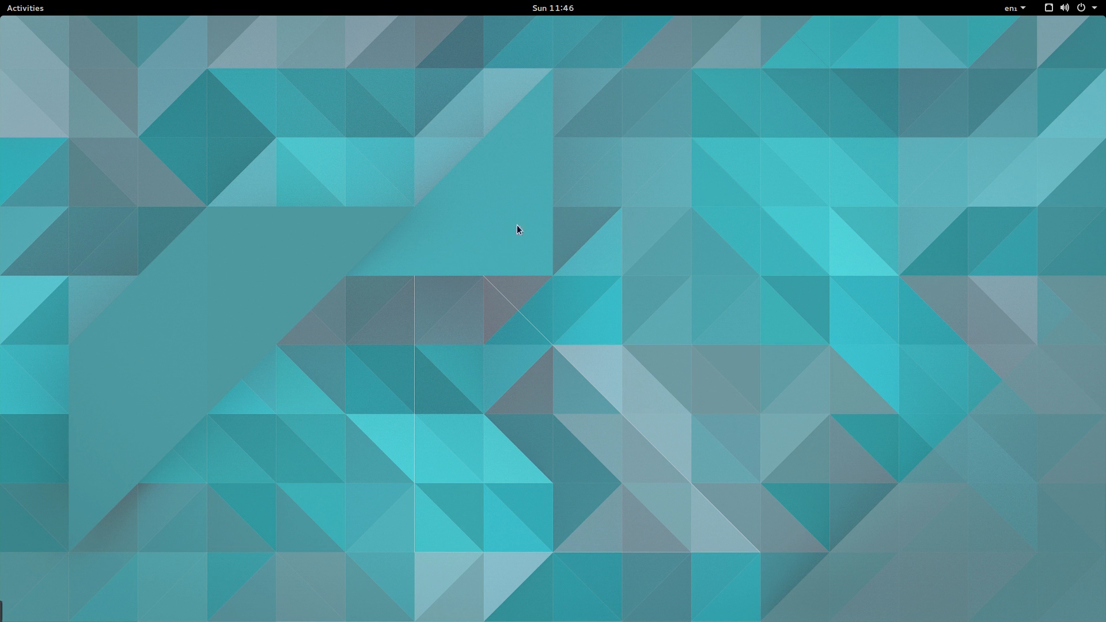